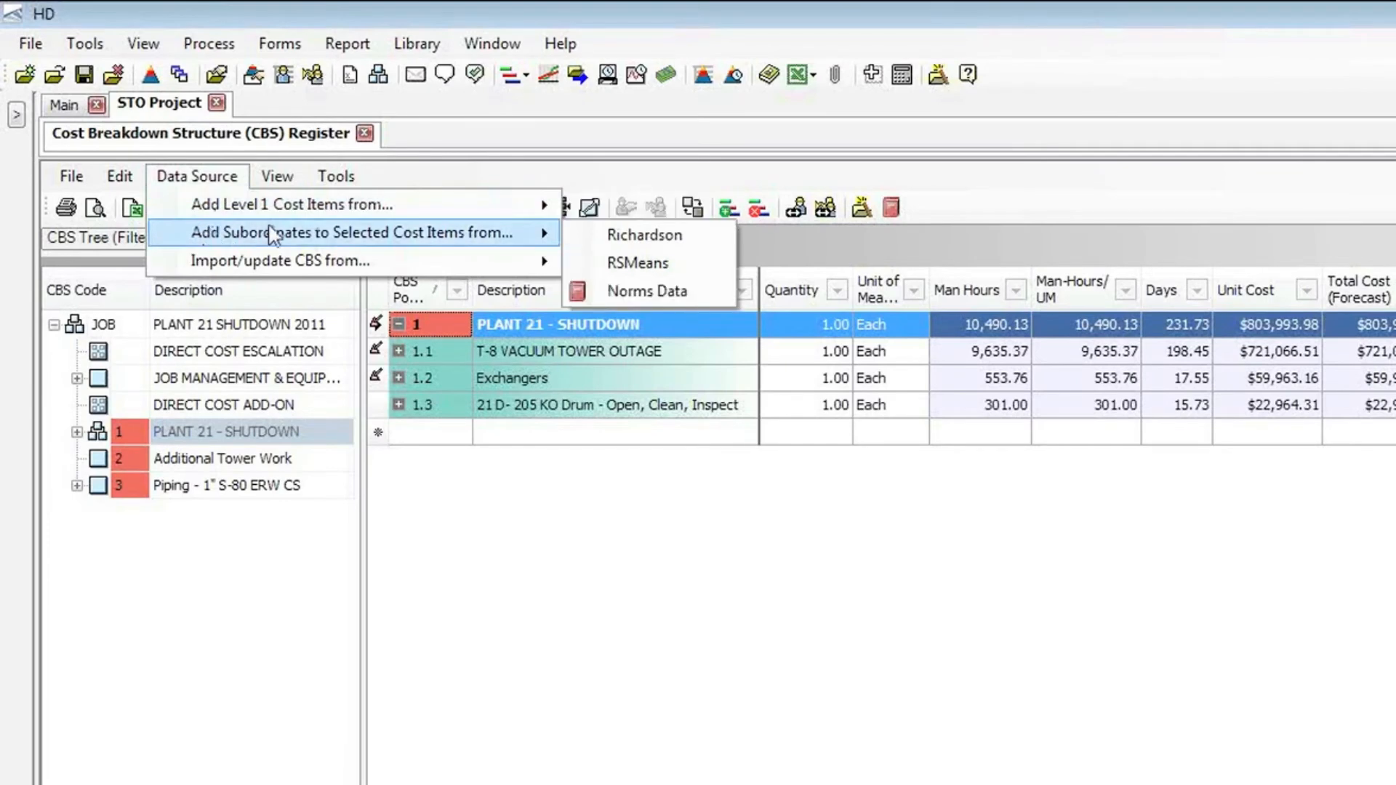
{"action": "mouse_move", "coordinate": [350, 232]}
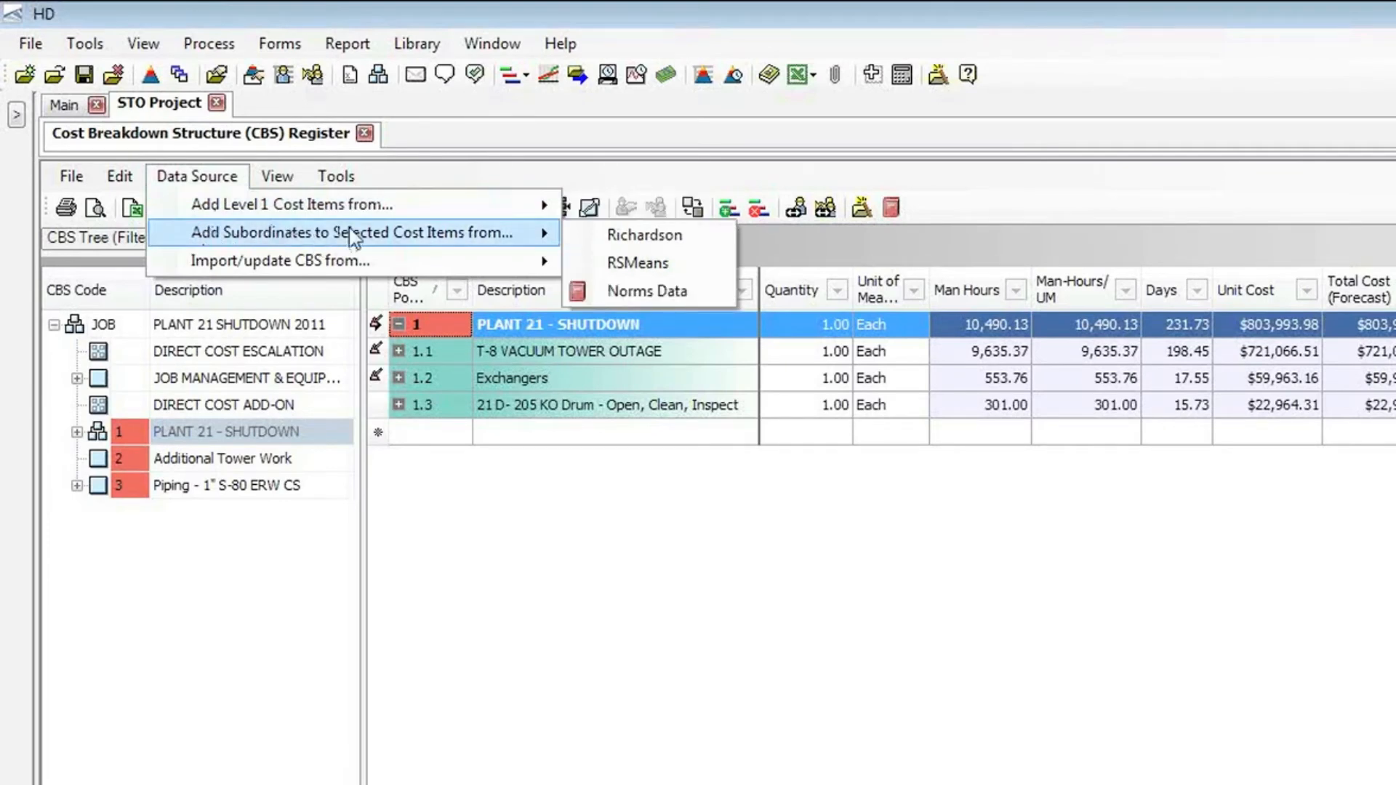
{"action": "mouse_move", "coordinate": [531, 235]}
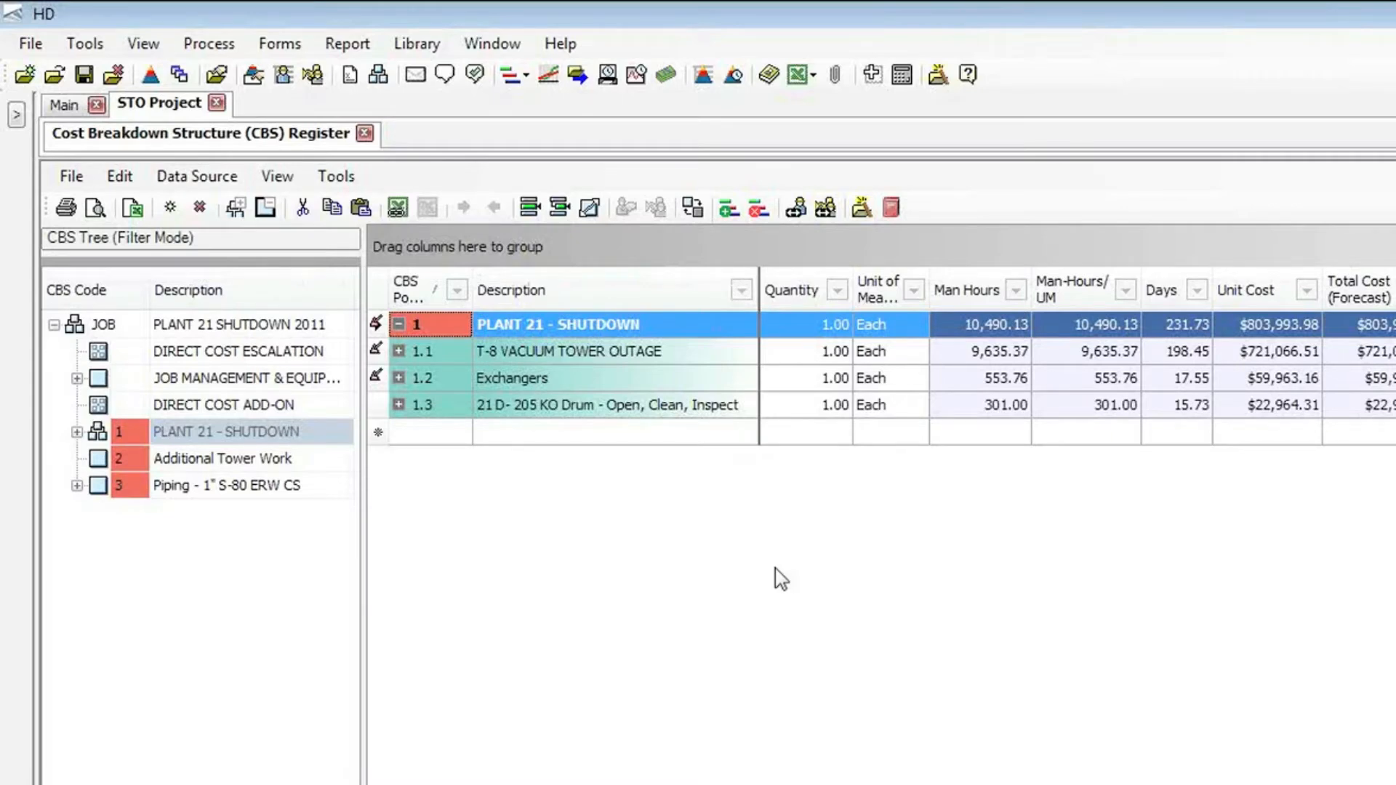
{"action": "mouse_move", "coordinate": [533, 332]}
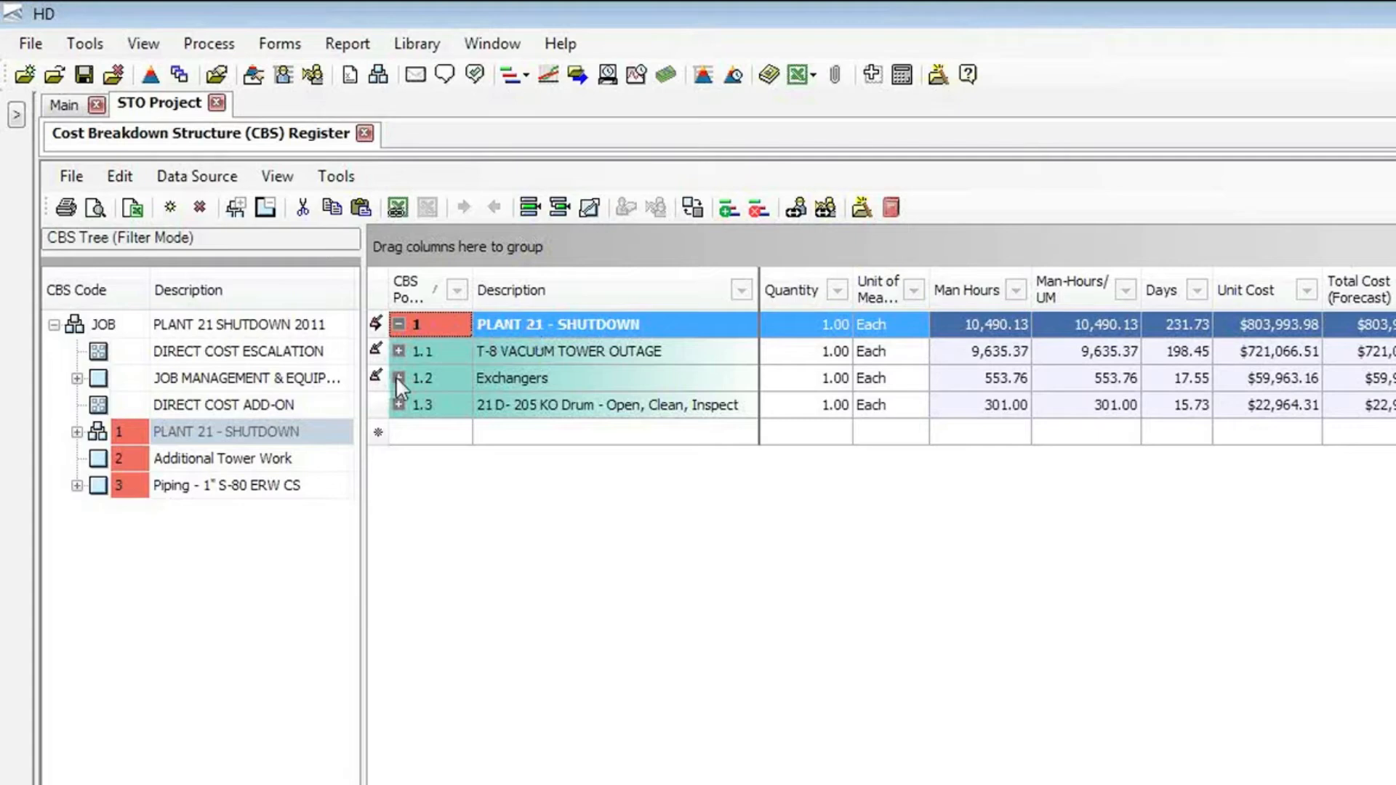
Step: Expand Exchangers and Remove & Clean Tube Bundle, selecting the 32" bundle removal item
{"action": "left_click", "coordinate": [399, 378]}
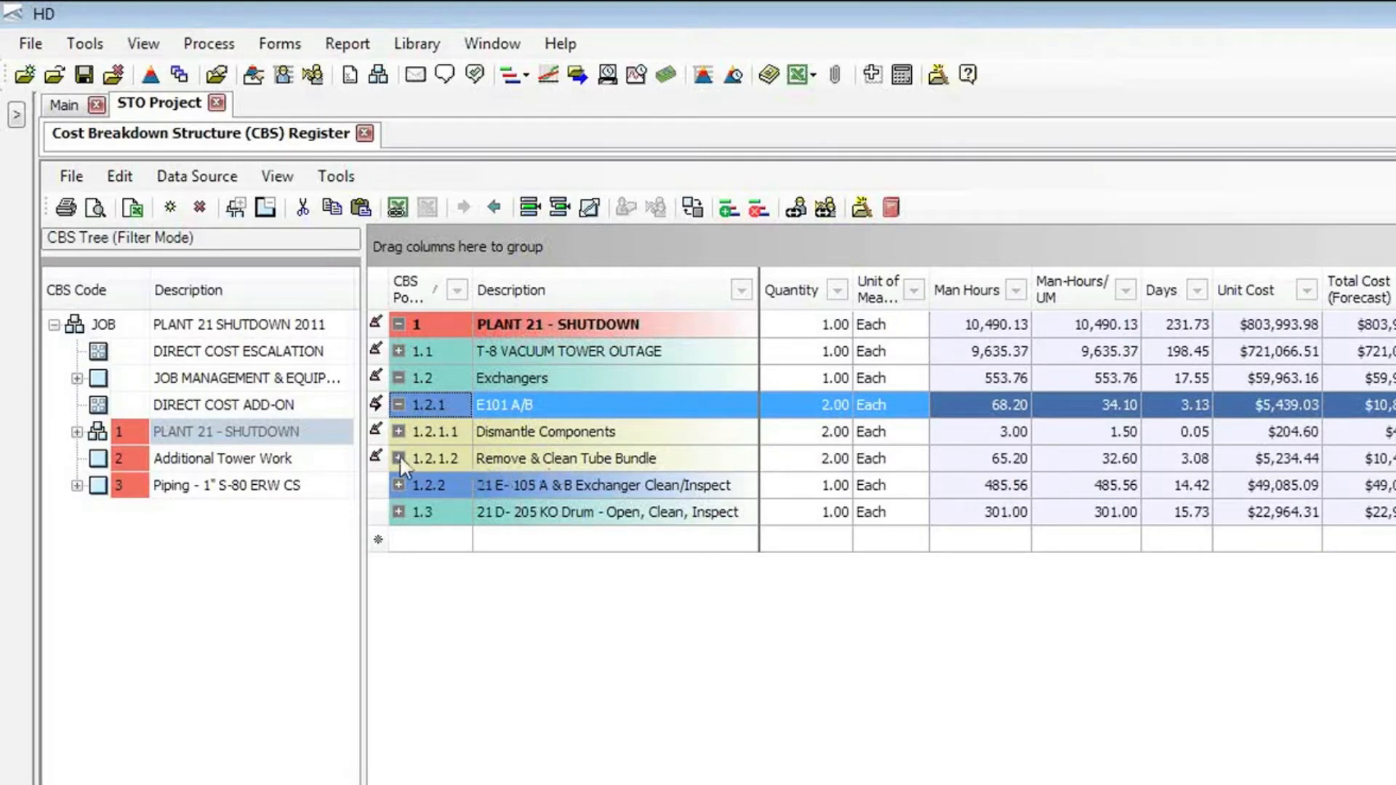
{"action": "left_click", "coordinate": [399, 458]}
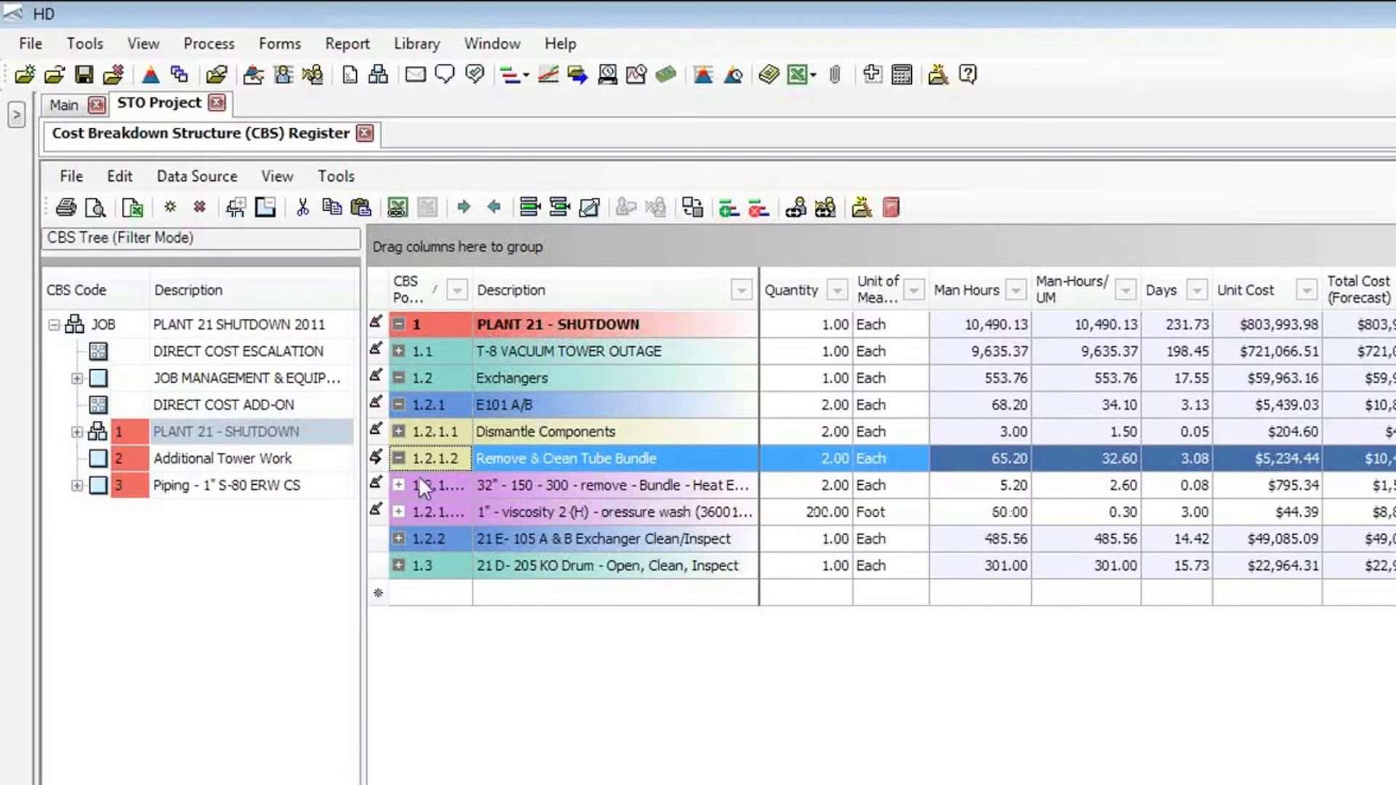
{"action": "mouse_move", "coordinate": [383, 489]}
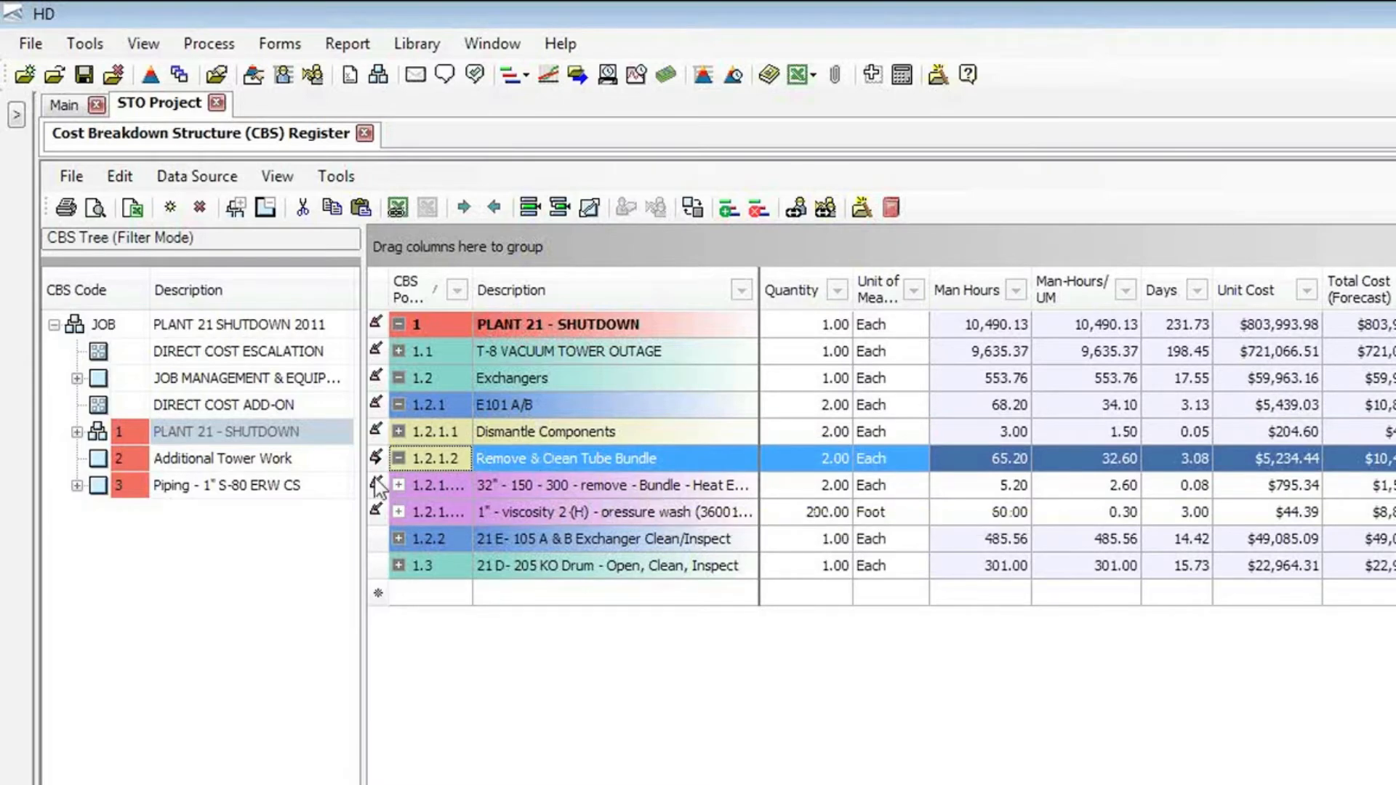
{"action": "left_click", "coordinate": [612, 485]}
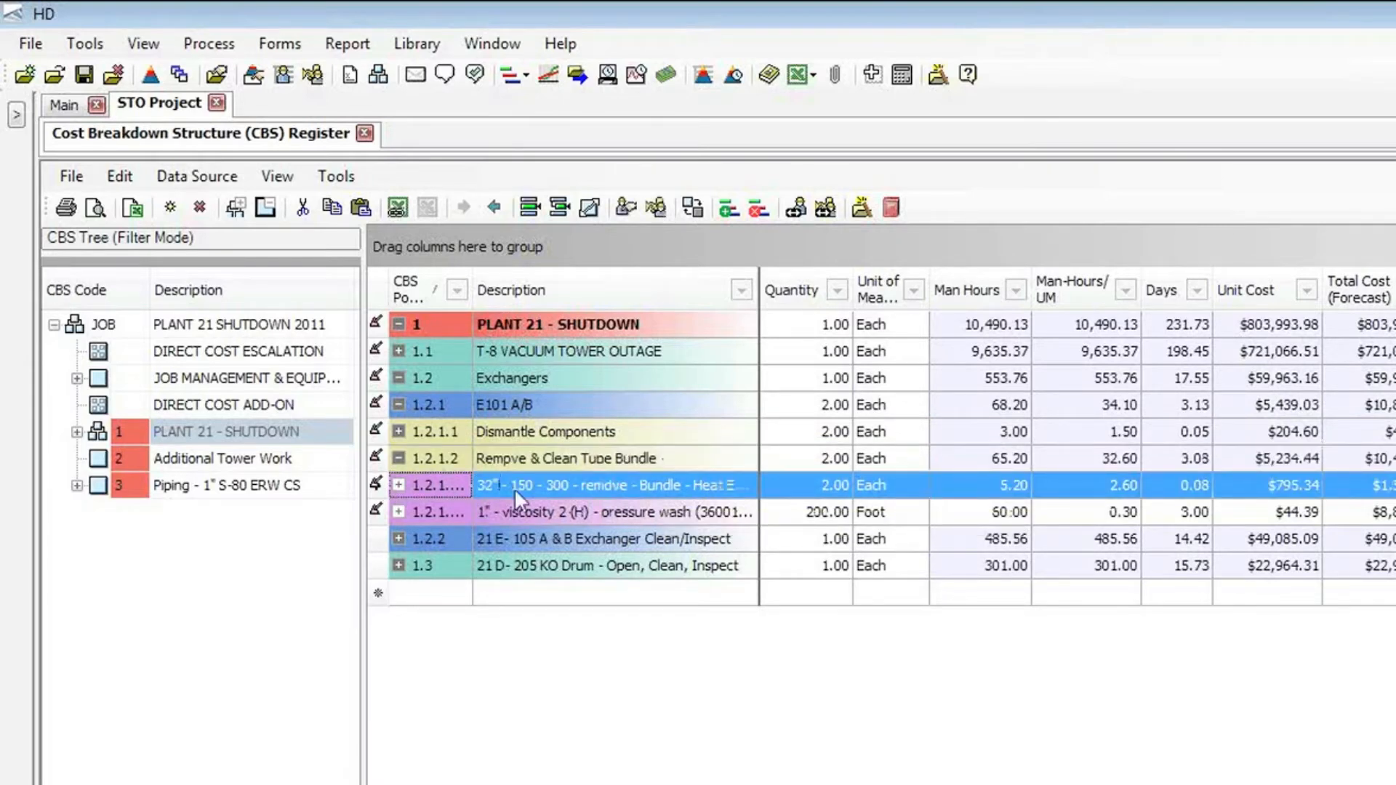
{"action": "mouse_move", "coordinate": [558, 506]}
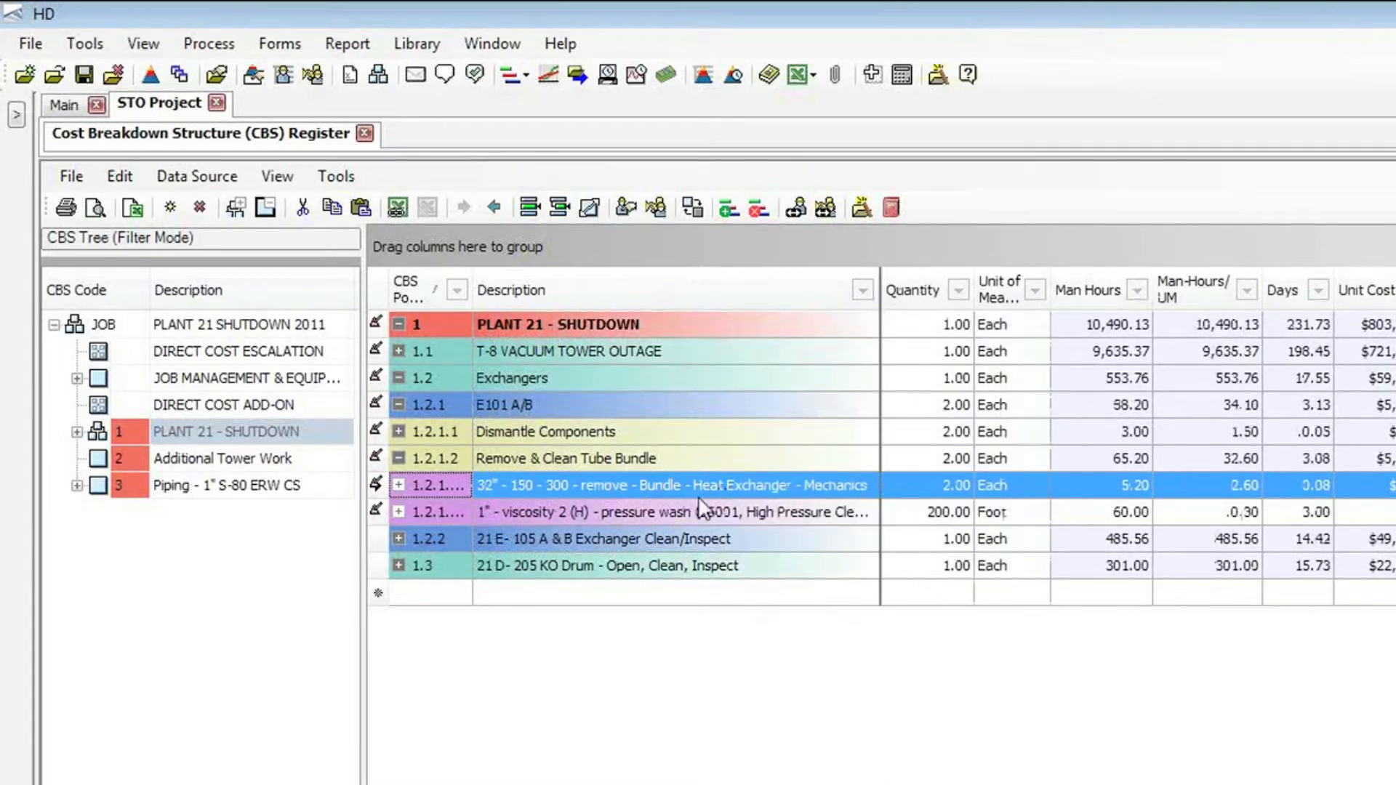
{"action": "mouse_move", "coordinate": [752, 499]}
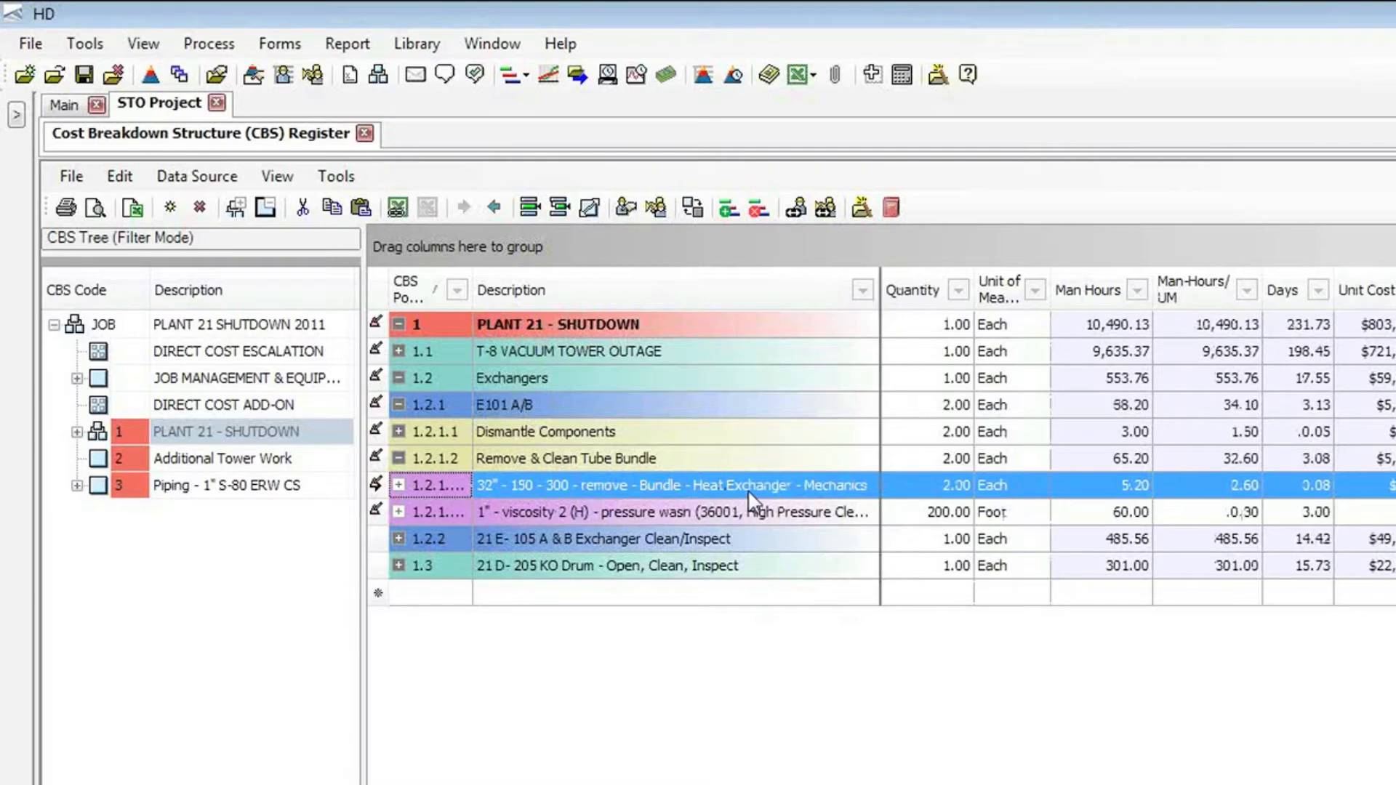
{"action": "mouse_move", "coordinate": [540, 527]}
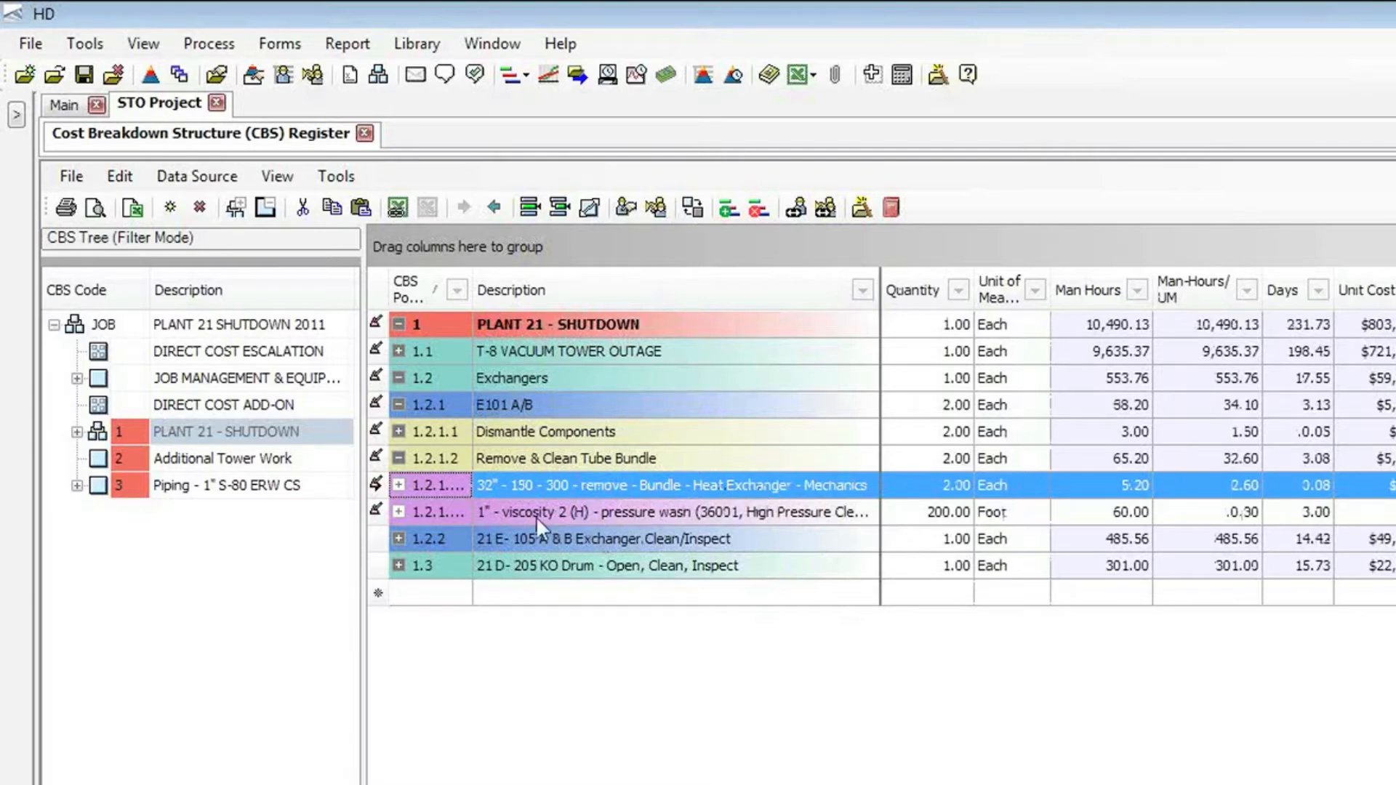
{"action": "mouse_move", "coordinate": [489, 527]}
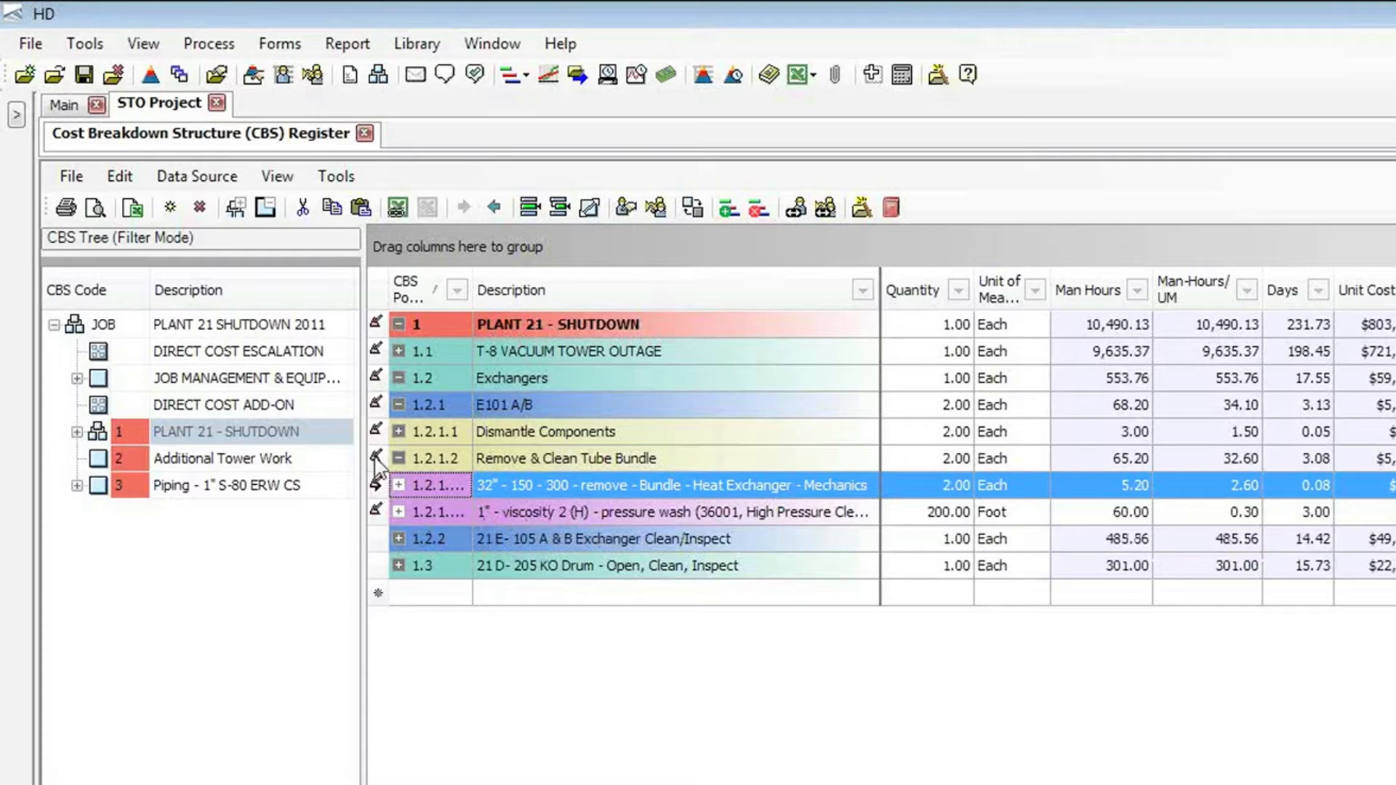
{"action": "left_click", "coordinate": [564, 458]}
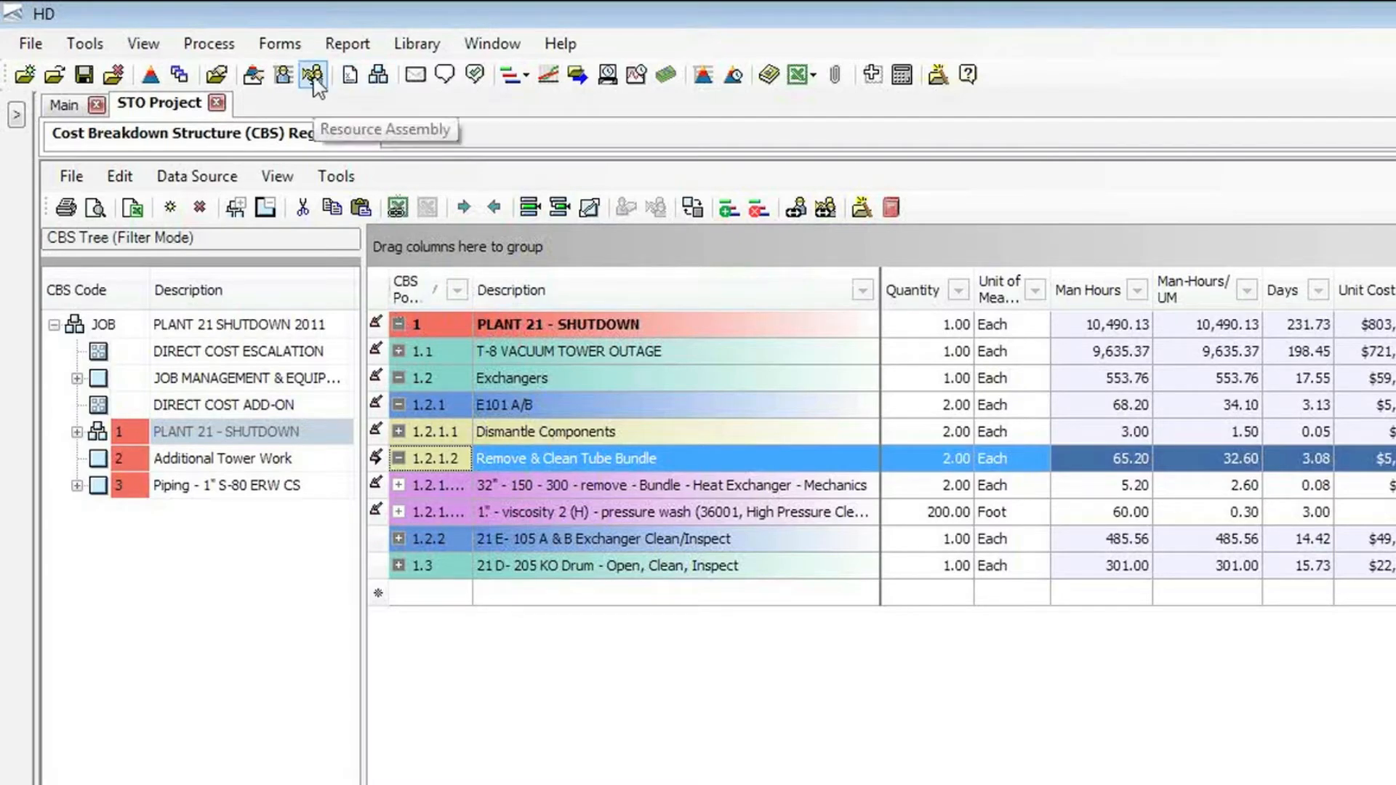
Step: Show the Resource Assembly Register with Exchanger Bolting Crew 1 expanded to its resources
{"action": "left_click", "coordinate": [305, 73]}
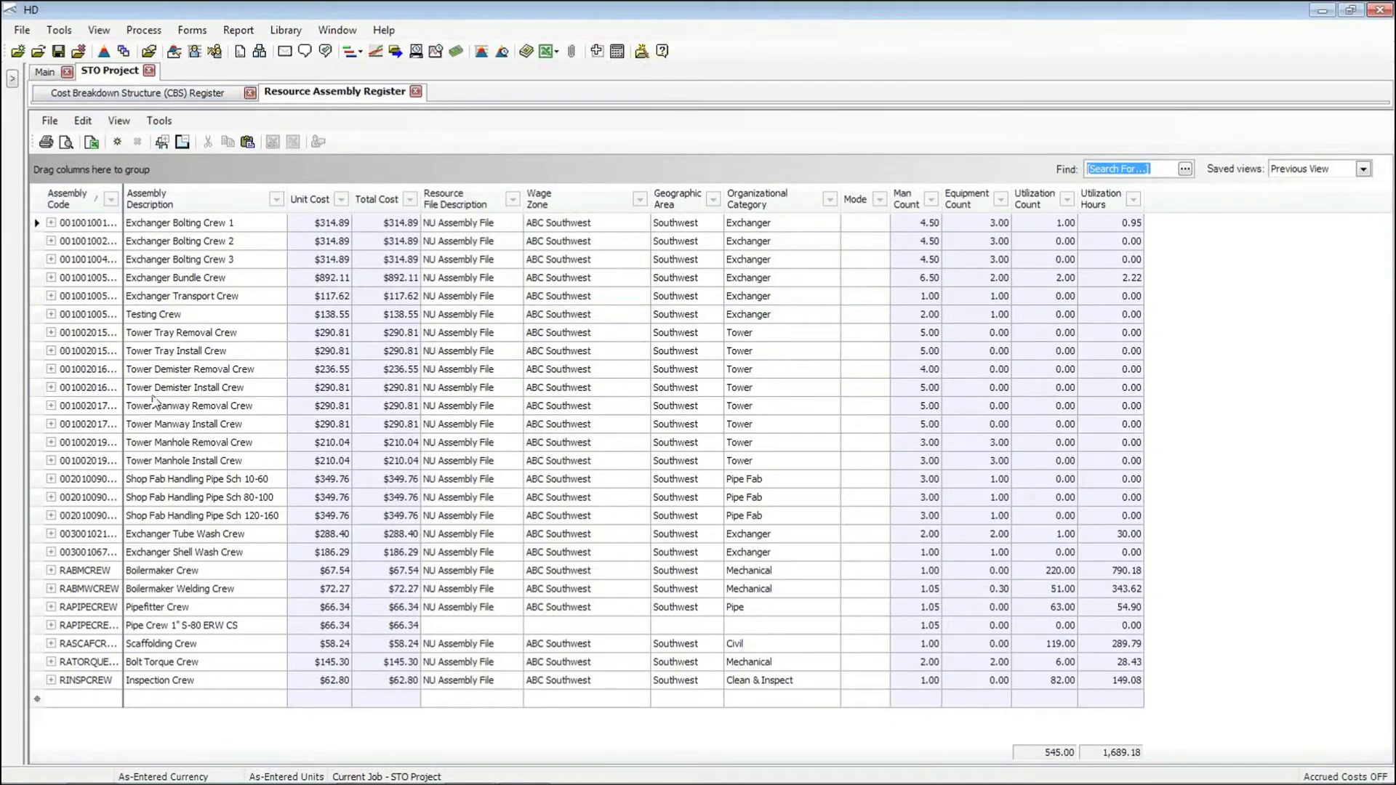
{"action": "mouse_move", "coordinate": [221, 241]}
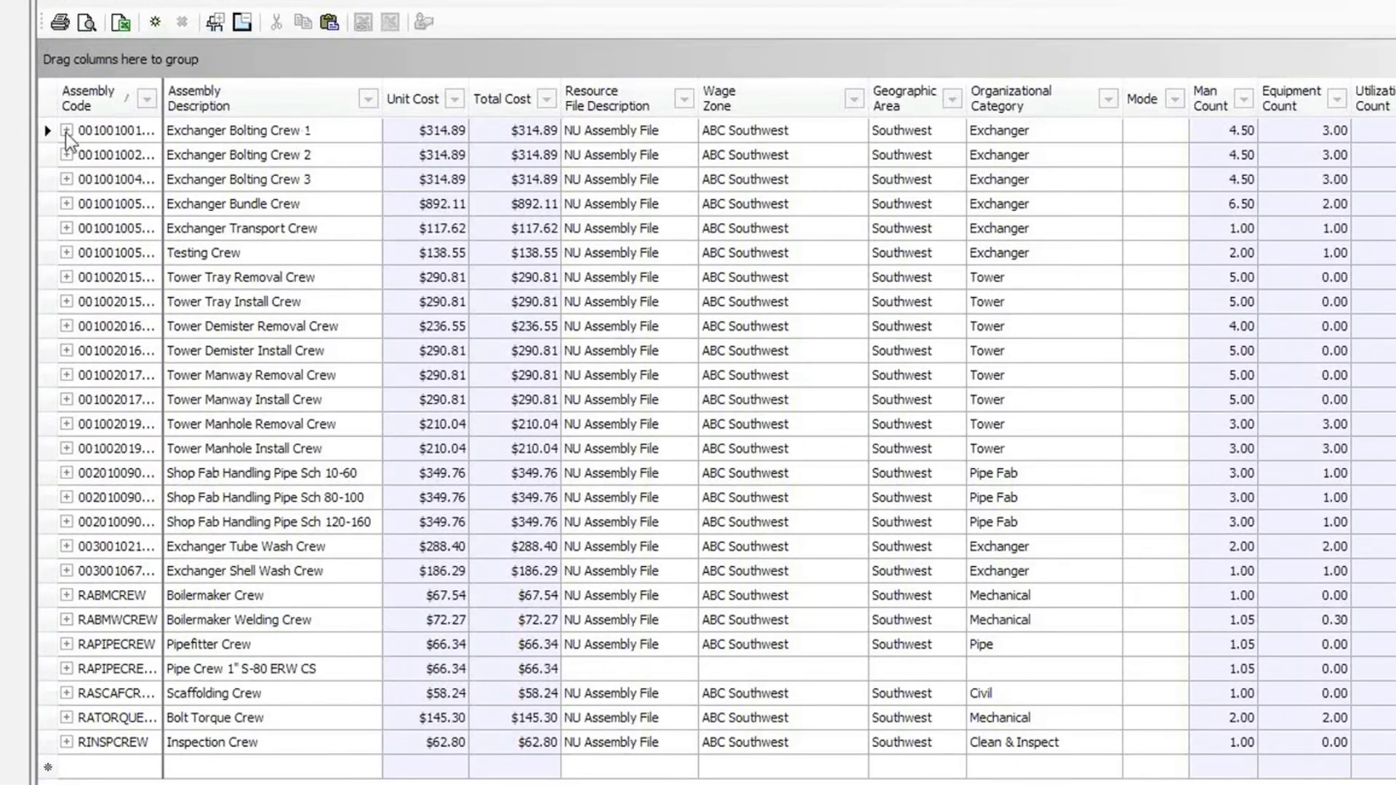
{"action": "left_click", "coordinate": [67, 131]}
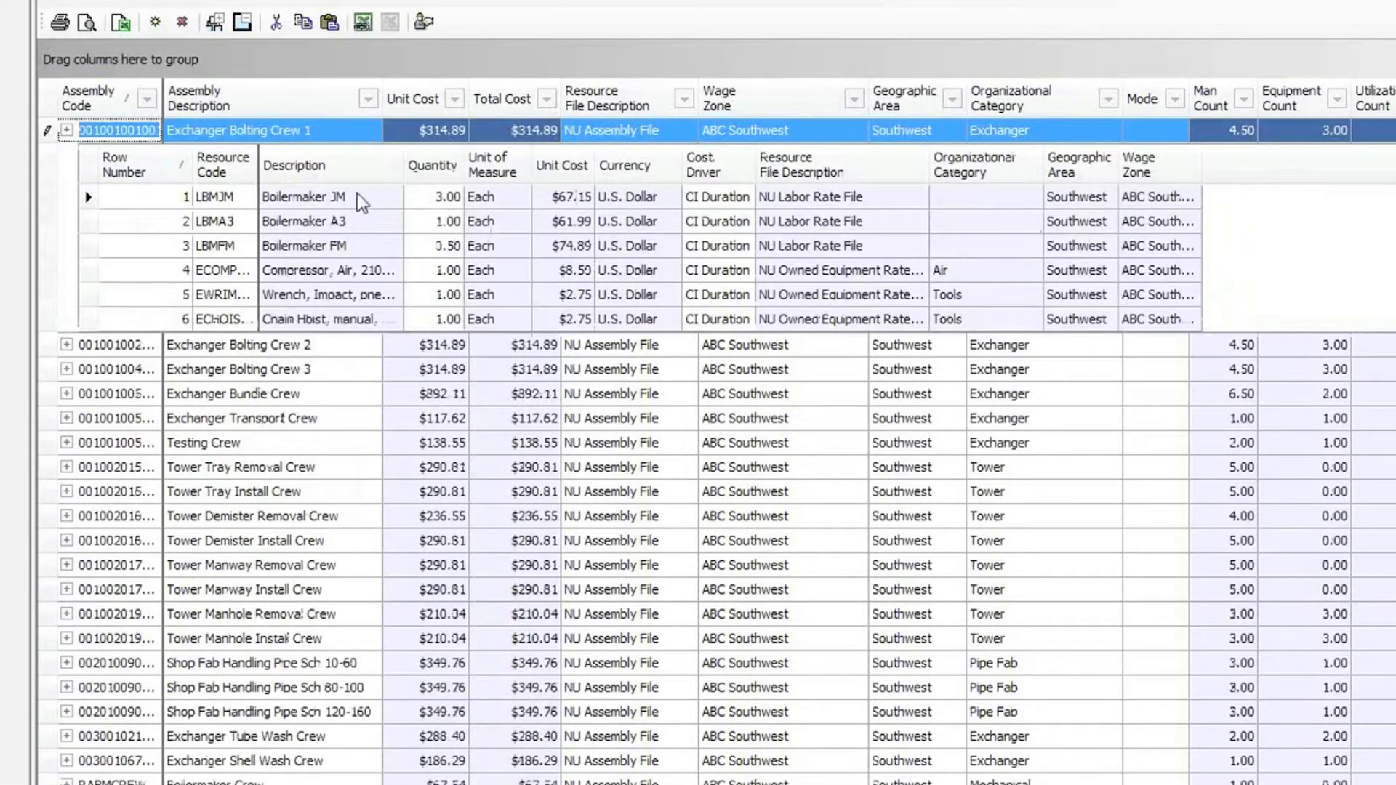
{"action": "mouse_move", "coordinate": [373, 270]}
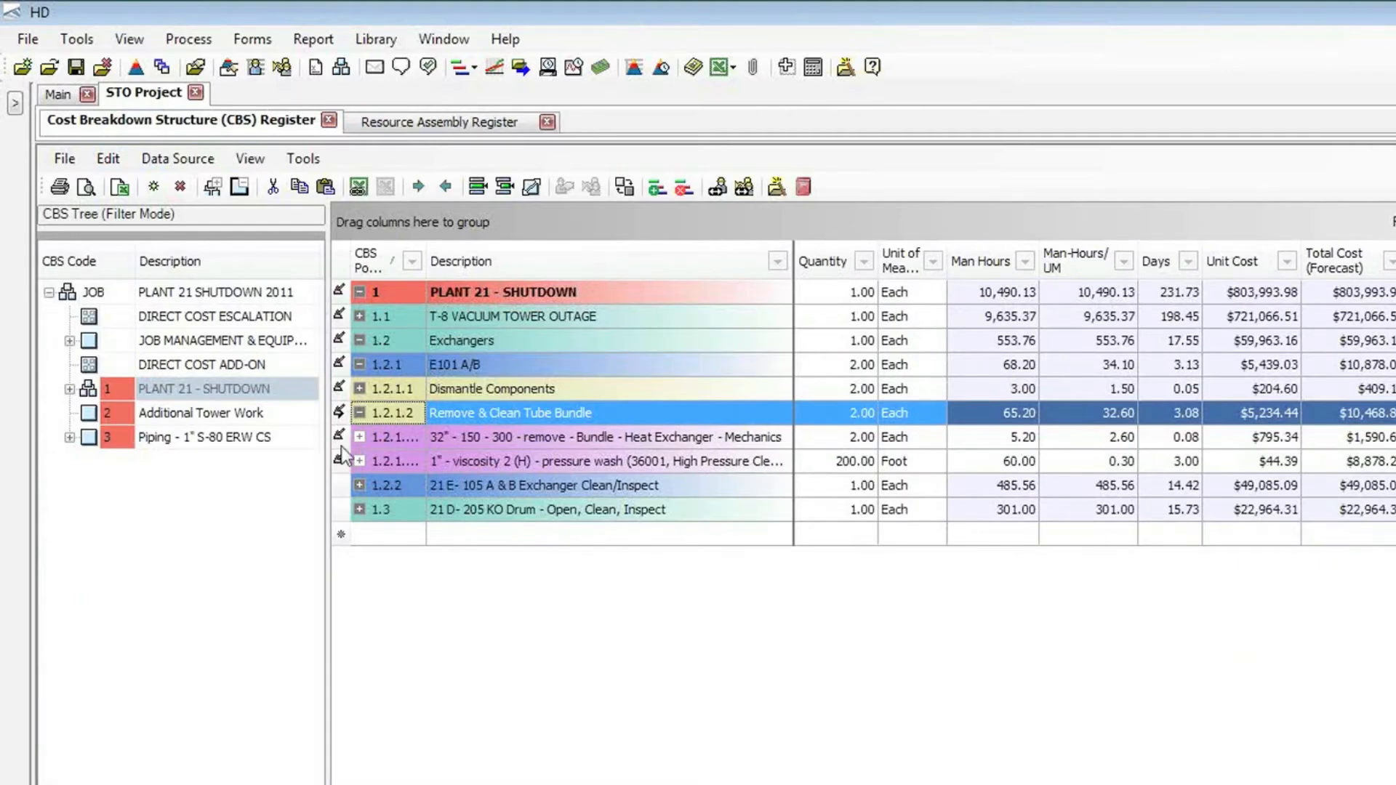
{"action": "mouse_move", "coordinate": [346, 455]}
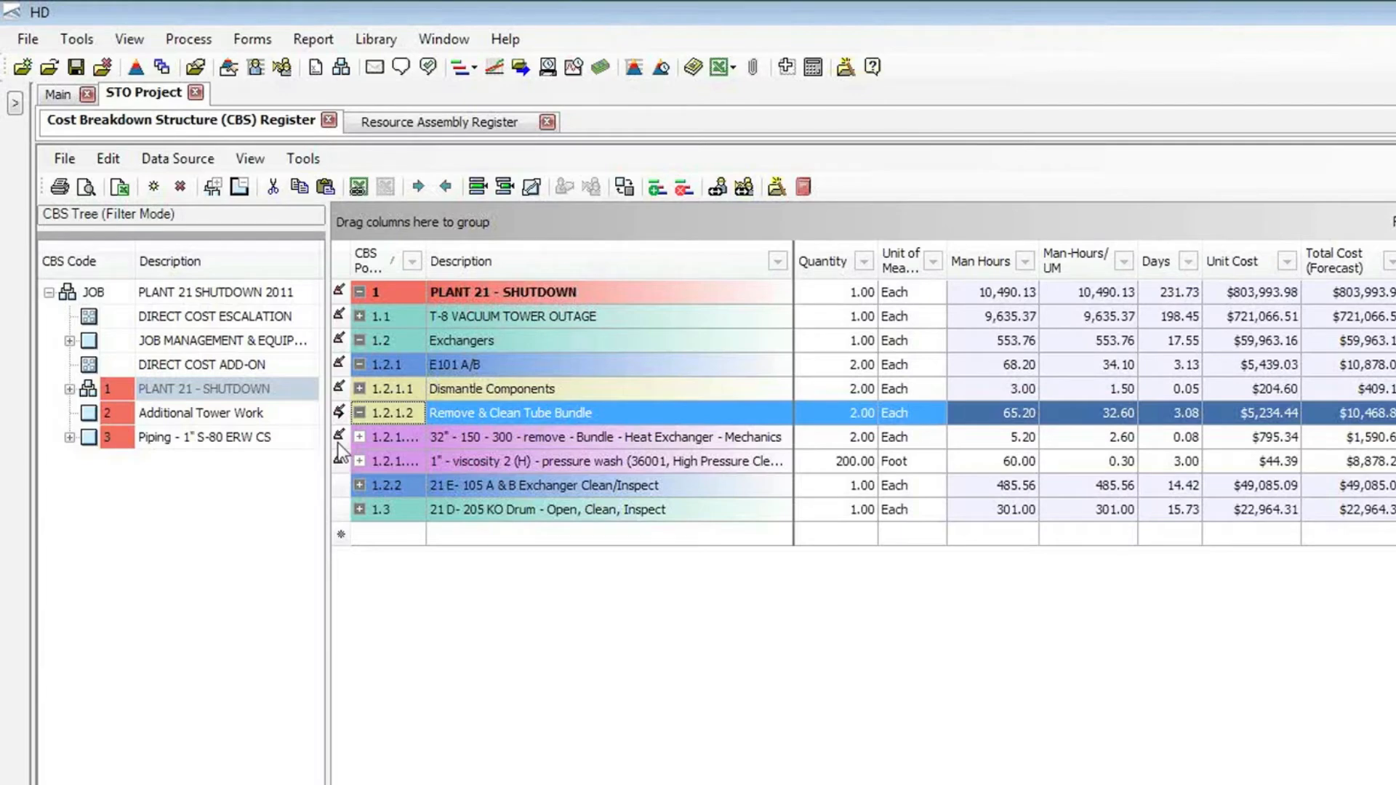
{"action": "mouse_move", "coordinate": [347, 439]}
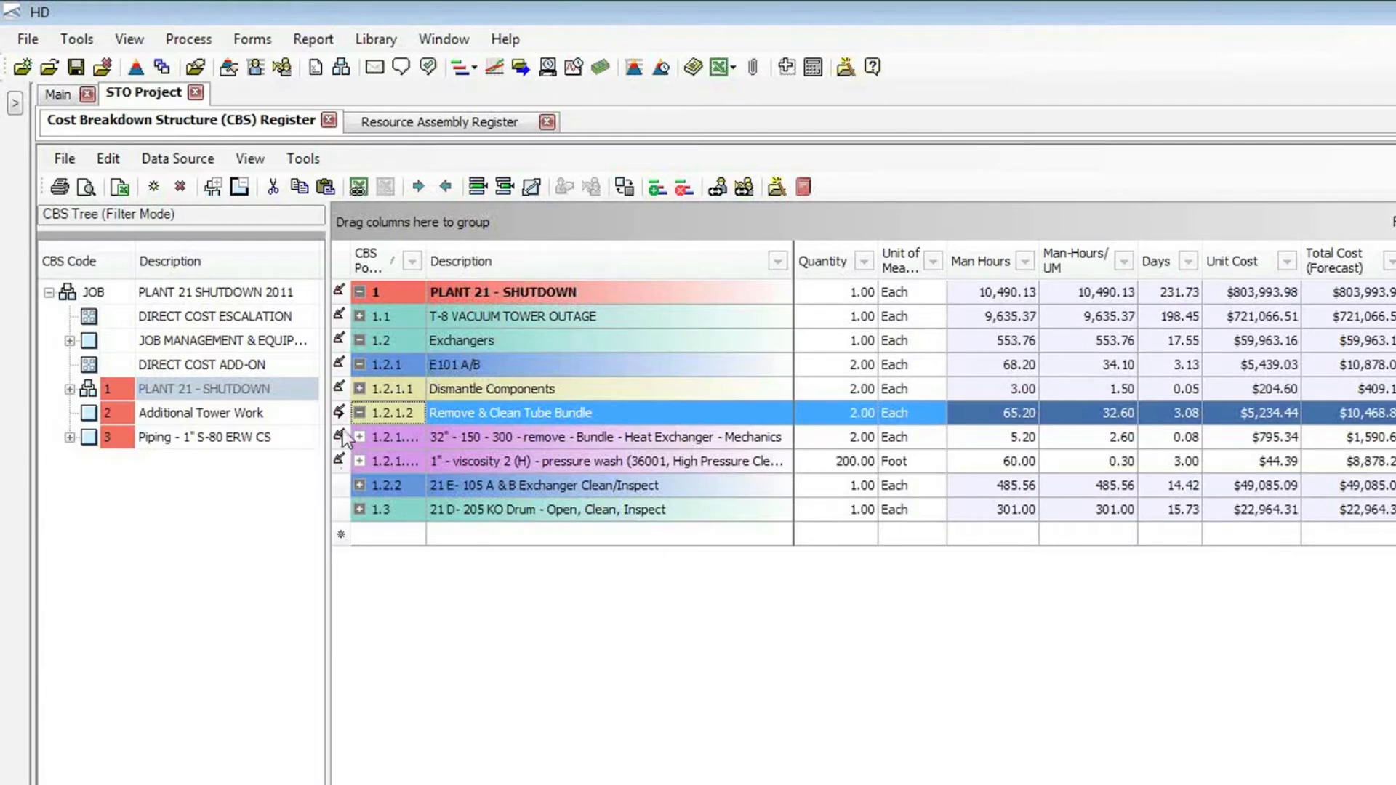
{"action": "mouse_move", "coordinate": [558, 440]}
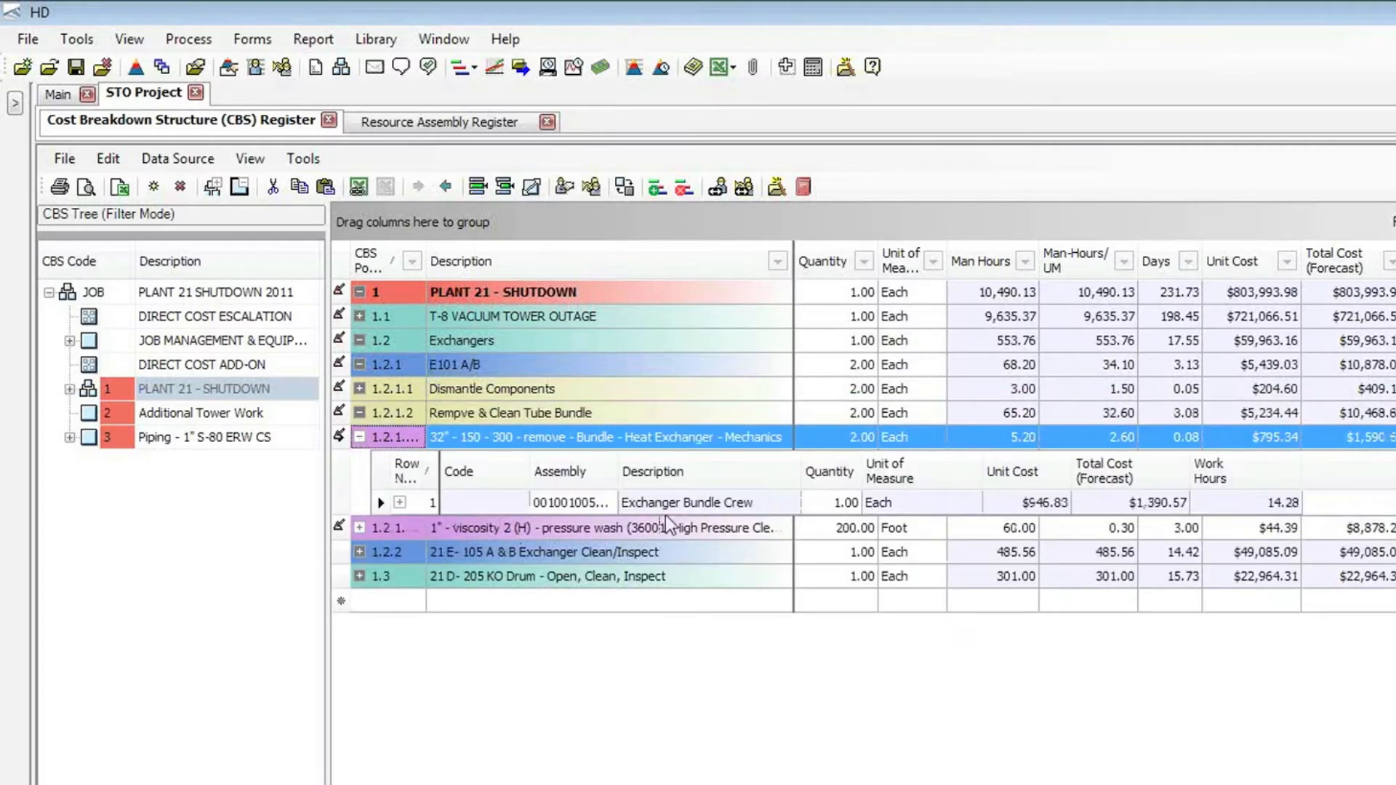
{"action": "mouse_move", "coordinate": [411, 506]}
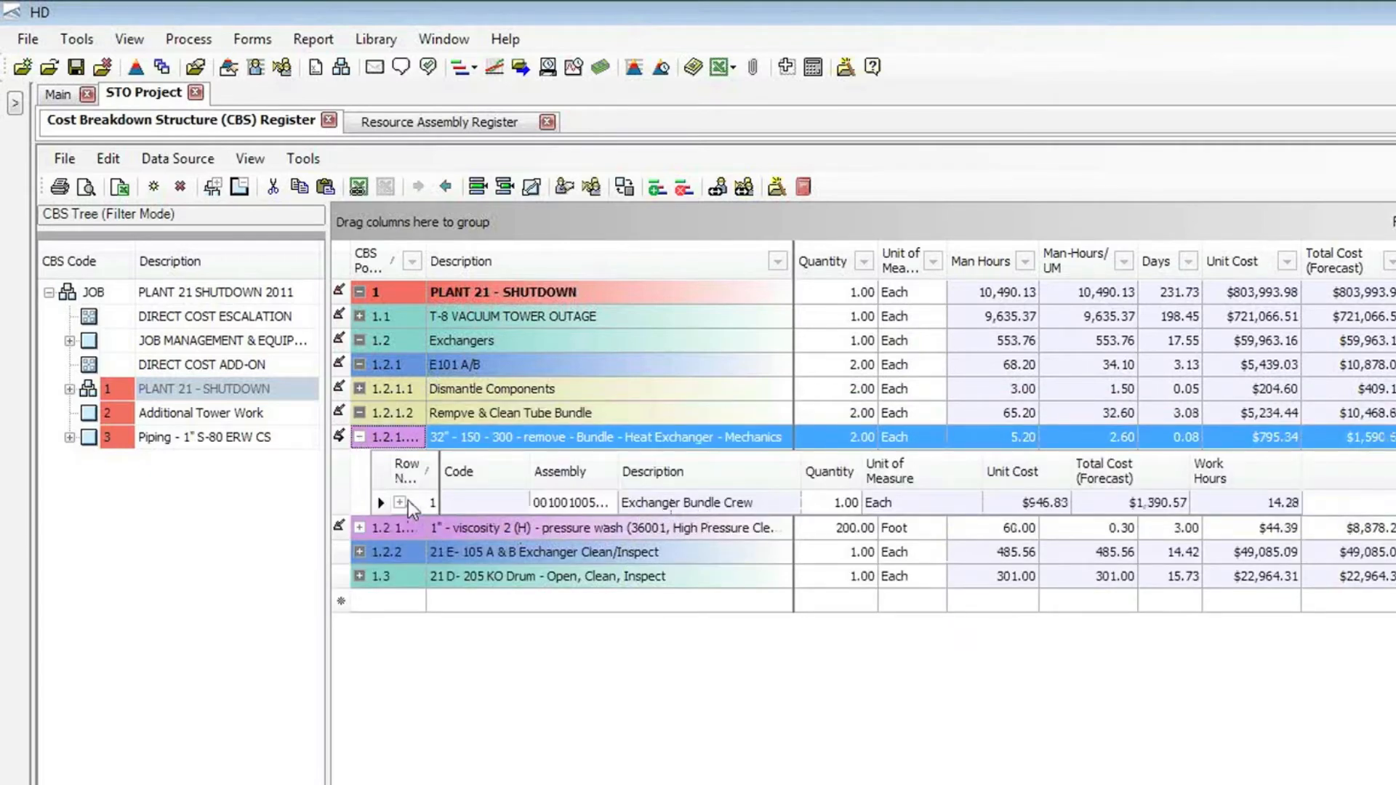
Step: Expand the 32" bundle removal line to show its Exchanger Bundle Crew resources
{"action": "left_click", "coordinate": [399, 501]}
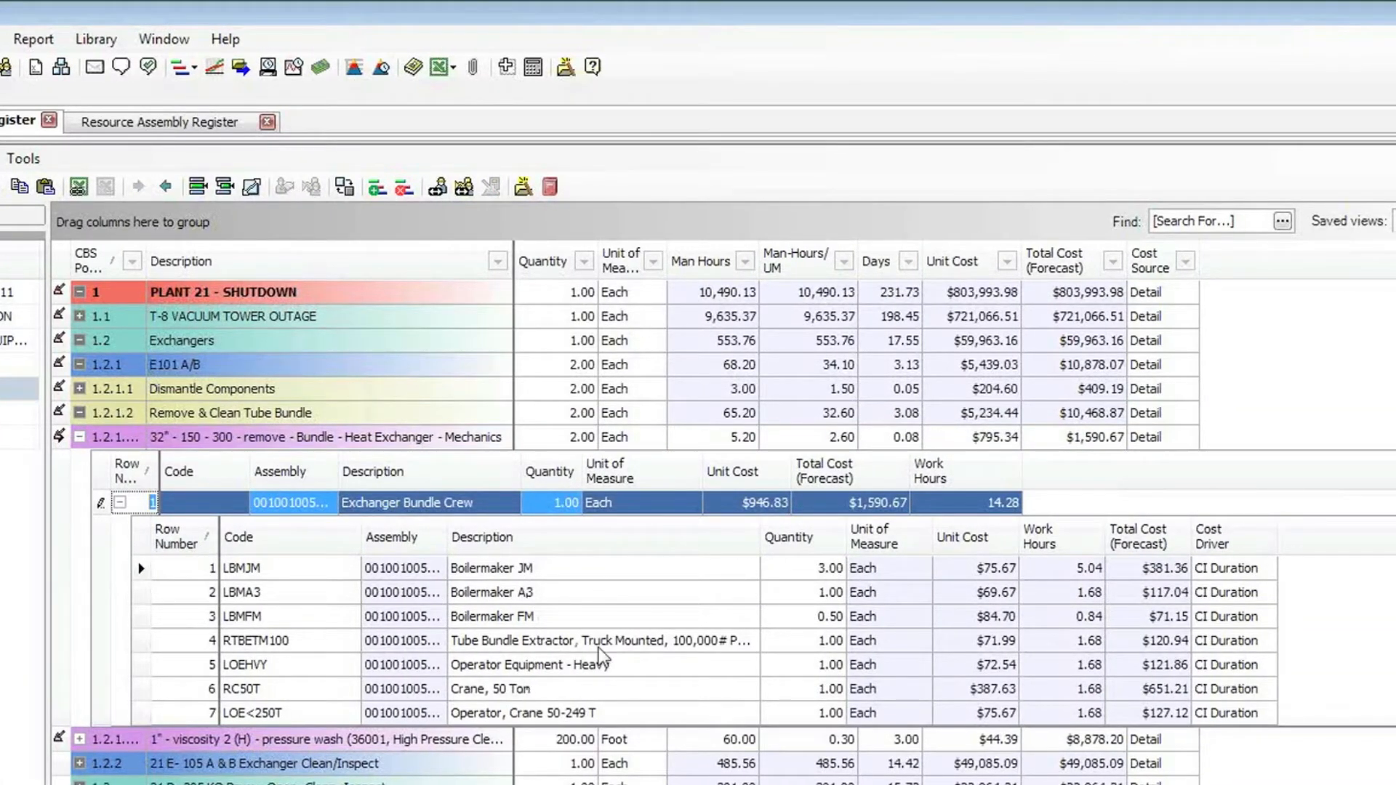
{"action": "mouse_move", "coordinate": [588, 722]}
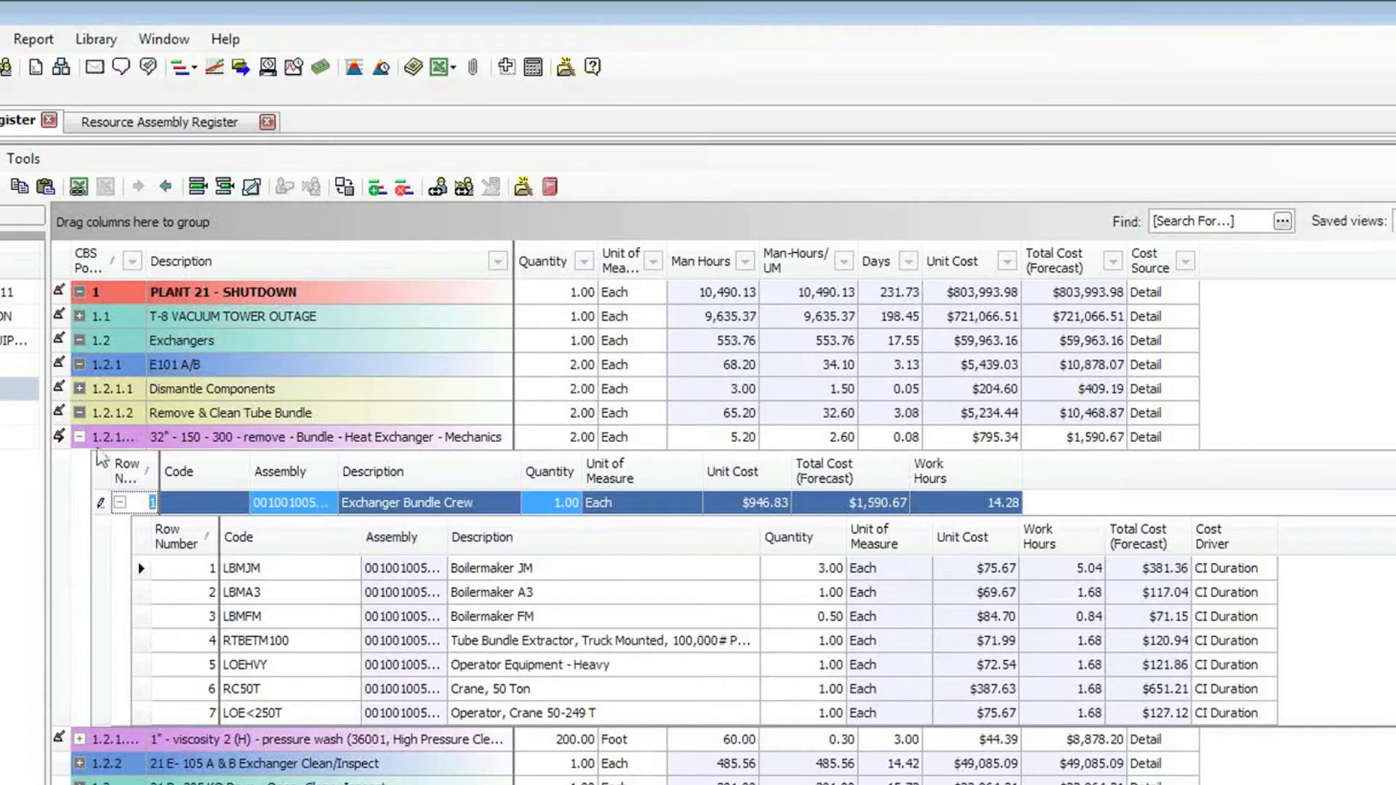
{"action": "mouse_move", "coordinate": [1064, 576]}
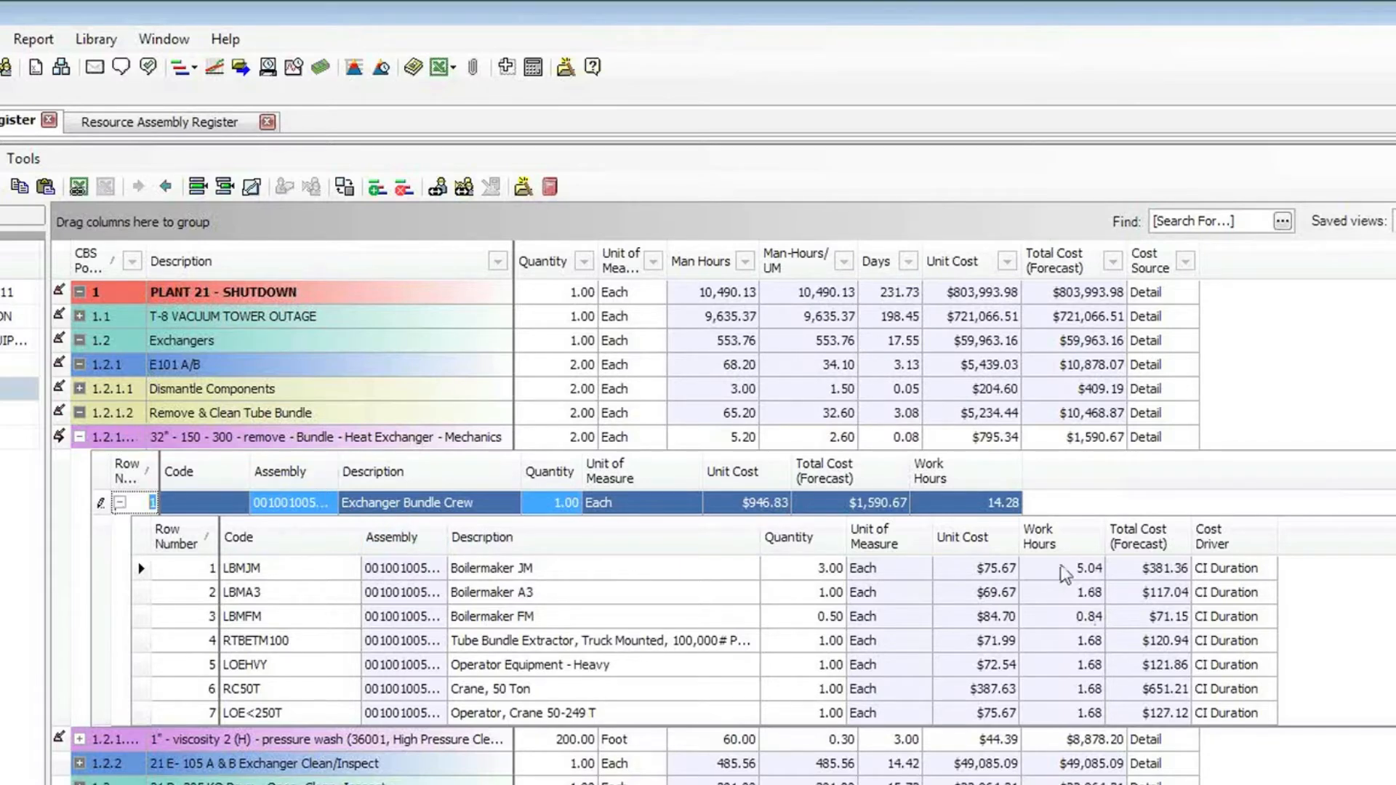
{"action": "mouse_move", "coordinate": [1073, 617]}
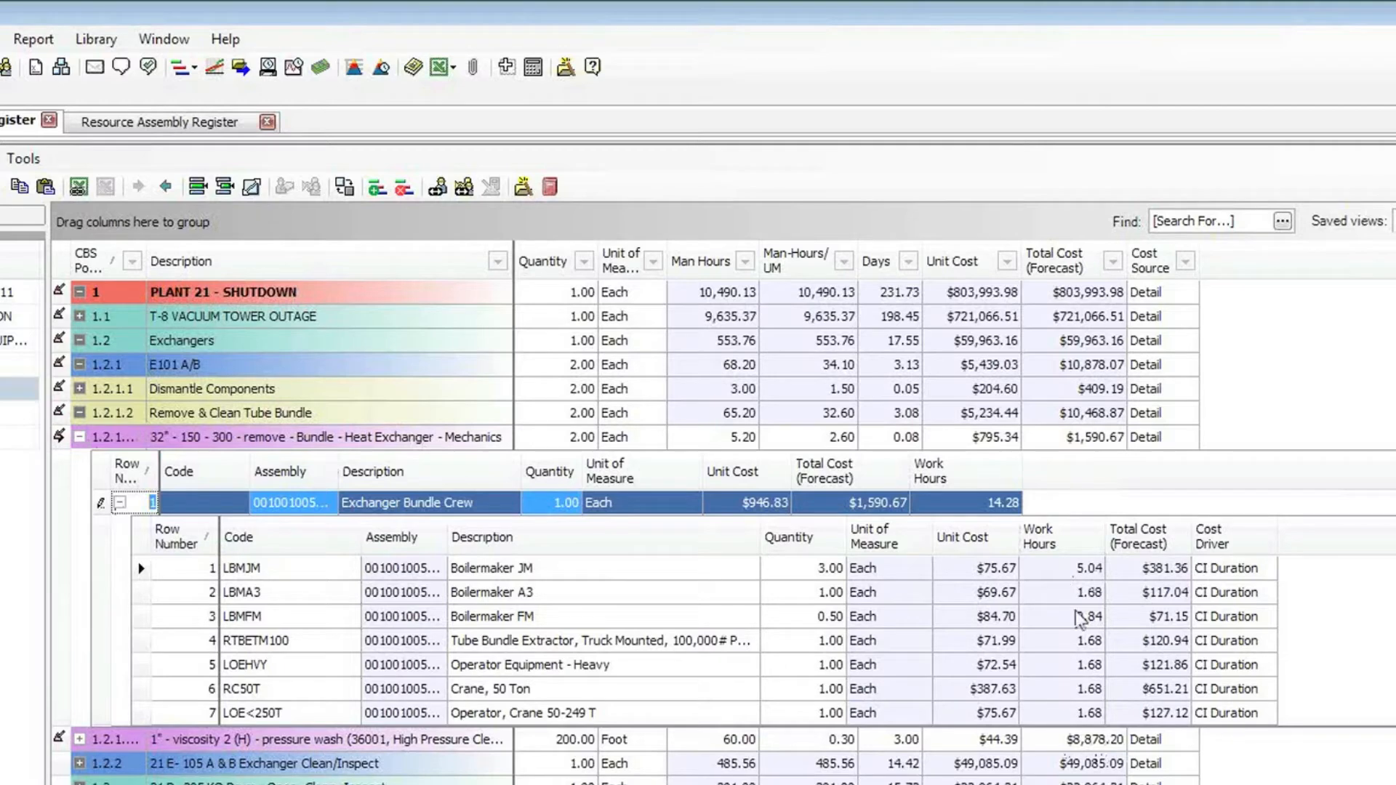
{"action": "mouse_move", "coordinate": [1136, 506]}
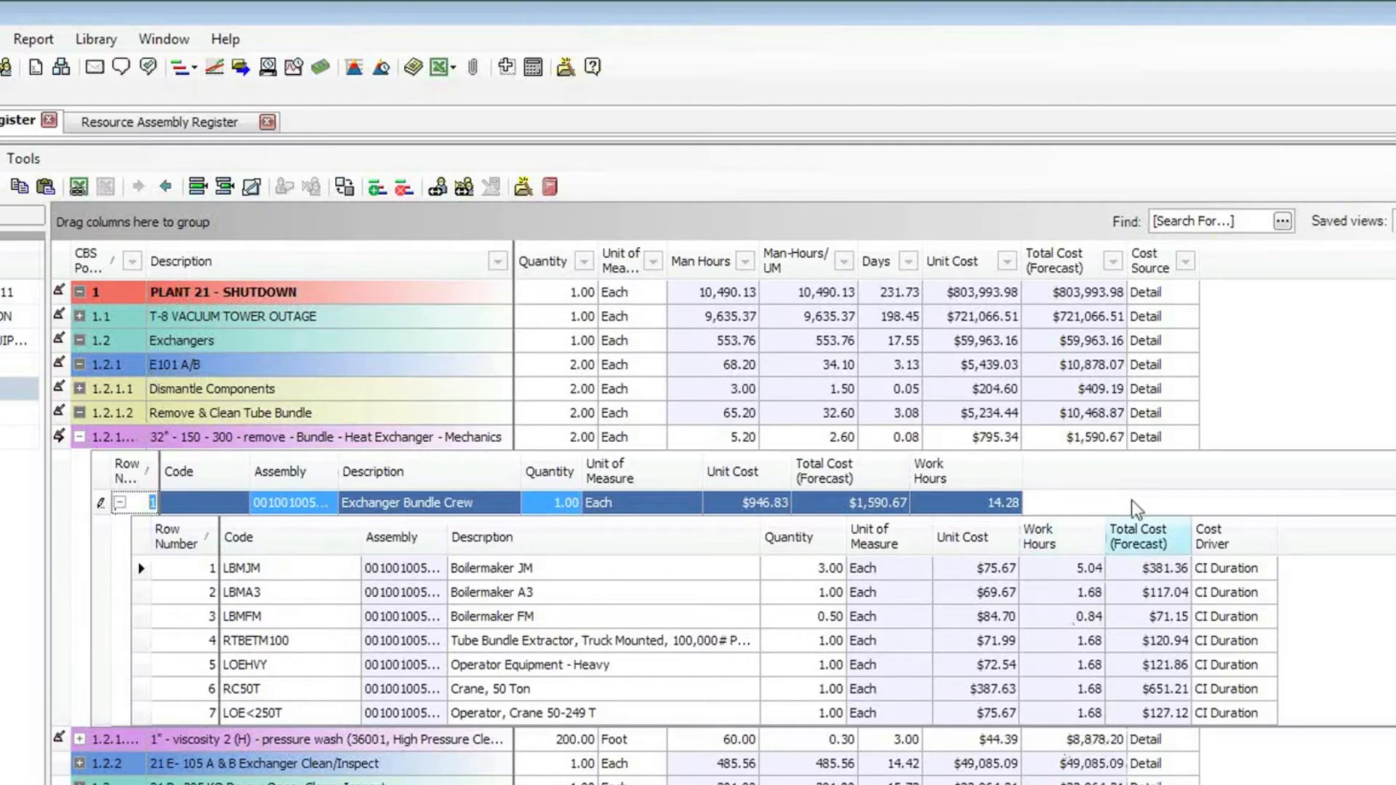
{"action": "mouse_move", "coordinate": [1131, 661]}
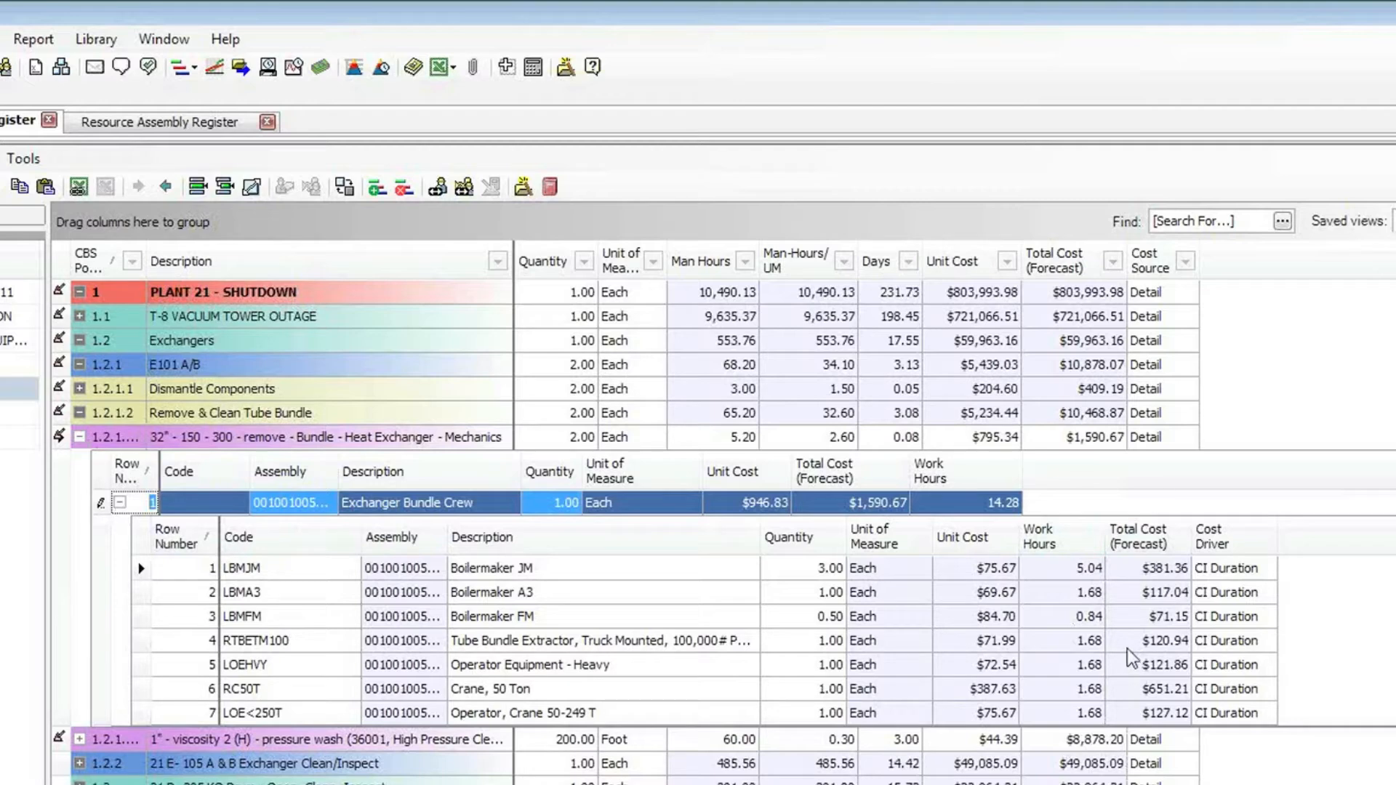
{"action": "mouse_move", "coordinate": [218, 514]}
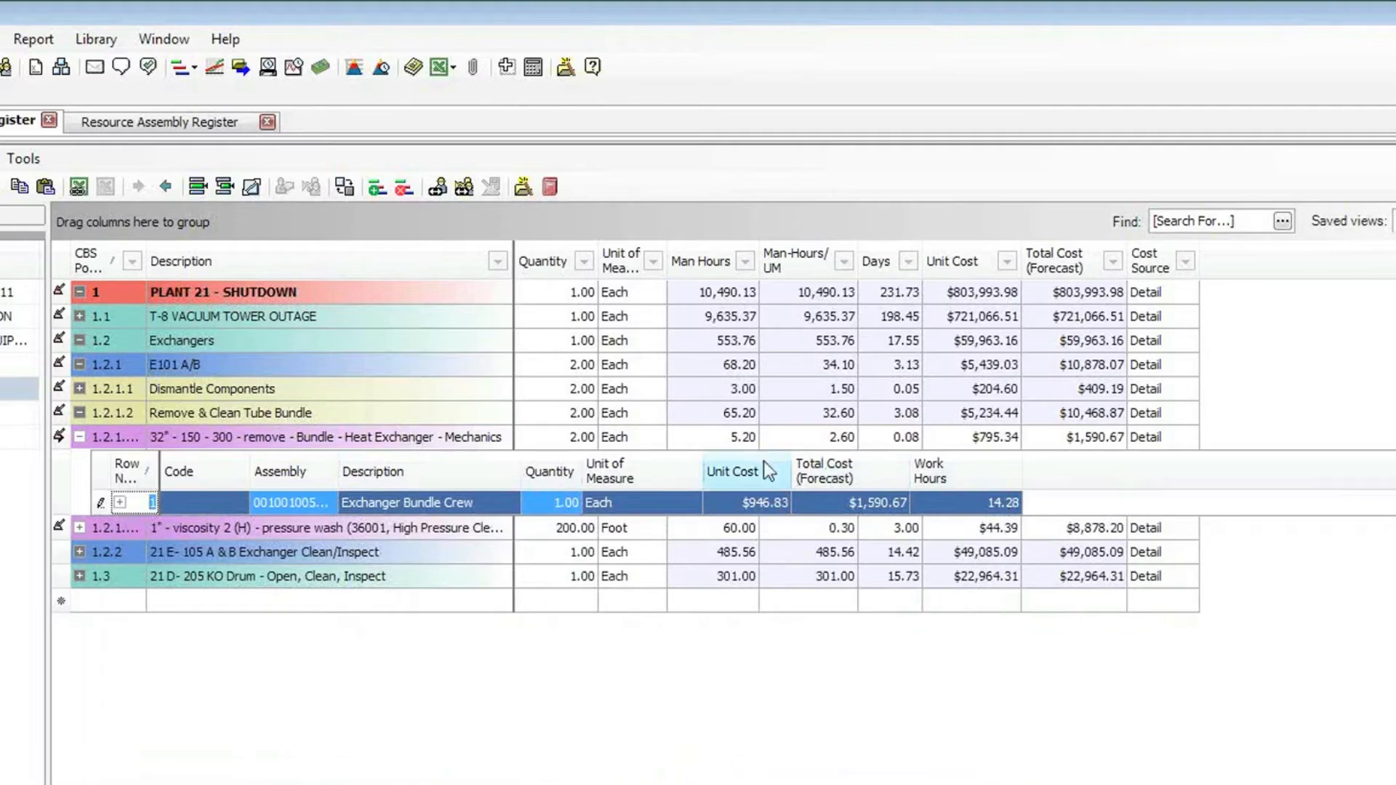
{"action": "mouse_move", "coordinate": [757, 474]}
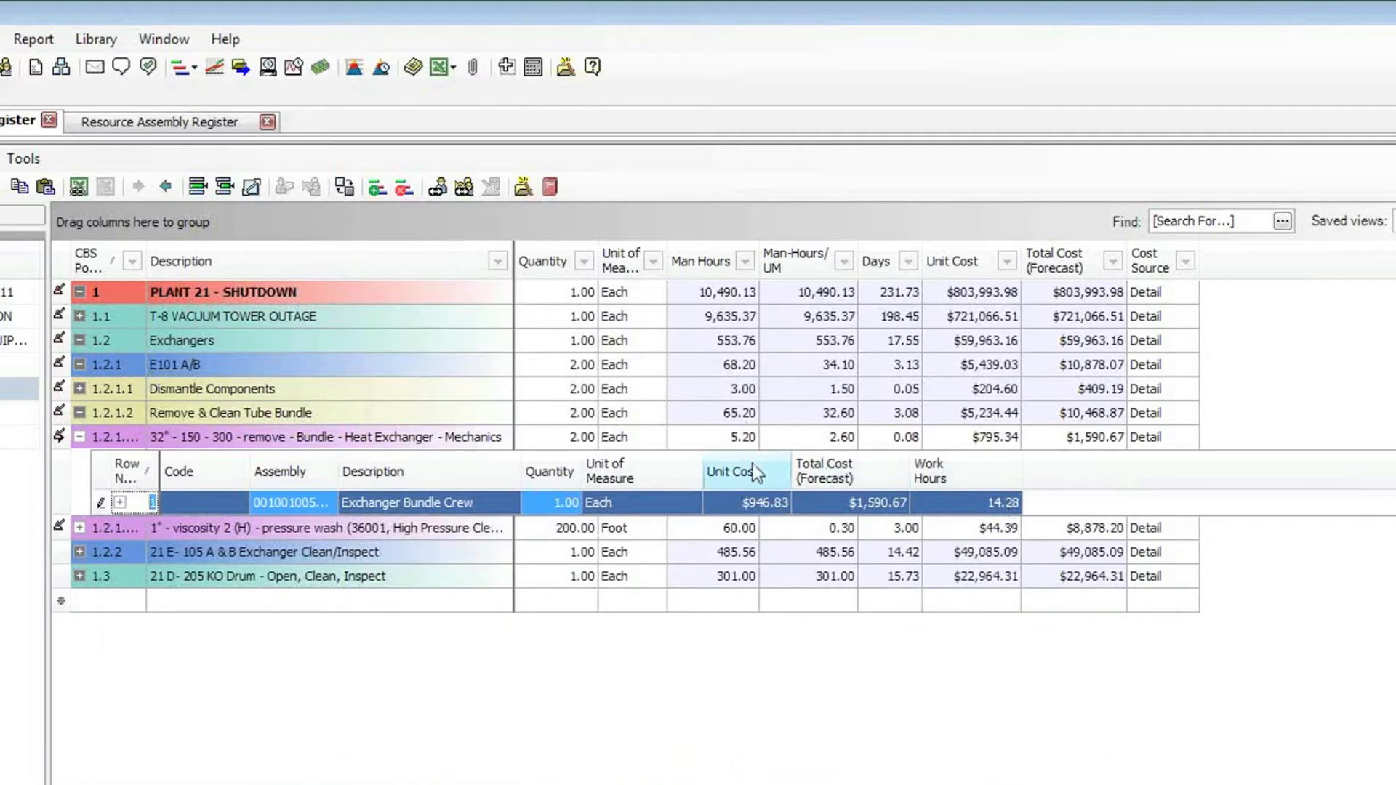
{"action": "mouse_move", "coordinate": [771, 445]}
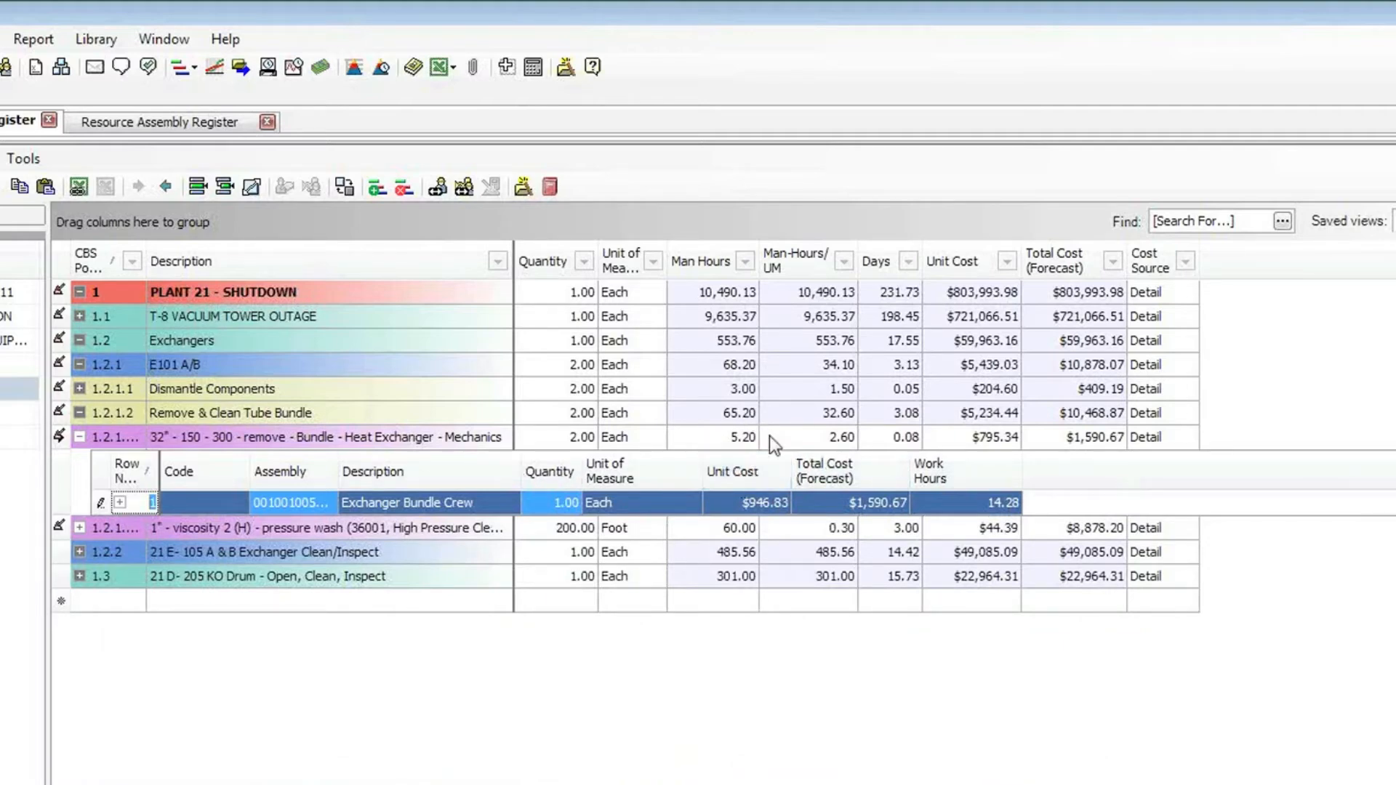
{"action": "mouse_move", "coordinate": [546, 420]}
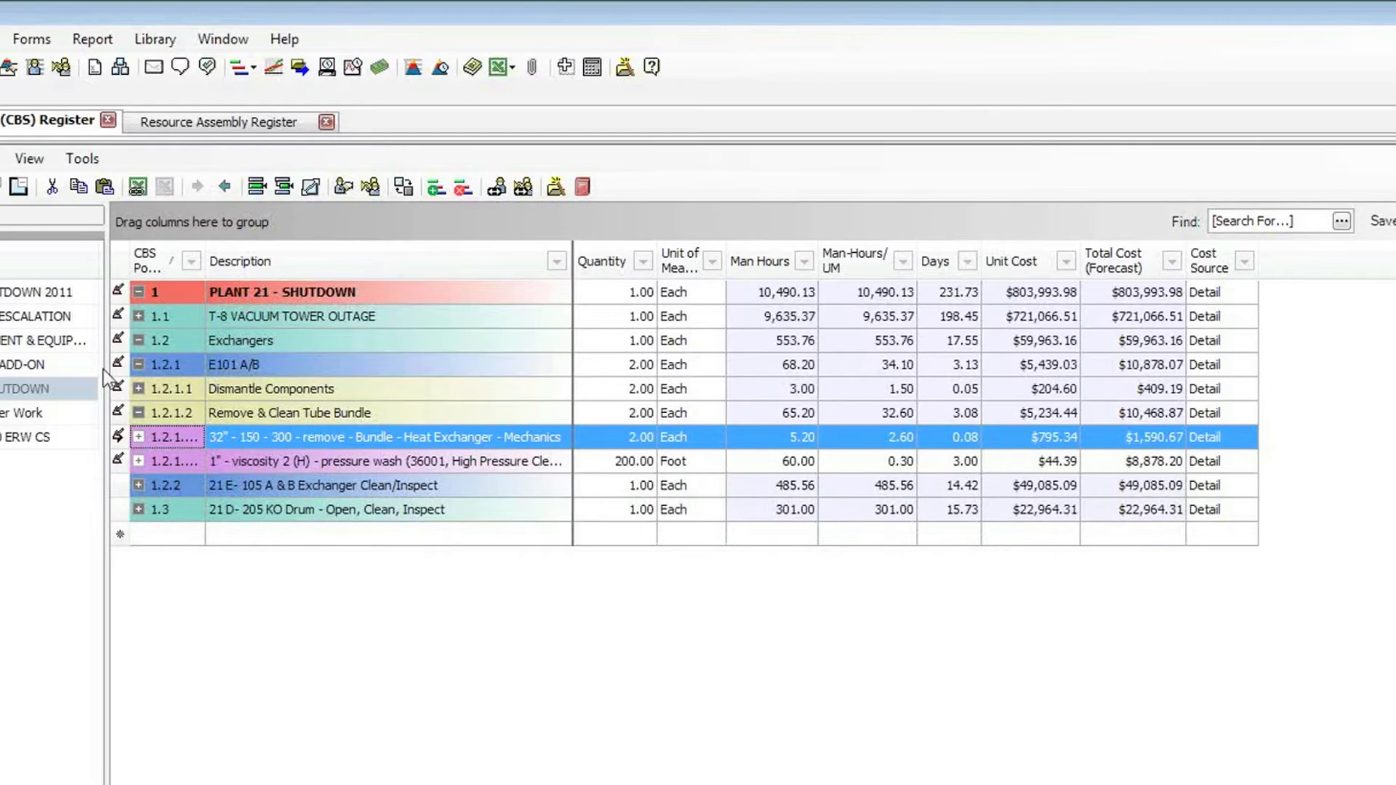
Step: Add subordinates to Remove & Clean Tube Bundle from Norms Data via the Data Source menu
{"action": "left_click", "coordinate": [177, 160]}
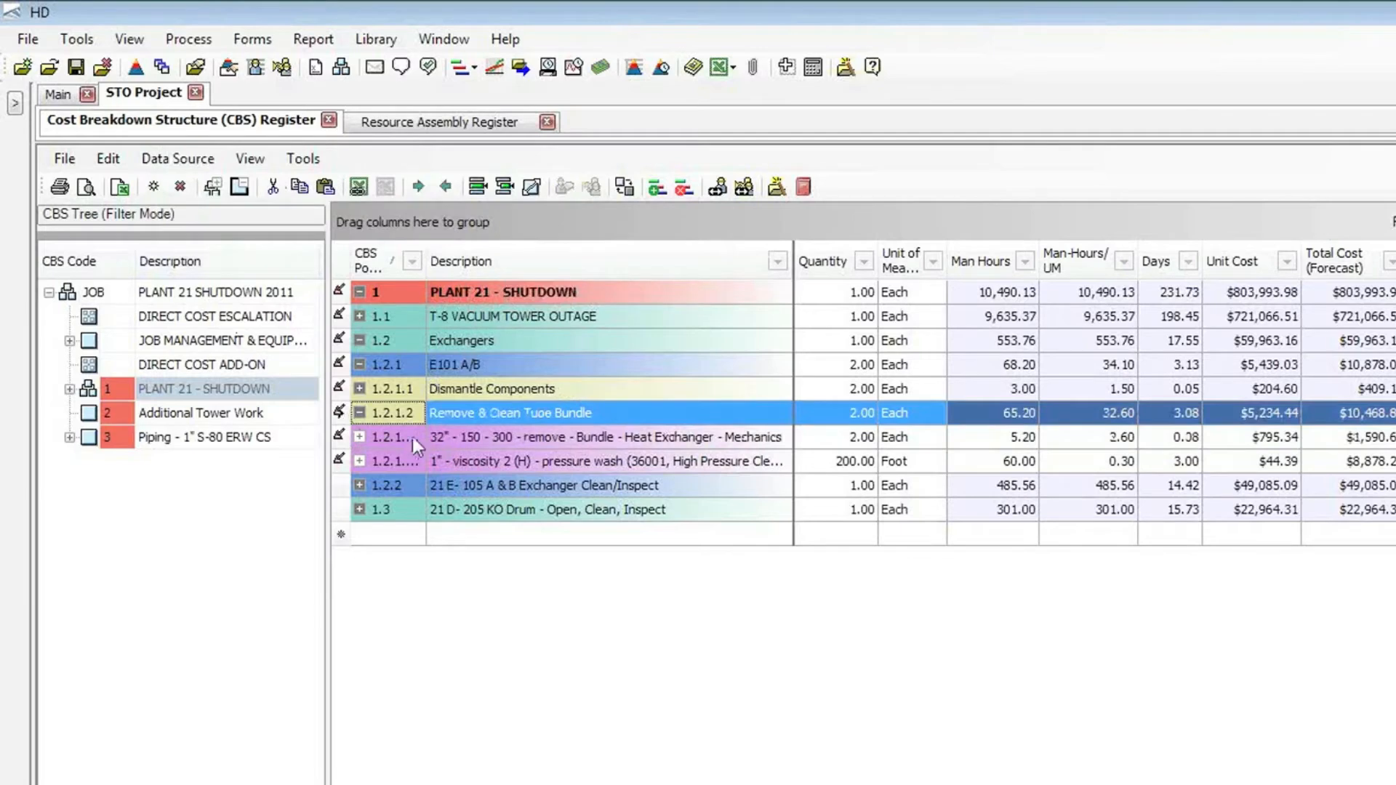
{"action": "mouse_move", "coordinate": [343, 413]}
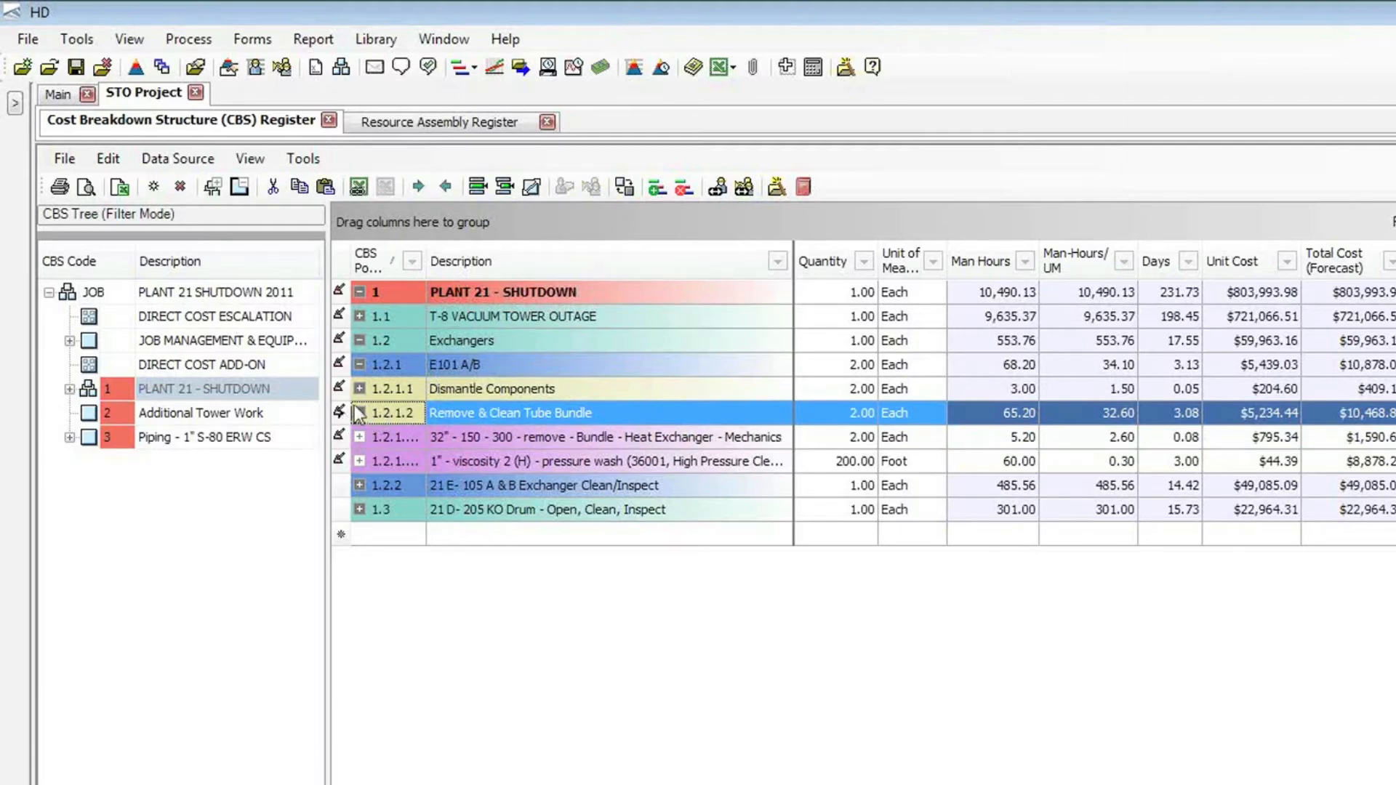
{"action": "left_click", "coordinate": [177, 159]}
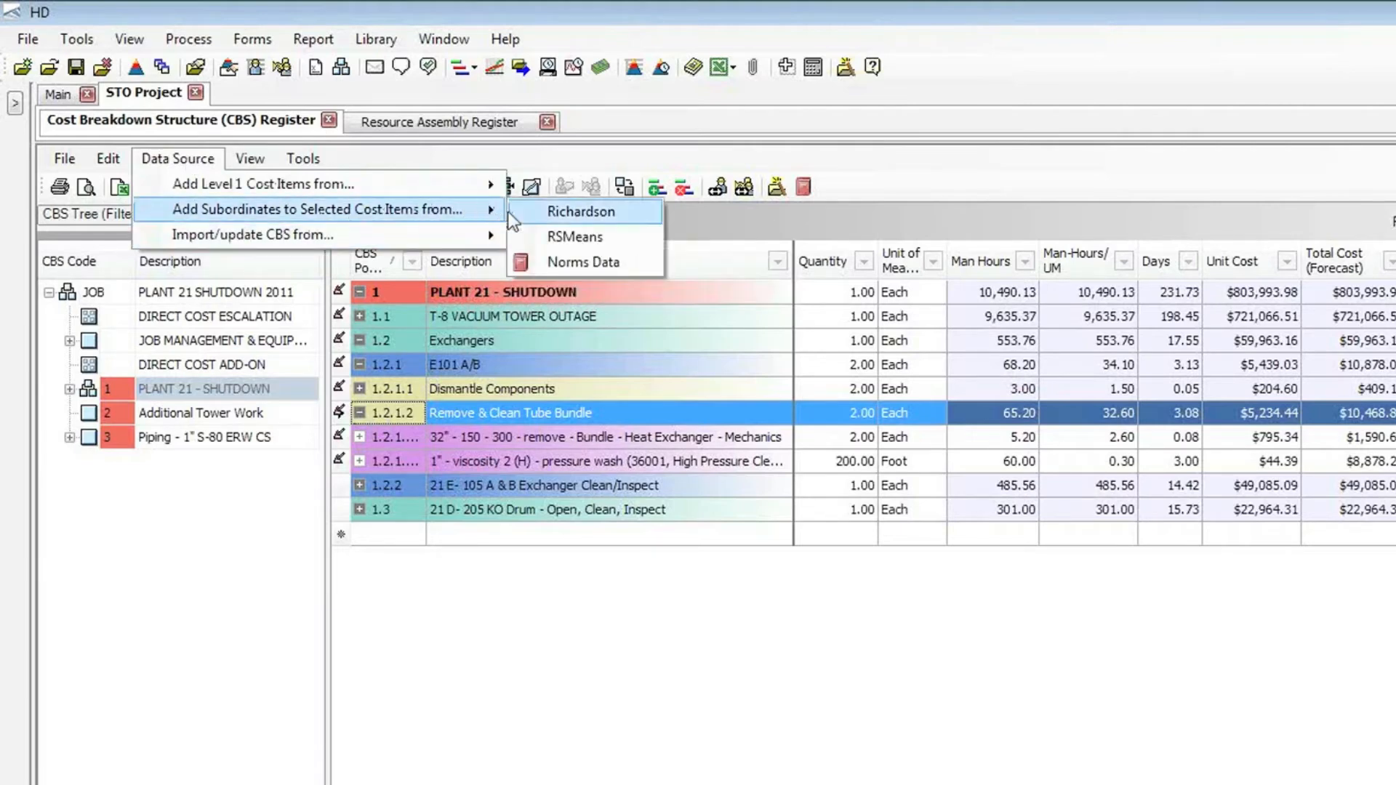
{"action": "mouse_move", "coordinate": [583, 262]}
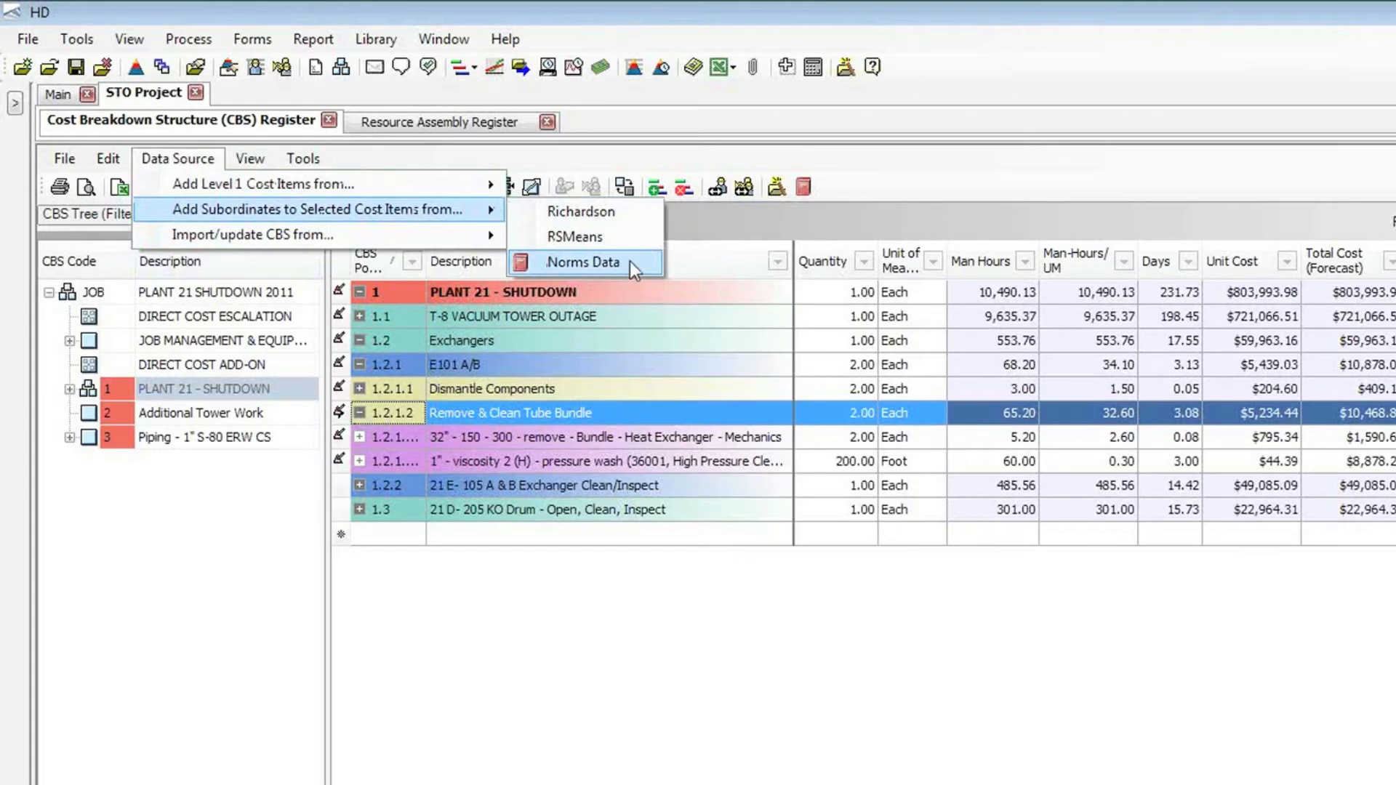
{"action": "left_click", "coordinate": [582, 261]}
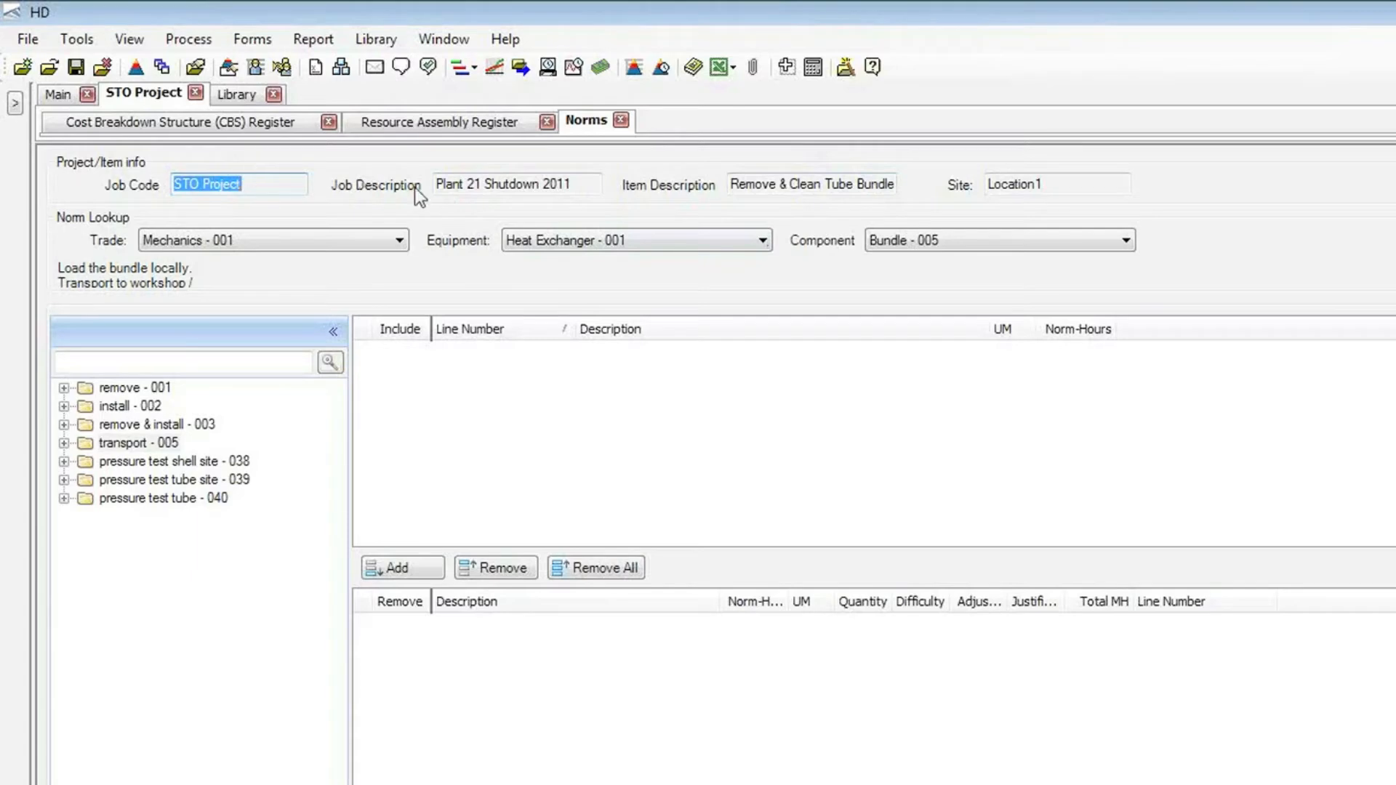
{"action": "mouse_move", "coordinate": [836, 209]}
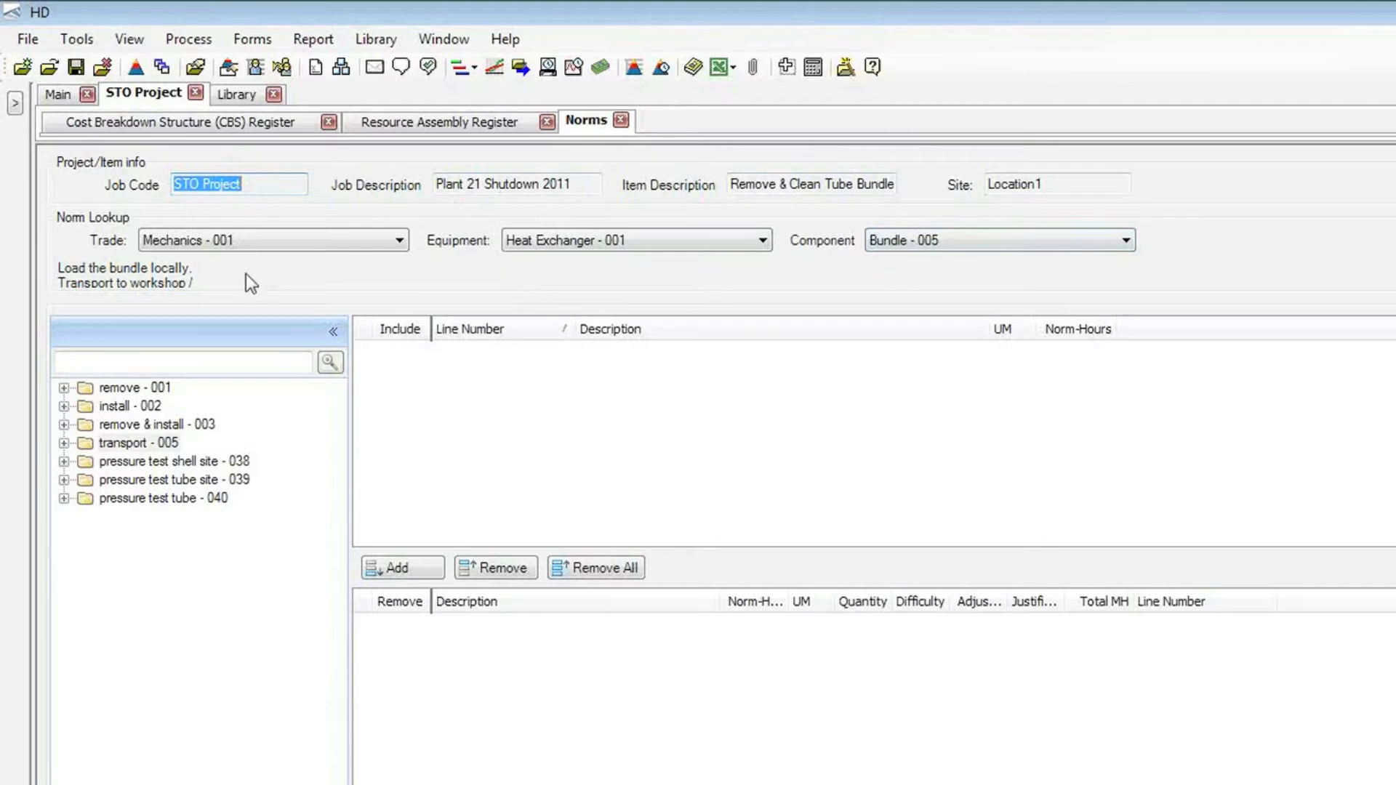
{"action": "mouse_move", "coordinate": [165, 262]}
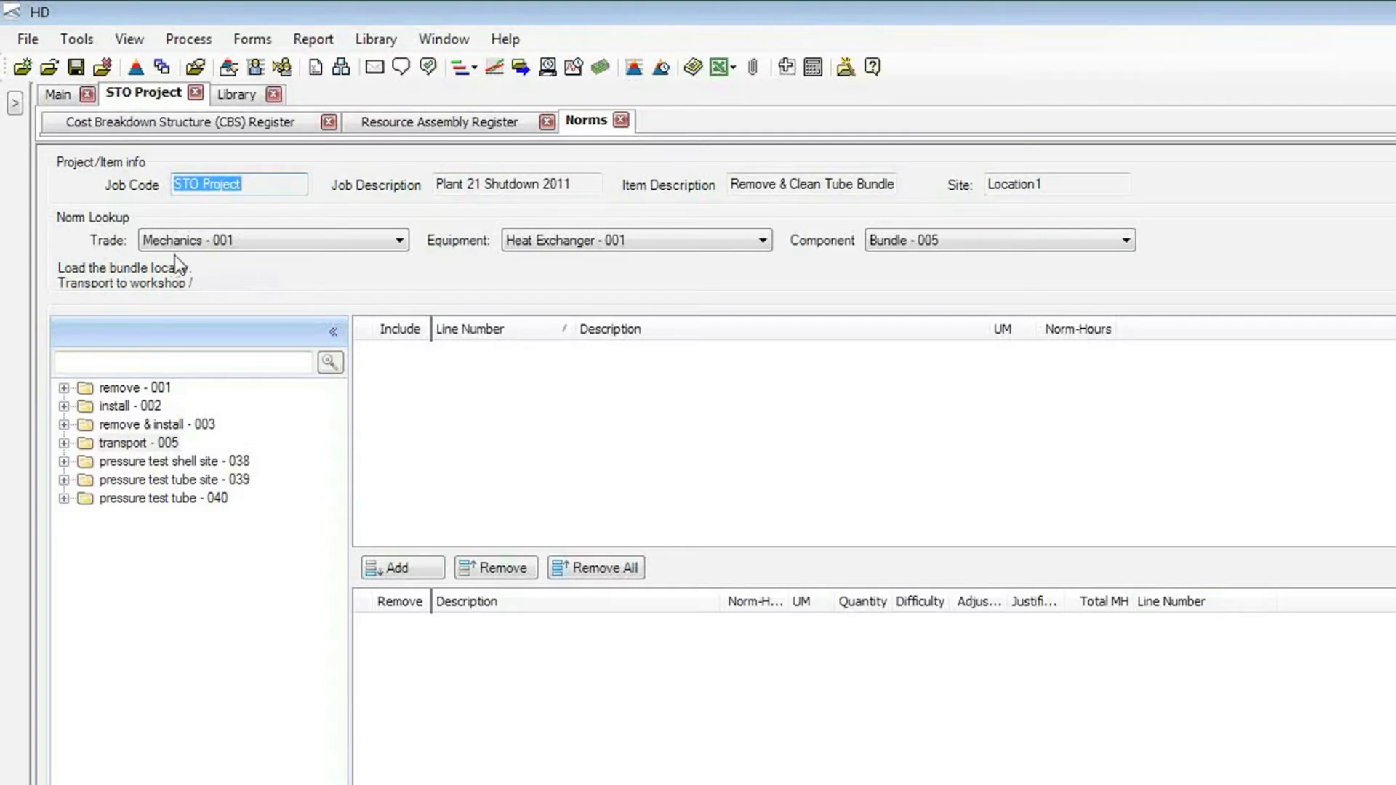
{"action": "mouse_move", "coordinate": [526, 285]}
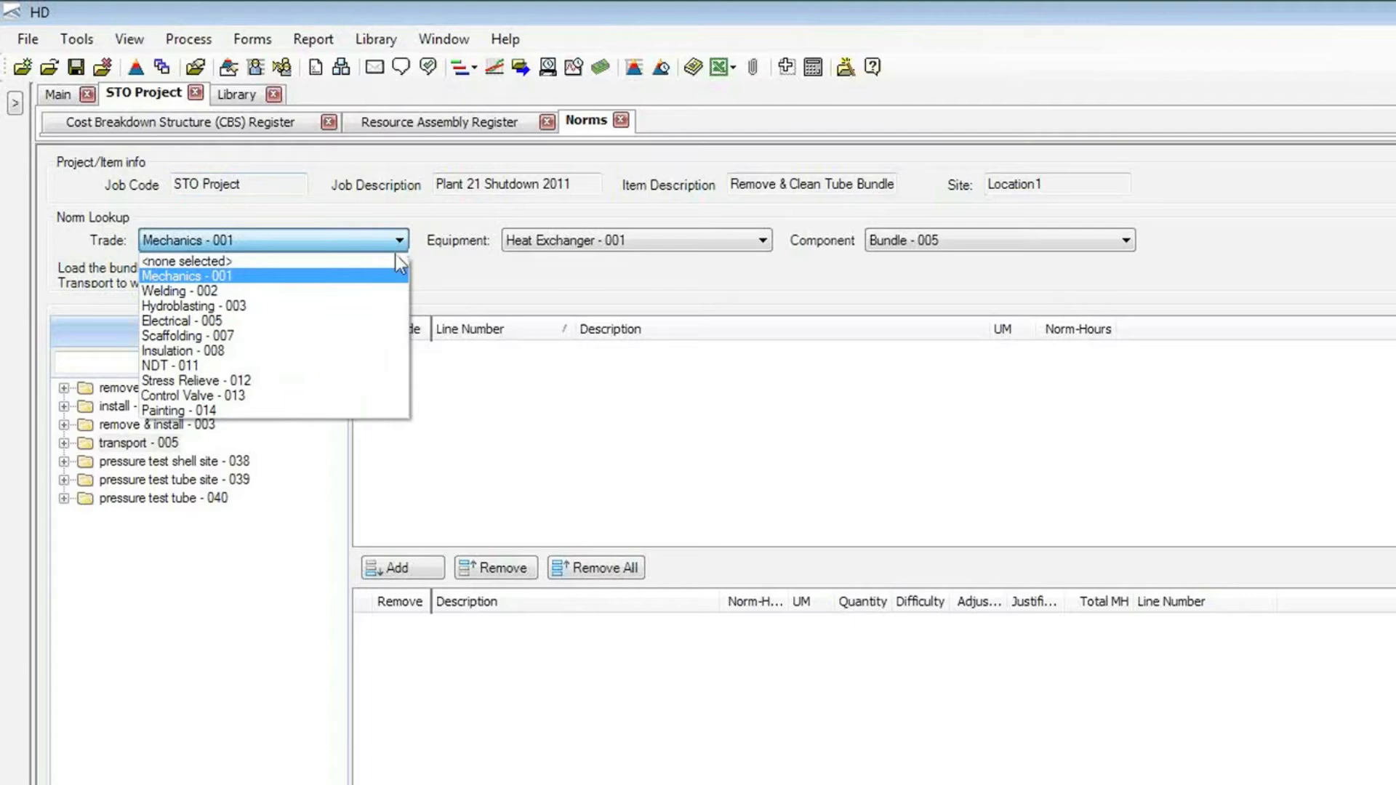
Step: Keep Mechanics - 001 trade and Heat Exchanger - 001 equipment, then list the component types
{"action": "left_click", "coordinate": [188, 276]}
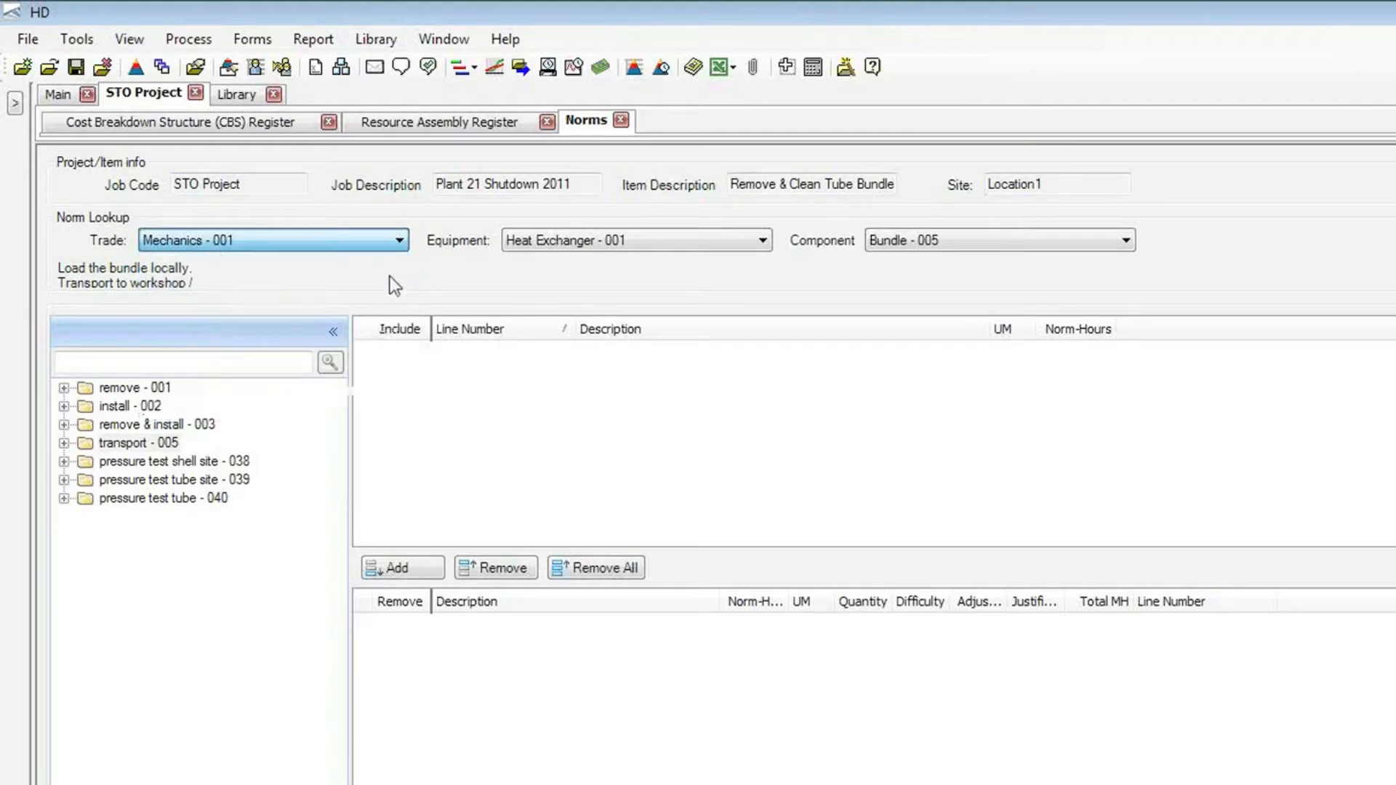
{"action": "left_click", "coordinate": [637, 240]}
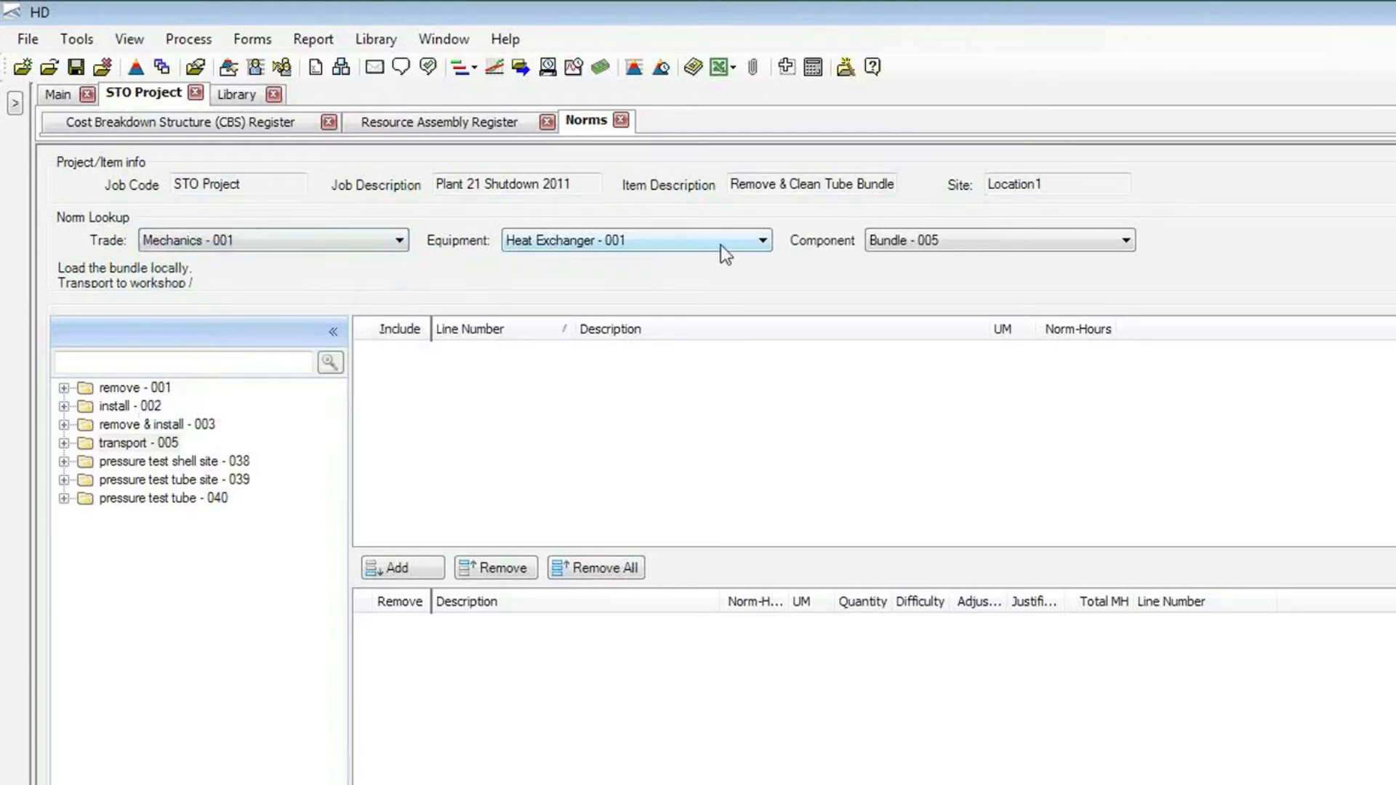
{"action": "mouse_move", "coordinate": [765, 259]}
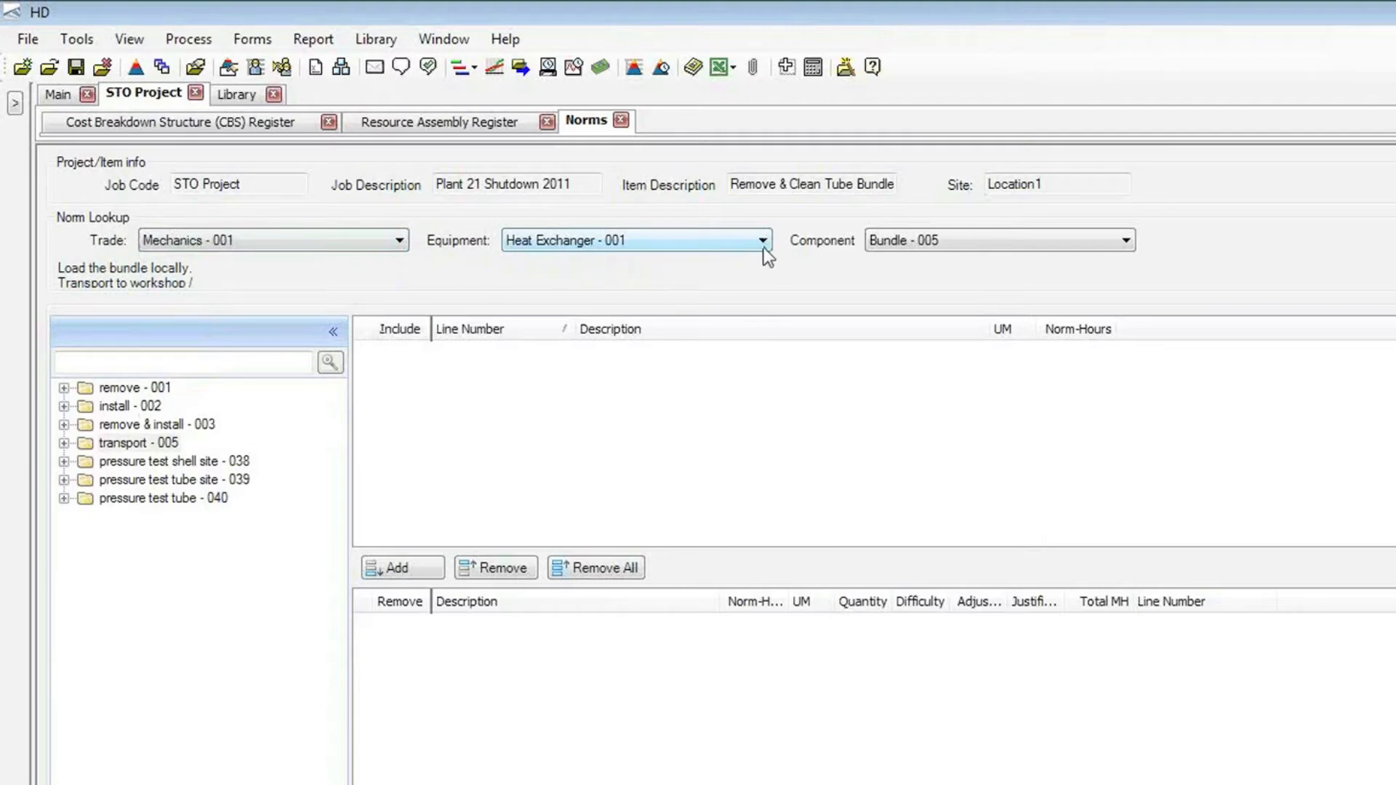
{"action": "left_click", "coordinate": [762, 240]}
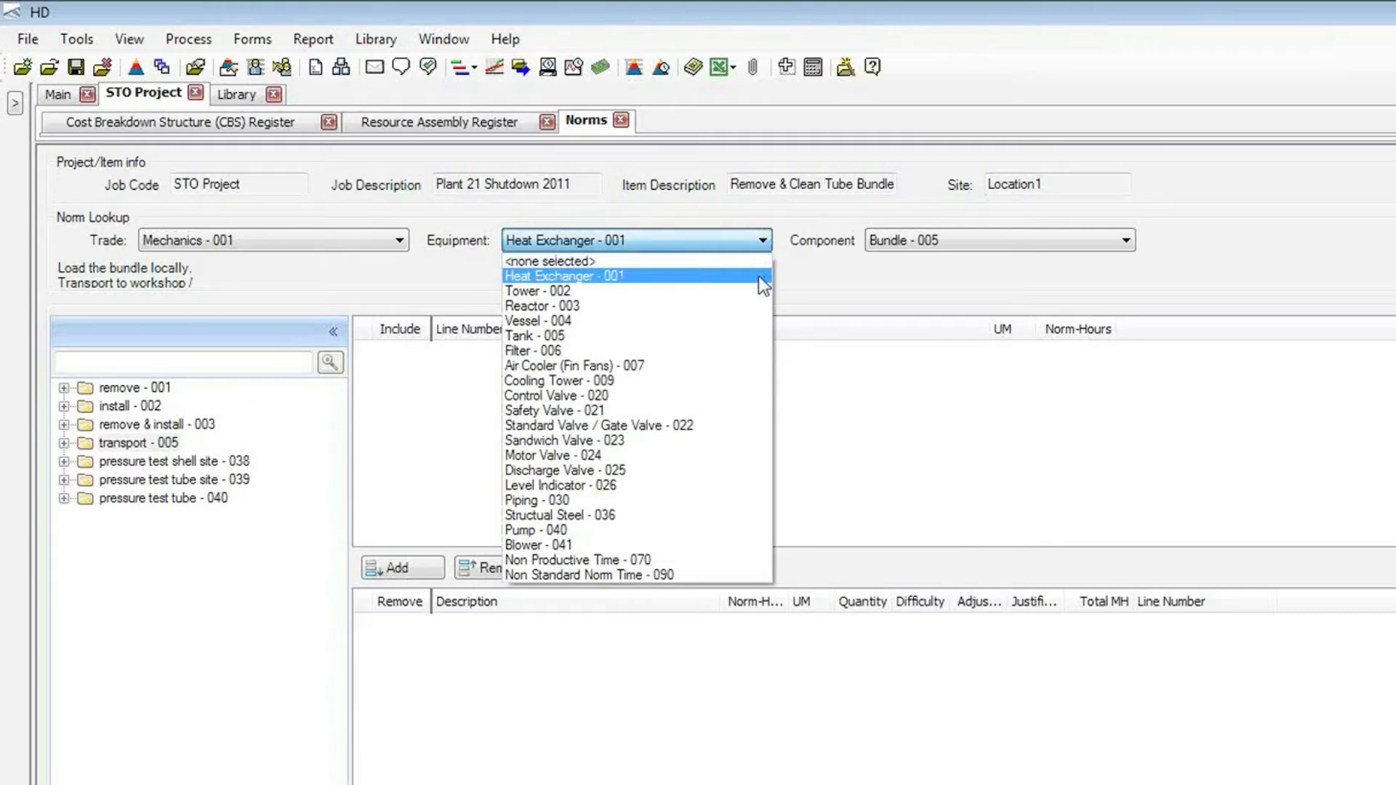
{"action": "left_click", "coordinate": [564, 276]}
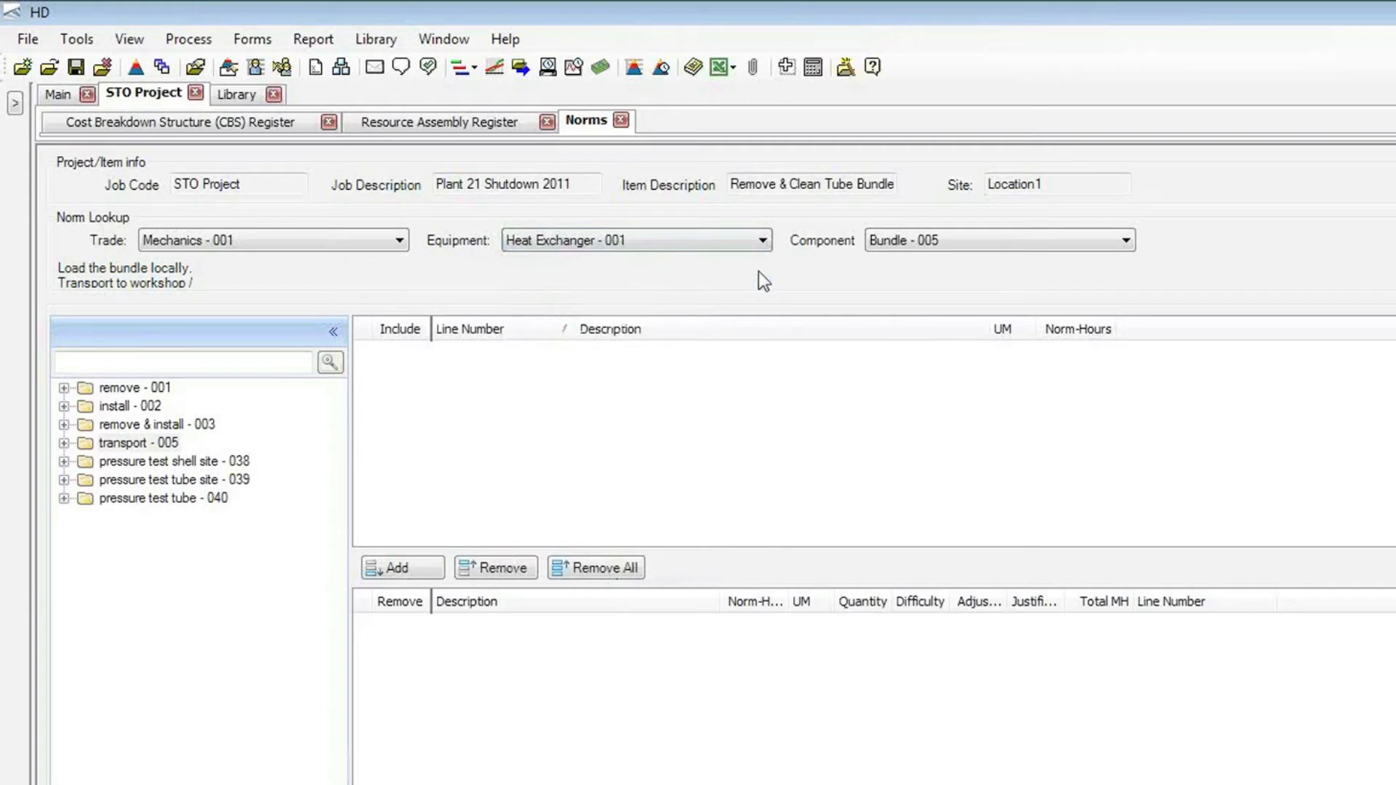
{"action": "mouse_move", "coordinate": [1094, 265]}
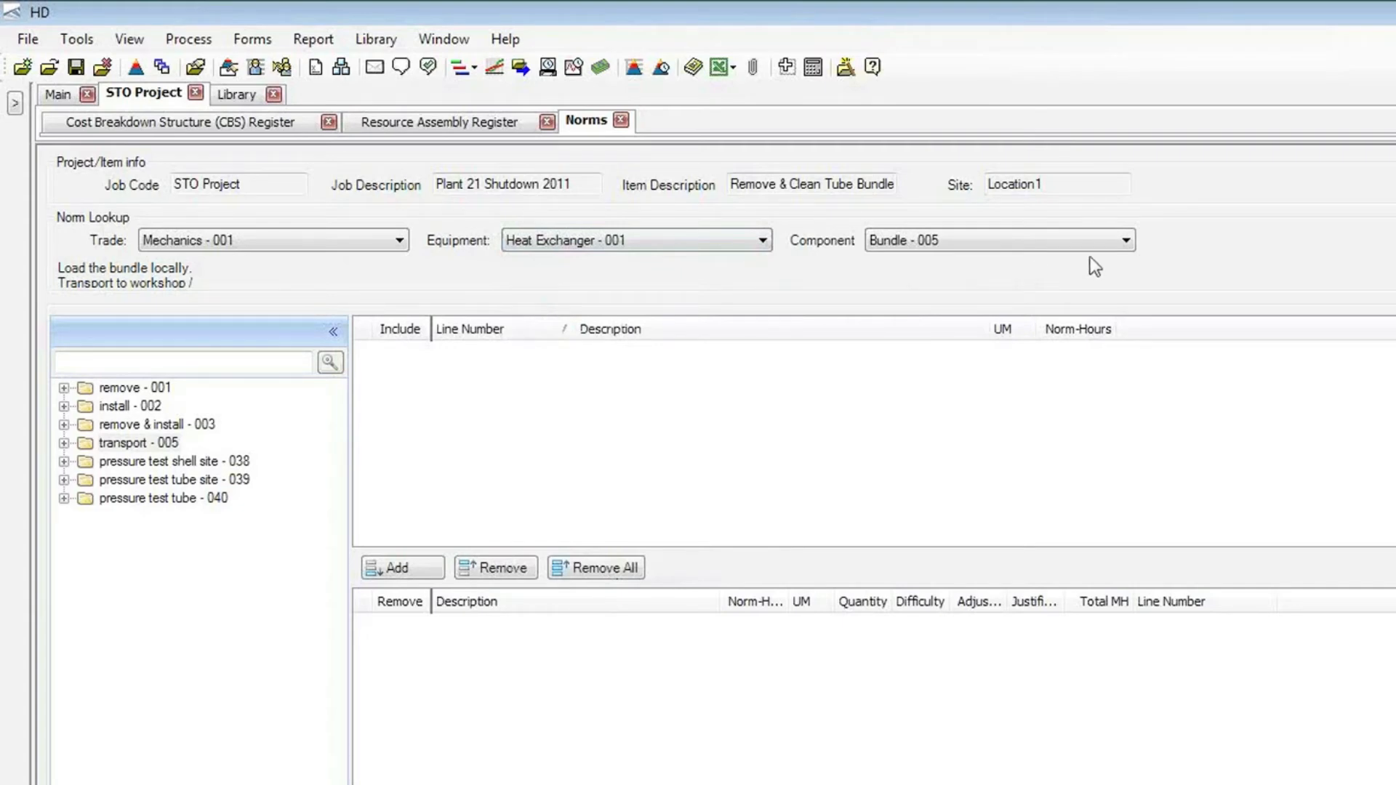
{"action": "left_click", "coordinate": [1126, 240]}
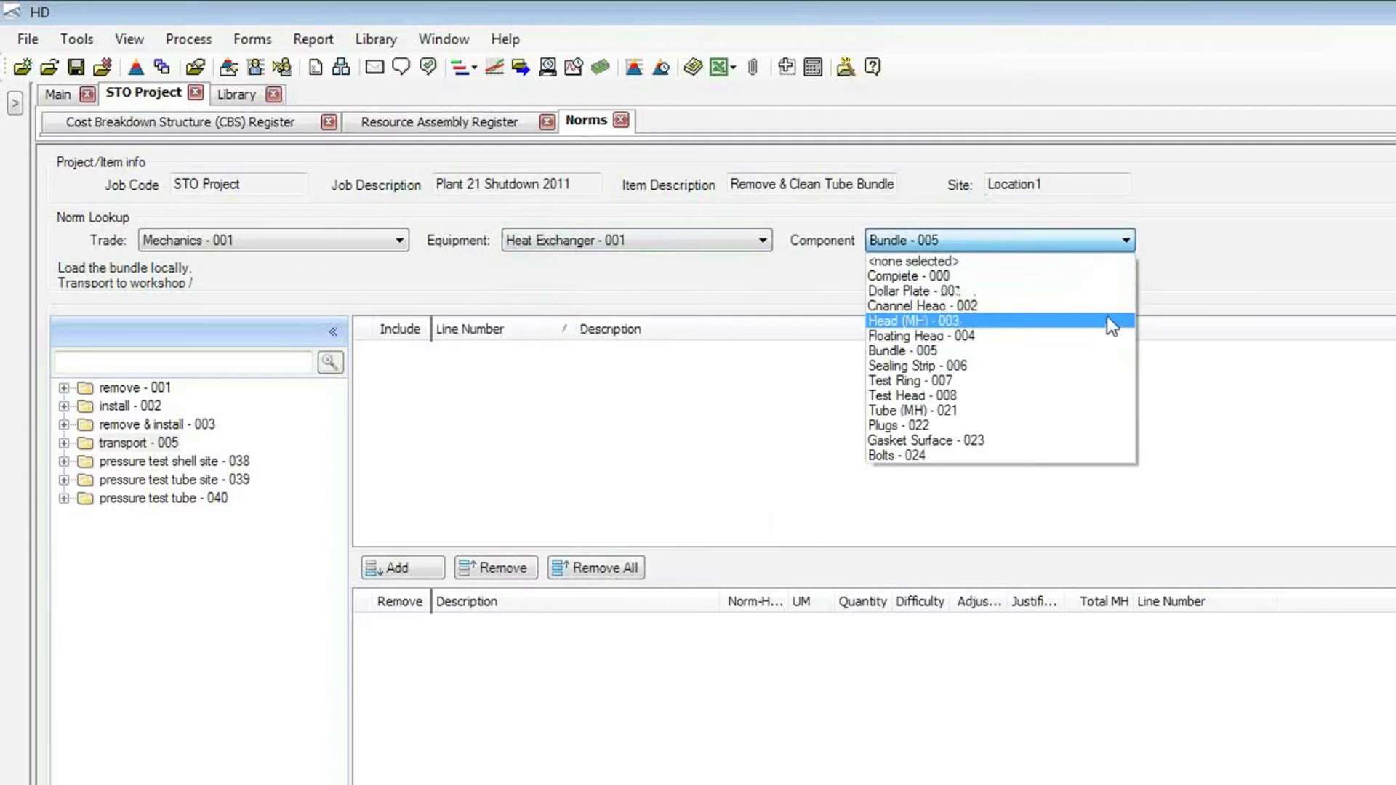
{"action": "mouse_move", "coordinate": [1050, 351]}
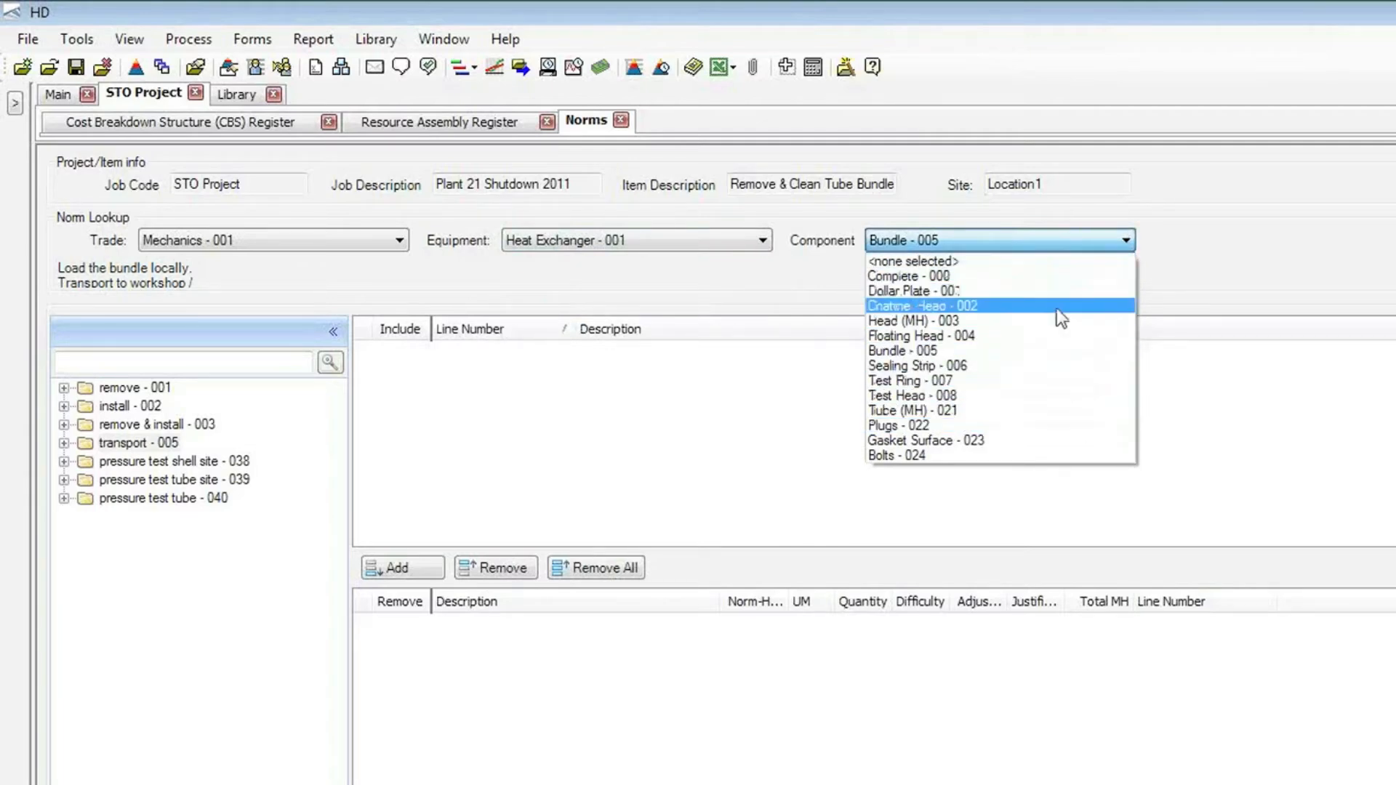
{"action": "mouse_move", "coordinate": [1120, 437]}
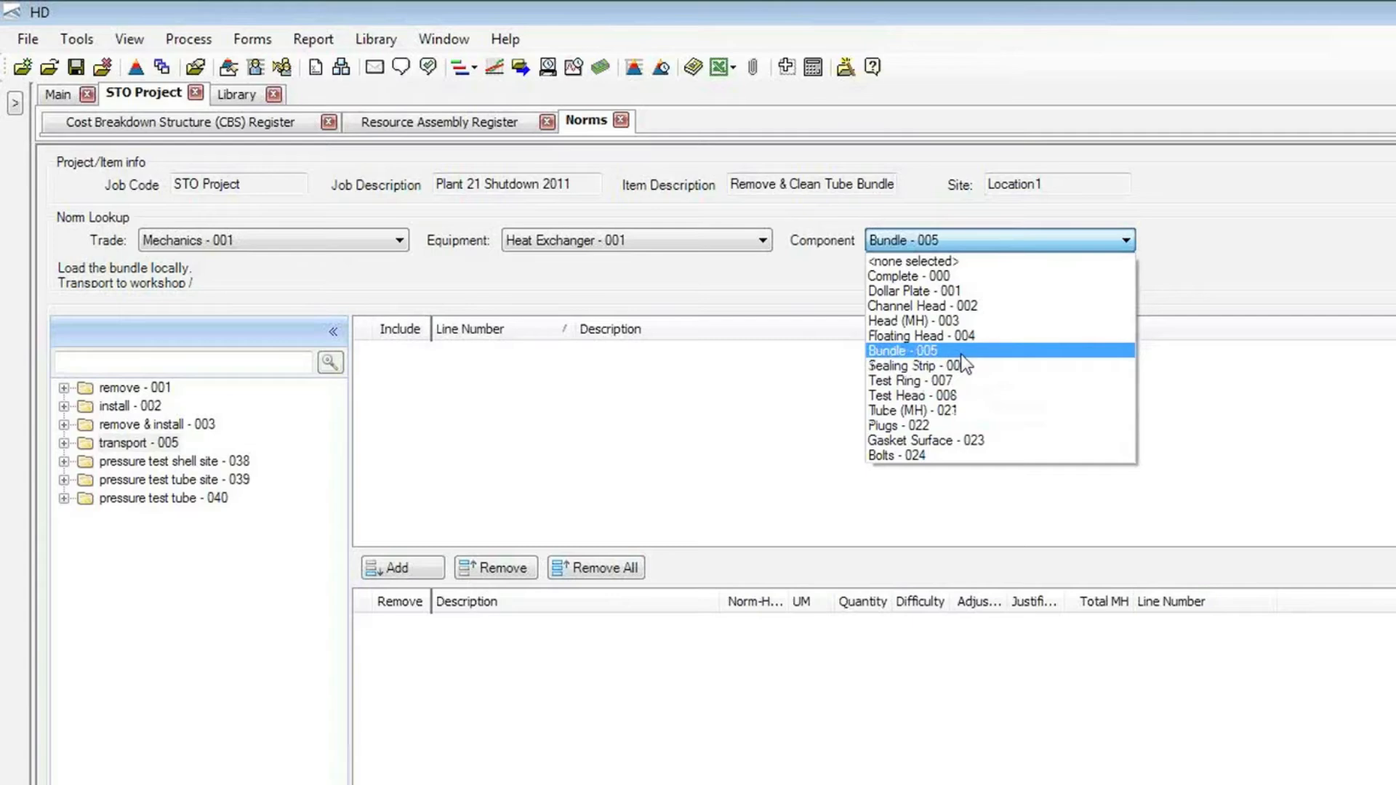
Step: Keep Bundle - 005 and list the transport - 005 norms for 150 - 300 - 001
{"action": "left_click", "coordinate": [905, 350]}
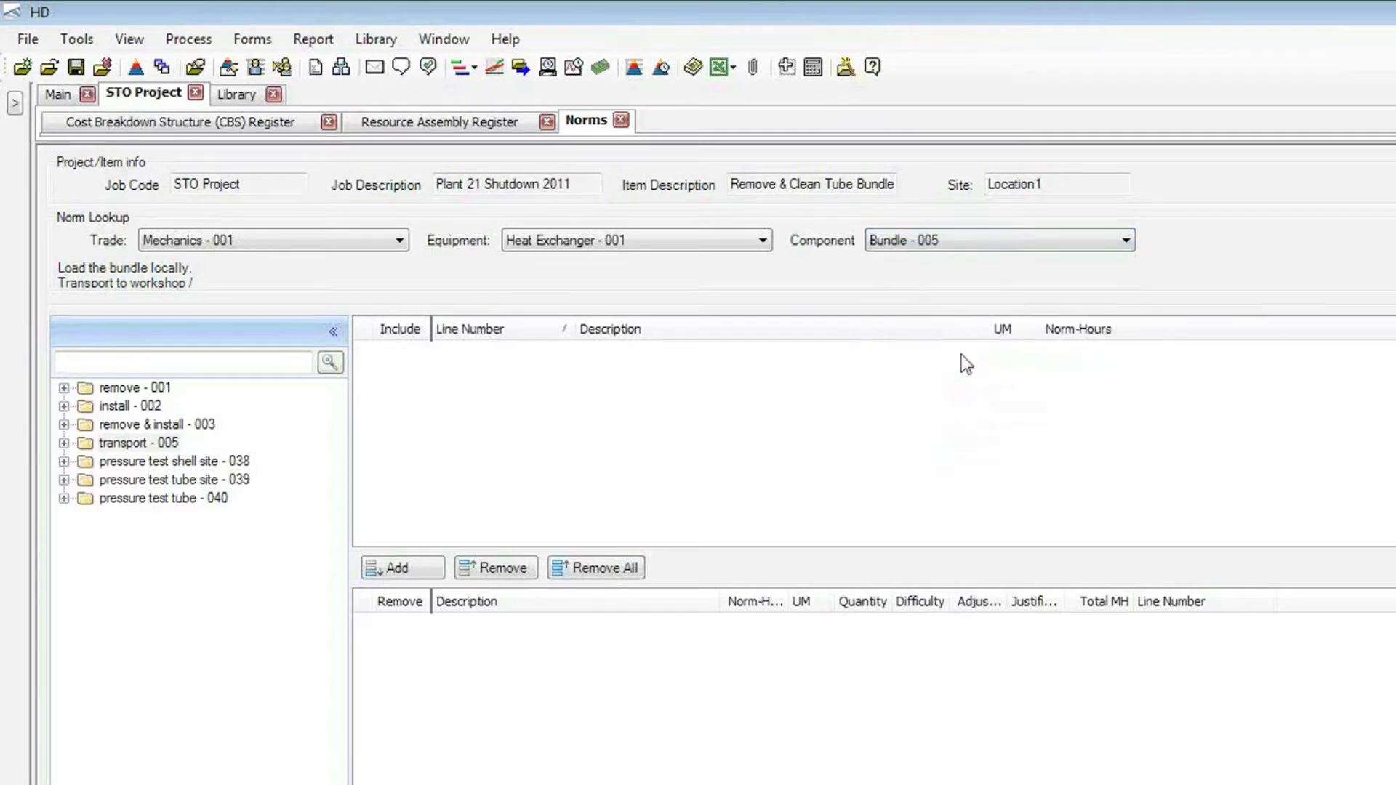
{"action": "mouse_move", "coordinate": [182, 311]}
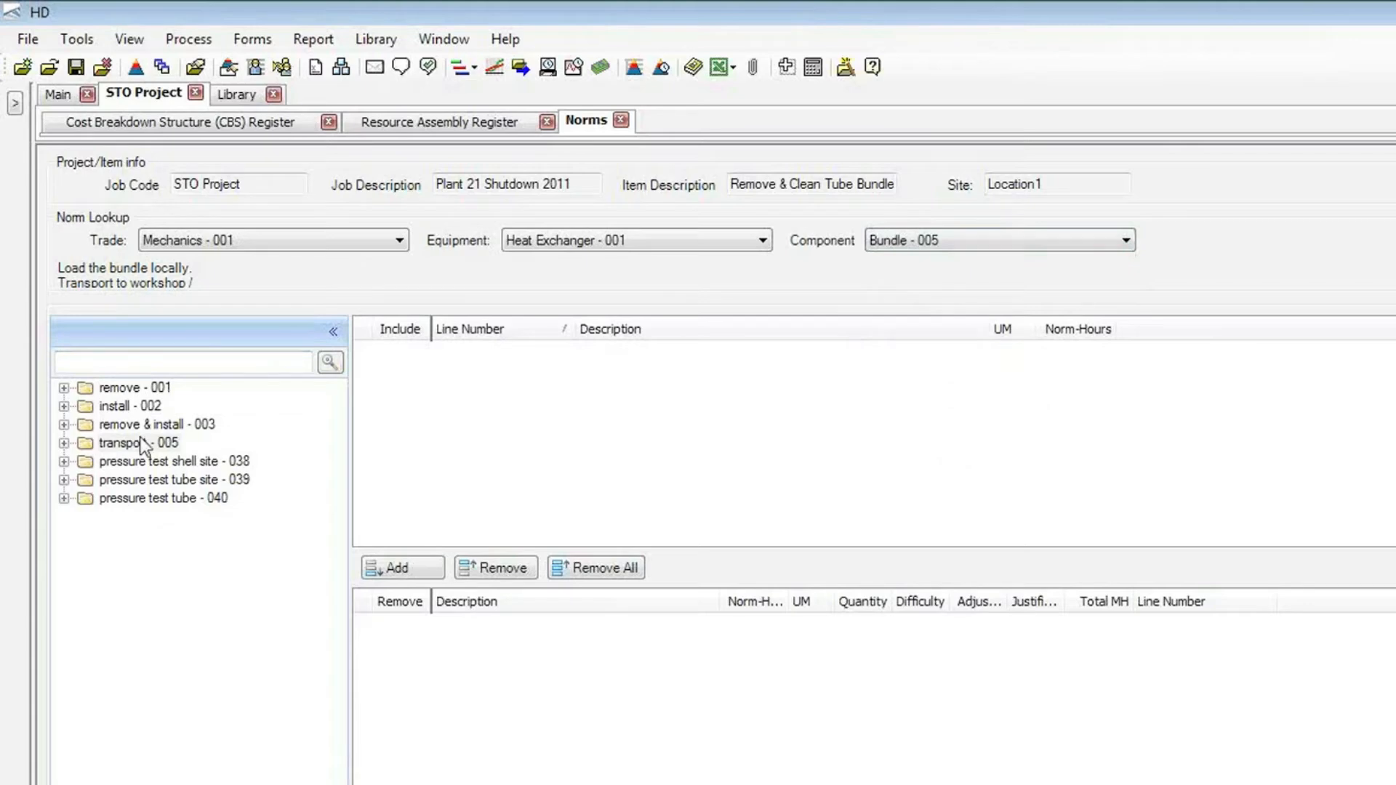
{"action": "mouse_move", "coordinate": [192, 452]}
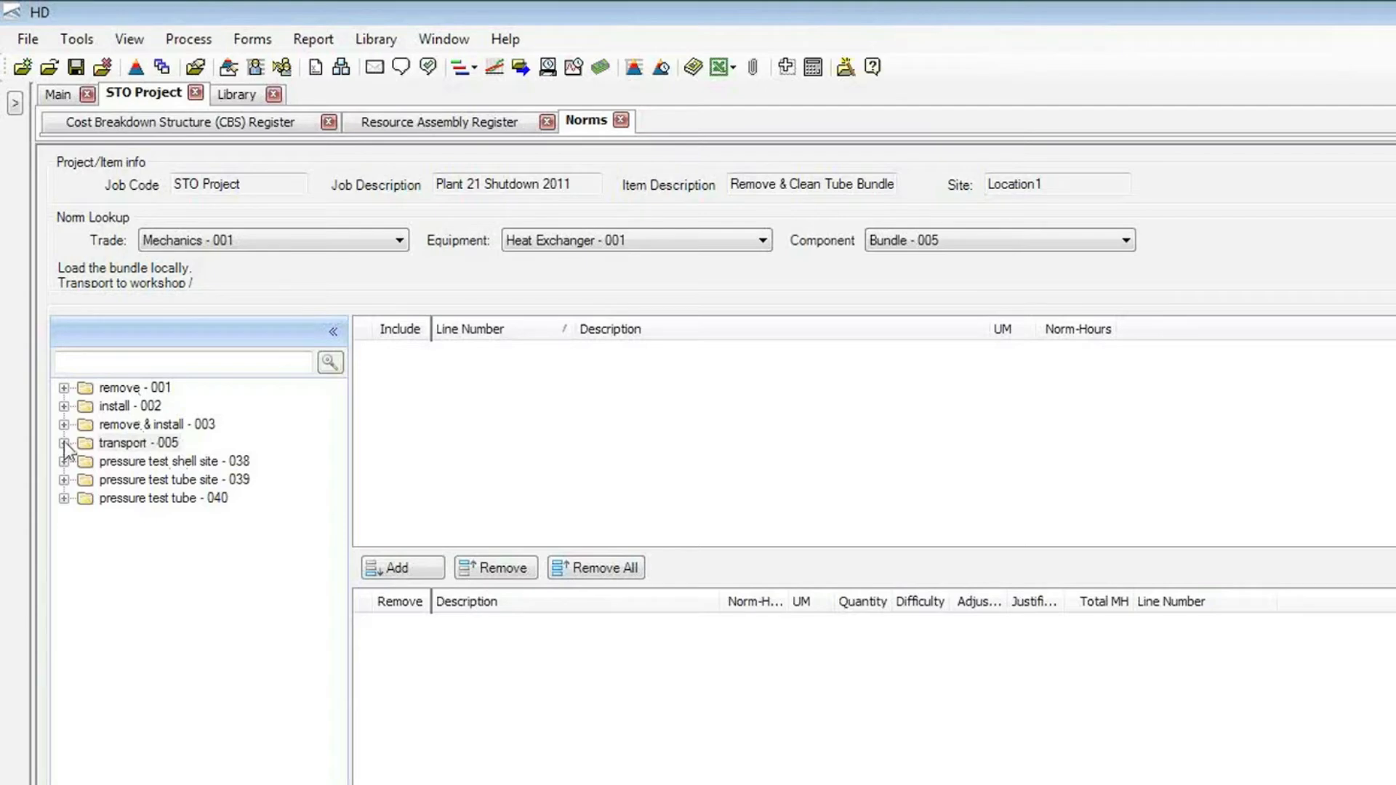
{"action": "left_click", "coordinate": [65, 442]}
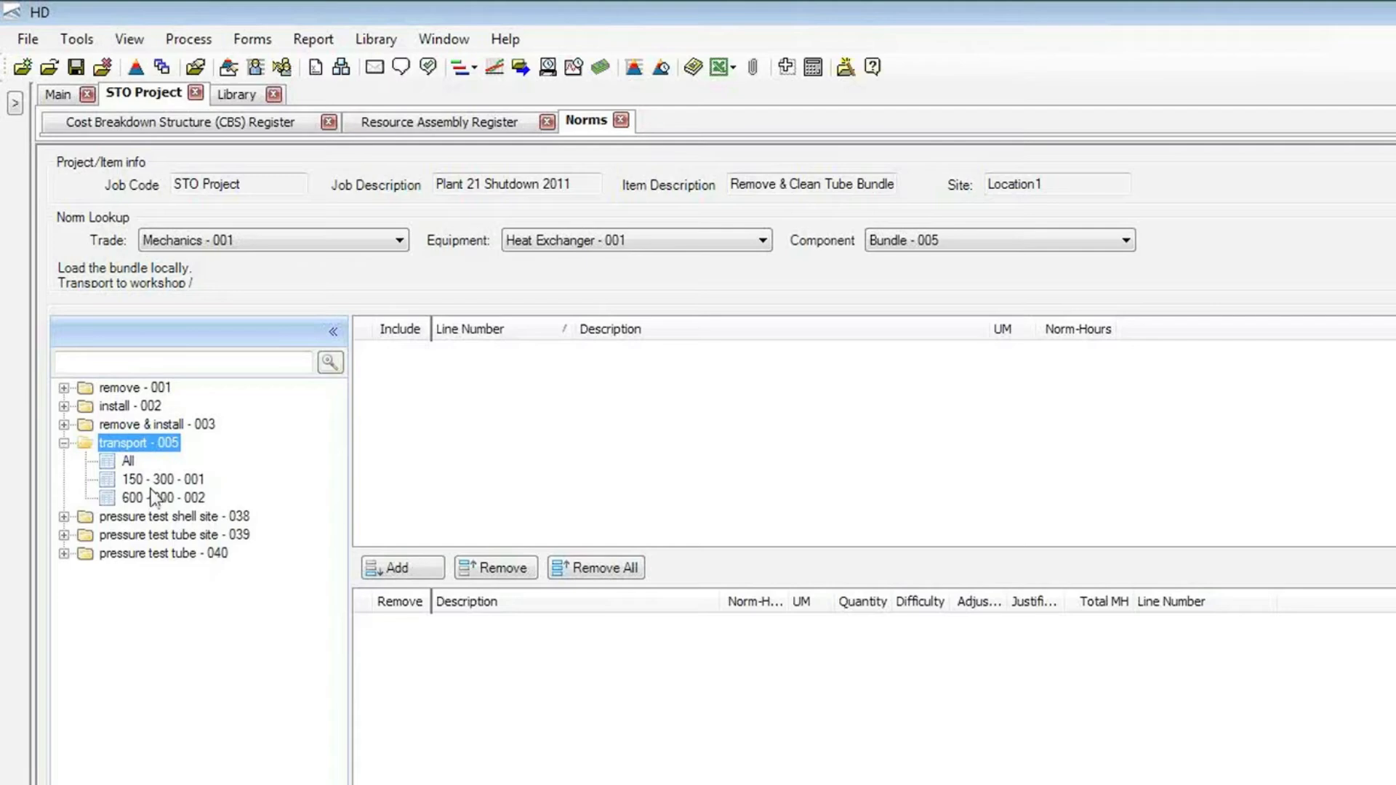
{"action": "mouse_move", "coordinate": [181, 506]}
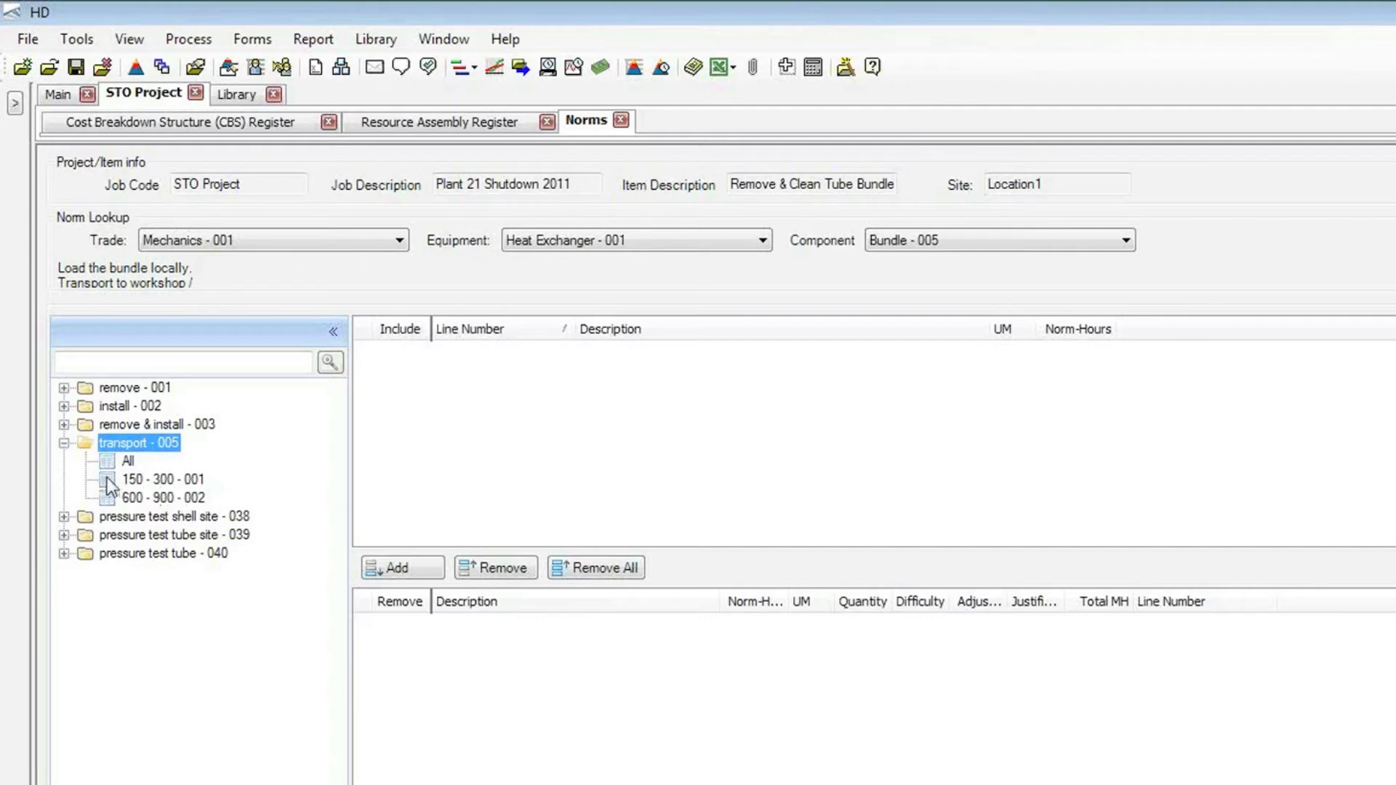
{"action": "left_click", "coordinate": [158, 480]}
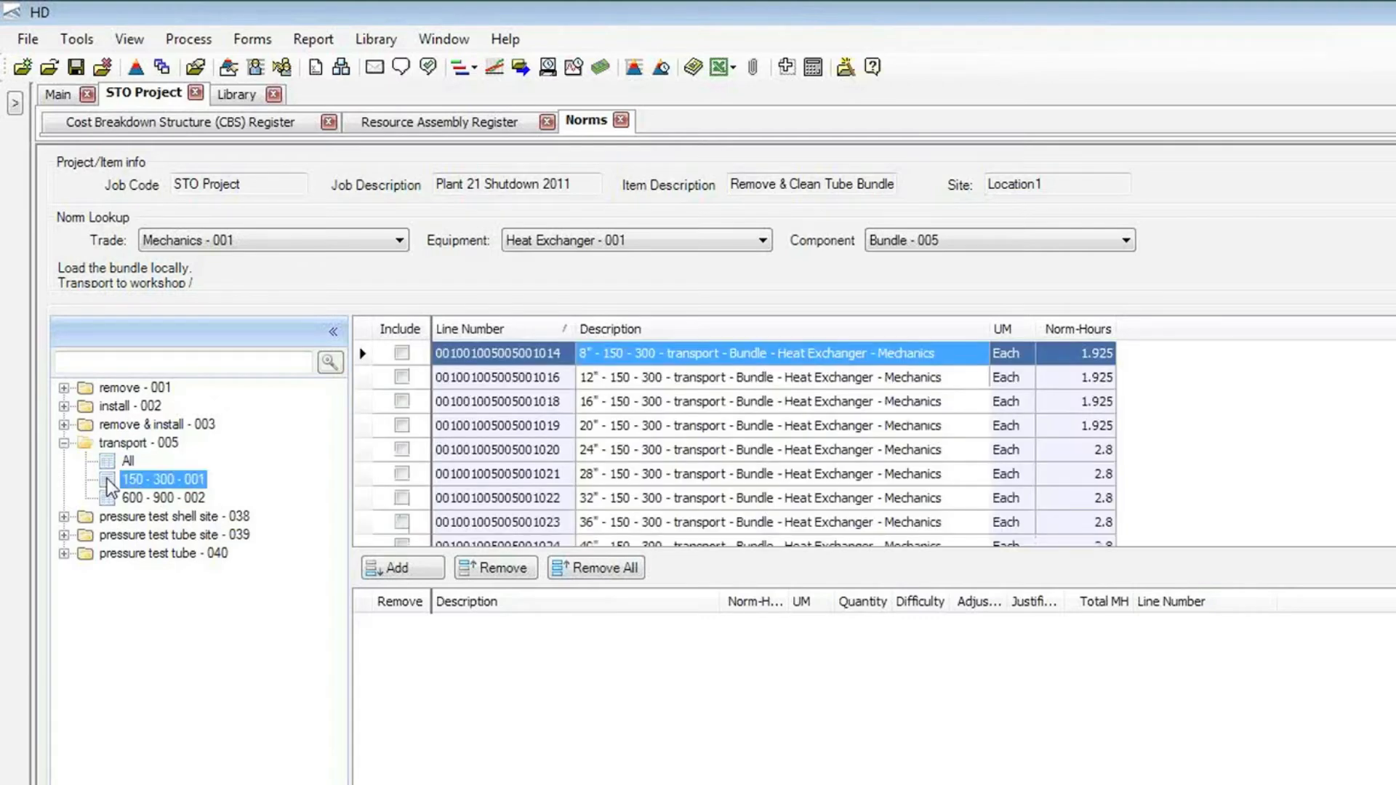
{"action": "mouse_move", "coordinate": [154, 483]}
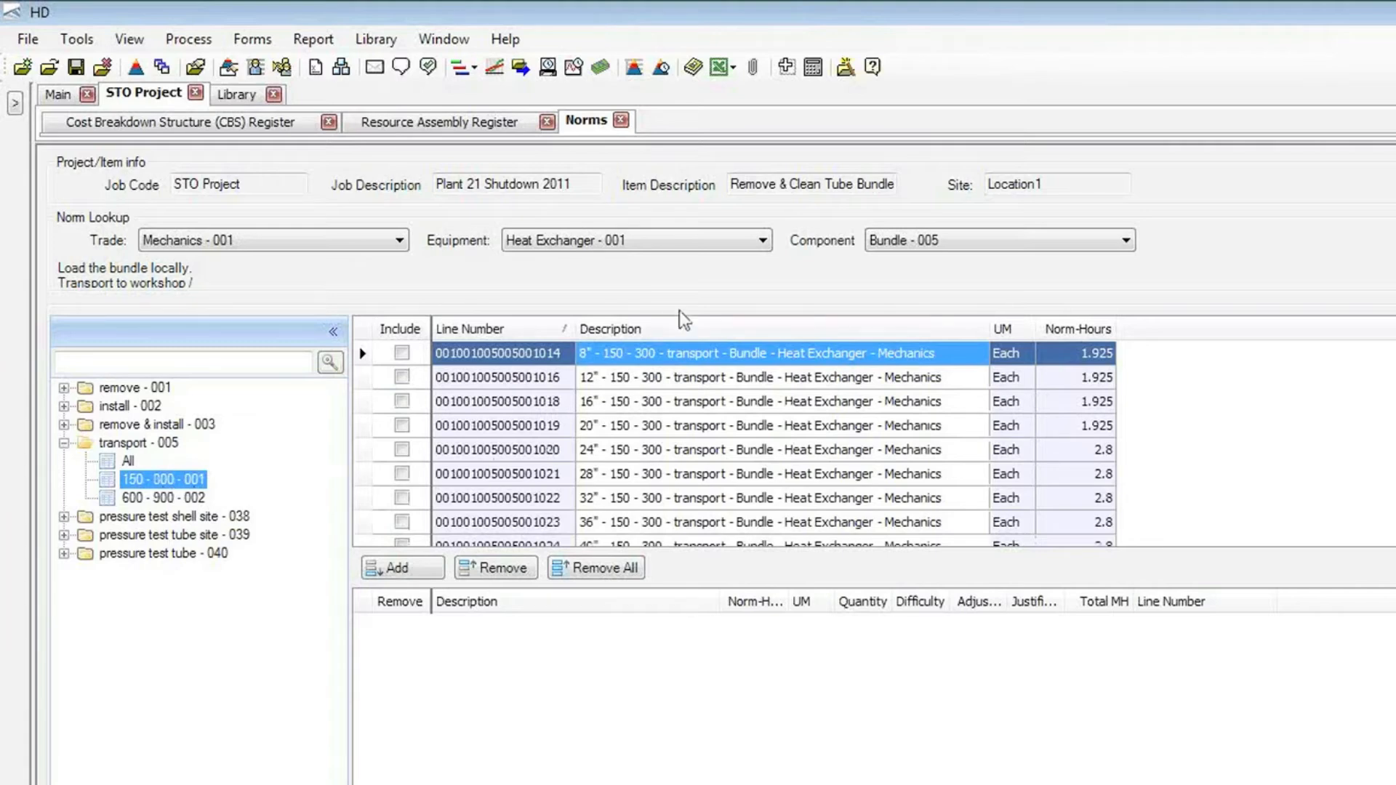
{"action": "mouse_move", "coordinate": [713, 488]}
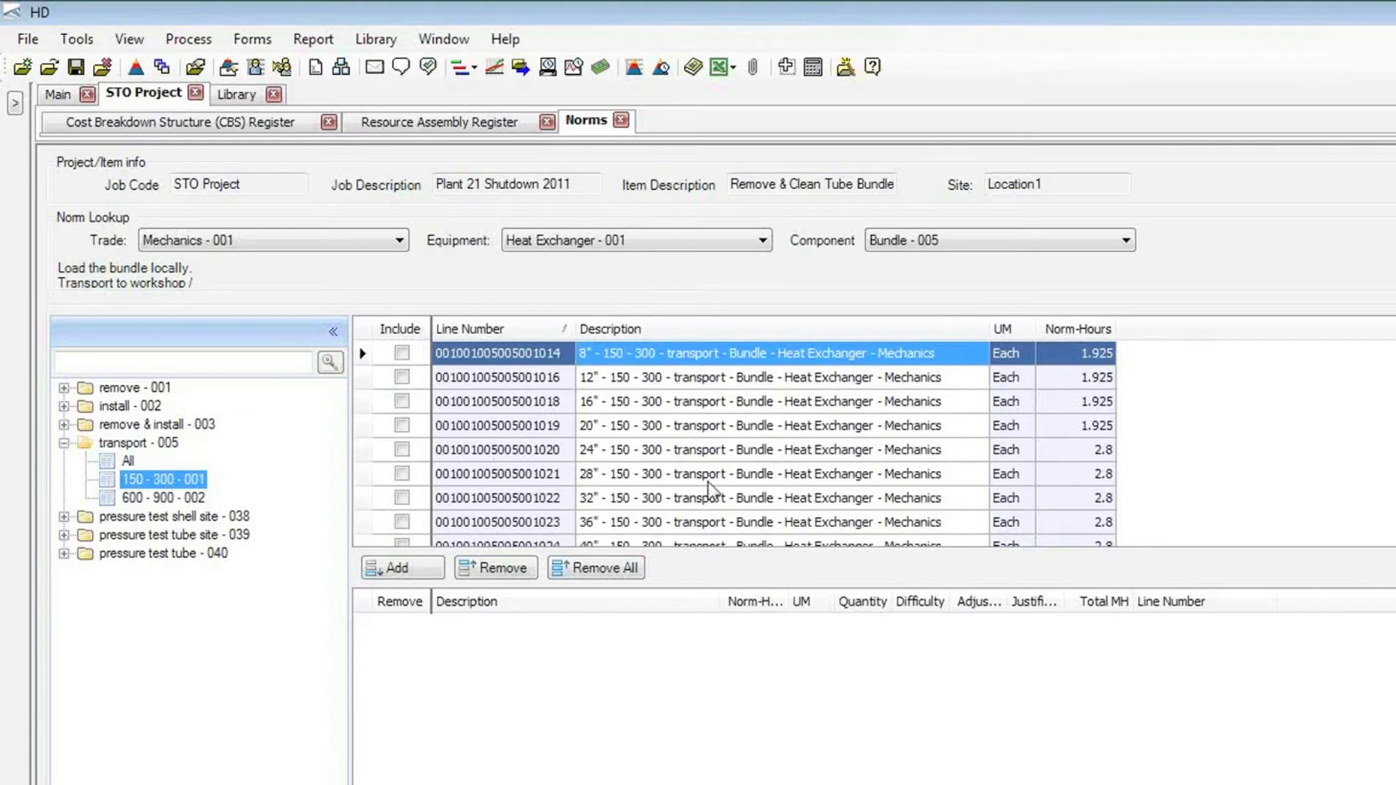
{"action": "mouse_move", "coordinate": [488, 522]}
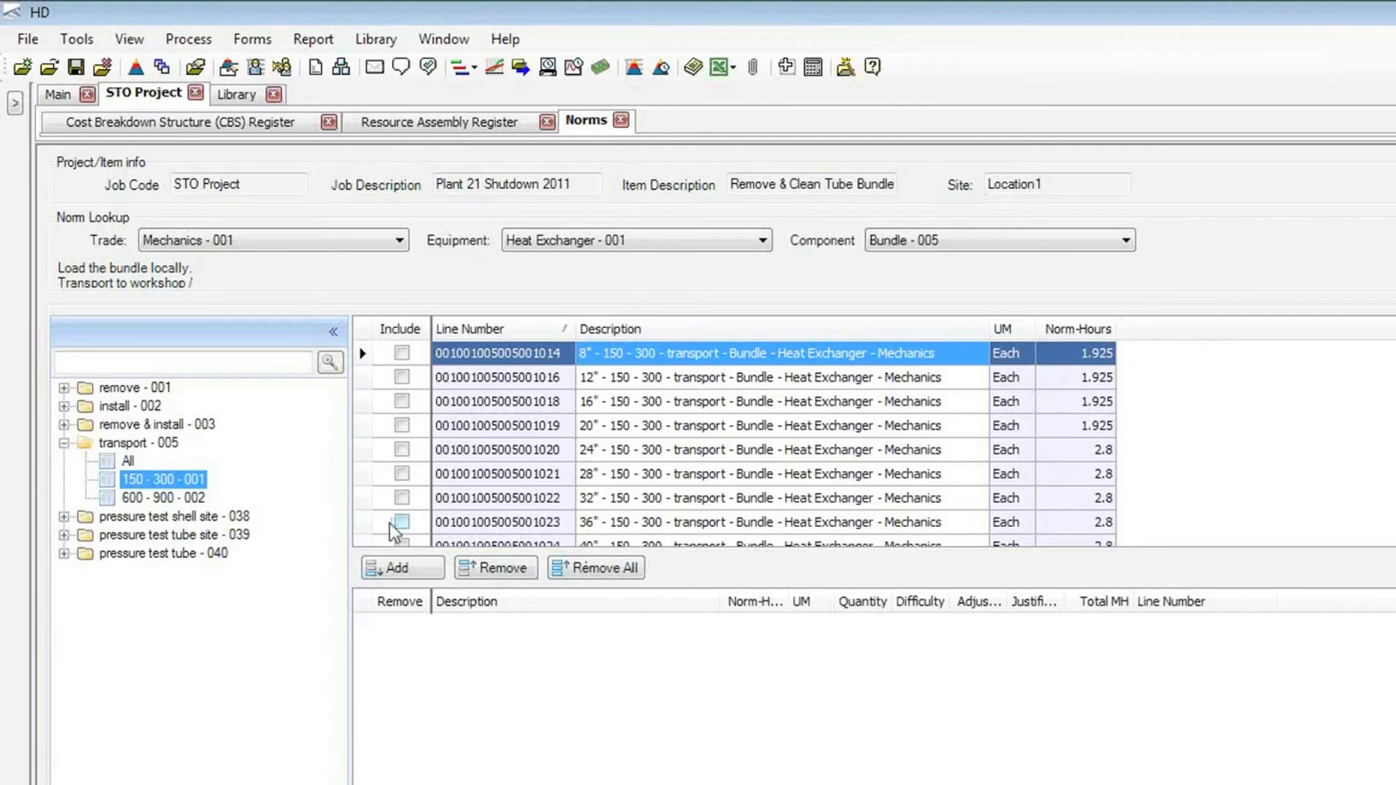
{"action": "mouse_move", "coordinate": [404, 504]}
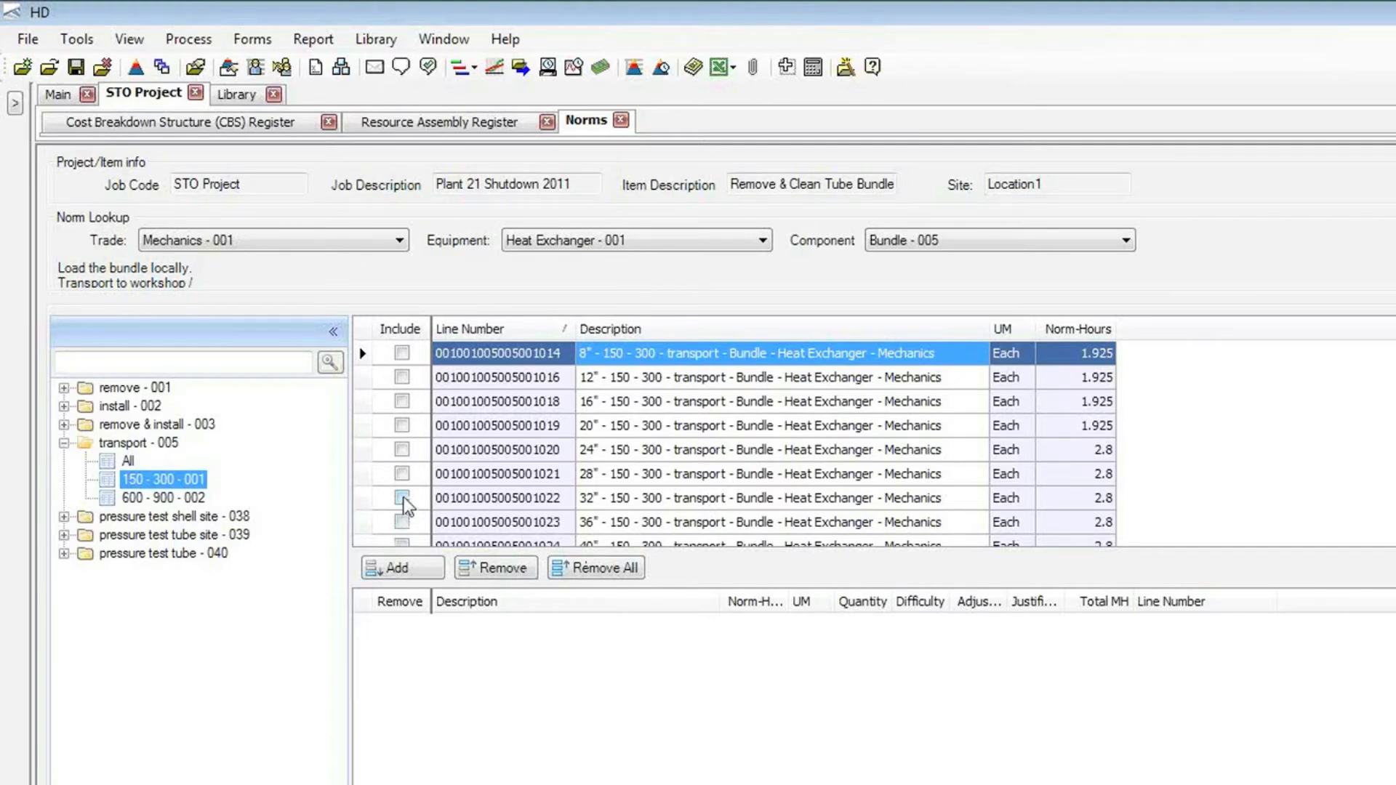
Step: Include the 32" 150 - 300 transport norm at 2.8 hours and add it to the item
{"action": "left_click", "coordinate": [410, 497]}
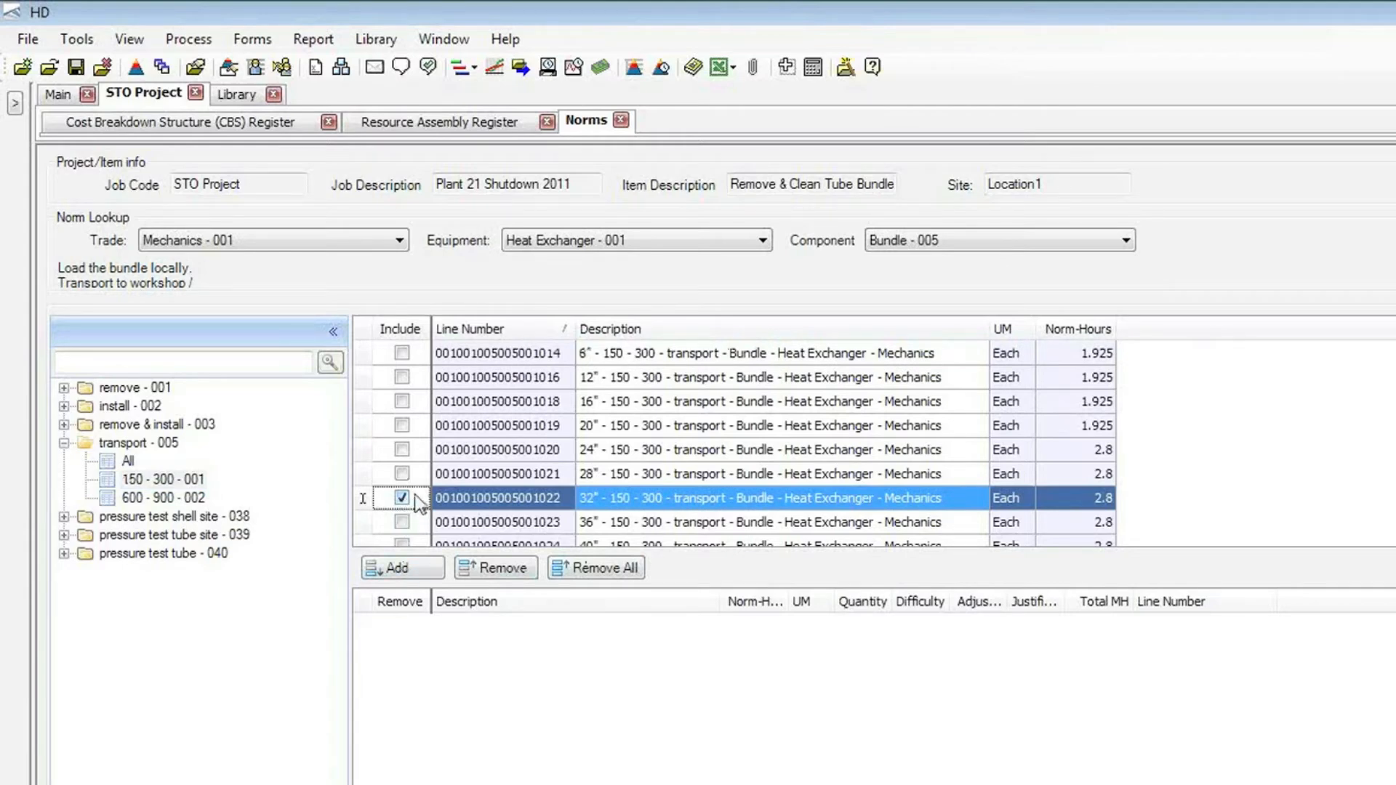
{"action": "left_click", "coordinate": [401, 567]}
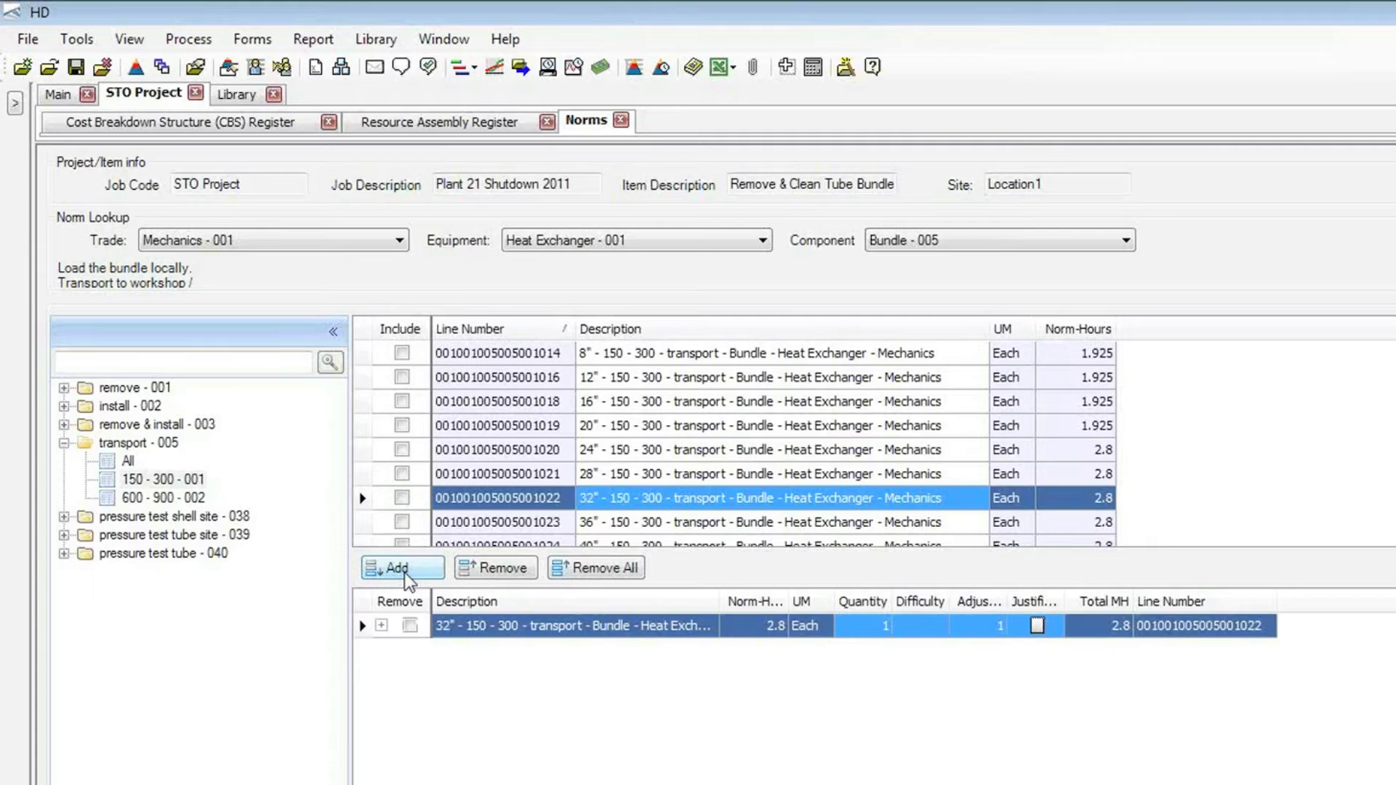
{"action": "mouse_move", "coordinate": [518, 586]}
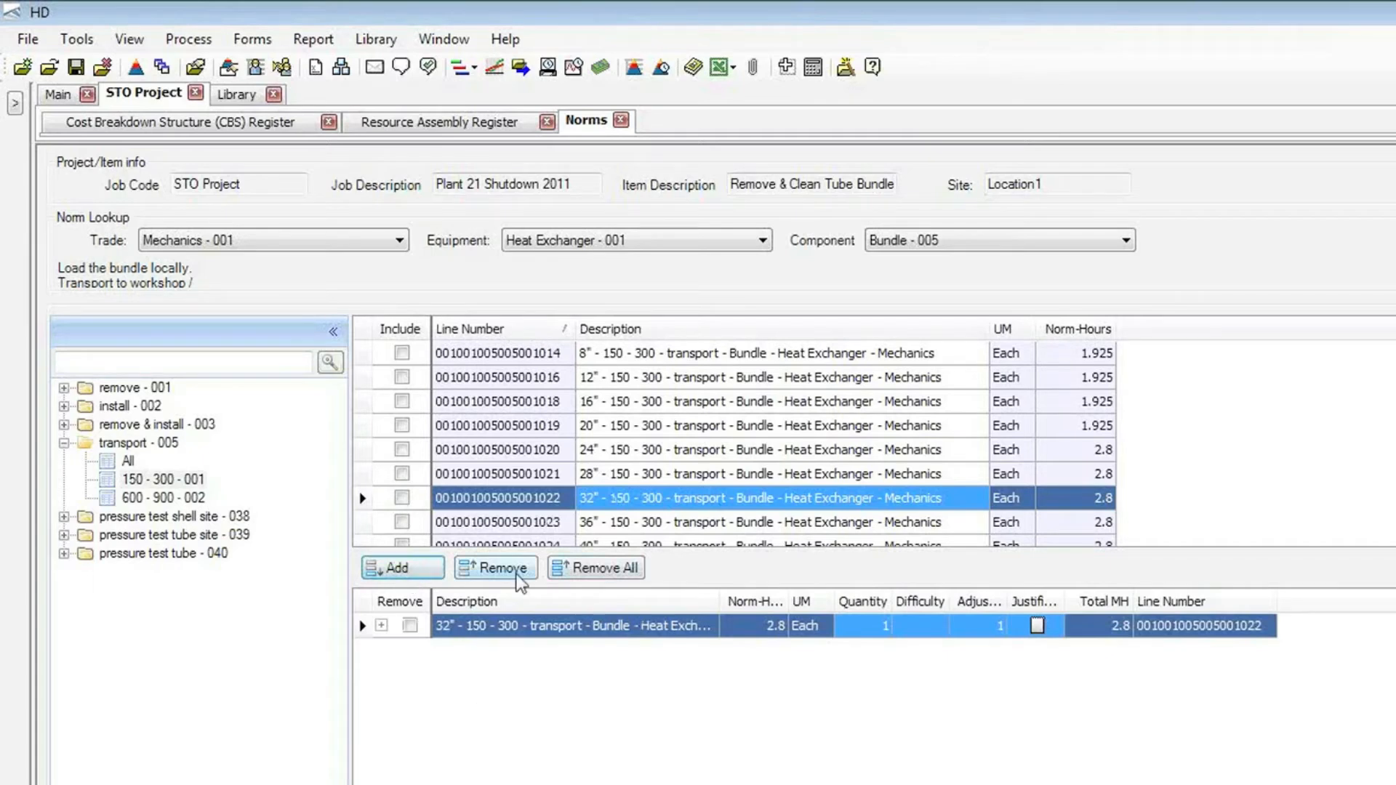
{"action": "mouse_move", "coordinate": [1071, 759]}
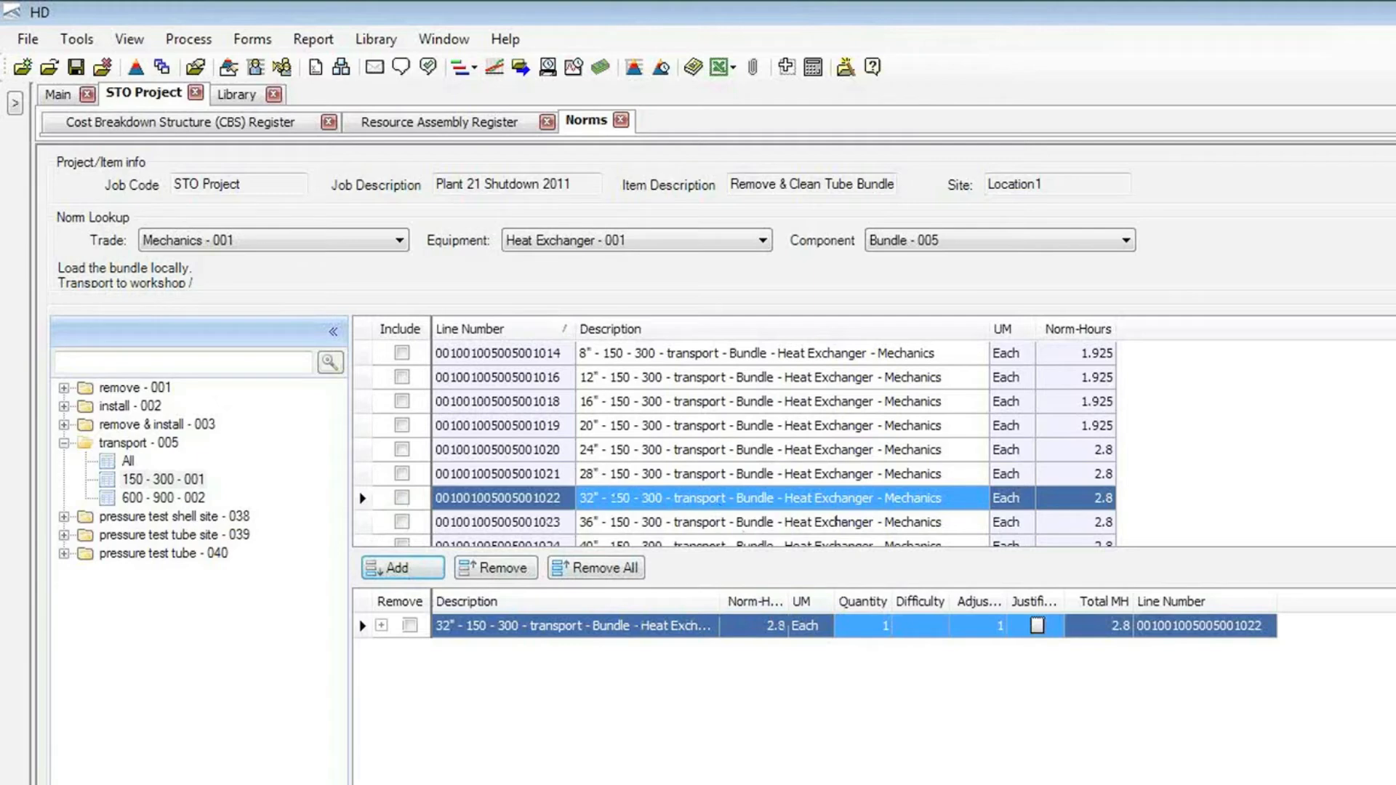
{"action": "mouse_move", "coordinate": [829, 722]}
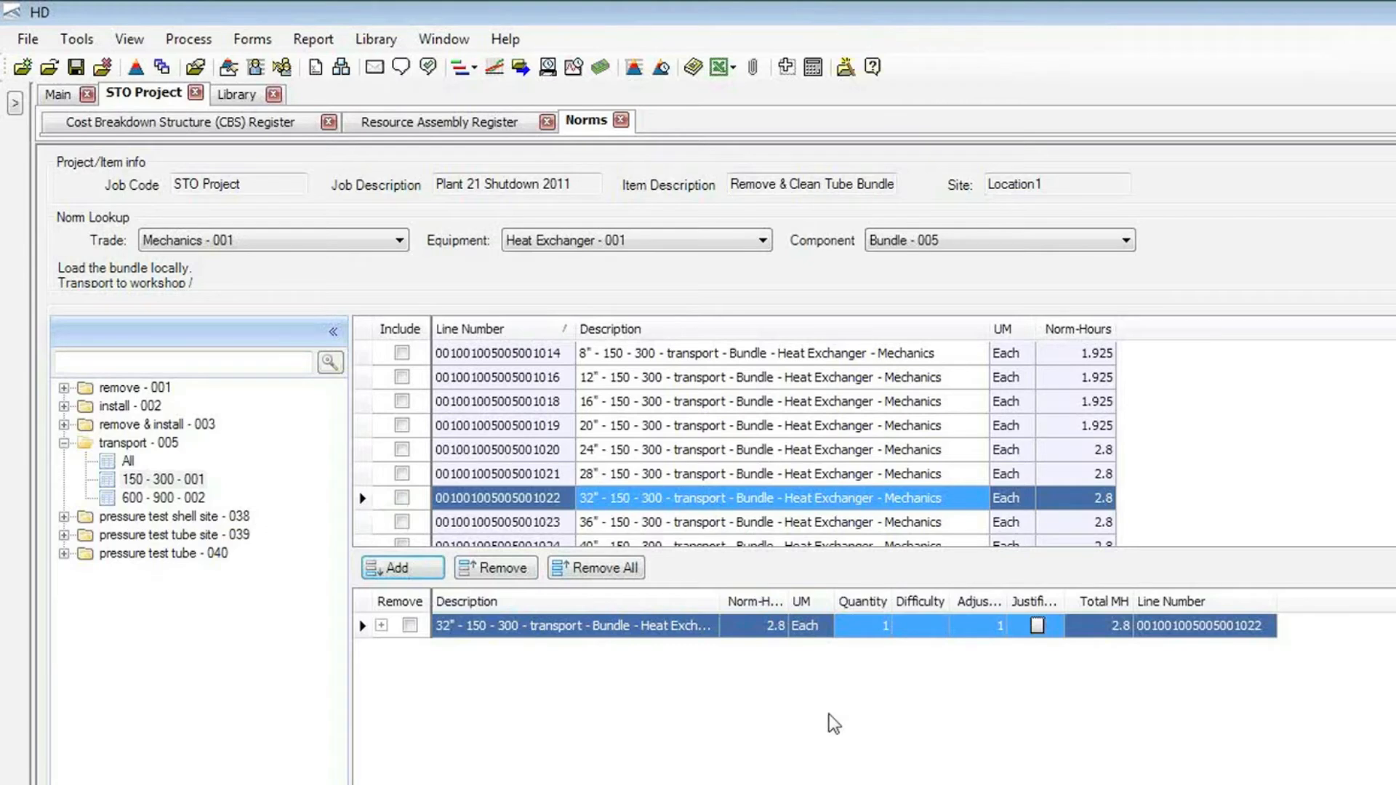
{"action": "mouse_move", "coordinate": [745, 722]}
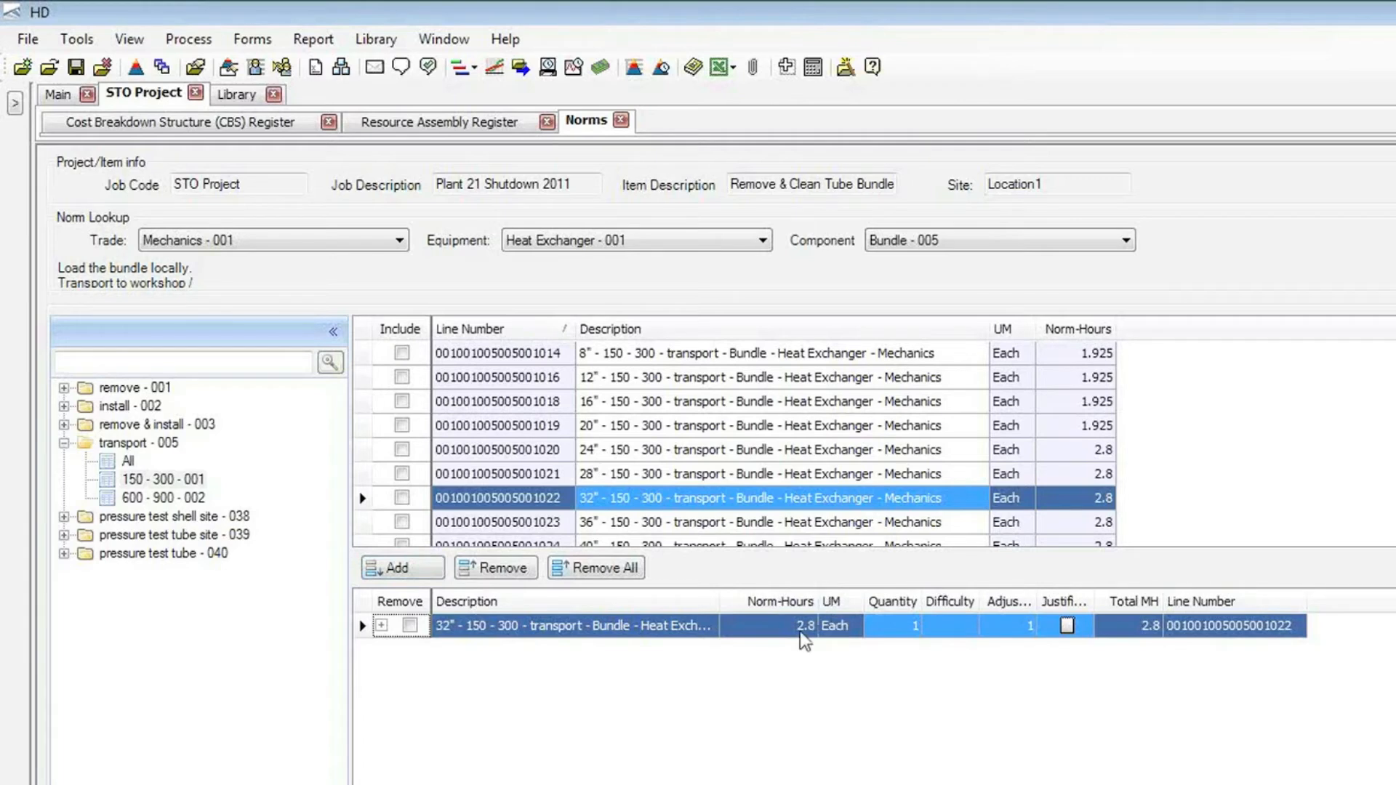
{"action": "mouse_move", "coordinate": [797, 657]}
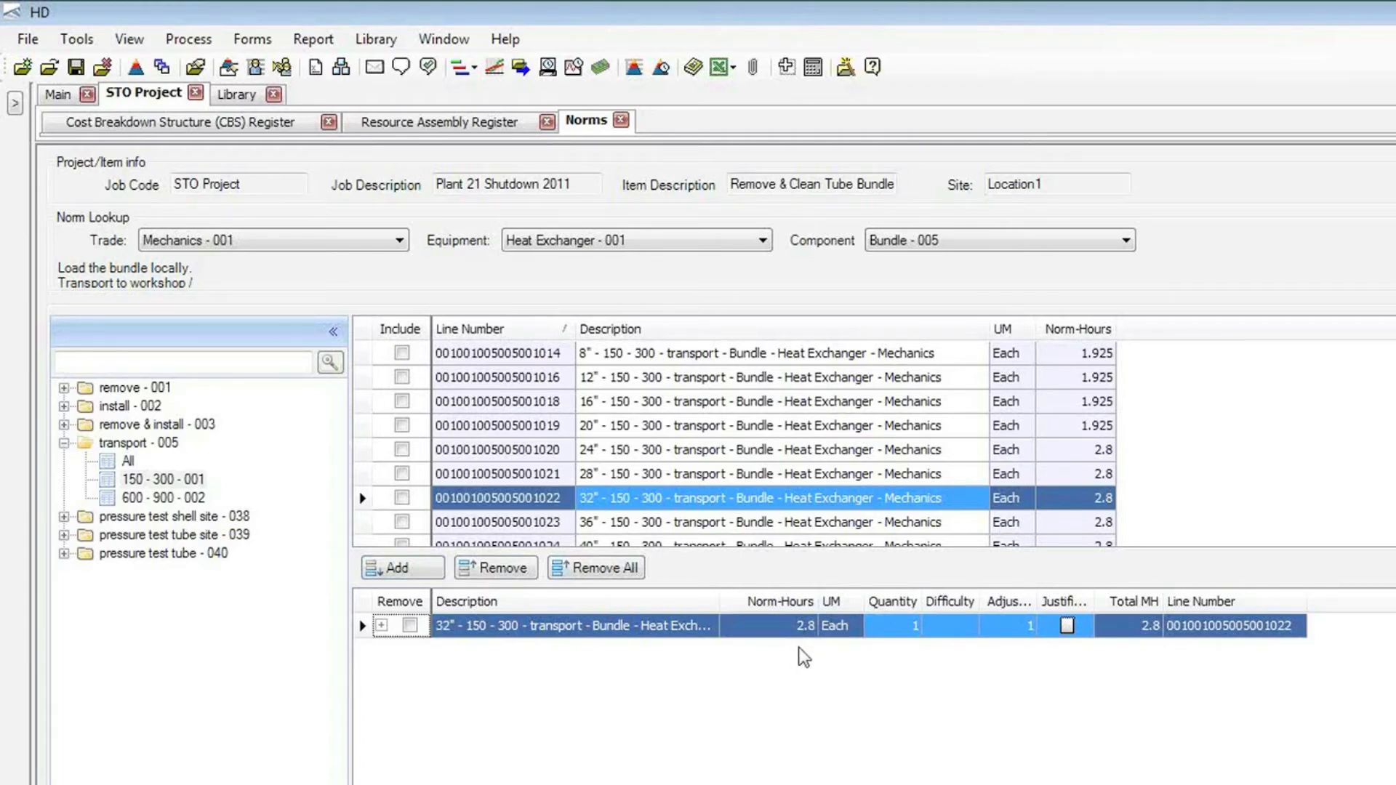
{"action": "mouse_move", "coordinate": [755, 669]}
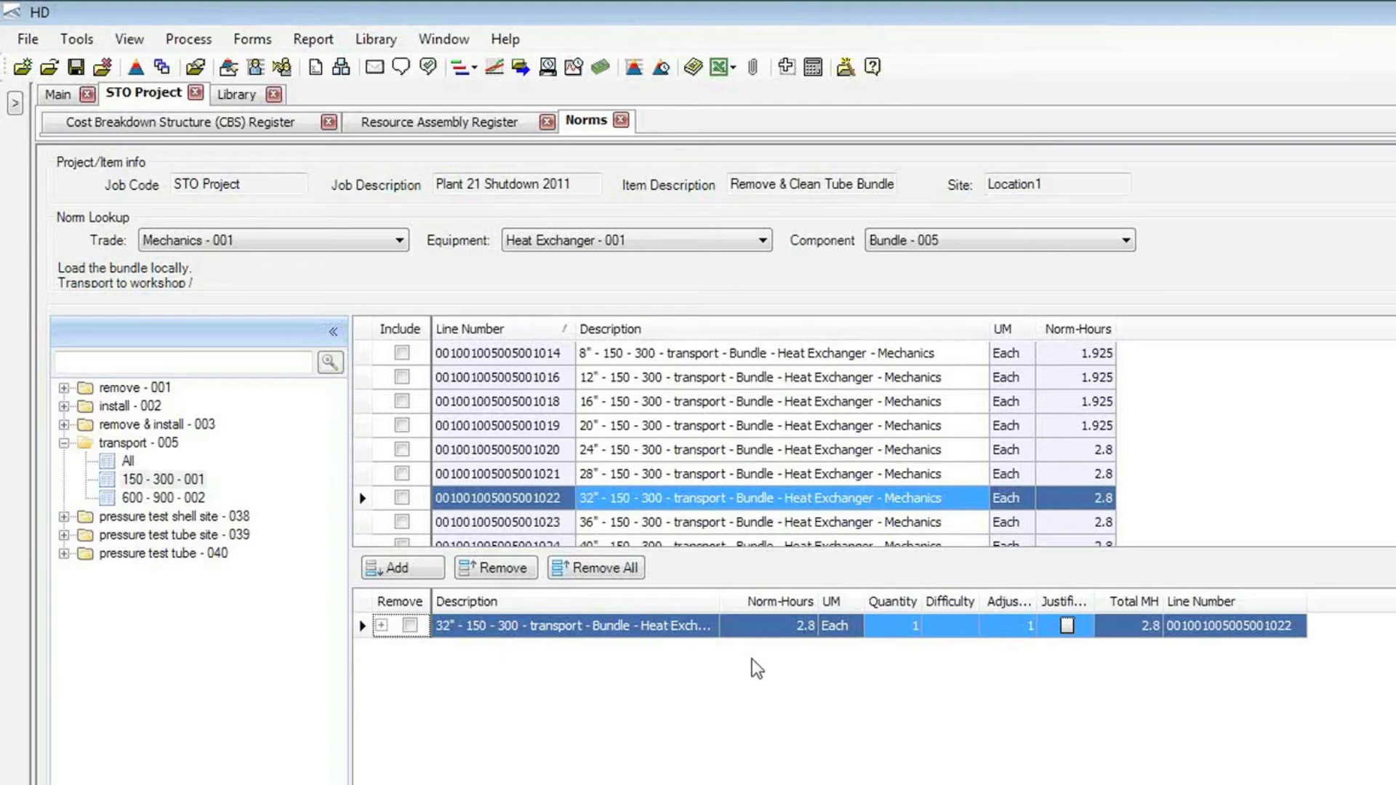
{"action": "mouse_move", "coordinate": [830, 648]}
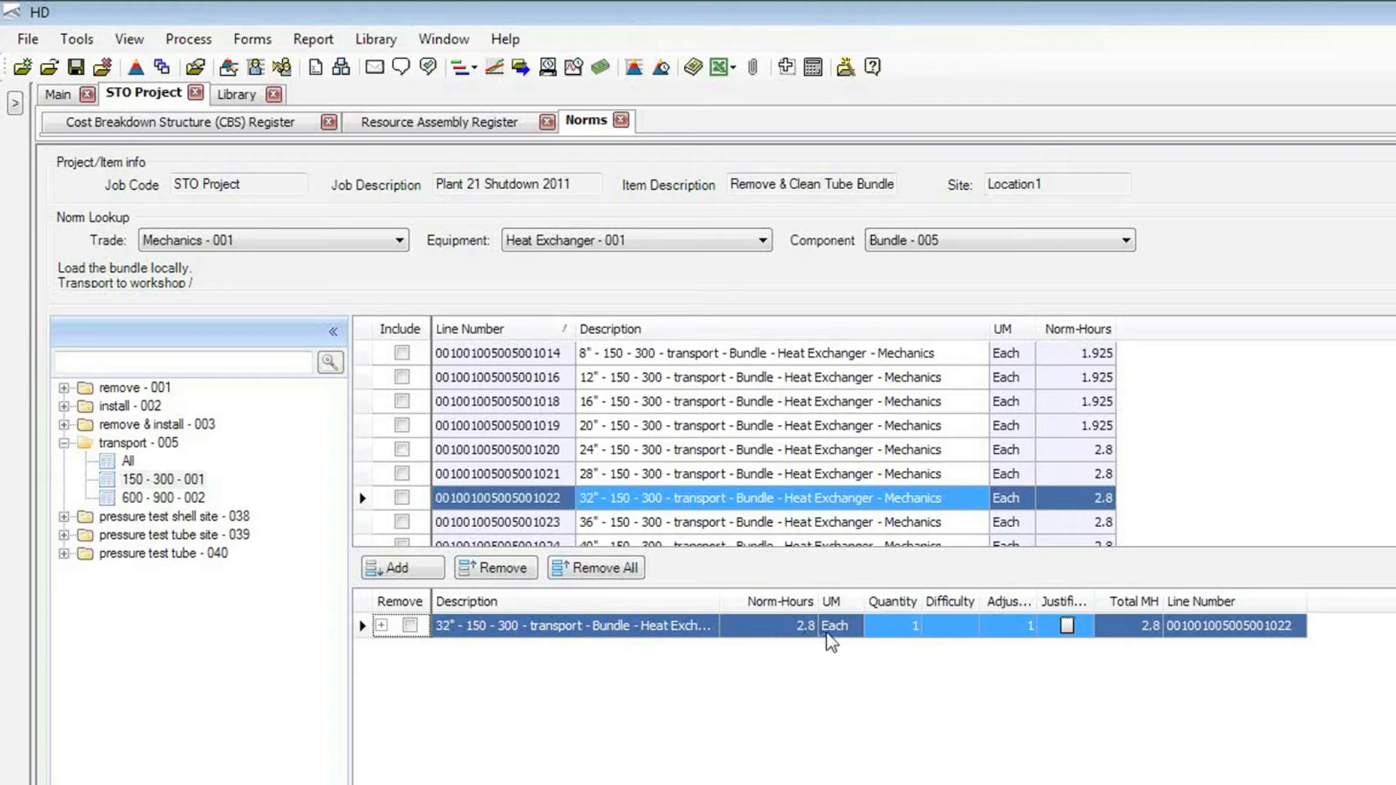
{"action": "mouse_move", "coordinate": [1001, 652]}
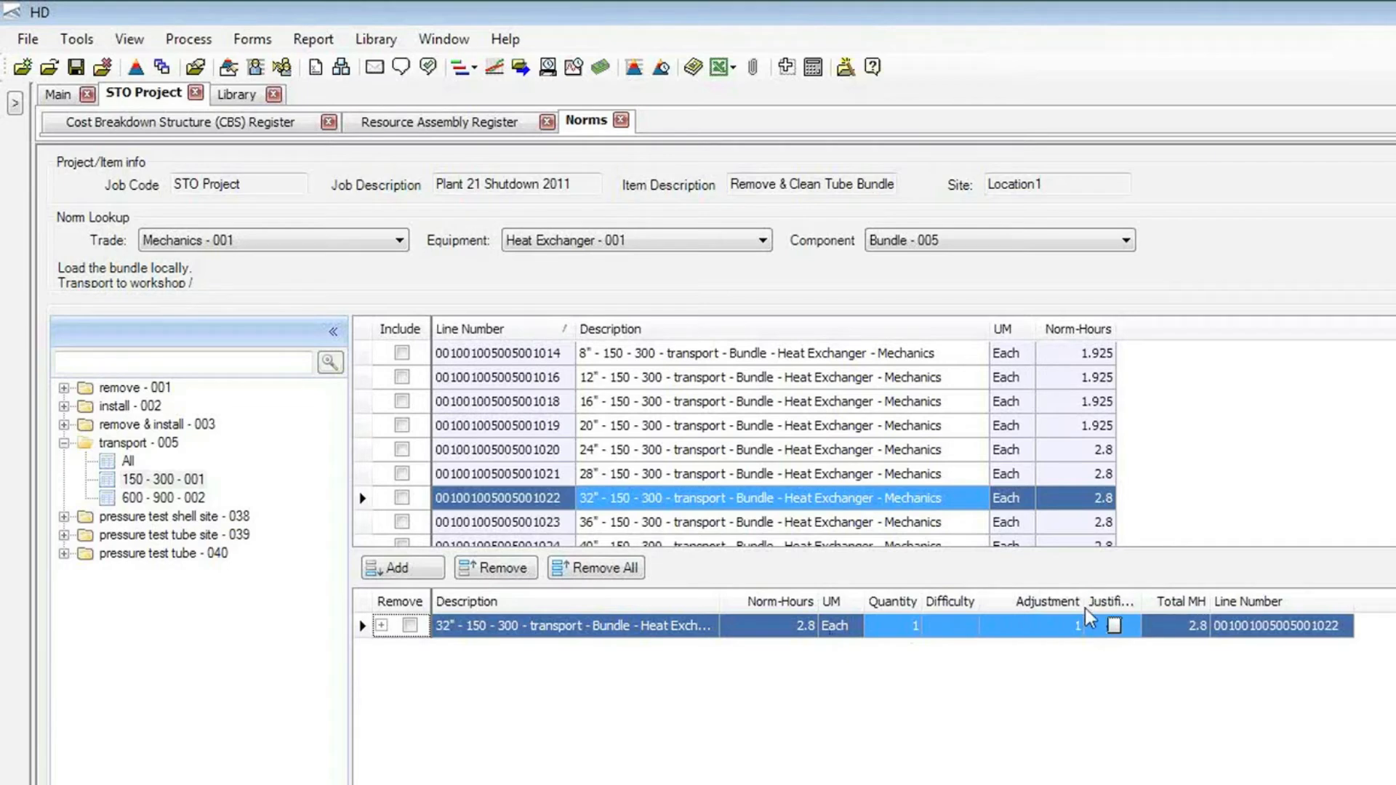
Step: Set difficulty 1.375 below ground with respiratory protection, leaving the justification note unchanged
{"action": "left_click", "coordinate": [967, 625]}
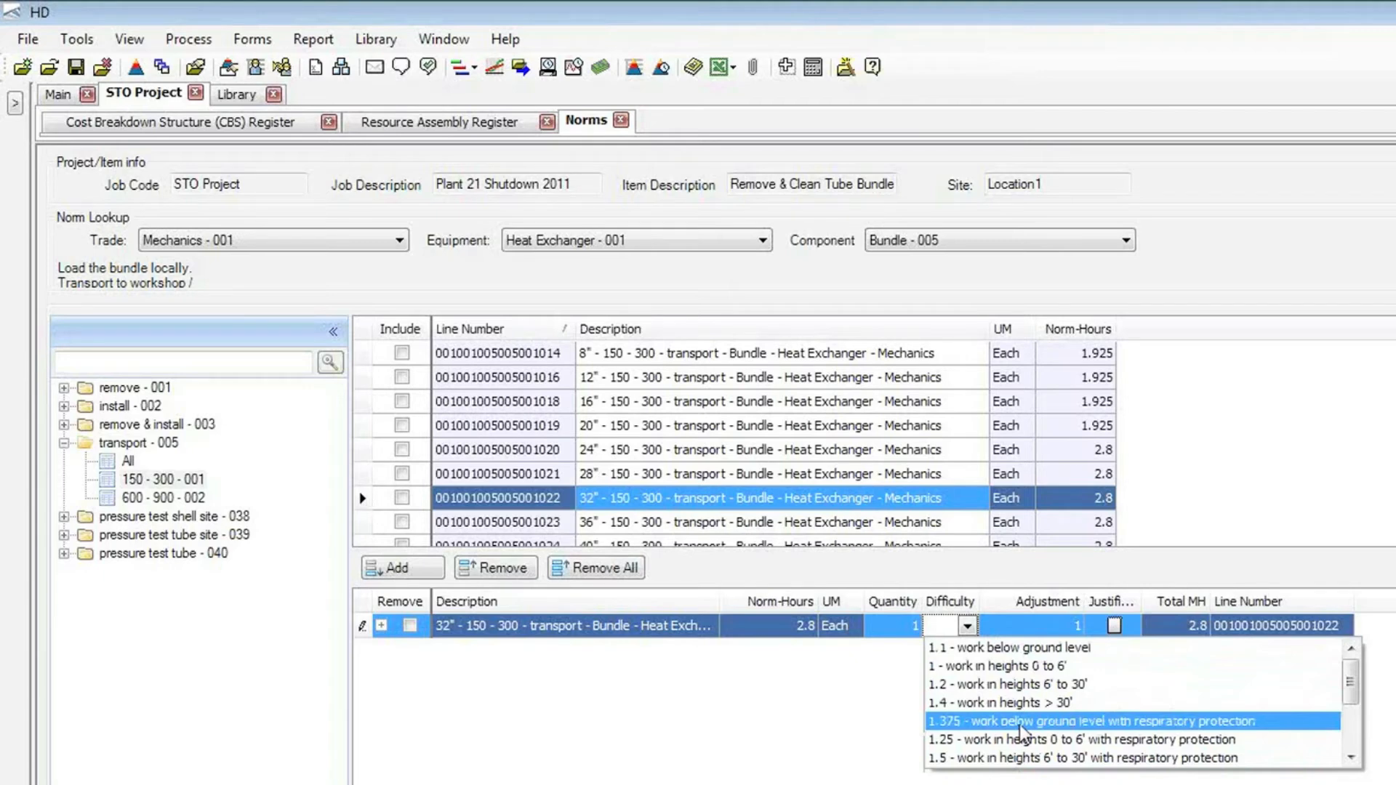
{"action": "left_click", "coordinate": [1088, 721]}
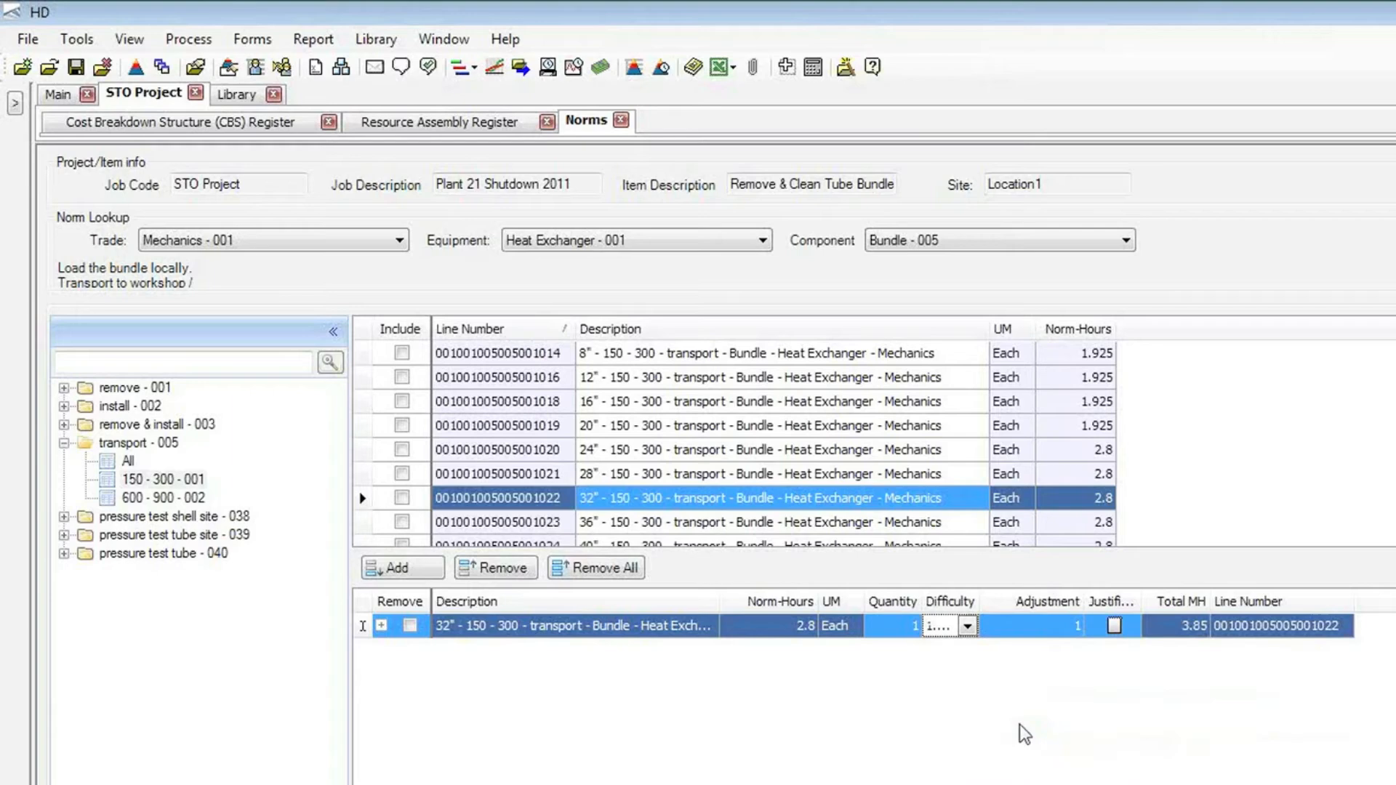
{"action": "mouse_move", "coordinate": [957, 577]}
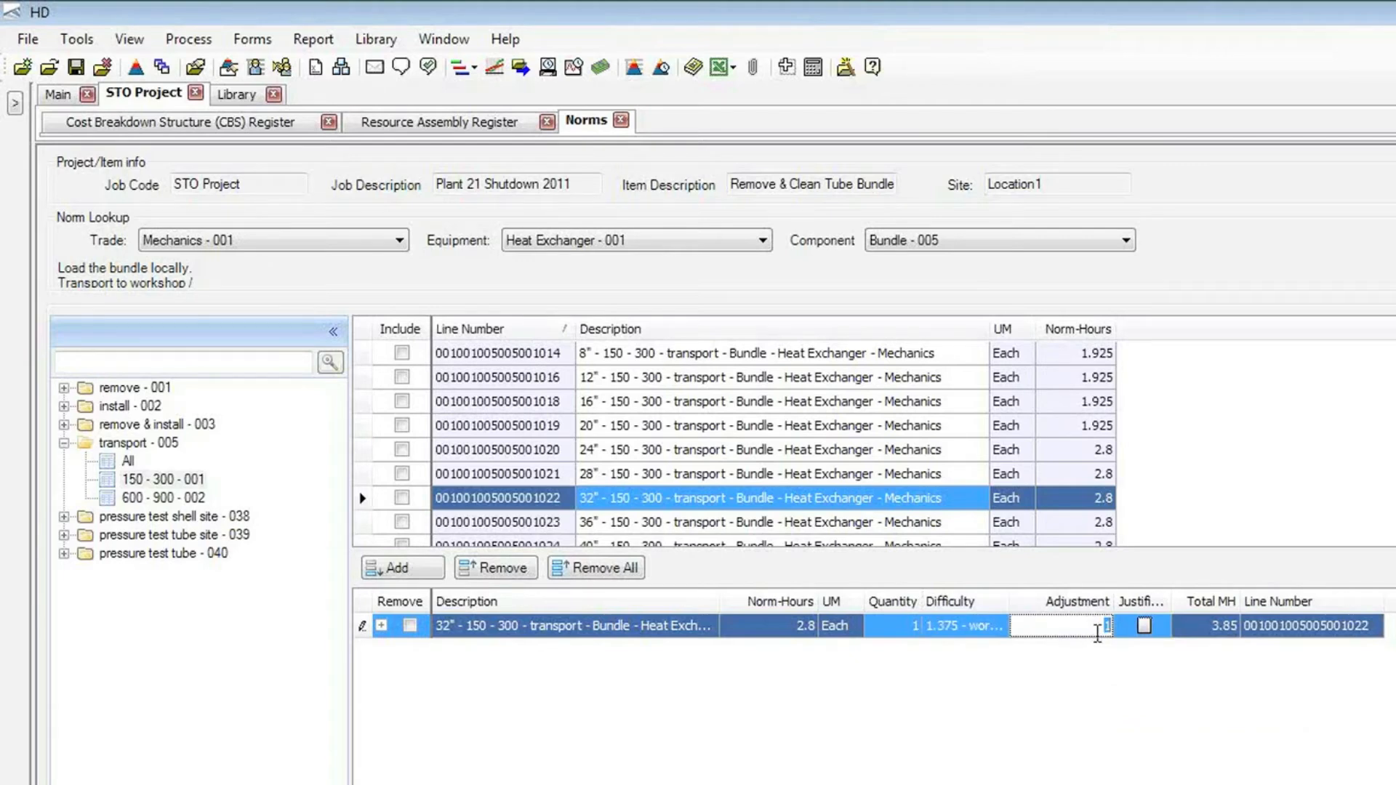
{"action": "left_click", "coordinate": [1159, 625]}
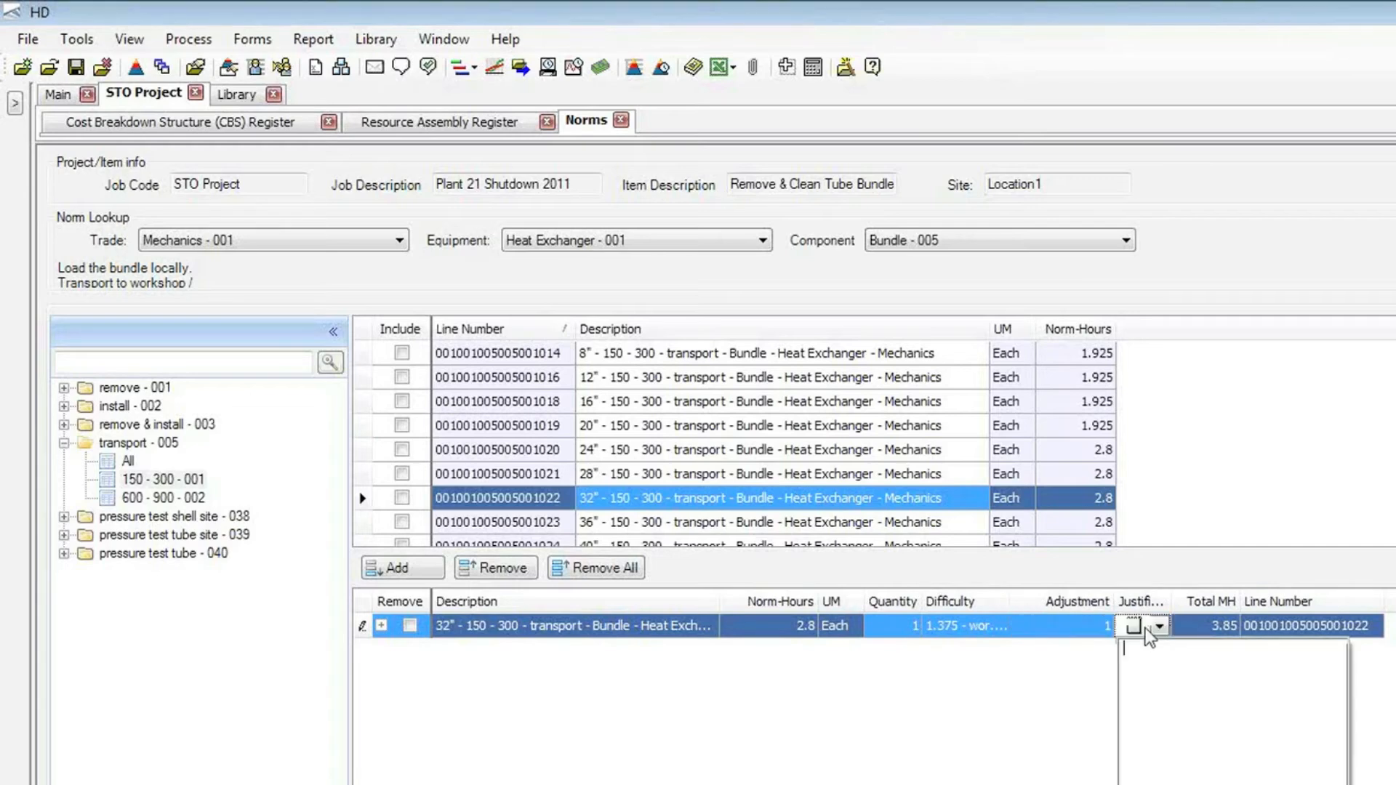
{"action": "left_click", "coordinate": [1164, 626]}
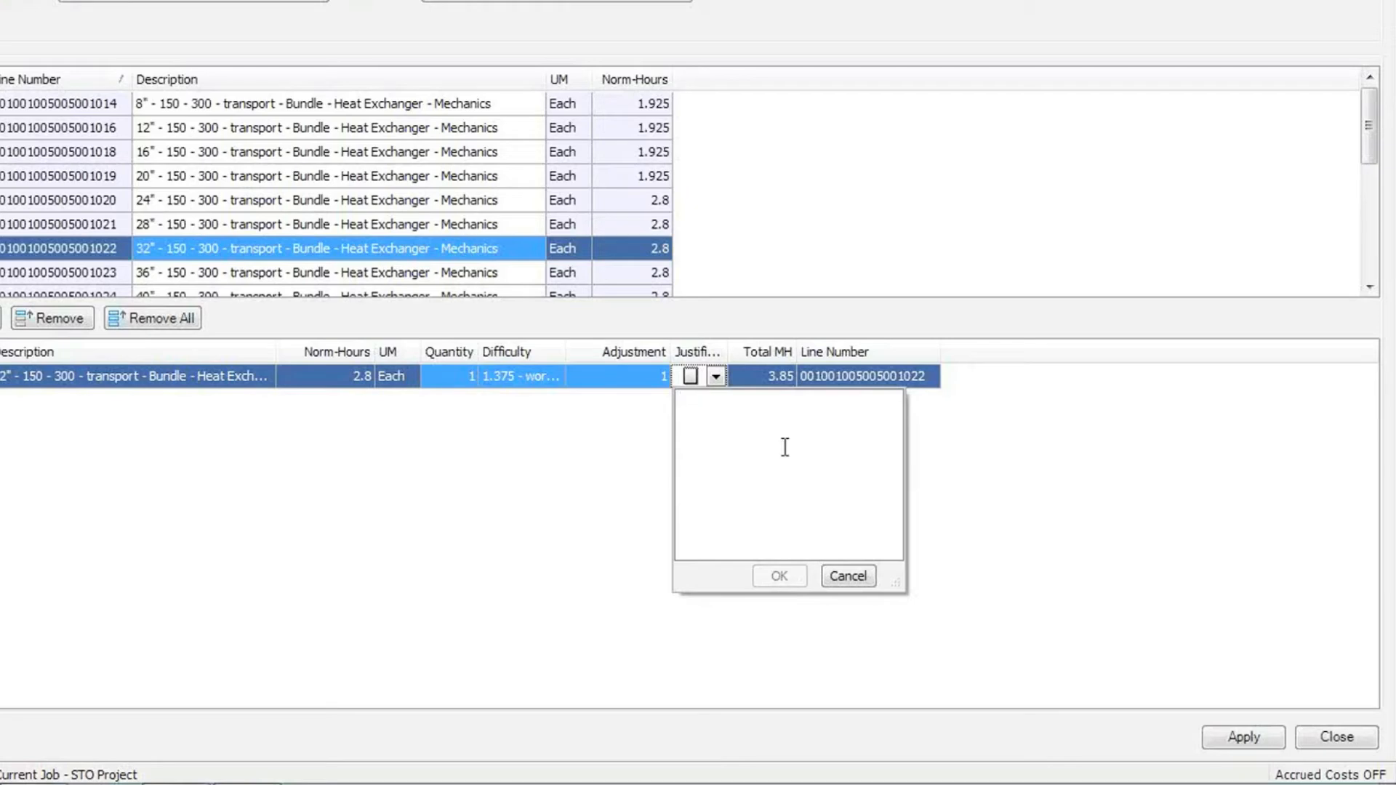
{"action": "left_click", "coordinate": [848, 576]}
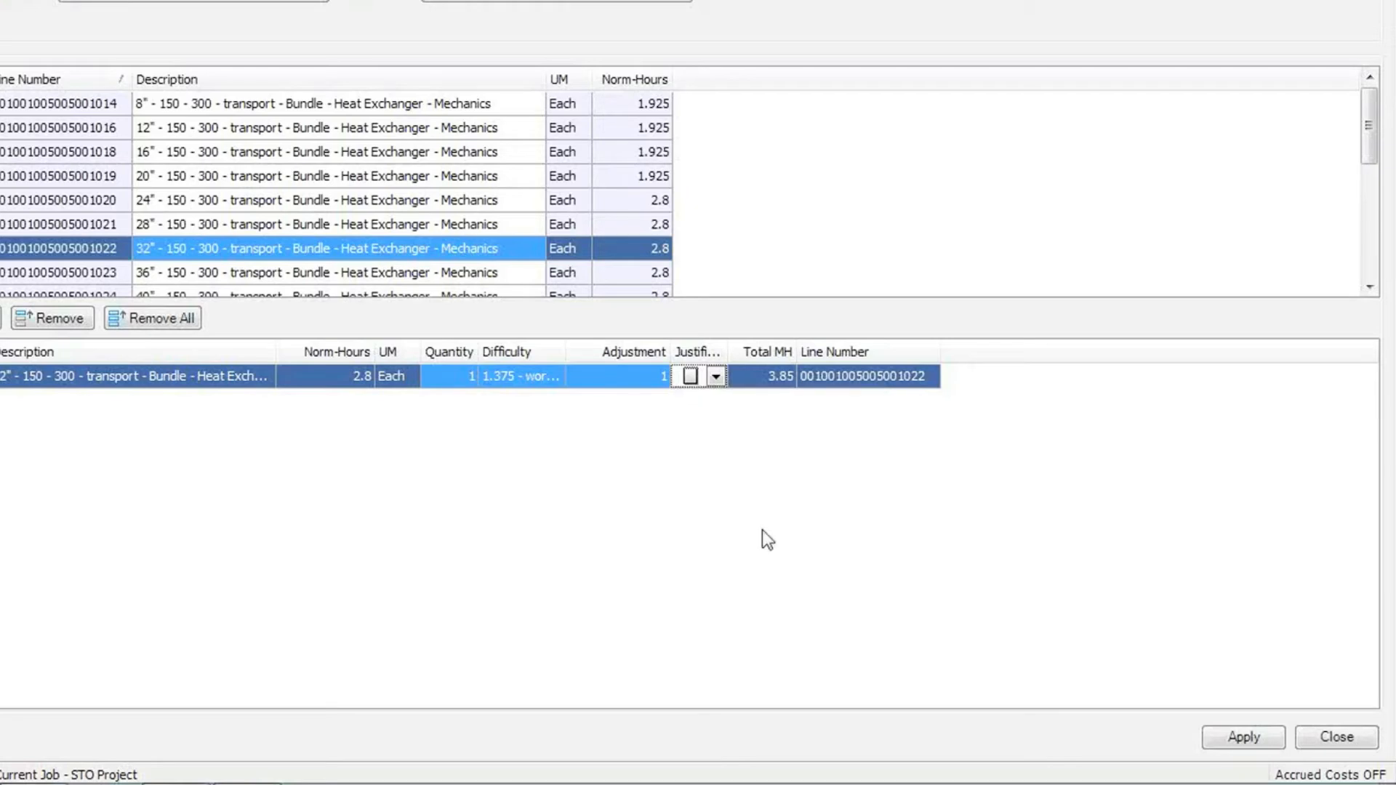
{"action": "mouse_move", "coordinate": [336, 425]}
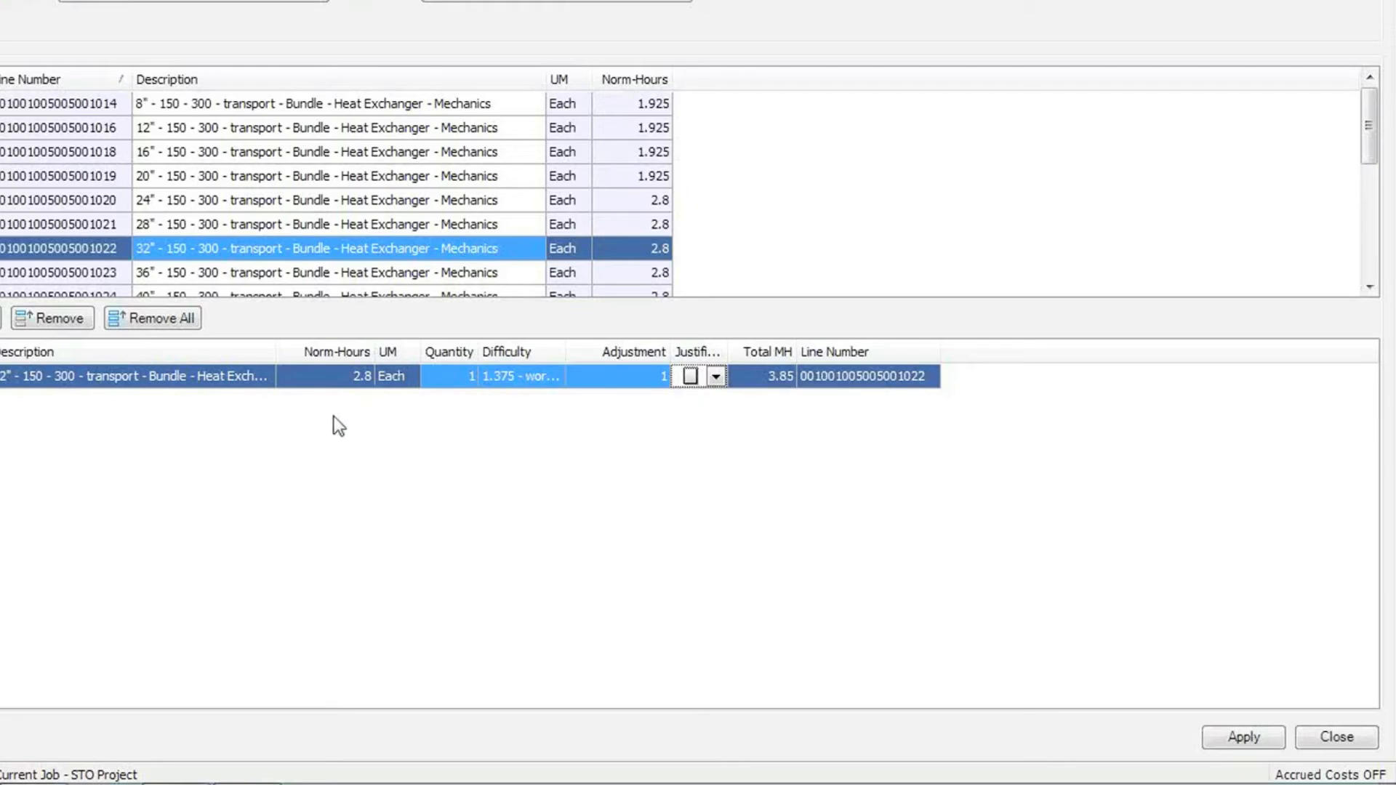
{"action": "mouse_move", "coordinate": [1158, 728]}
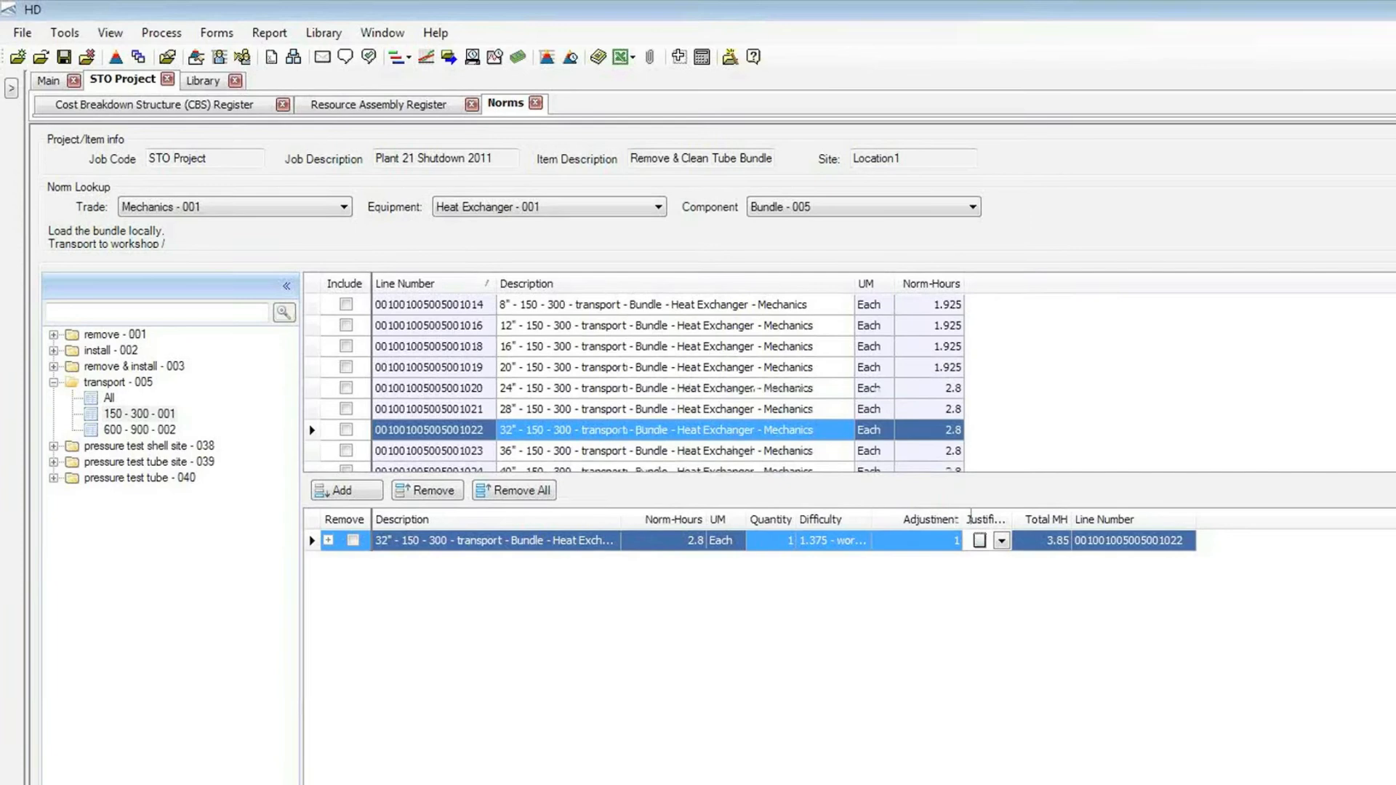
Step: Apply the 32" transport norm to the CBS and expand its Exchanger Transport Crew assembly
{"action": "left_click", "coordinate": [157, 104]}
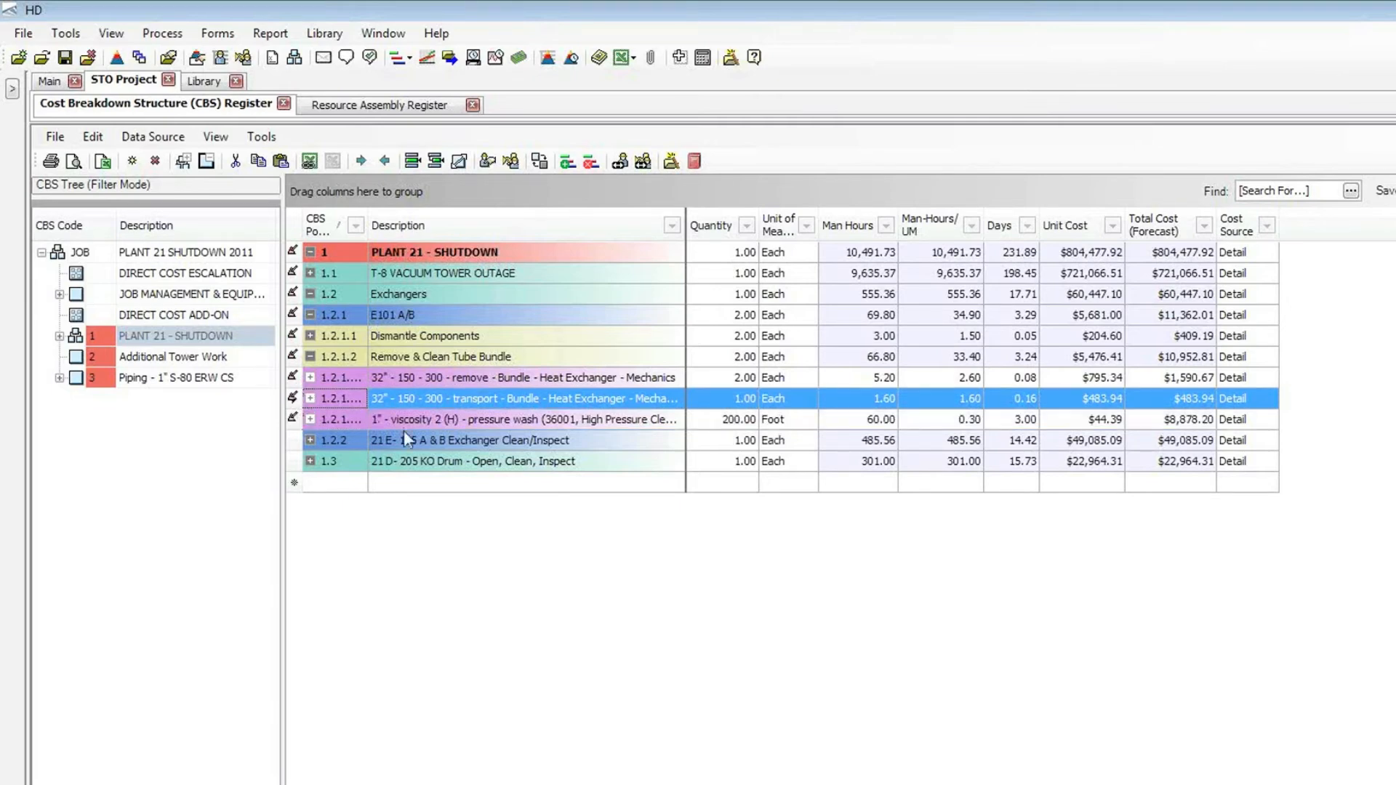
{"action": "mouse_move", "coordinate": [424, 437]}
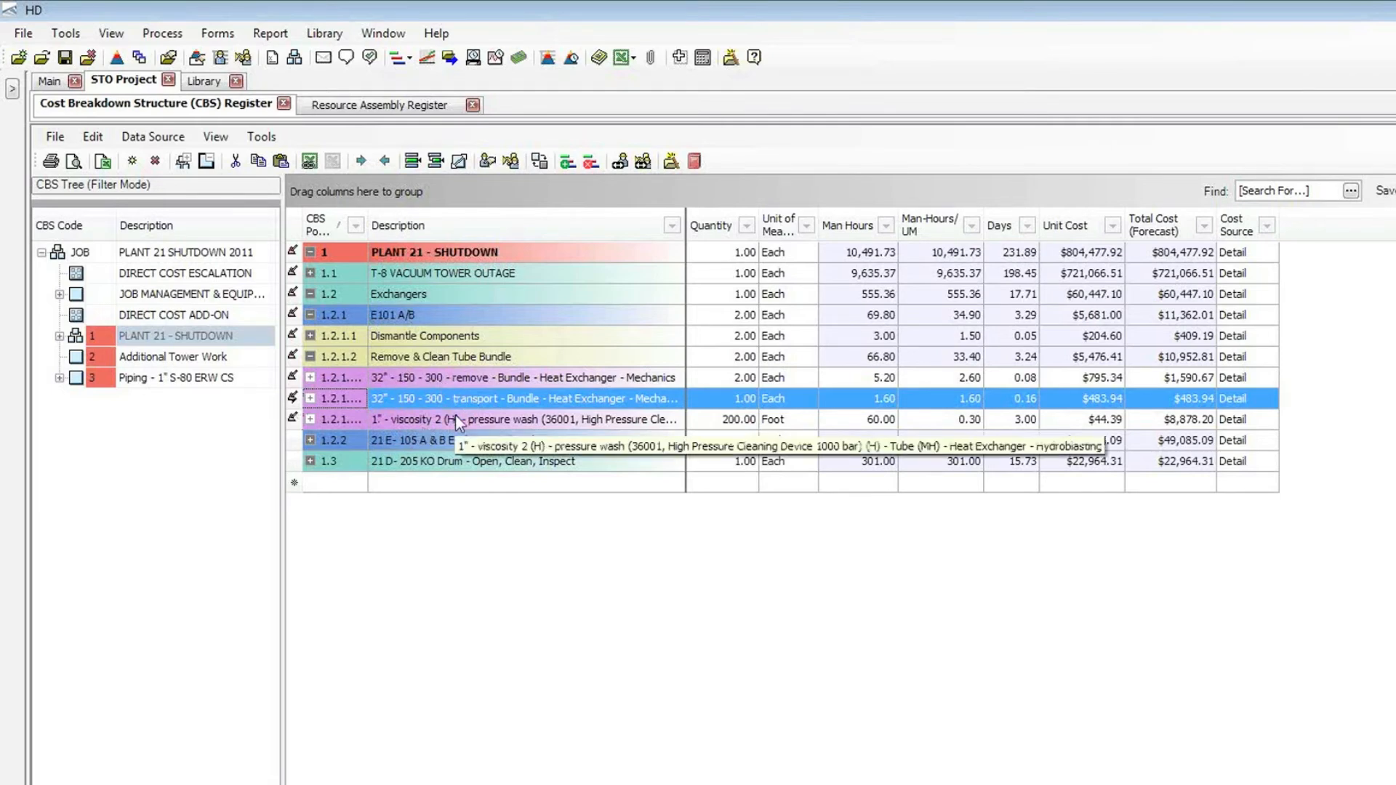
{"action": "left_click", "coordinate": [309, 398]}
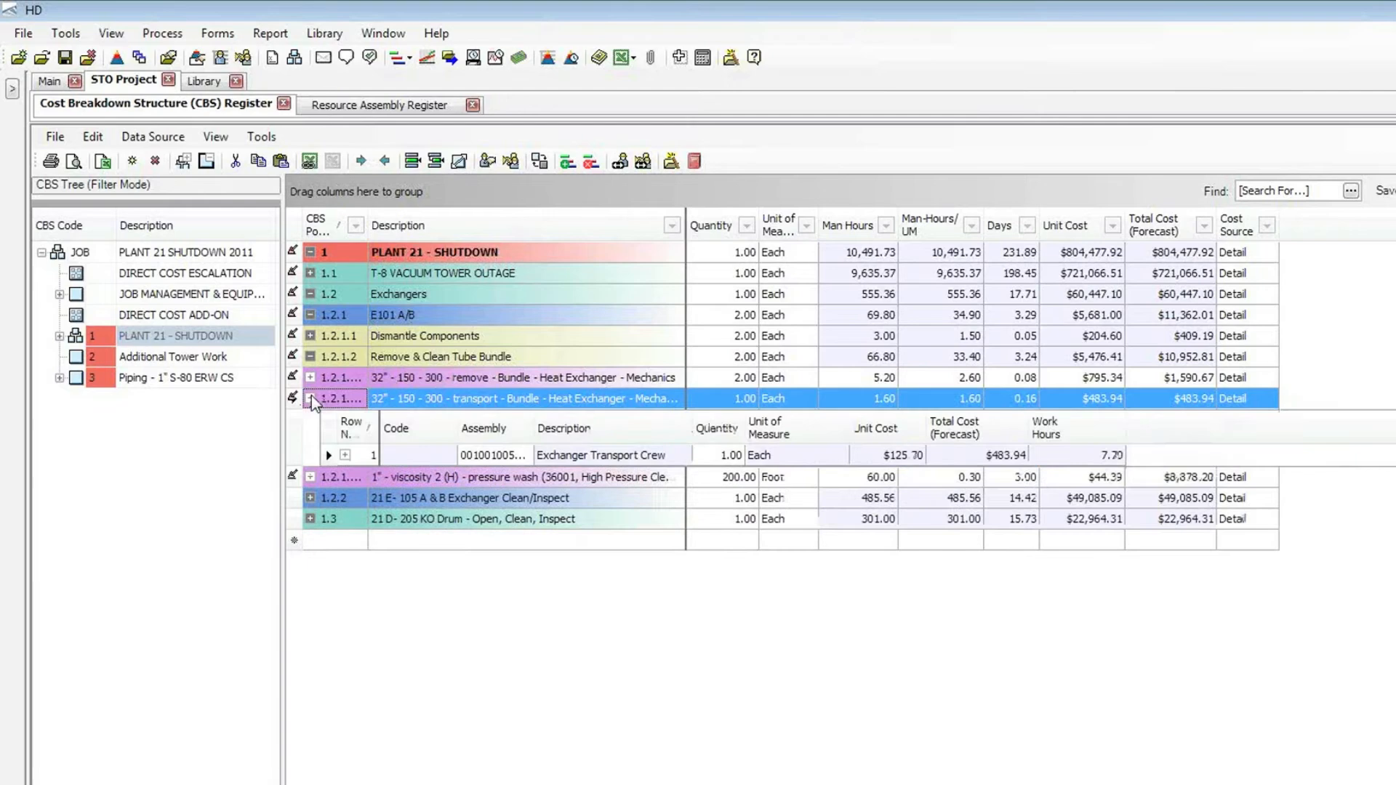
{"action": "mouse_move", "coordinate": [667, 480]}
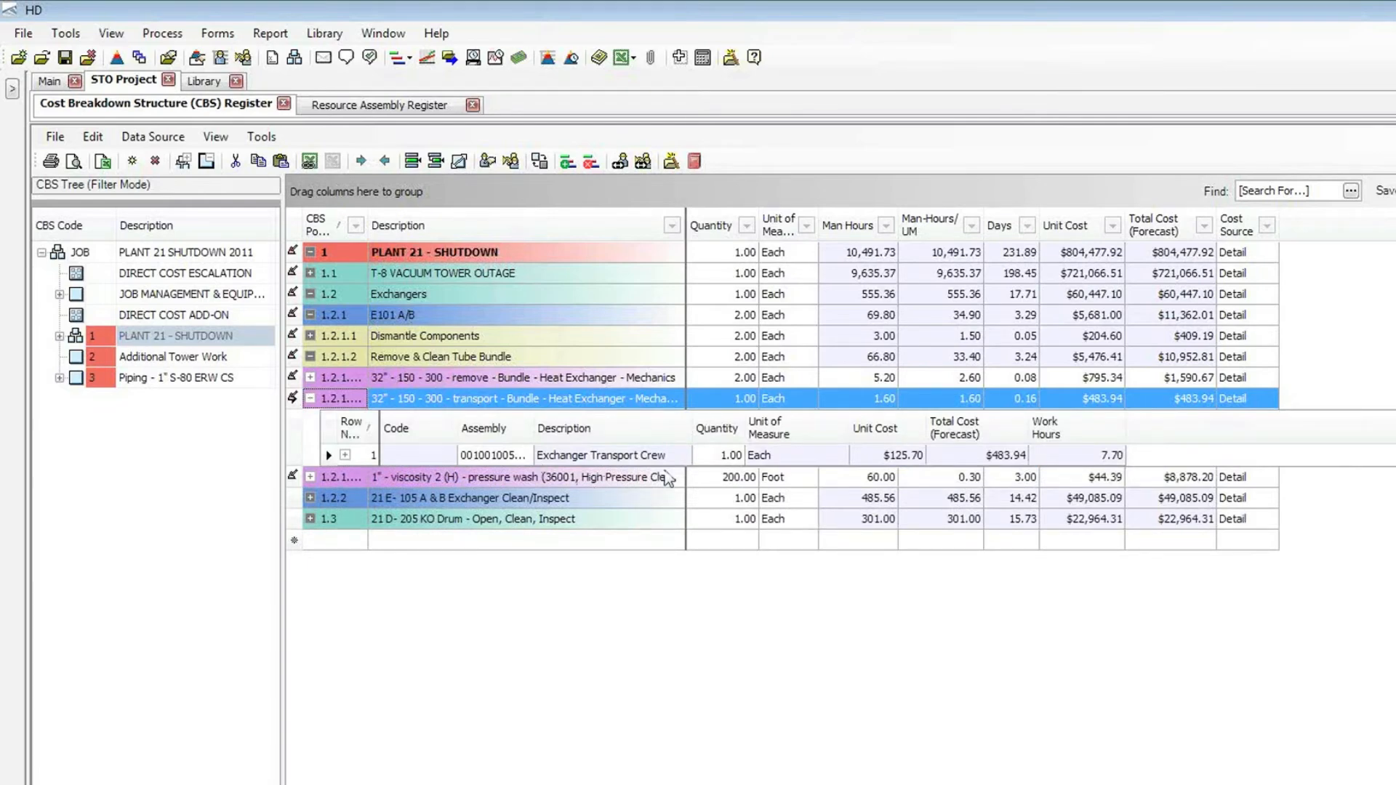
{"action": "mouse_move", "coordinate": [631, 432]}
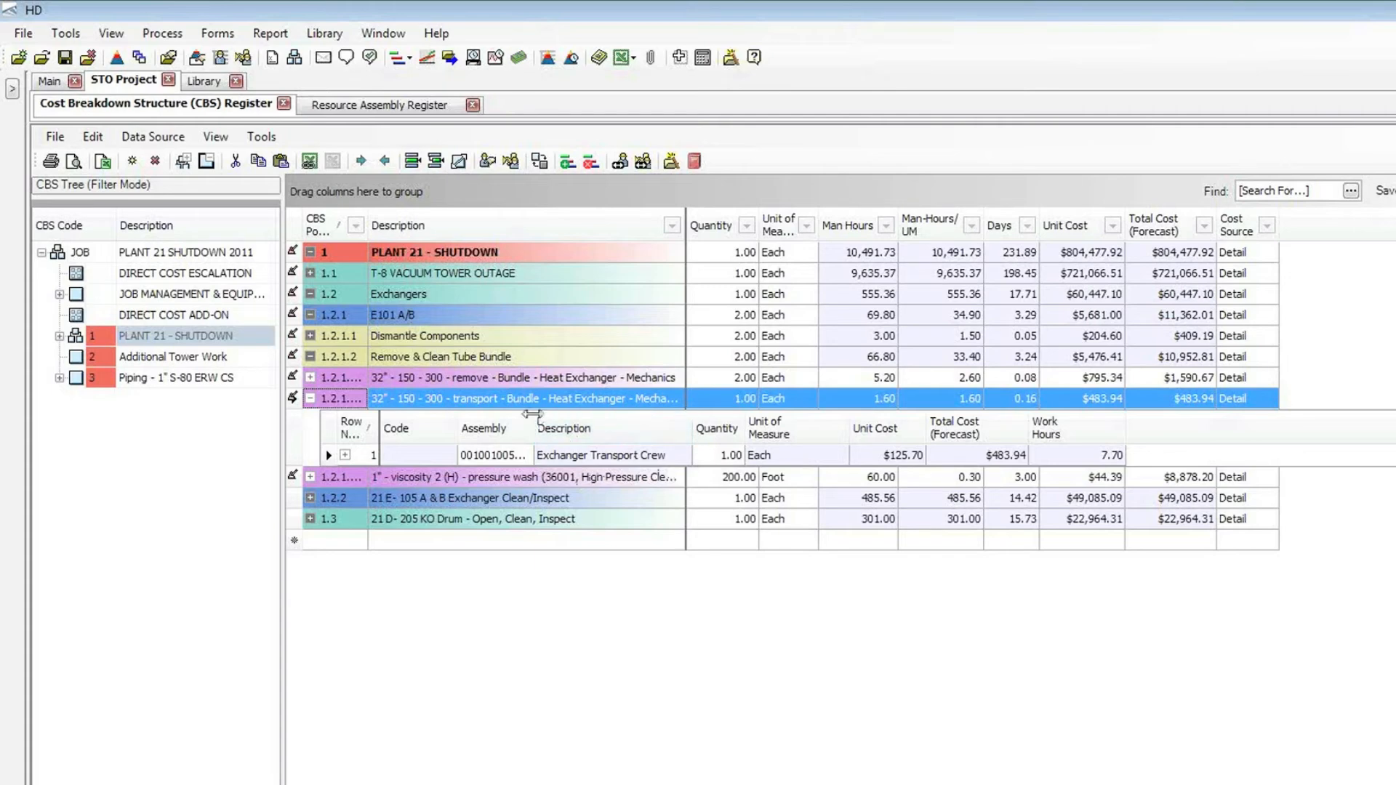
{"action": "mouse_move", "coordinate": [725, 465]}
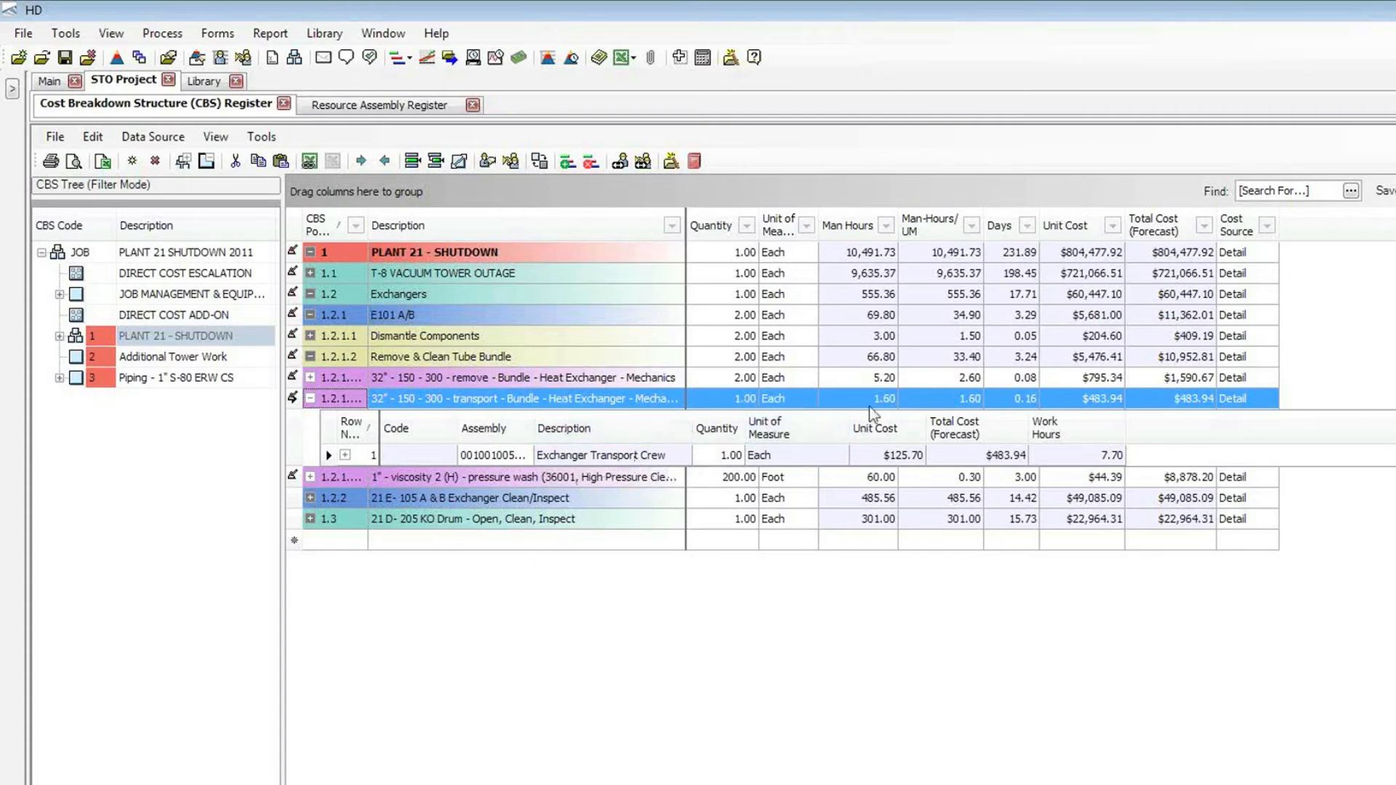
{"action": "mouse_move", "coordinate": [893, 416]}
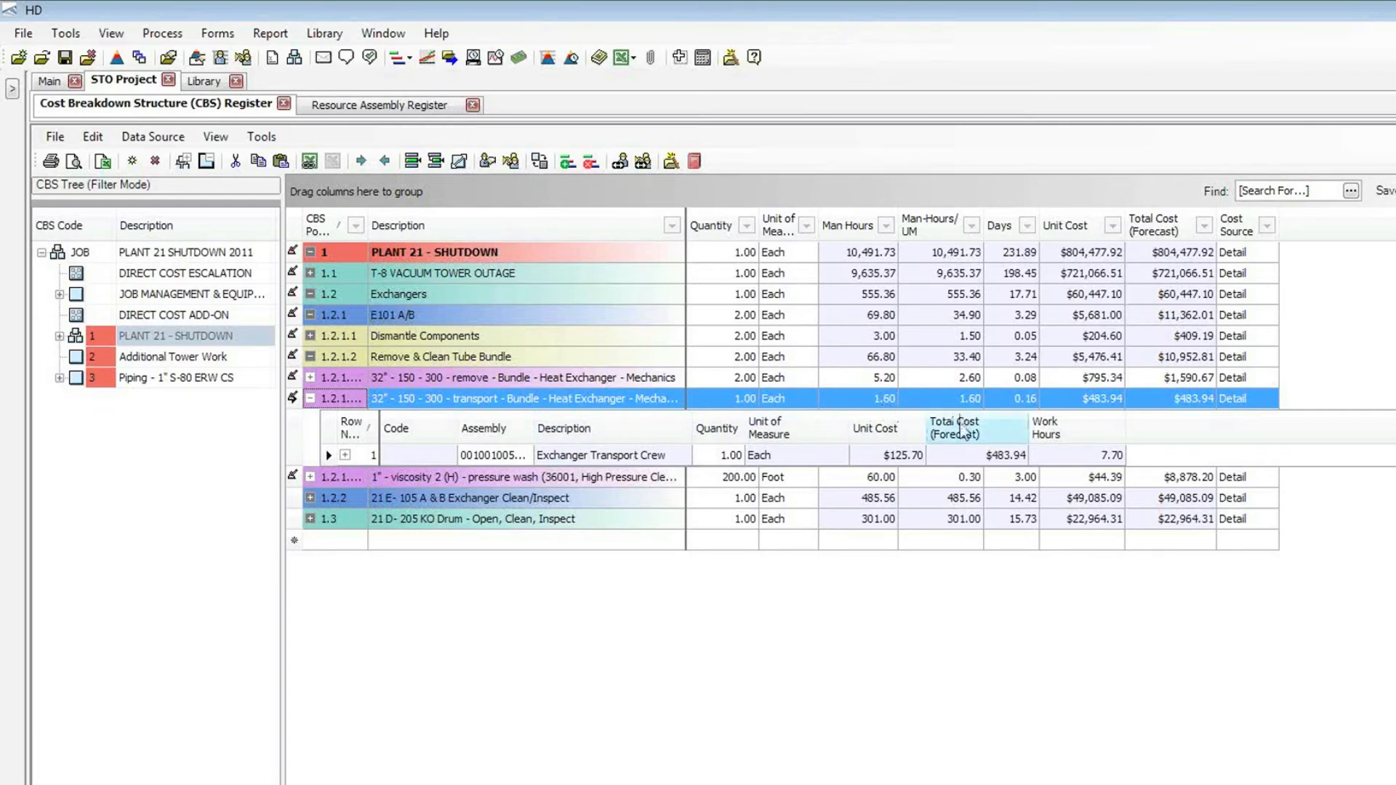
{"action": "mouse_move", "coordinate": [404, 448]}
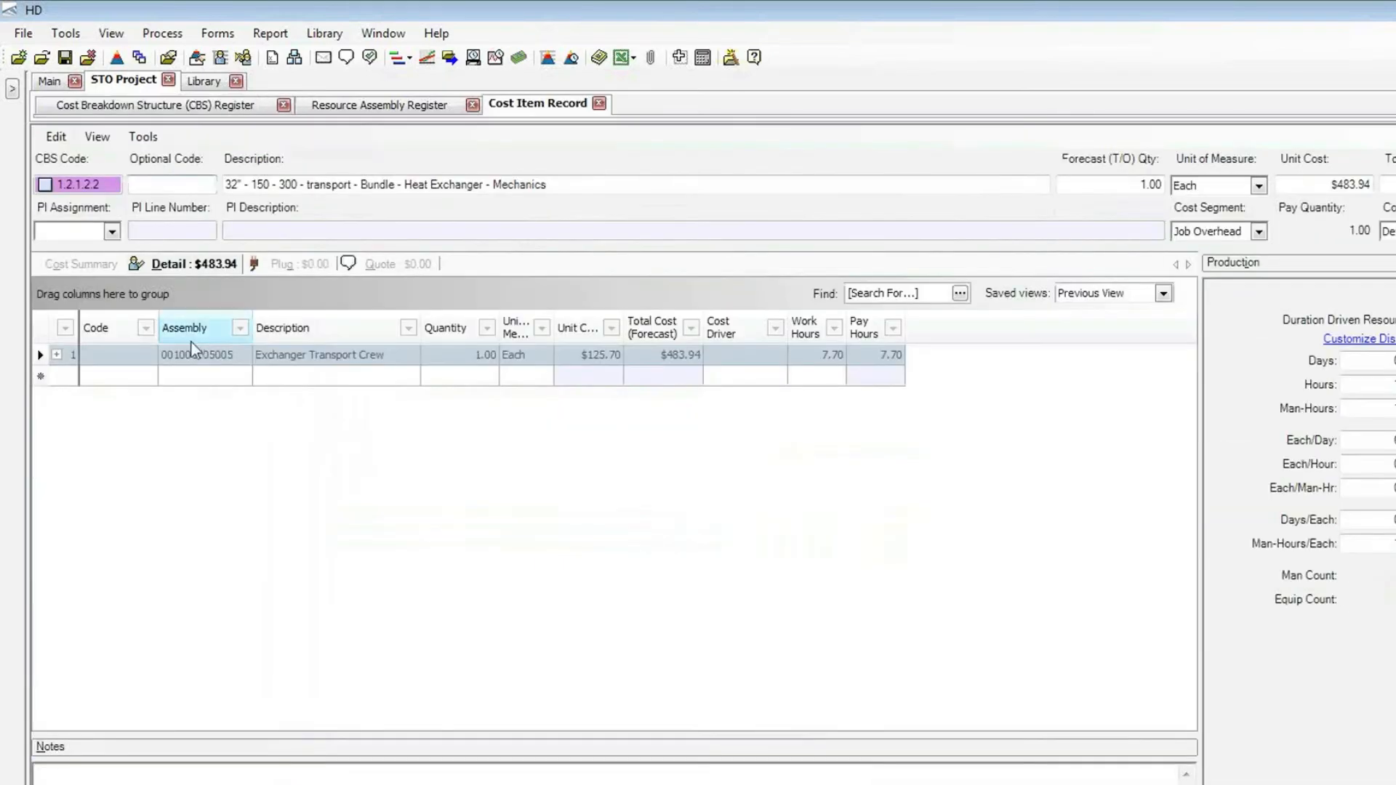
{"action": "left_click", "coordinate": [57, 355]}
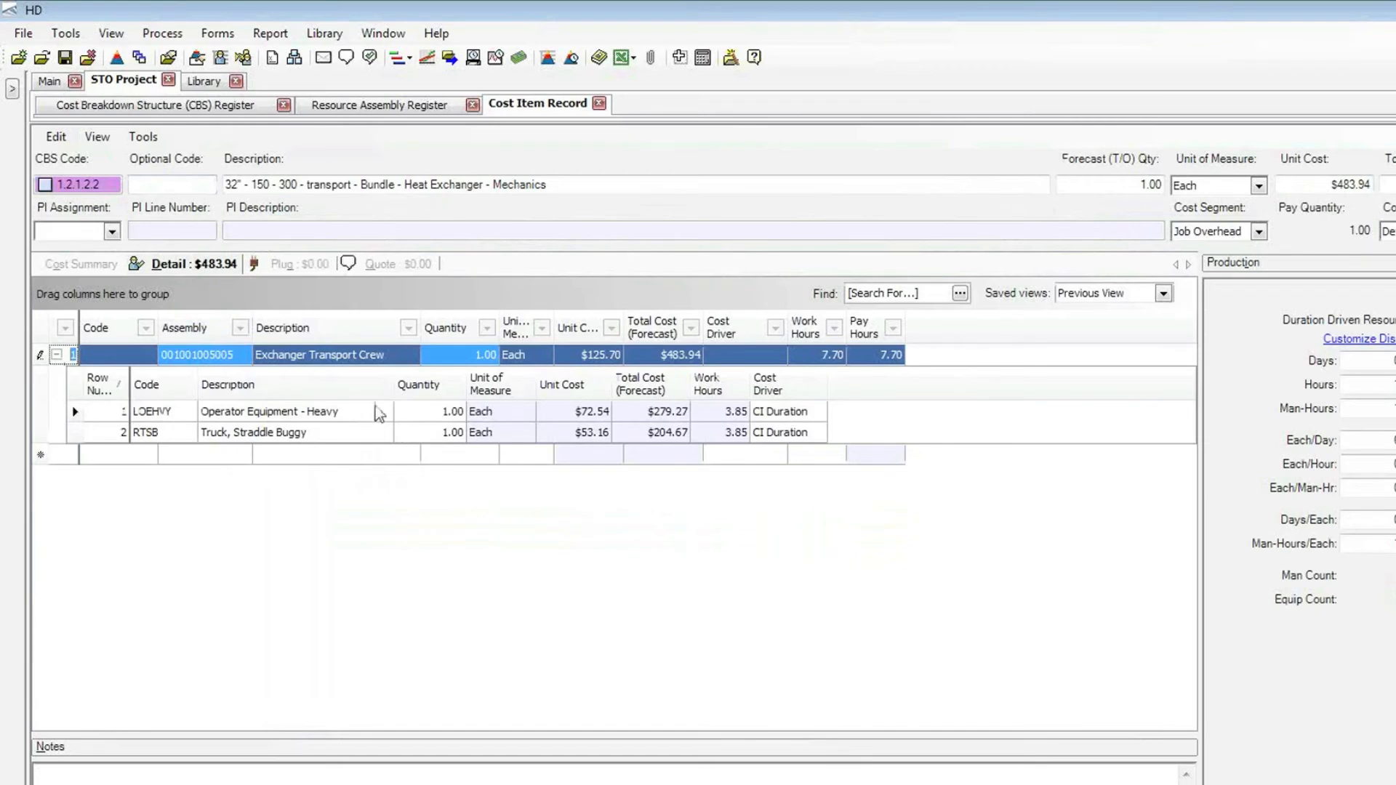
{"action": "mouse_move", "coordinate": [320, 458]}
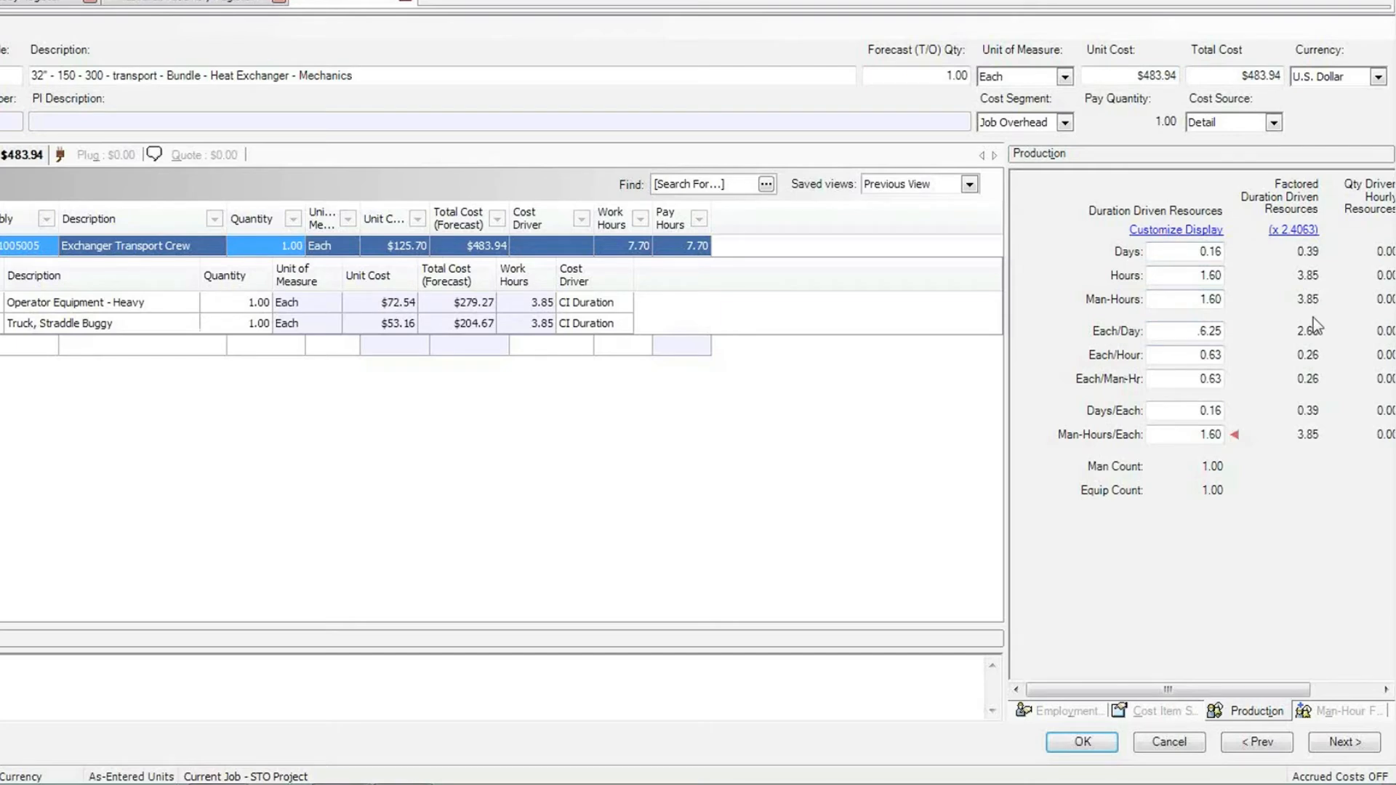
{"action": "mouse_move", "coordinate": [1184, 506]}
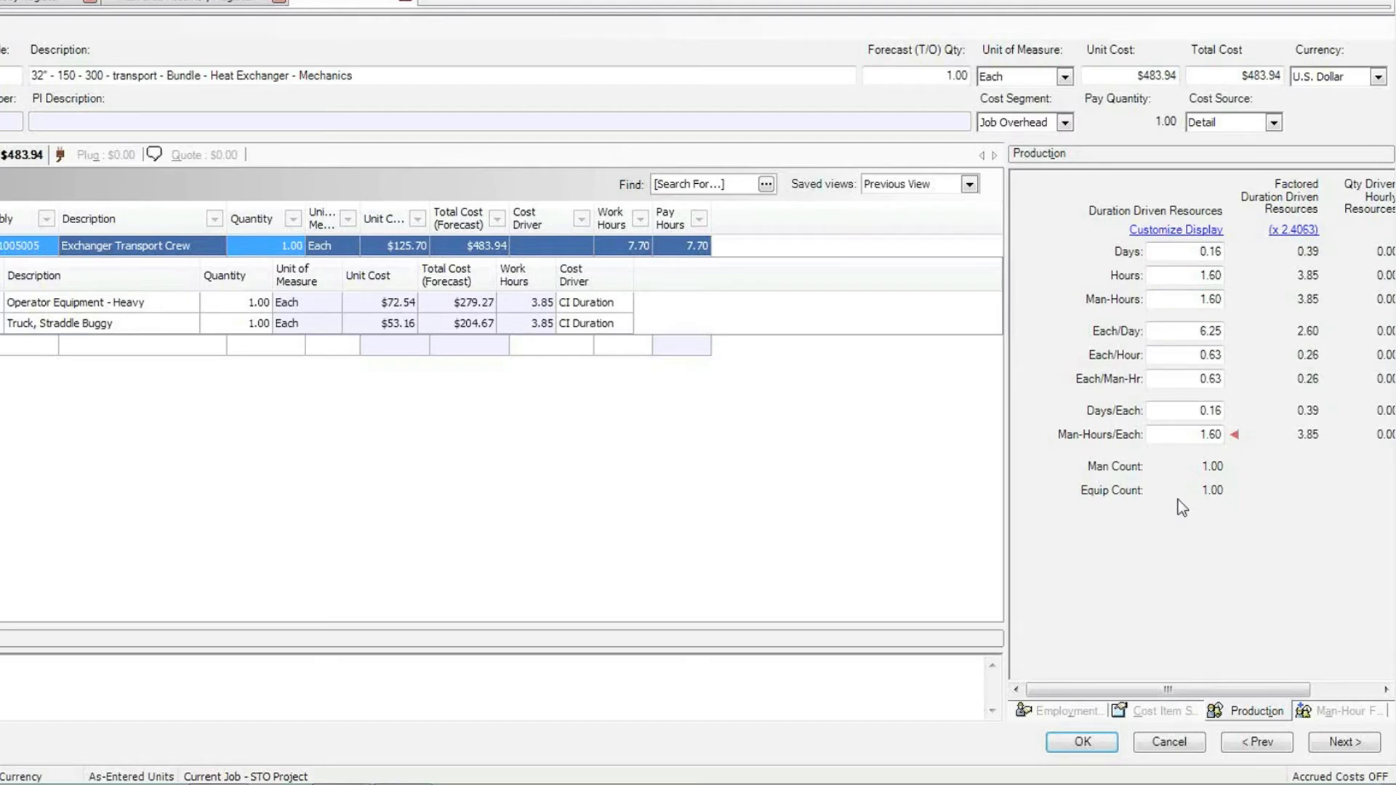
{"action": "mouse_move", "coordinate": [1236, 452]}
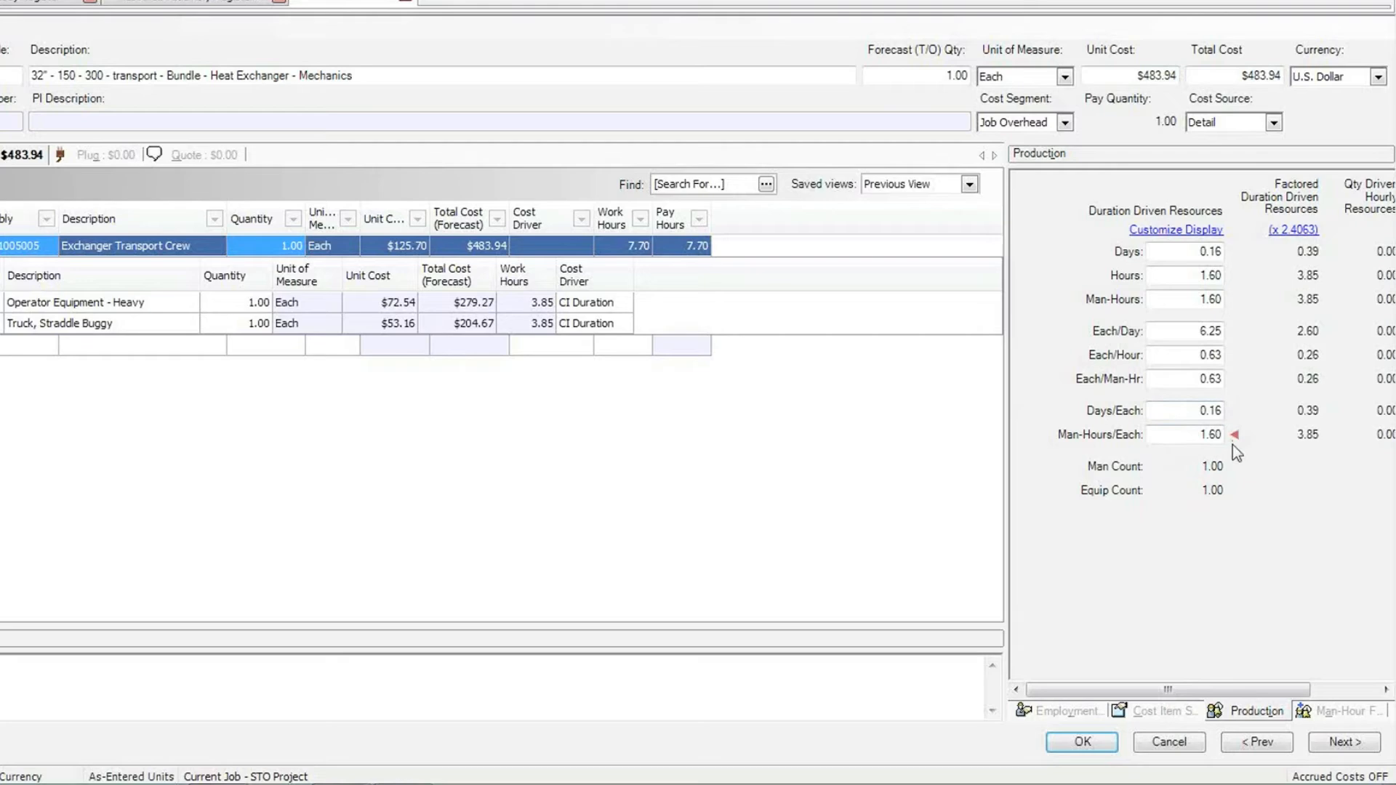
{"action": "mouse_move", "coordinate": [1201, 461]}
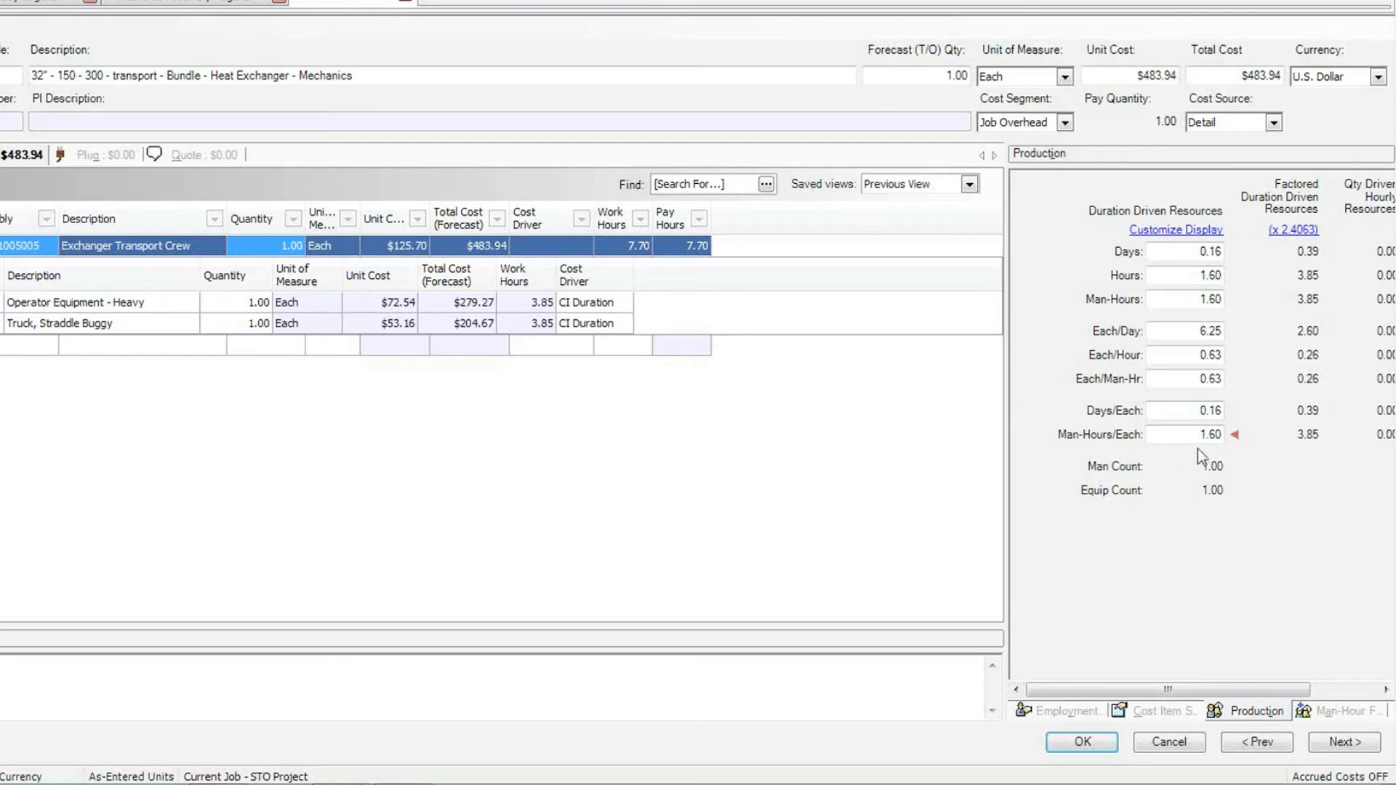
{"action": "mouse_move", "coordinate": [1197, 459]}
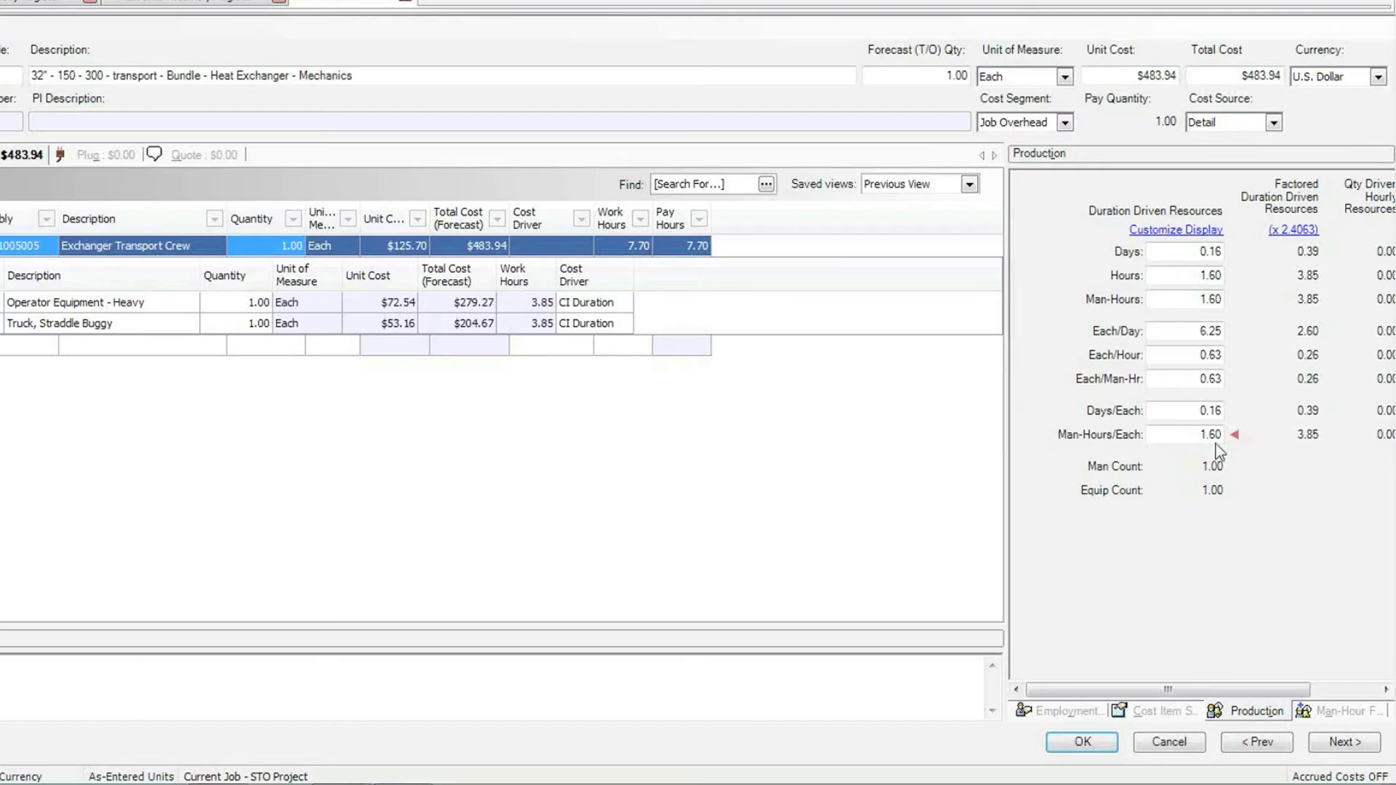
{"action": "mouse_move", "coordinate": [1239, 458]}
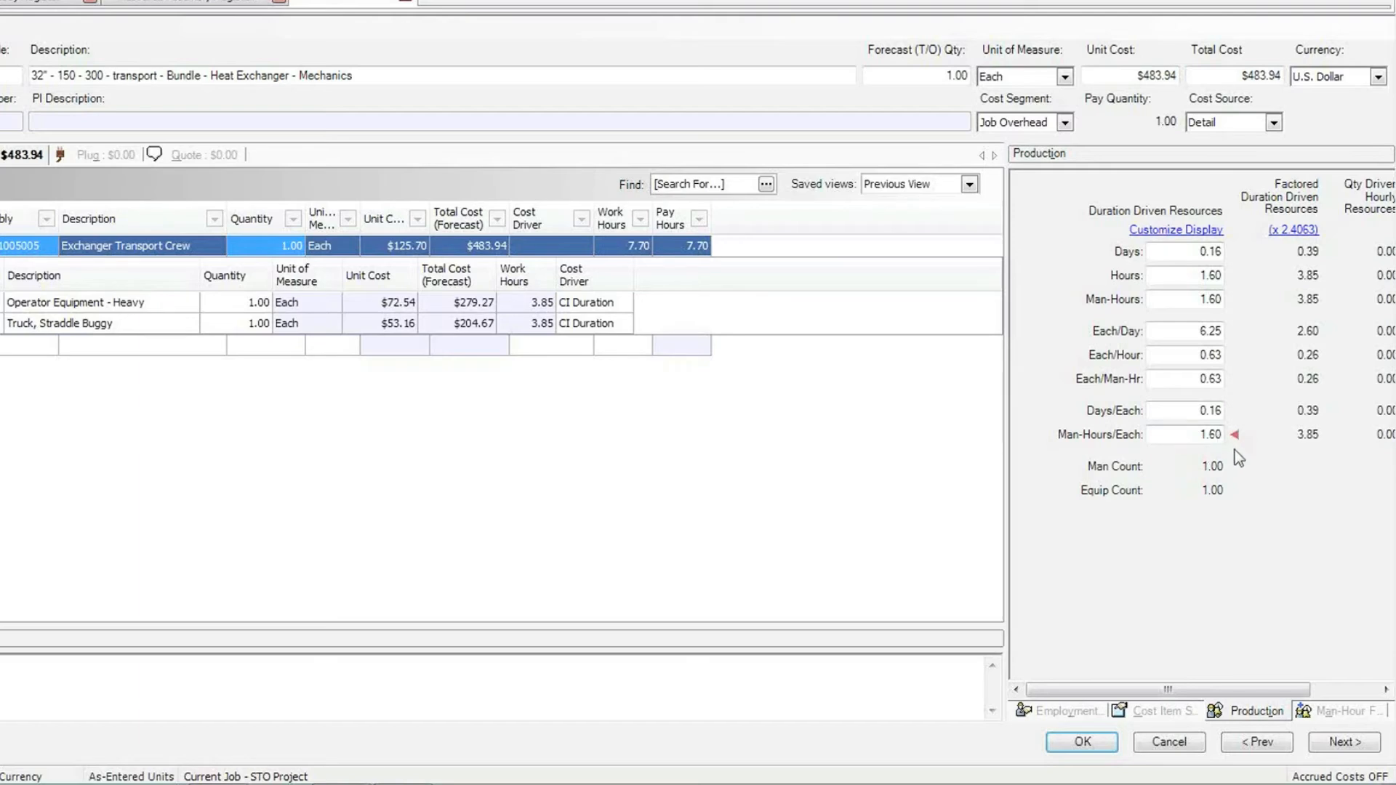
{"action": "mouse_move", "coordinate": [1228, 445]}
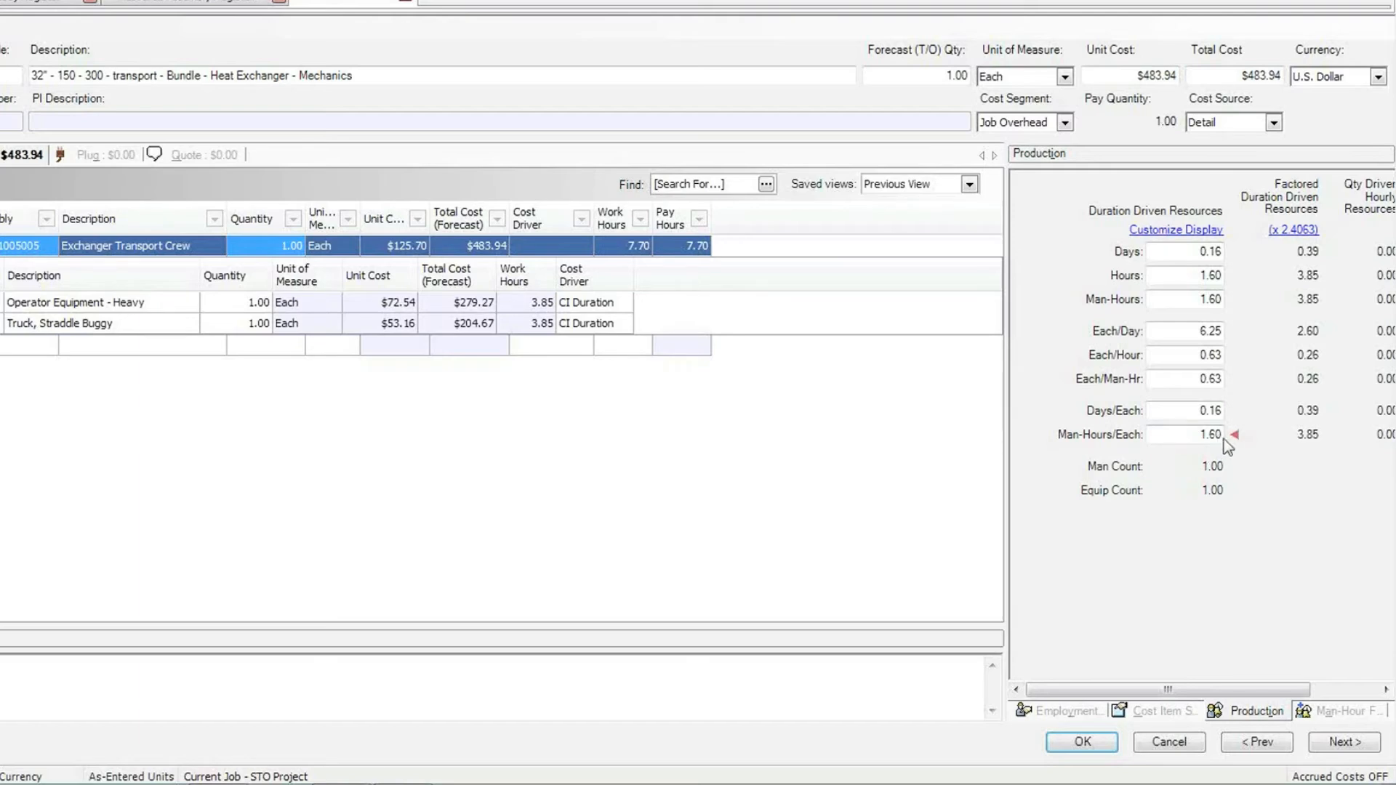
{"action": "mouse_move", "coordinate": [1233, 378]}
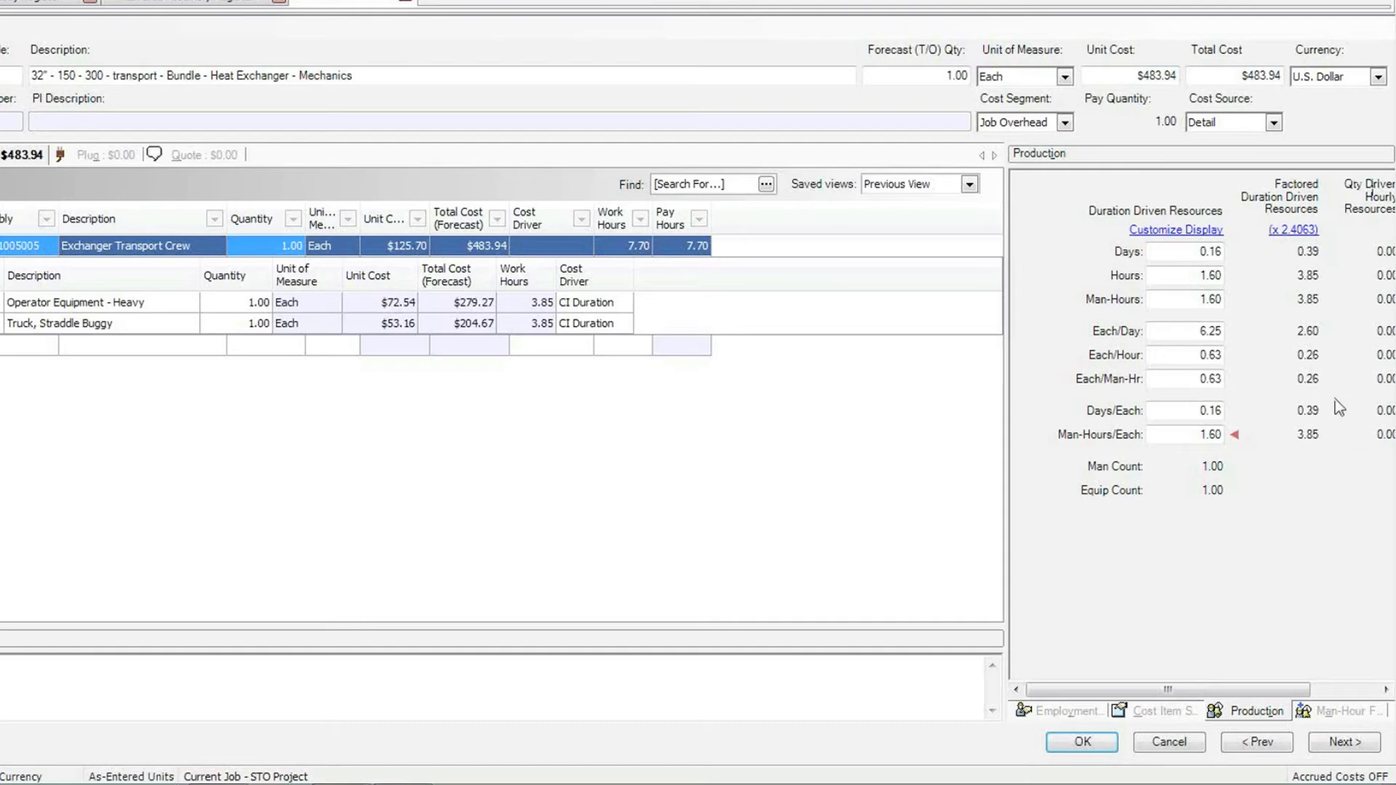
{"action": "mouse_move", "coordinate": [1283, 250]}
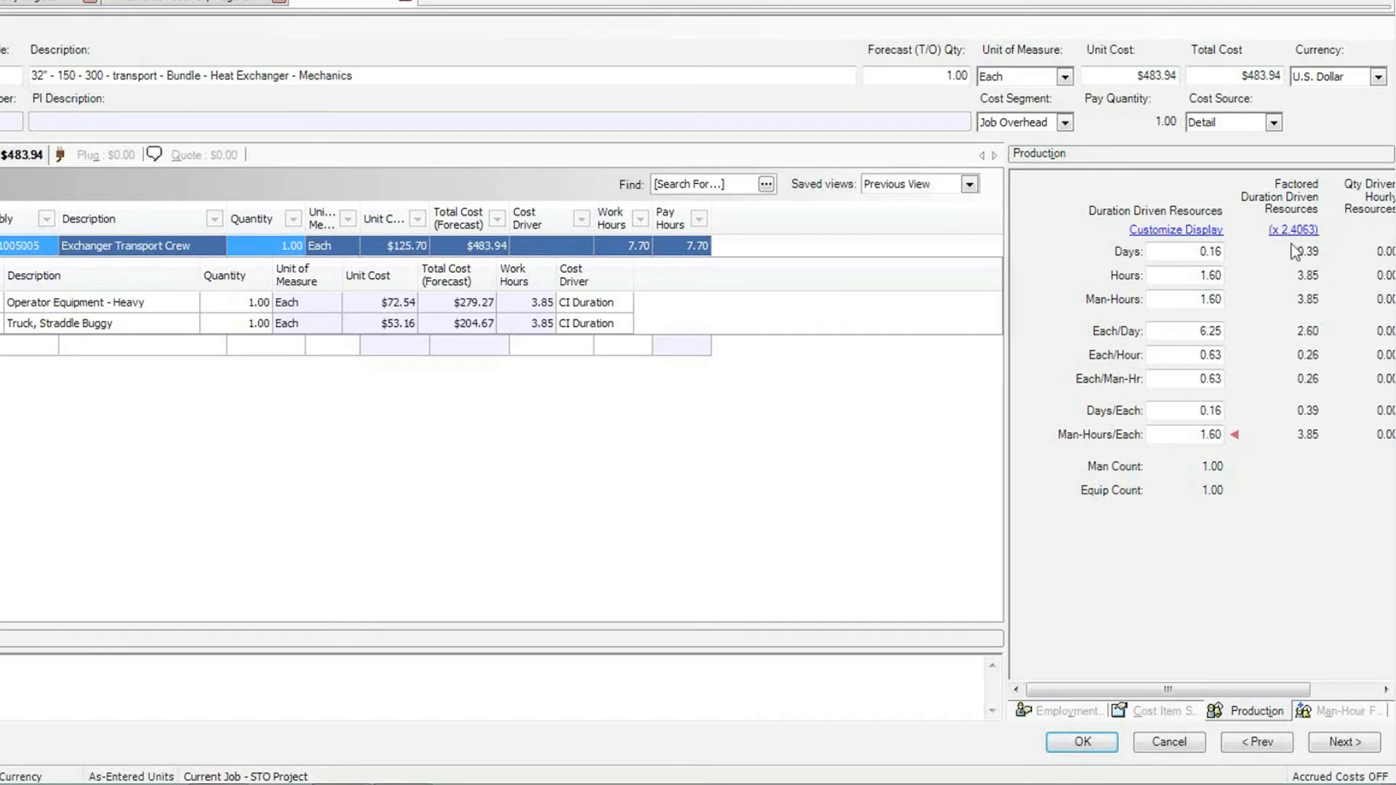
{"action": "mouse_move", "coordinate": [1306, 236]}
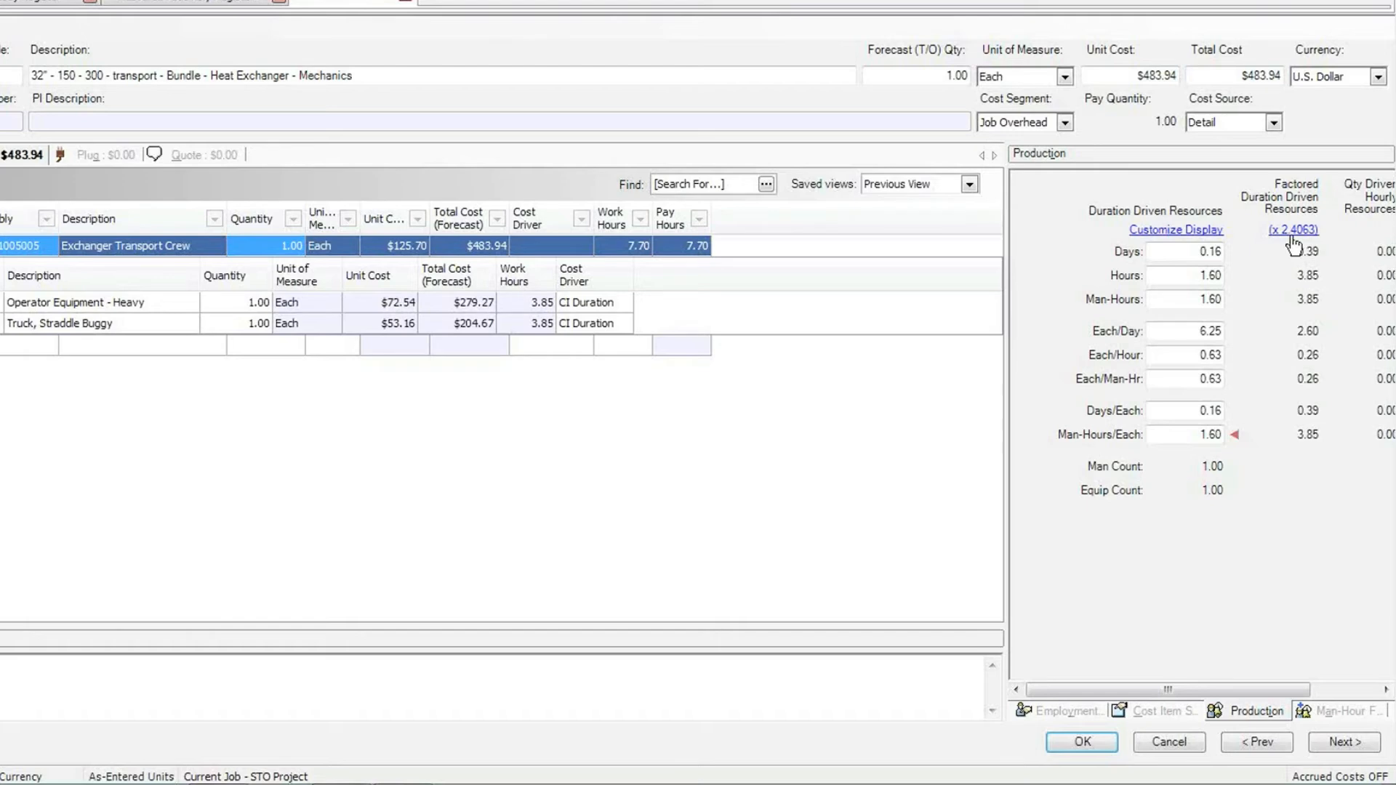
{"action": "mouse_move", "coordinate": [1288, 271]}
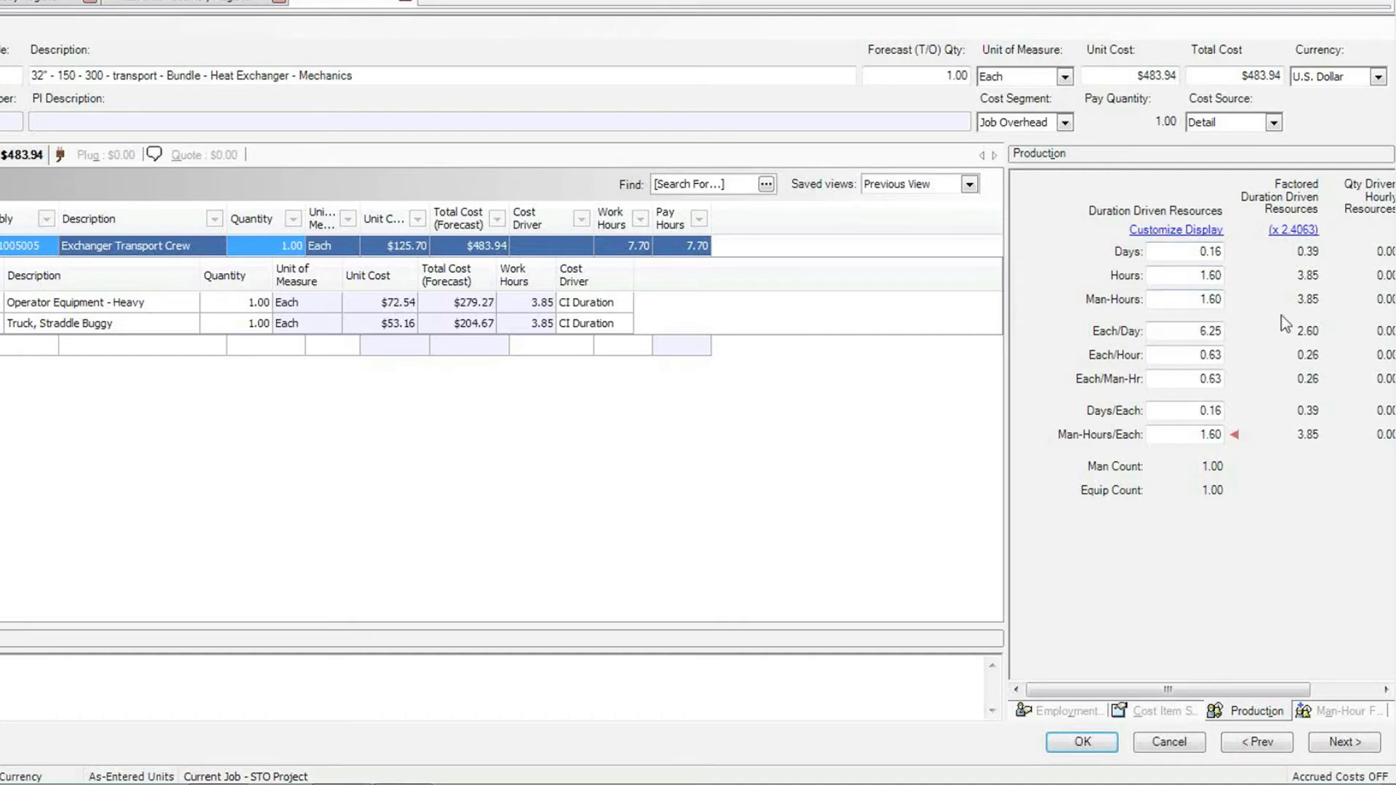
{"action": "mouse_move", "coordinate": [1325, 322]}
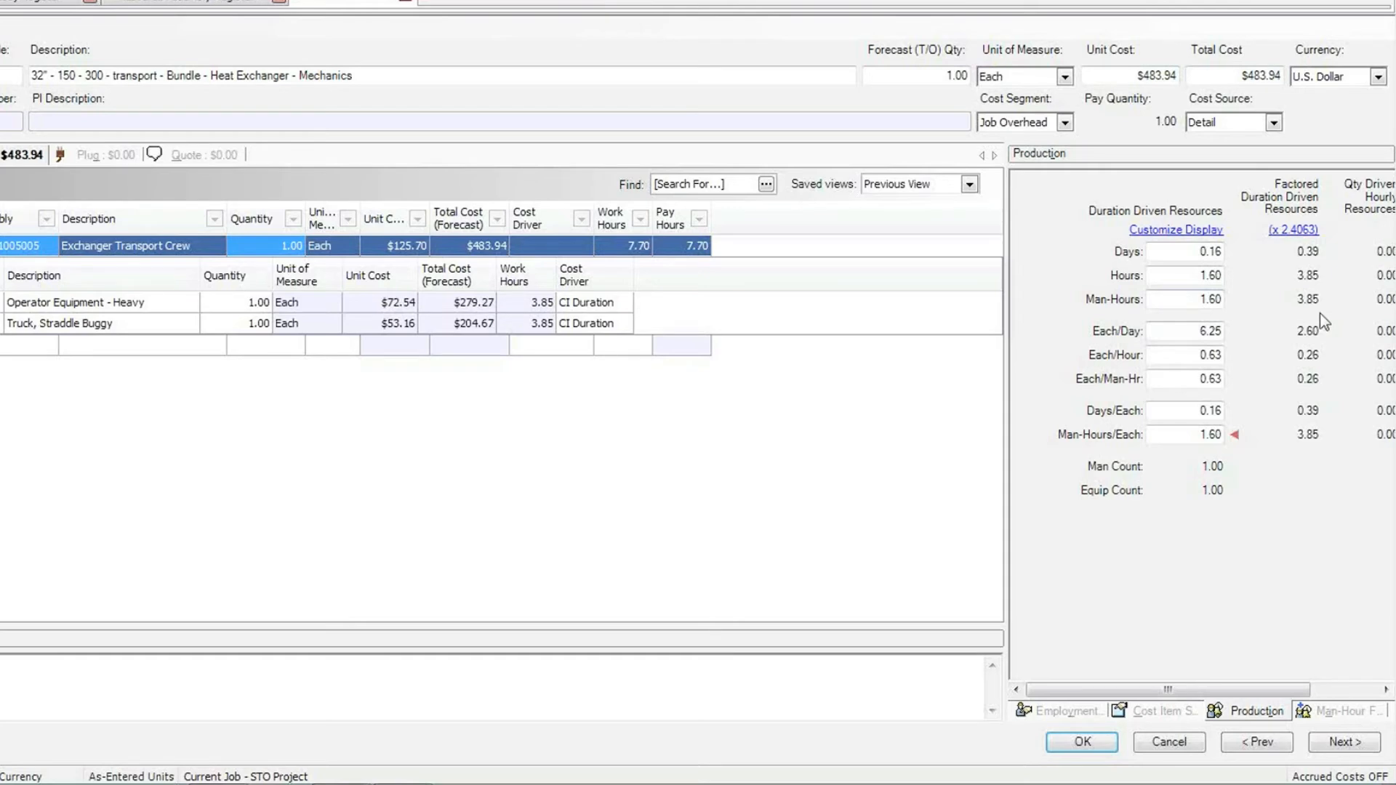
{"action": "mouse_move", "coordinate": [1312, 250]}
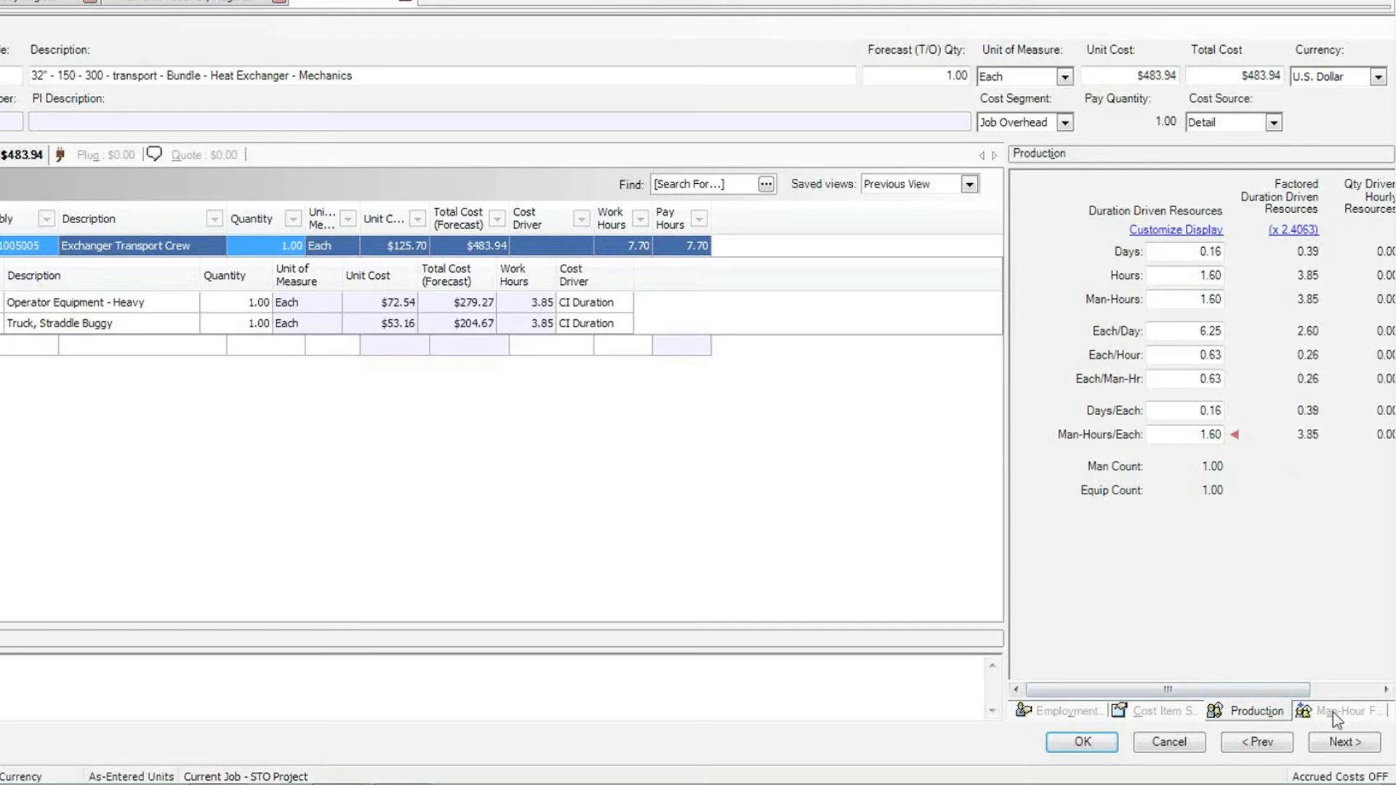
Step: Set the Seasonal man-hour factor to 1.00, check Production, and save the cost item at $351.96
{"action": "left_click", "coordinate": [1349, 731]}
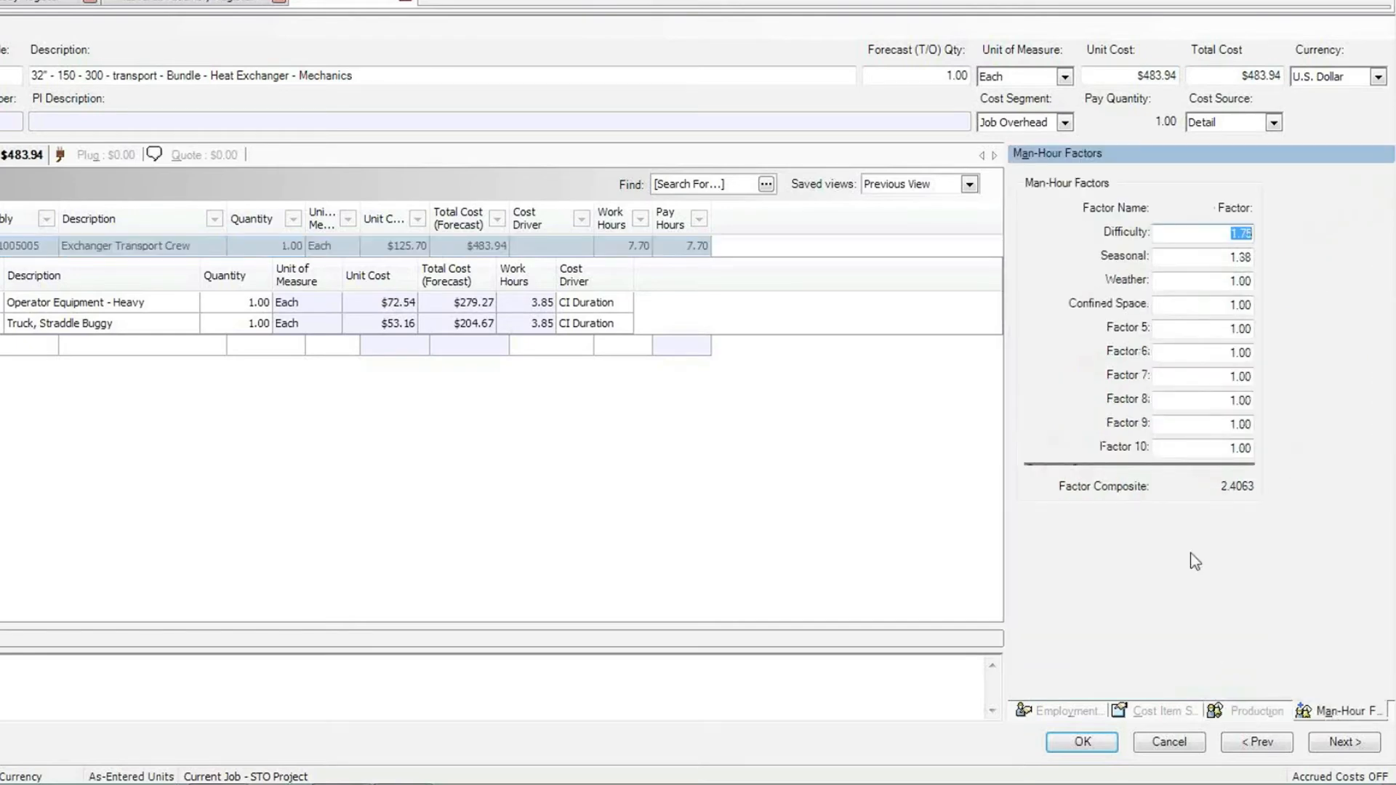
{"action": "mouse_move", "coordinate": [1197, 233]}
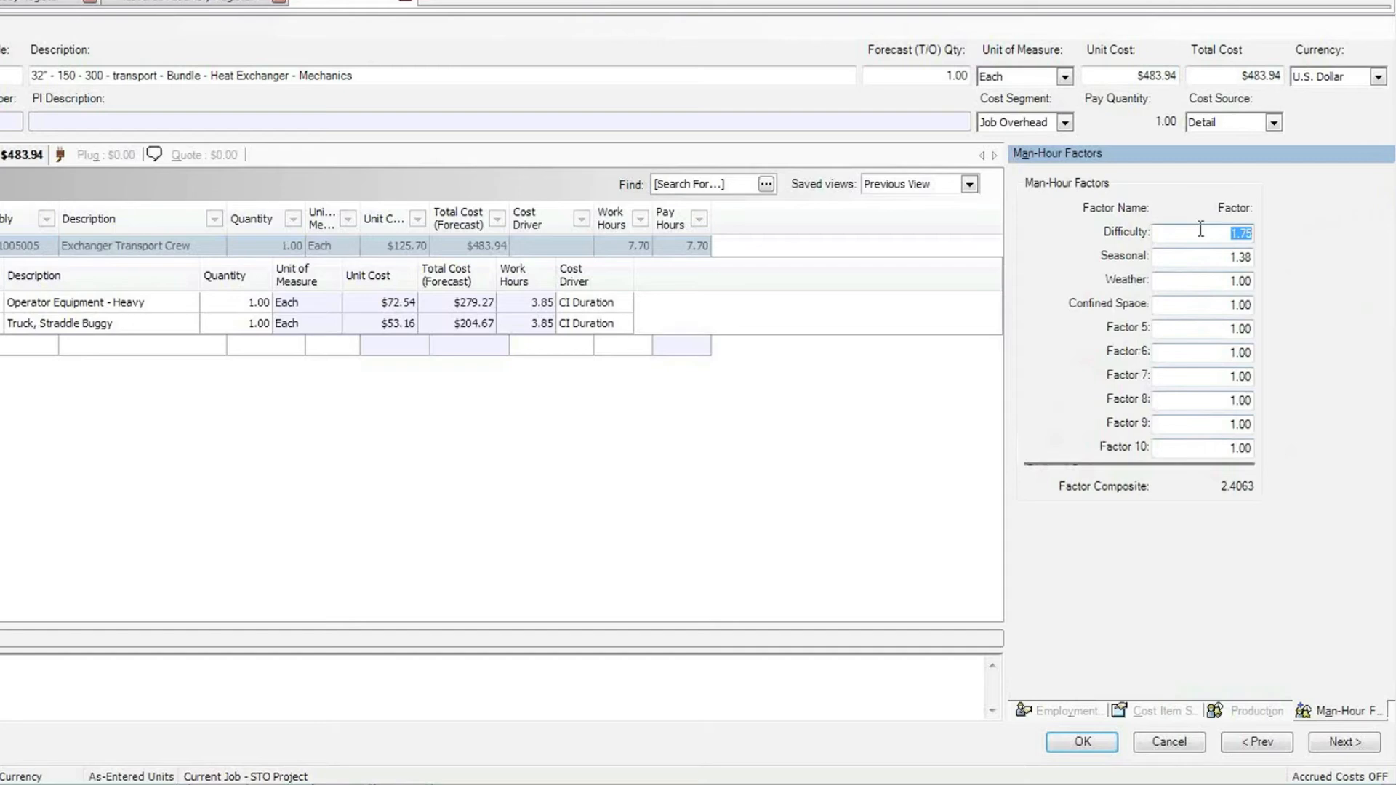
{"action": "left_click", "coordinate": [1204, 256]}
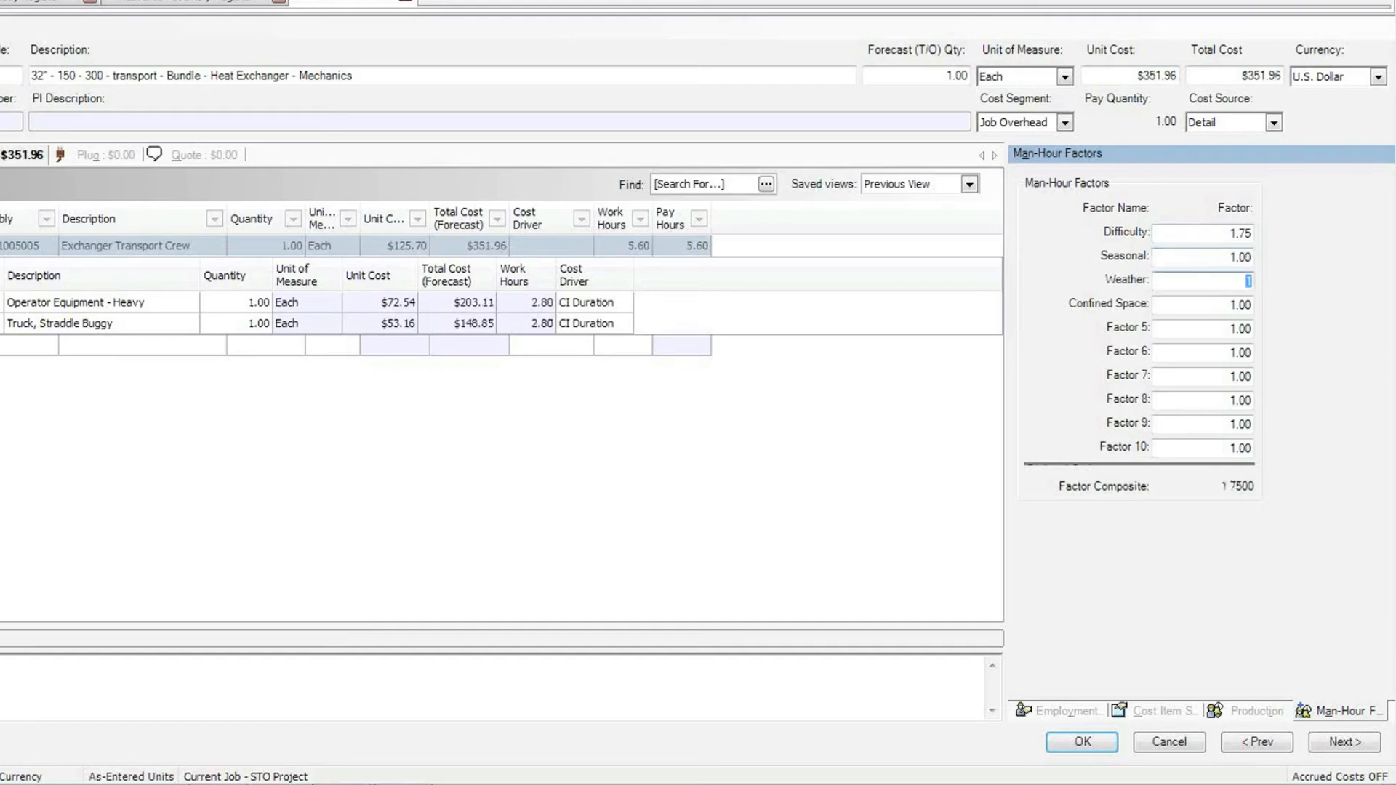
{"action": "mouse_move", "coordinate": [1197, 231]}
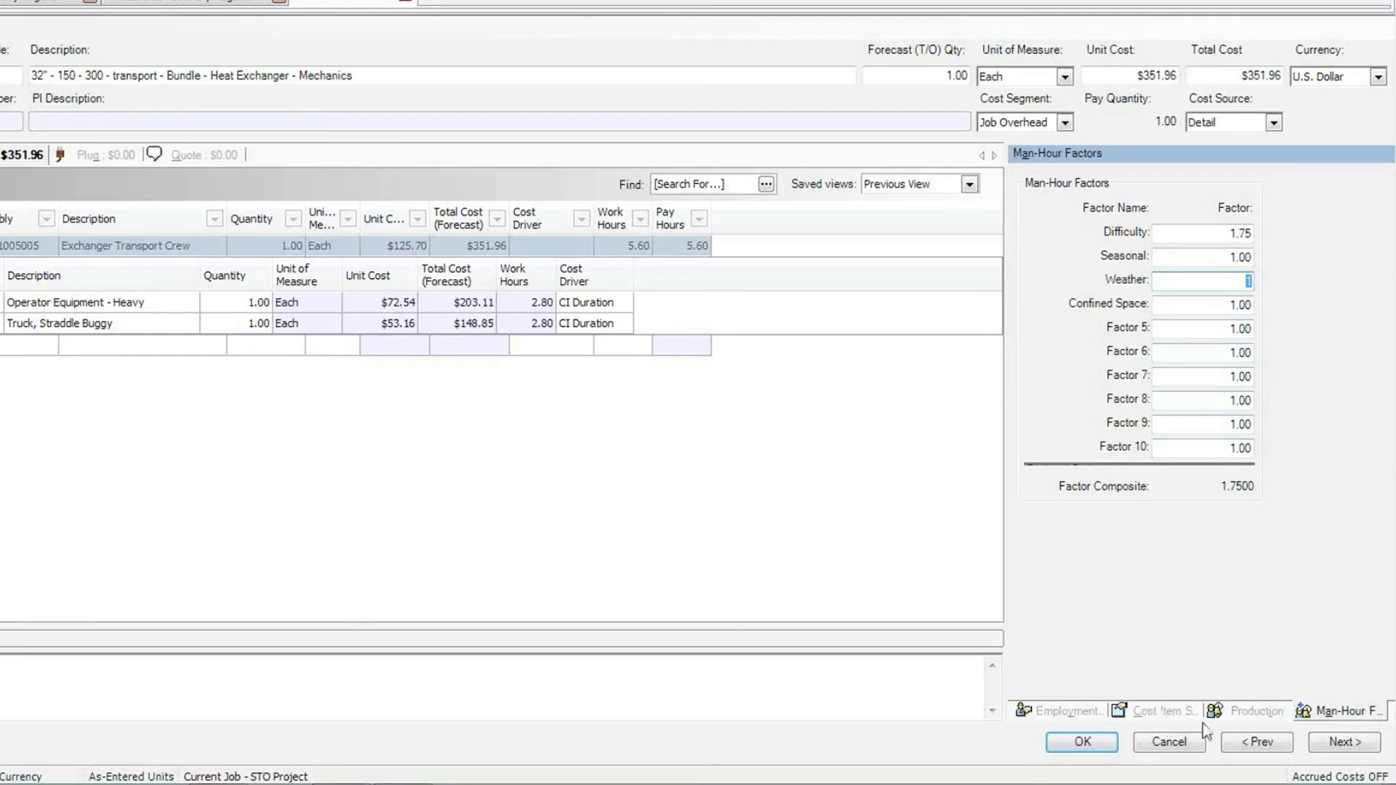
{"action": "left_click", "coordinate": [1264, 709]}
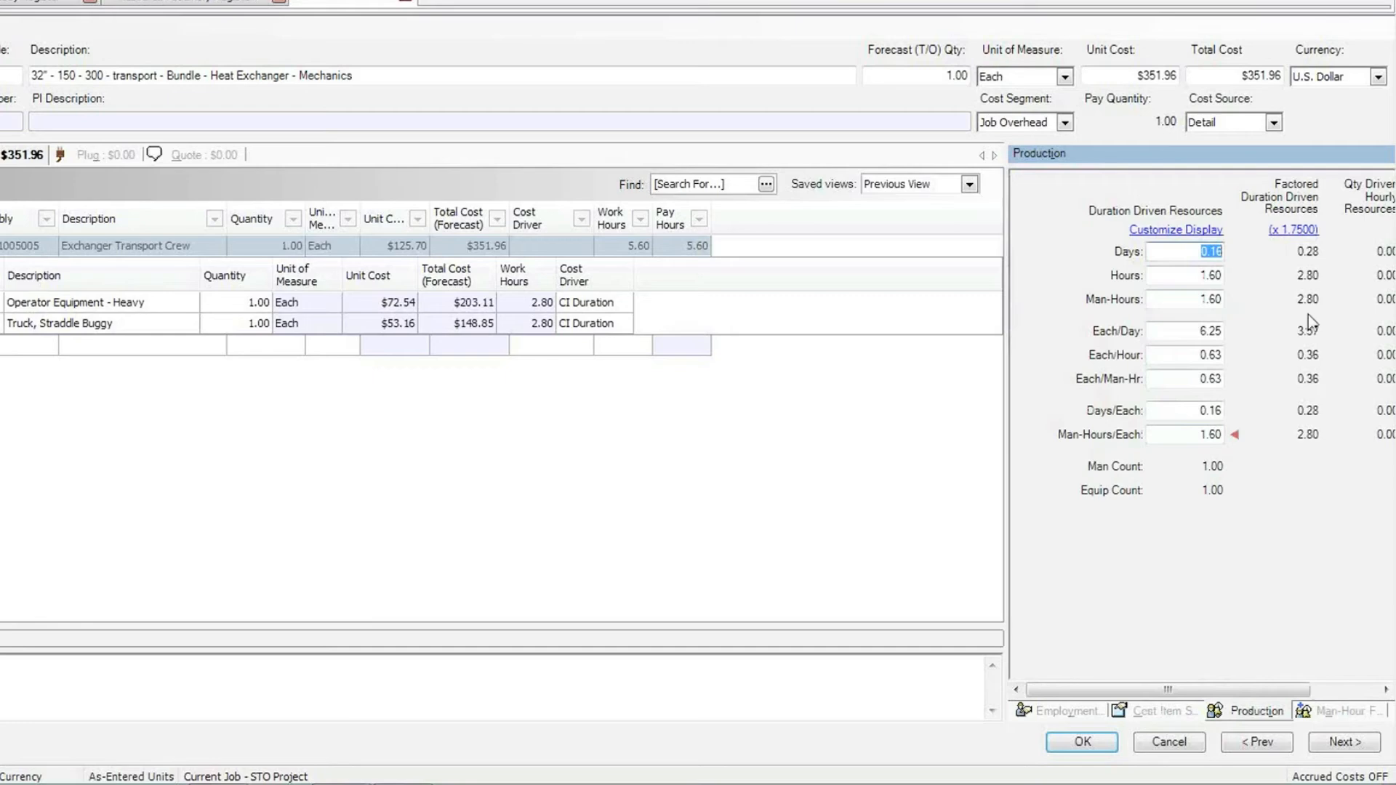
{"action": "mouse_move", "coordinate": [1251, 319]}
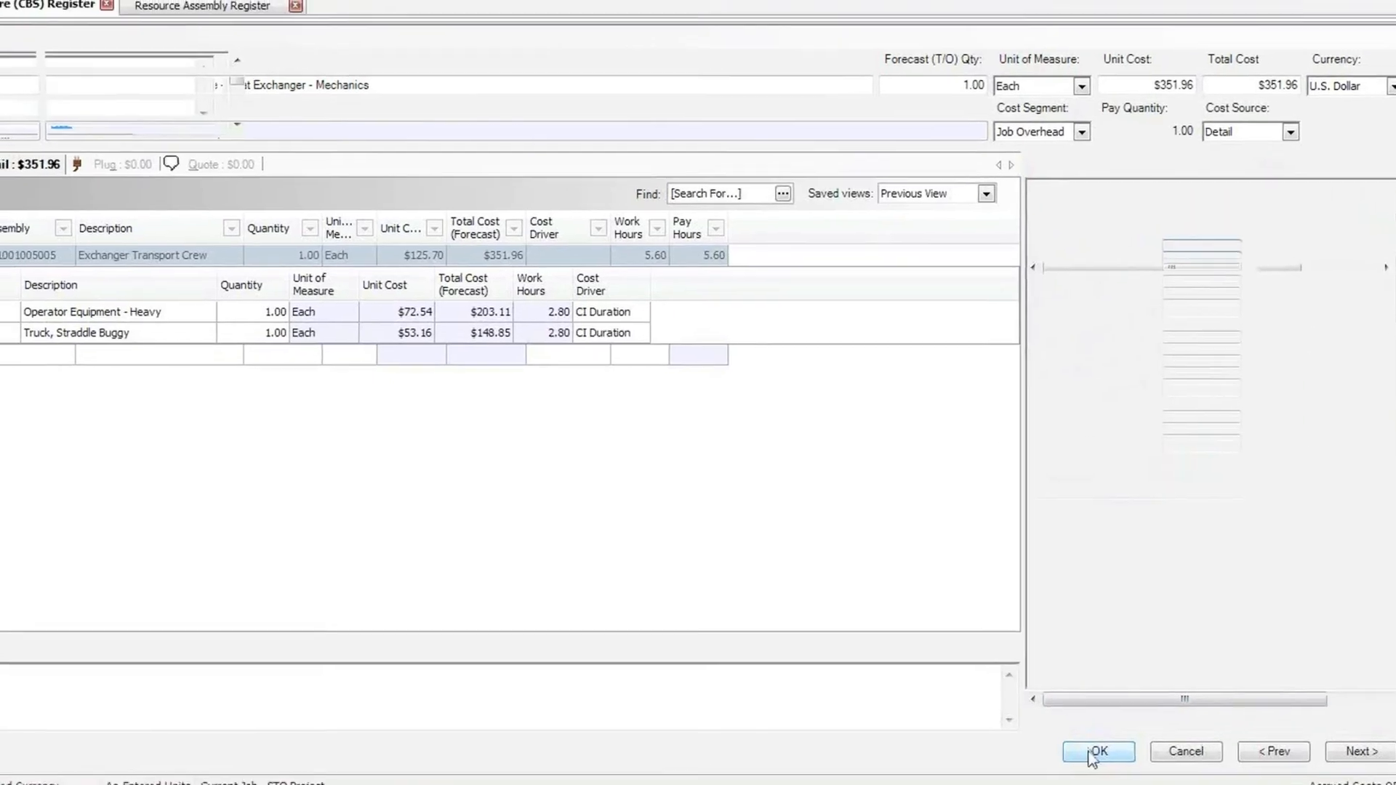
{"action": "left_click", "coordinate": [1098, 751]}
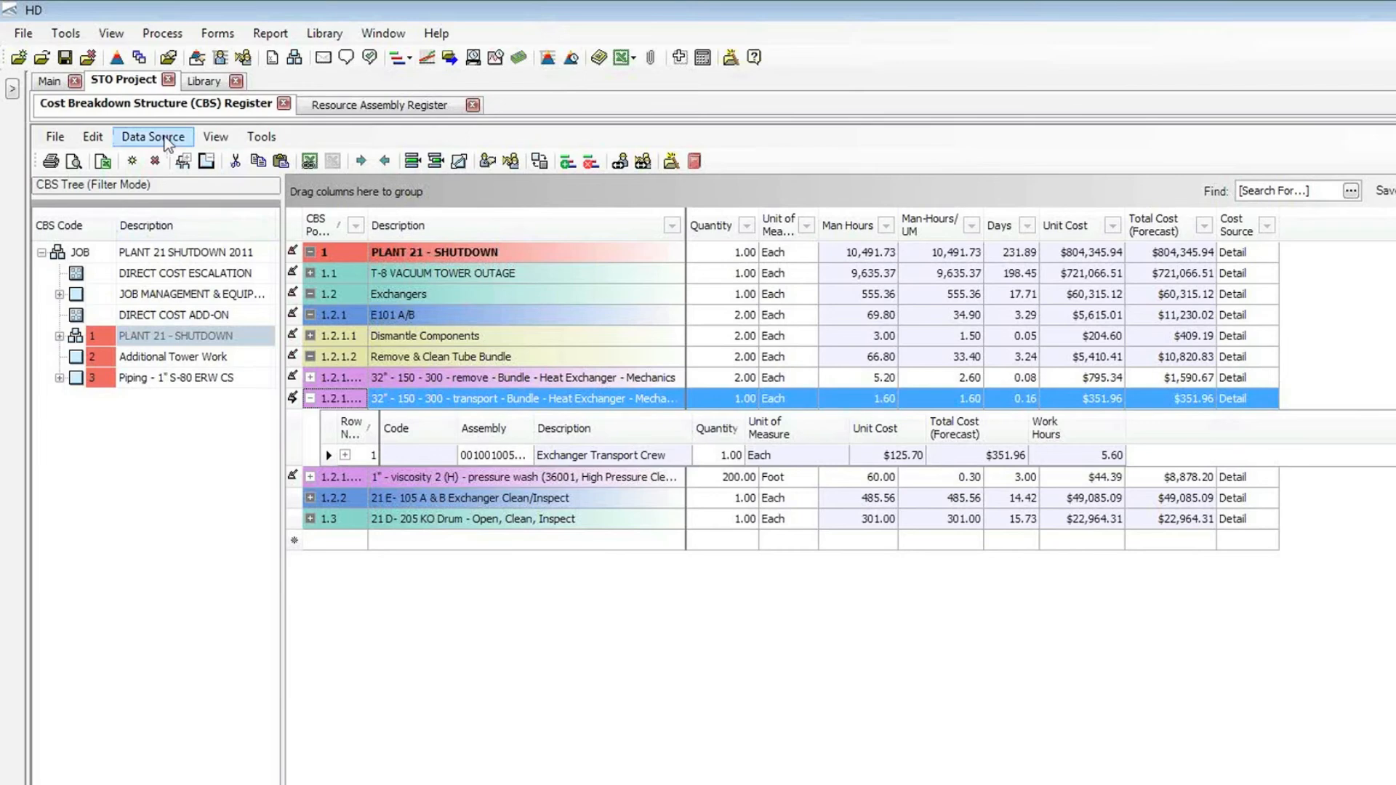
{"action": "left_click", "coordinate": [153, 137]}
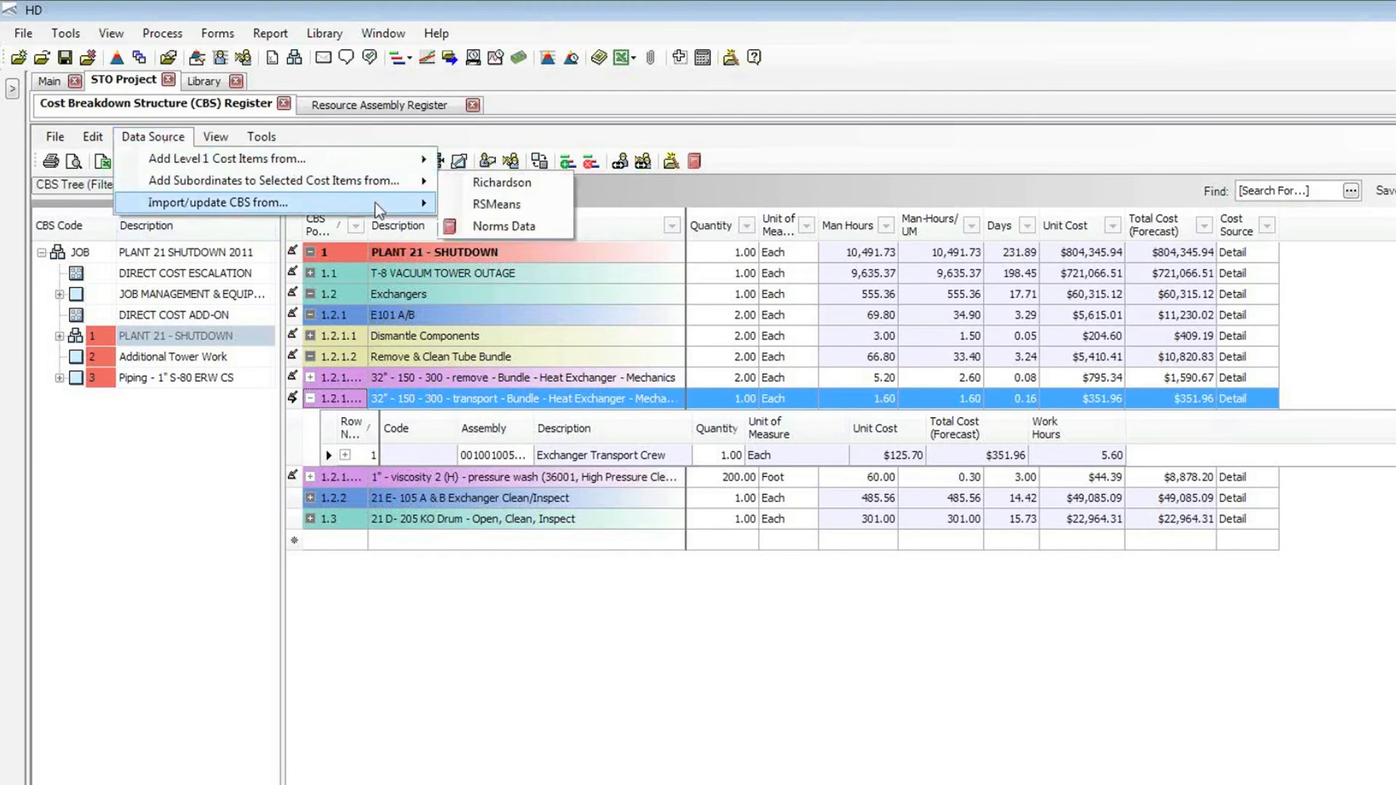
Step: Import/update the CBS from Norms Data, opening the lookup for the 32" transport item
{"action": "left_click", "coordinate": [503, 226]}
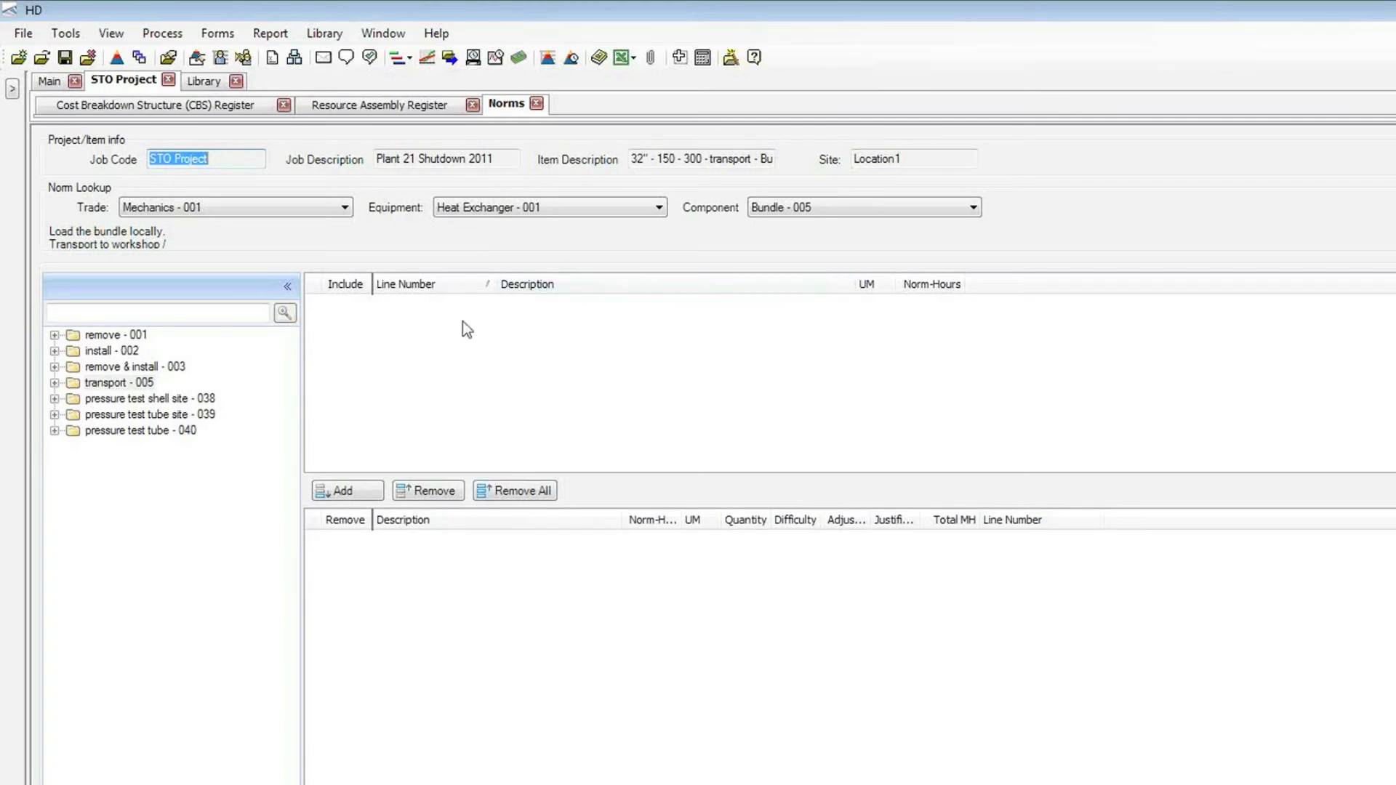
{"action": "mouse_move", "coordinate": [744, 373]}
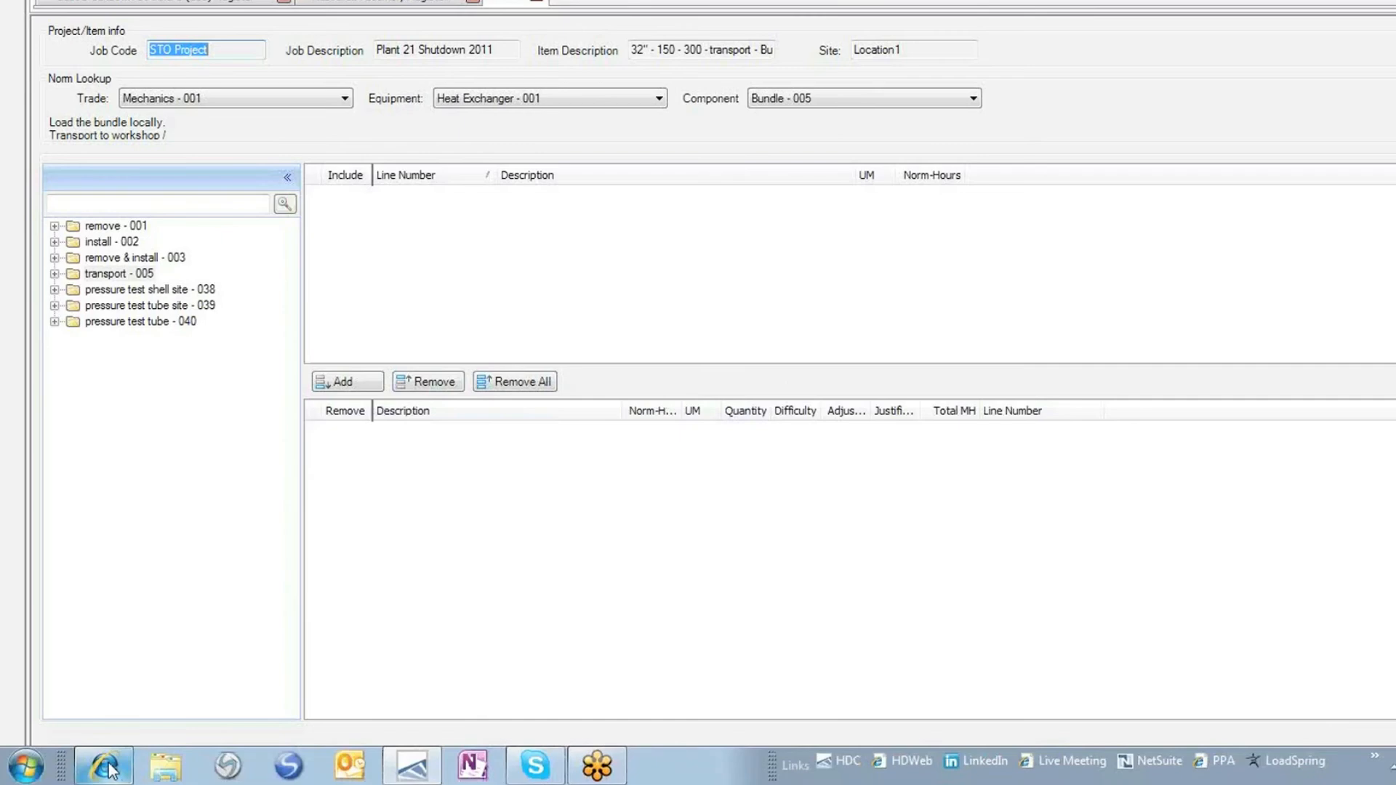
{"action": "left_click", "coordinate": [105, 771]}
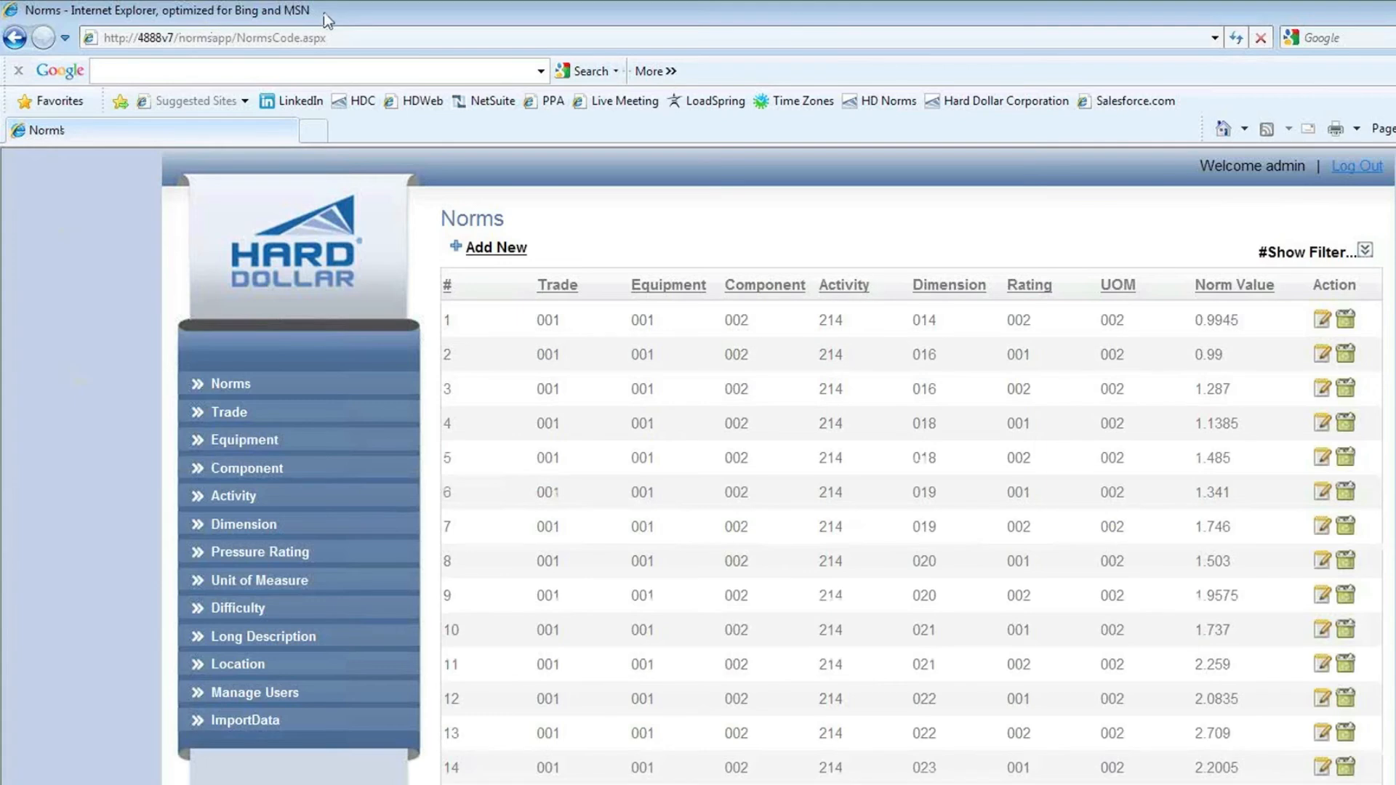
Step: Save the unsaved STO Project data and log out of the Norms web site
{"action": "left_click", "coordinate": [233, 496]}
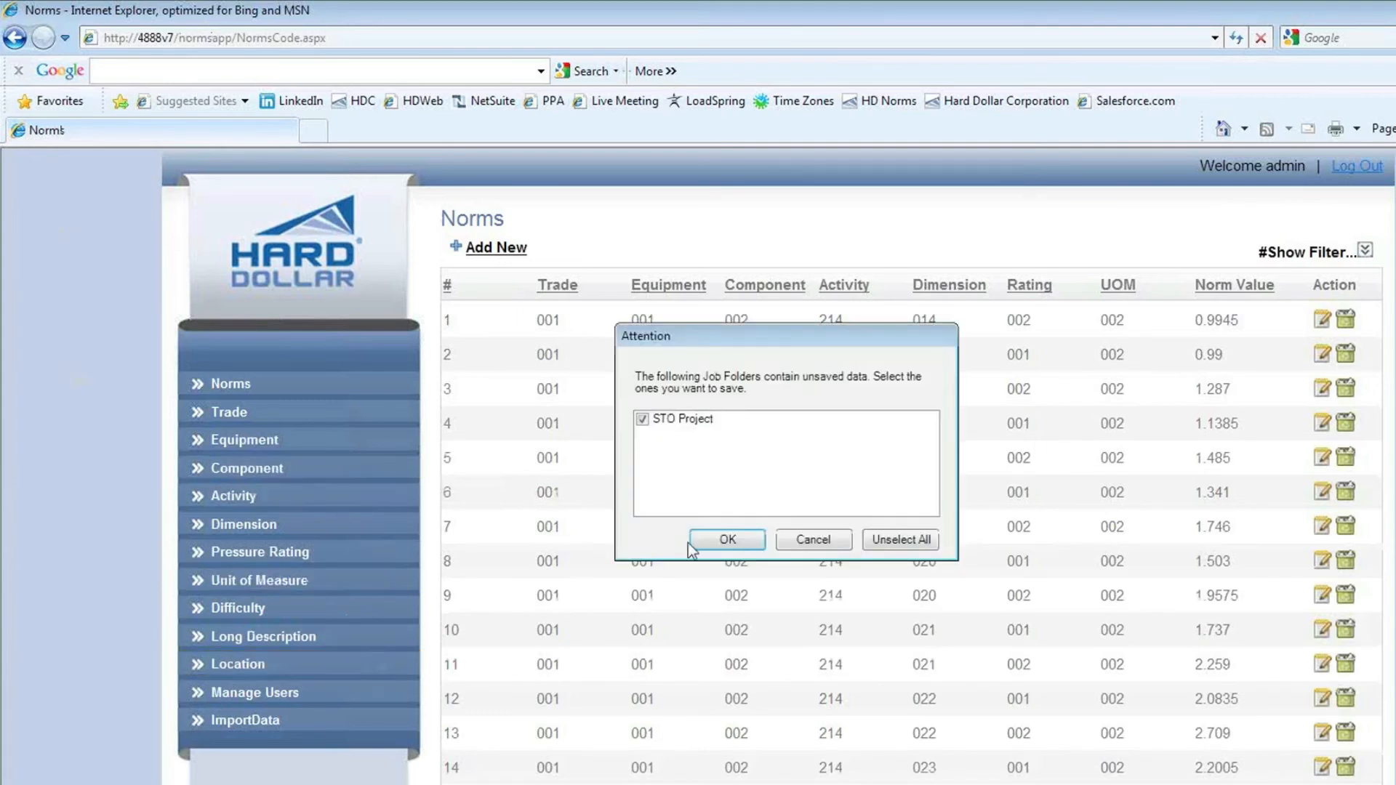
{"action": "left_click", "coordinate": [727, 538]}
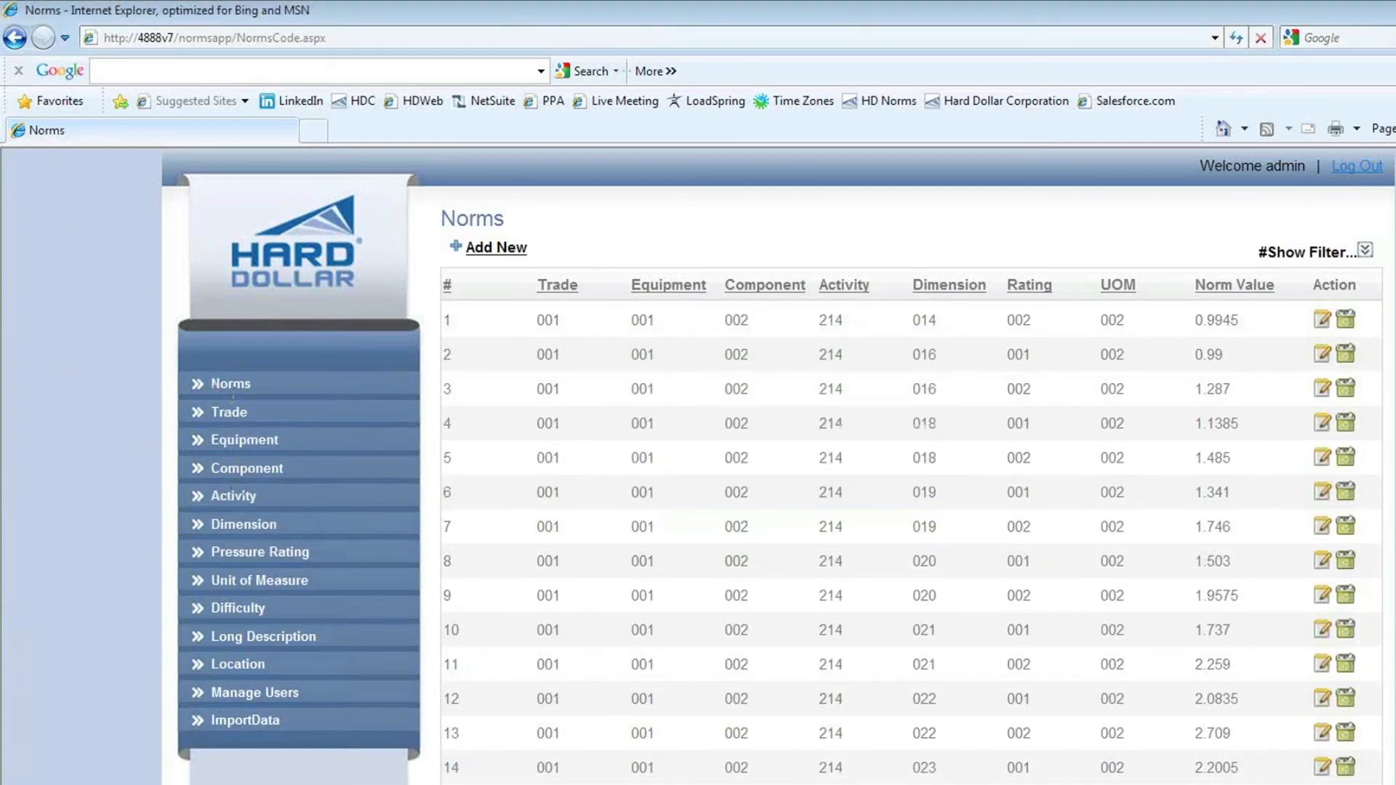
{"action": "mouse_move", "coordinate": [234, 500]}
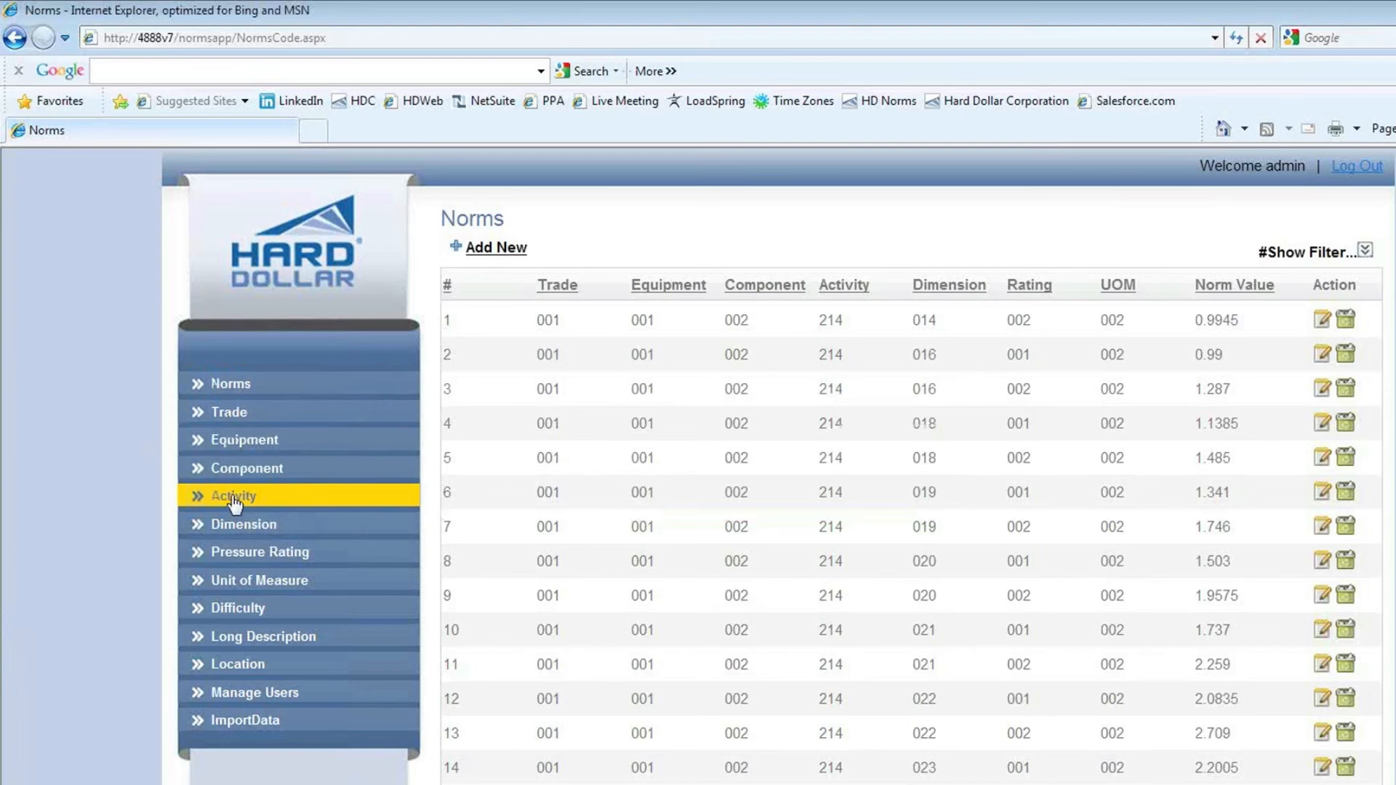
{"action": "mouse_move", "coordinate": [256, 453]}
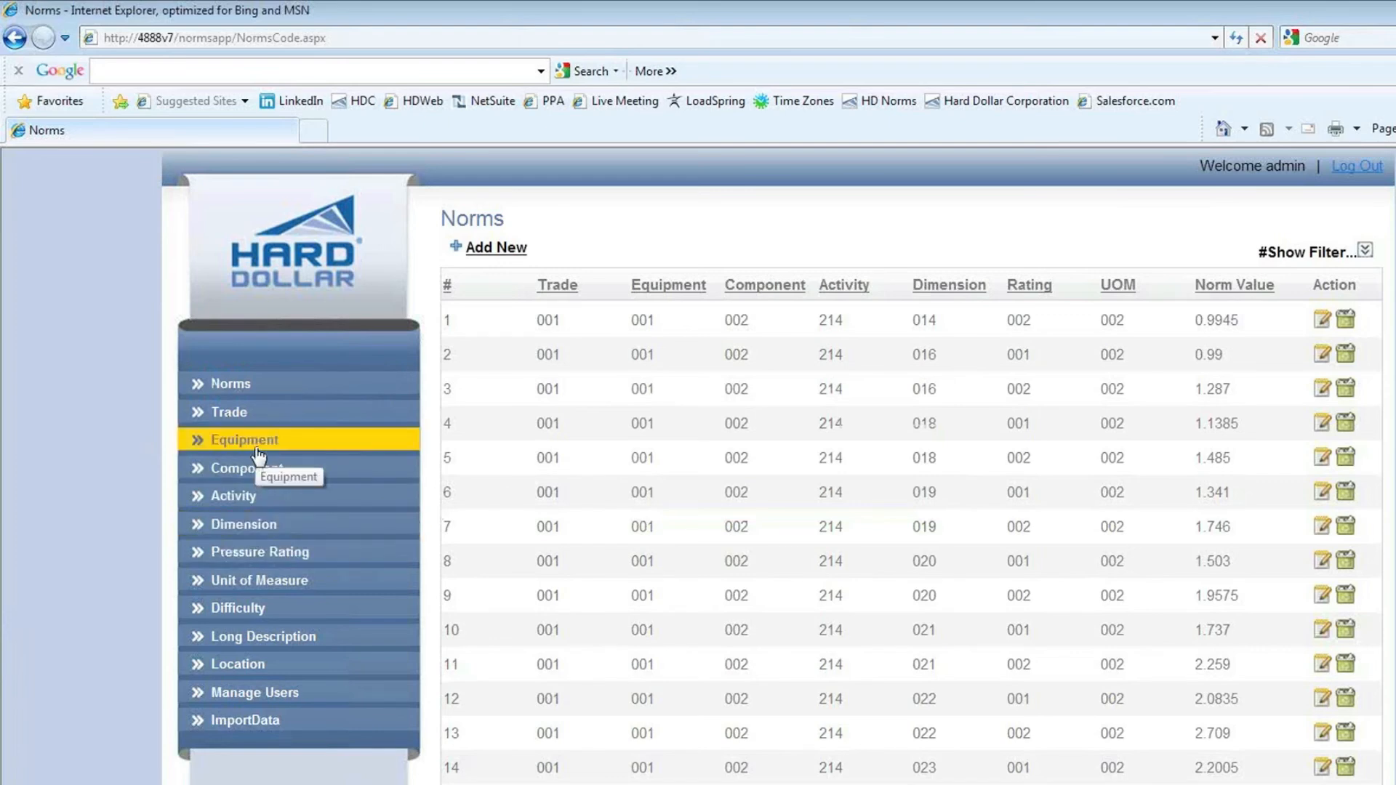
{"action": "left_click", "coordinate": [245, 439]}
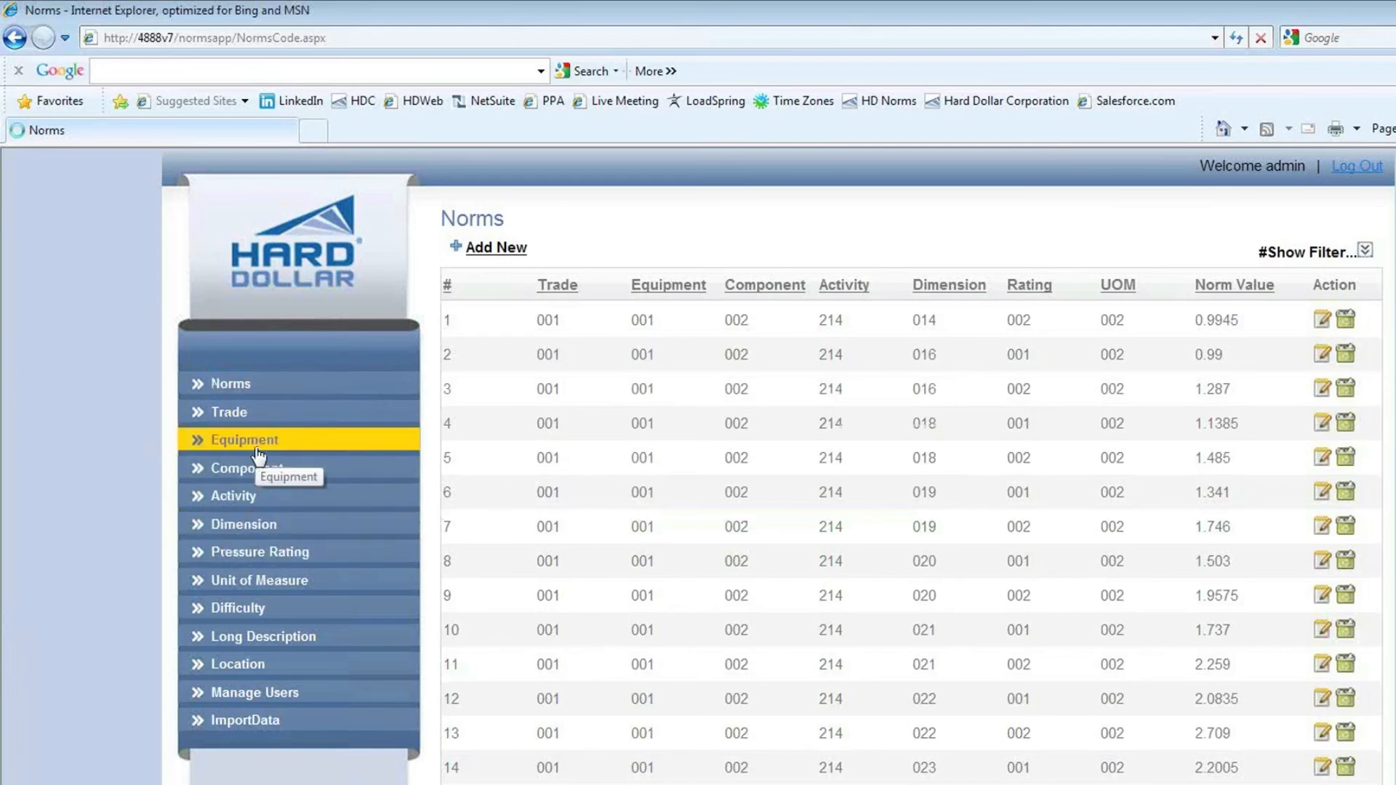
{"action": "left_click", "coordinate": [1357, 166]}
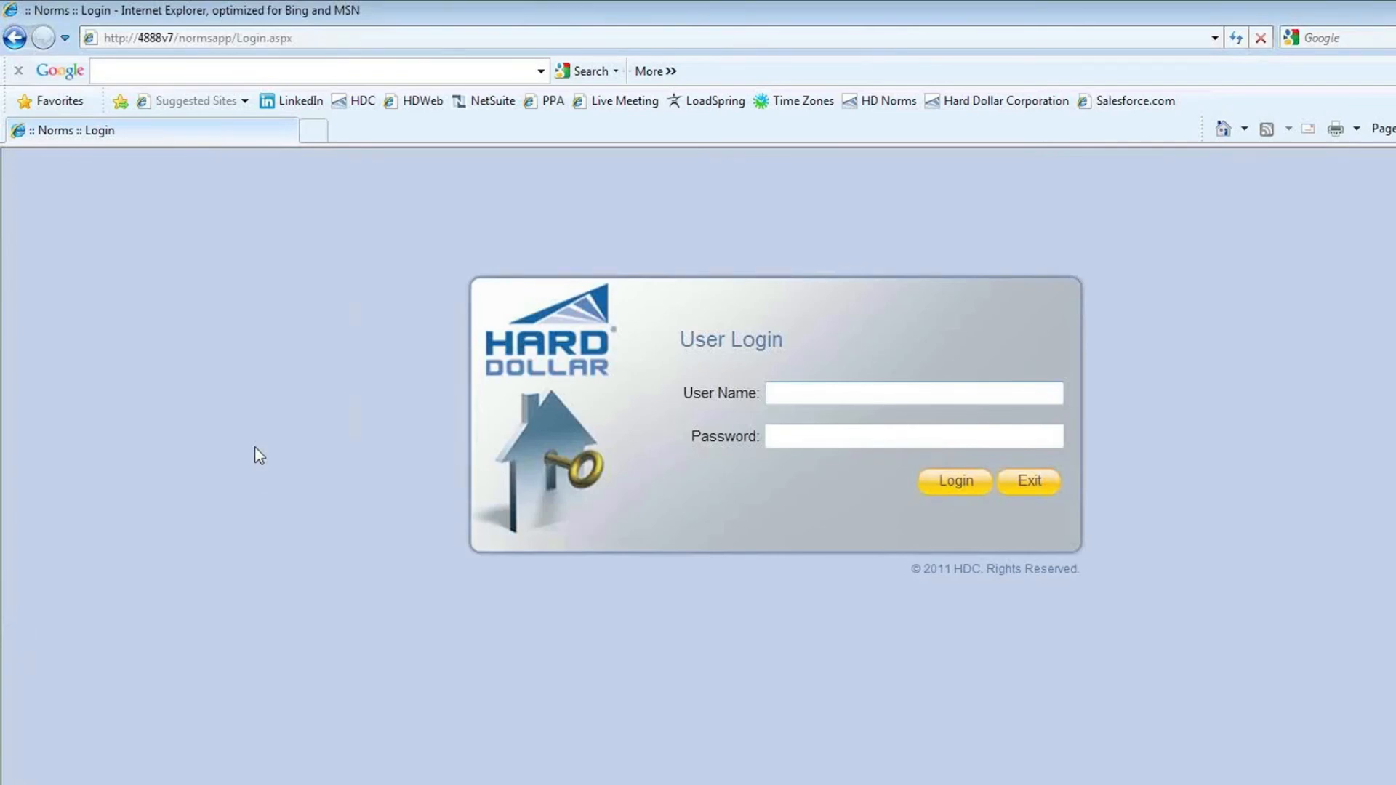
Step: Log in as admin and open the Equipment codes listing
{"action": "type", "text": "admin"}
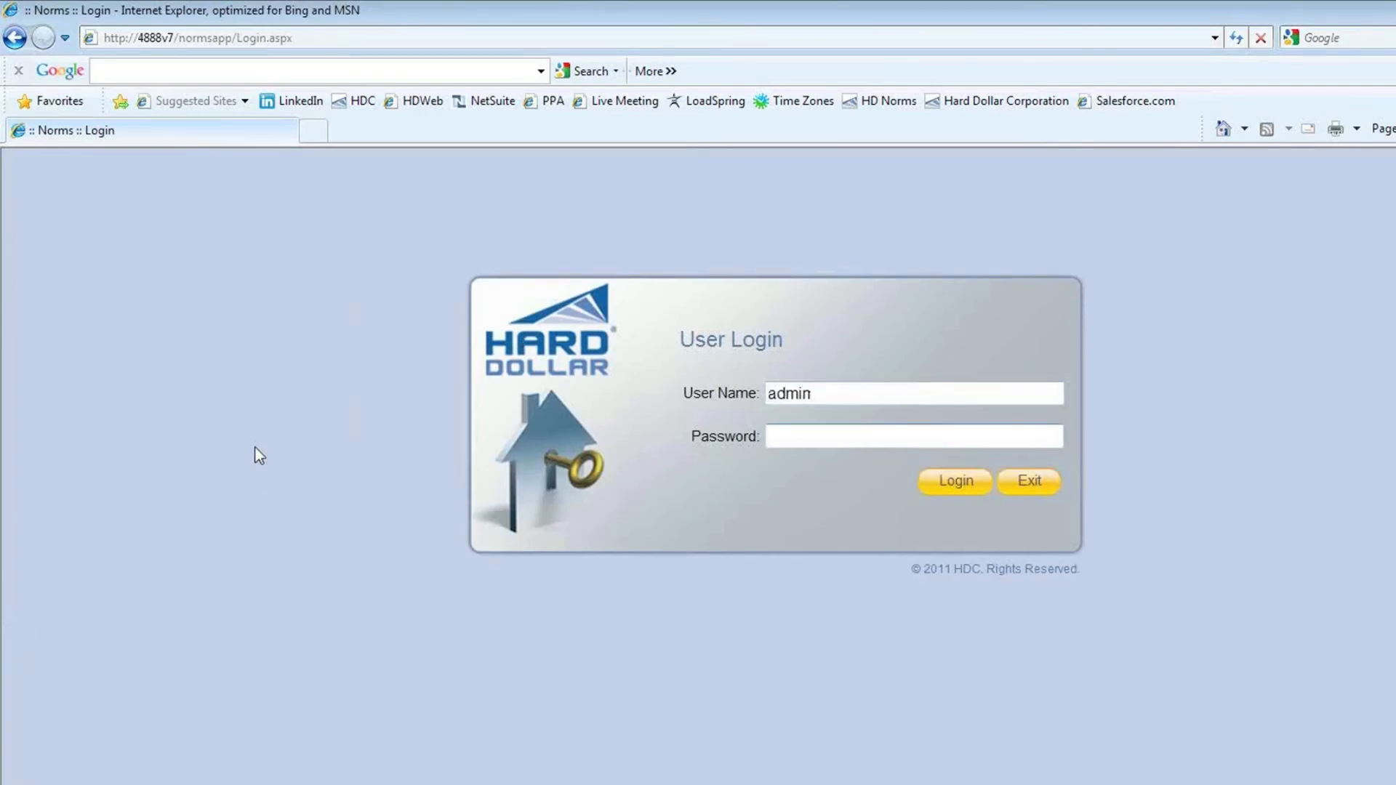
{"action": "type", "text": "password"}
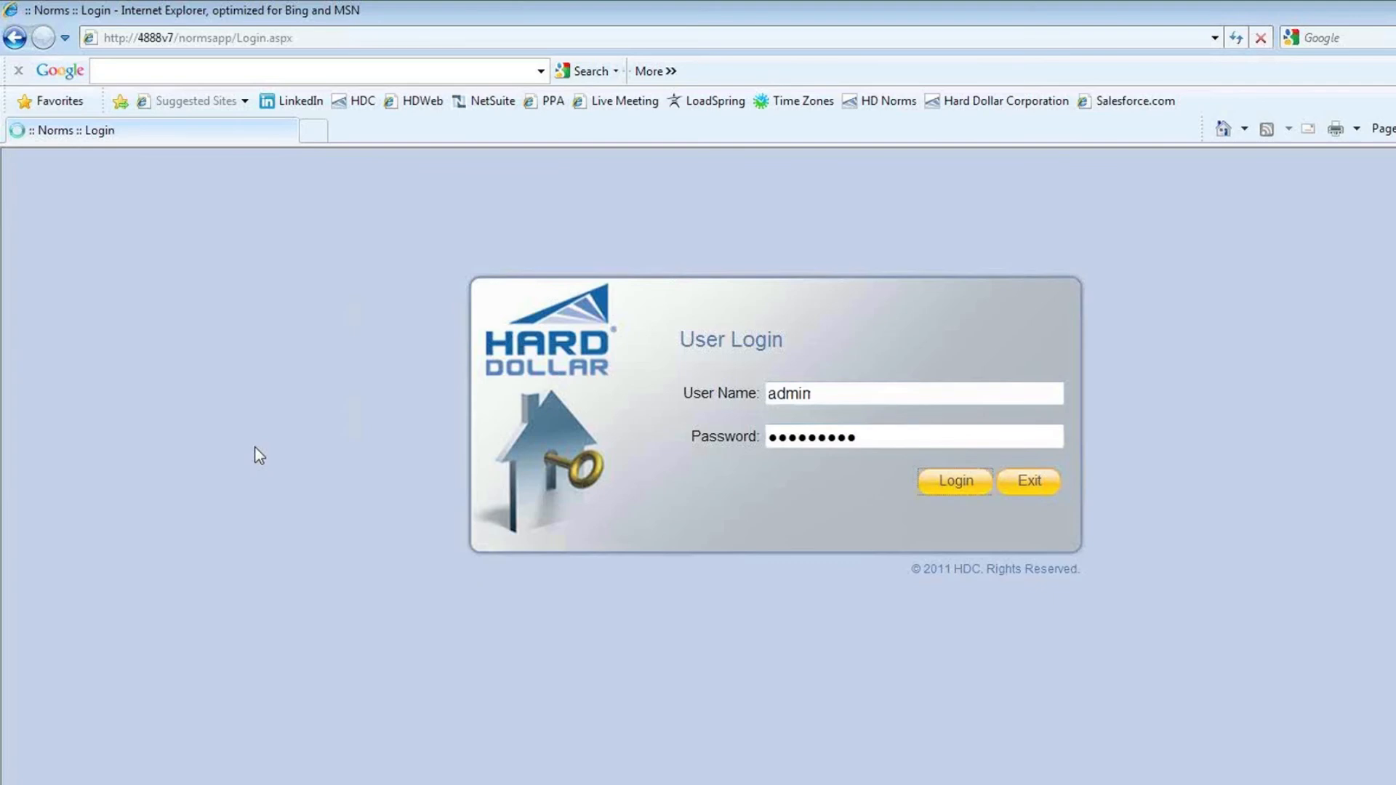
{"action": "left_click", "coordinate": [954, 480]}
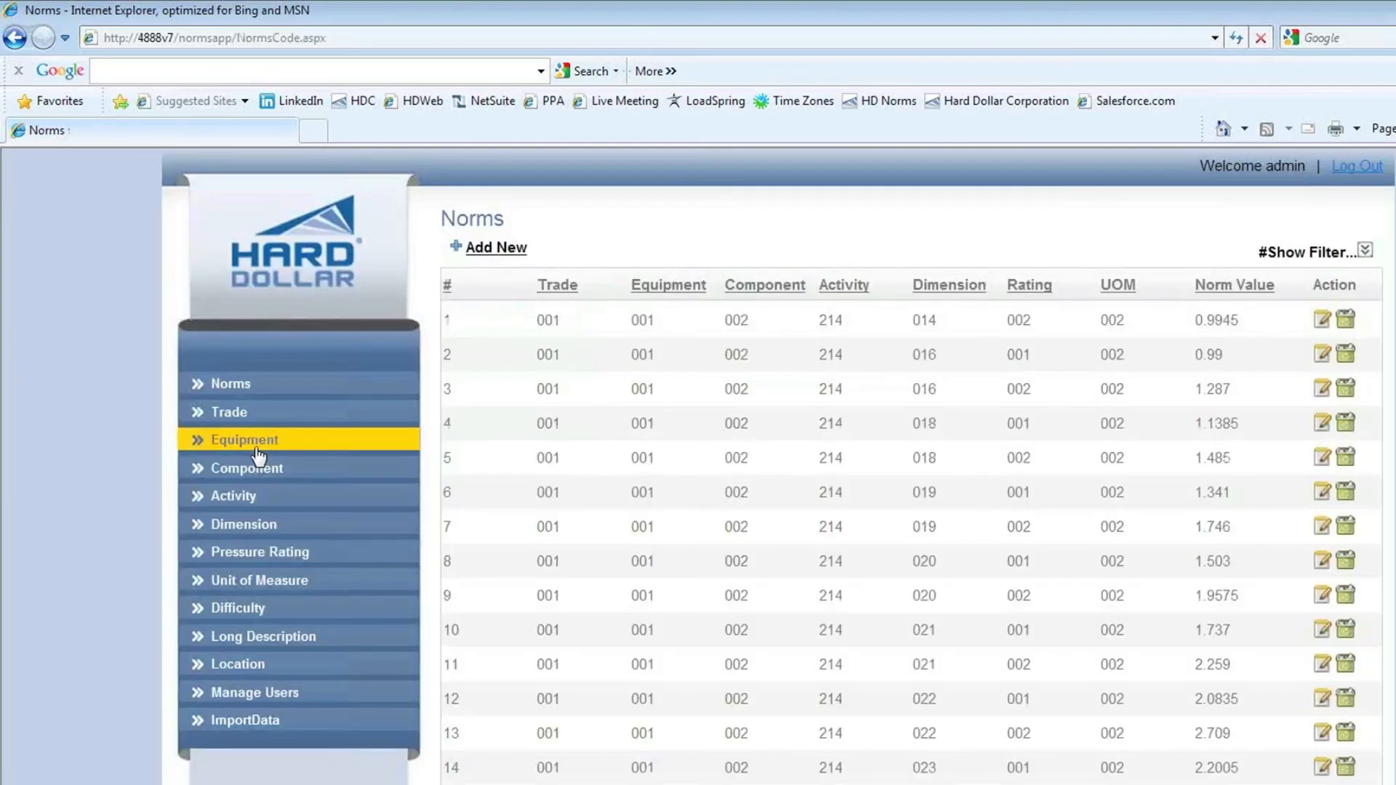
{"action": "left_click", "coordinate": [244, 439]}
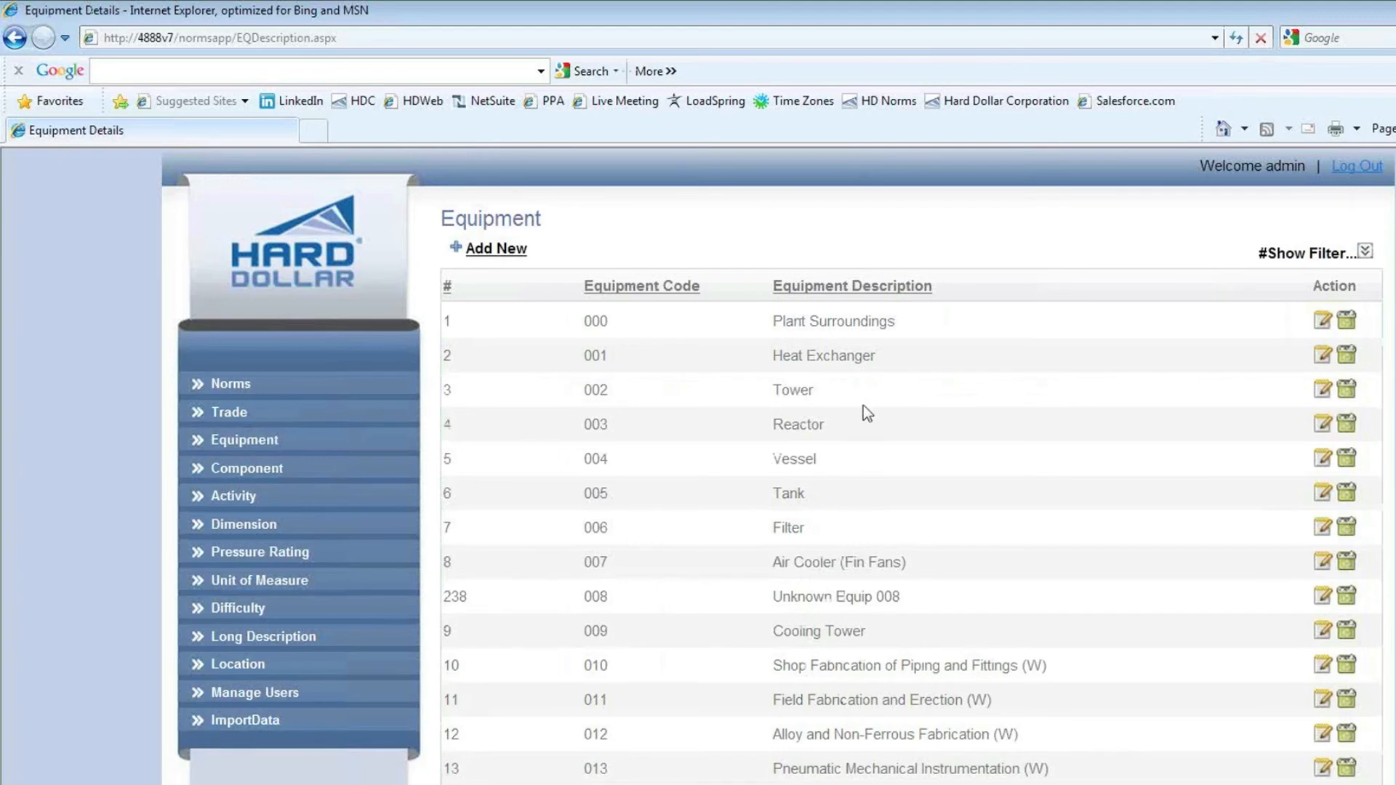
{"action": "mouse_move", "coordinate": [842, 604]}
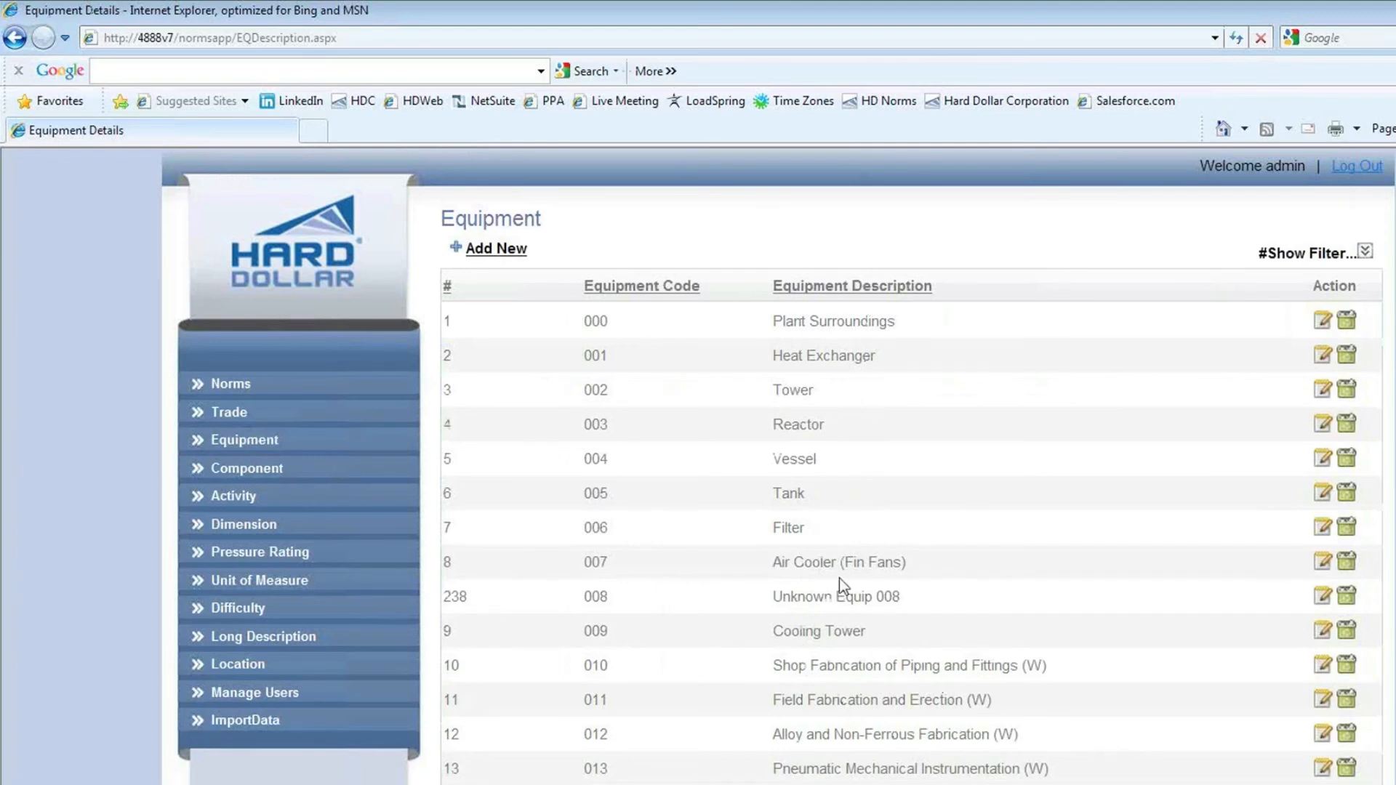
{"action": "mouse_move", "coordinate": [1013, 537]}
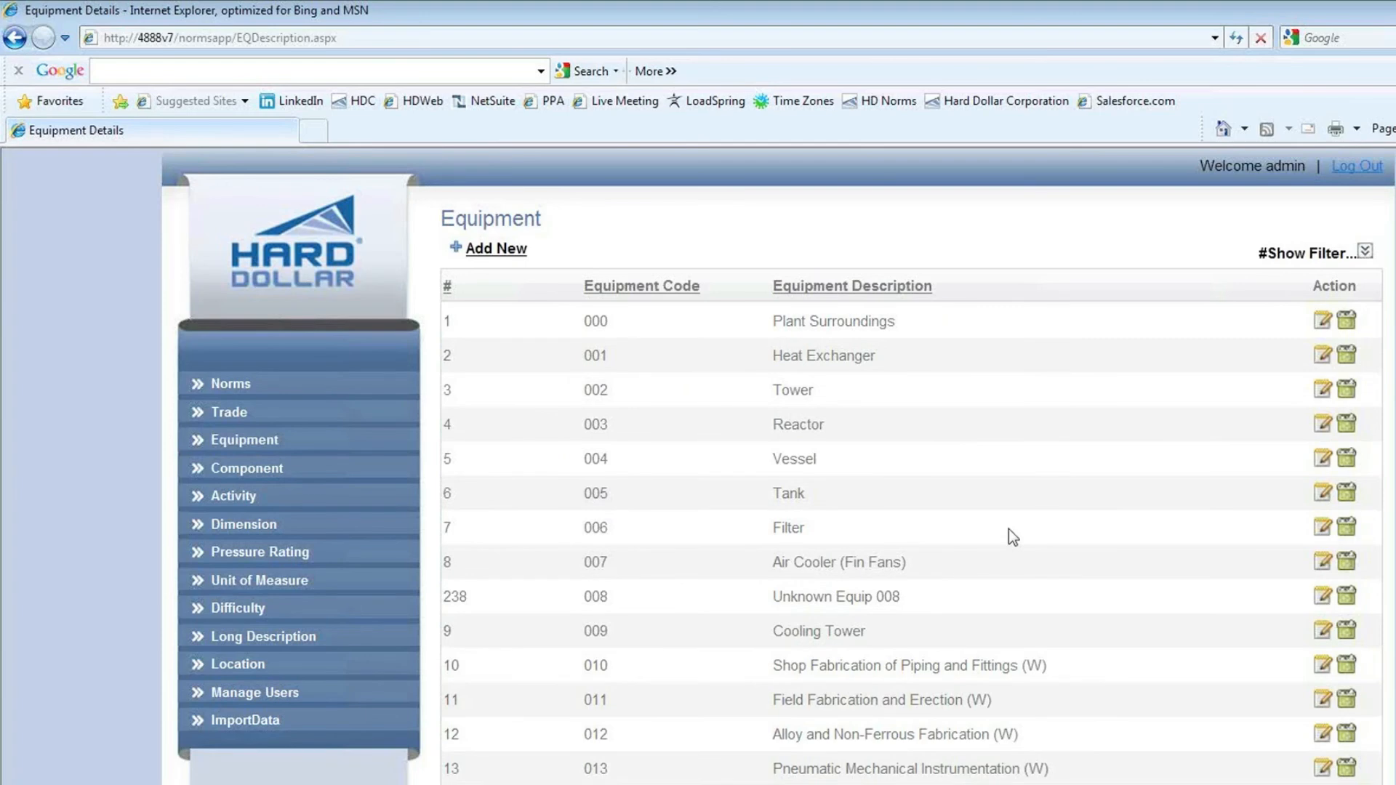
{"action": "mouse_move", "coordinate": [436, 647]}
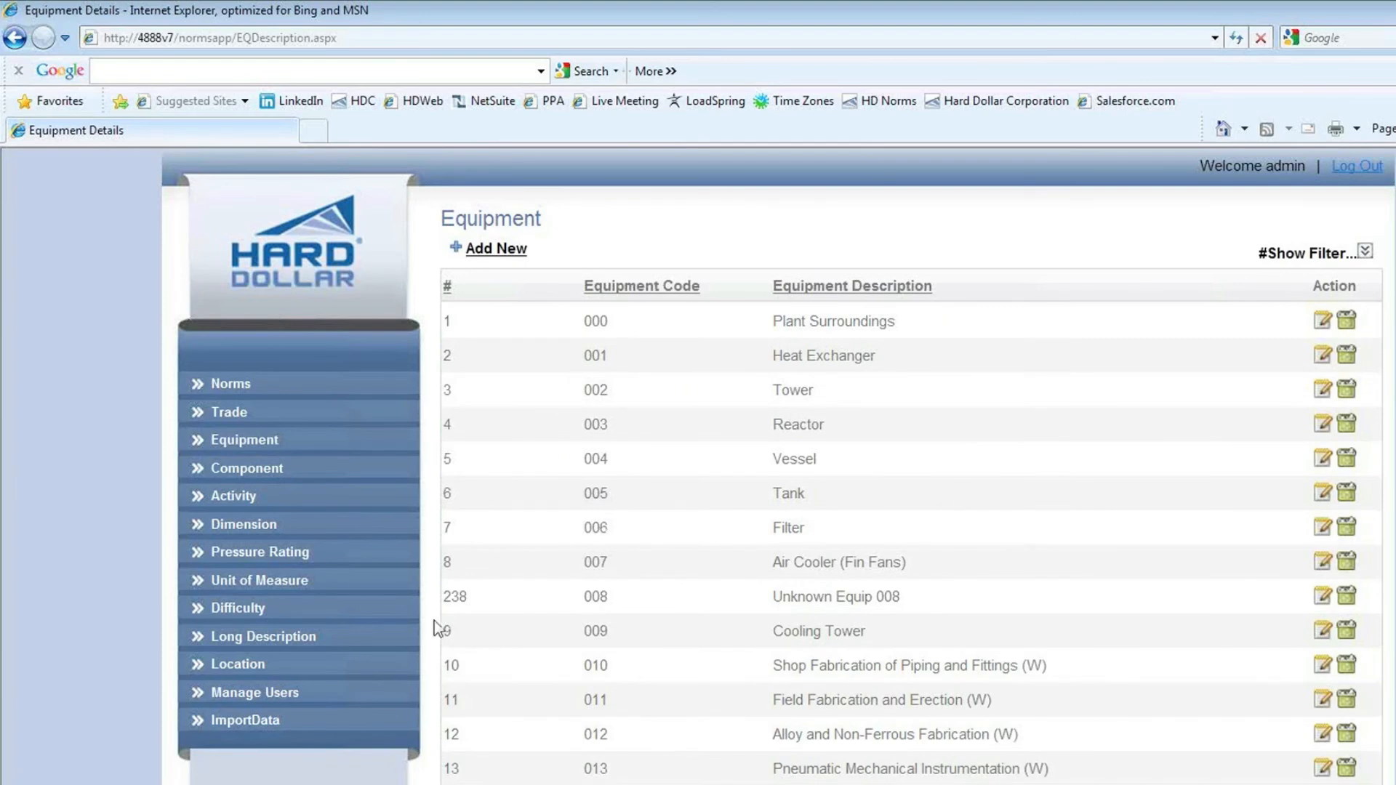
{"action": "mouse_move", "coordinate": [274, 693]}
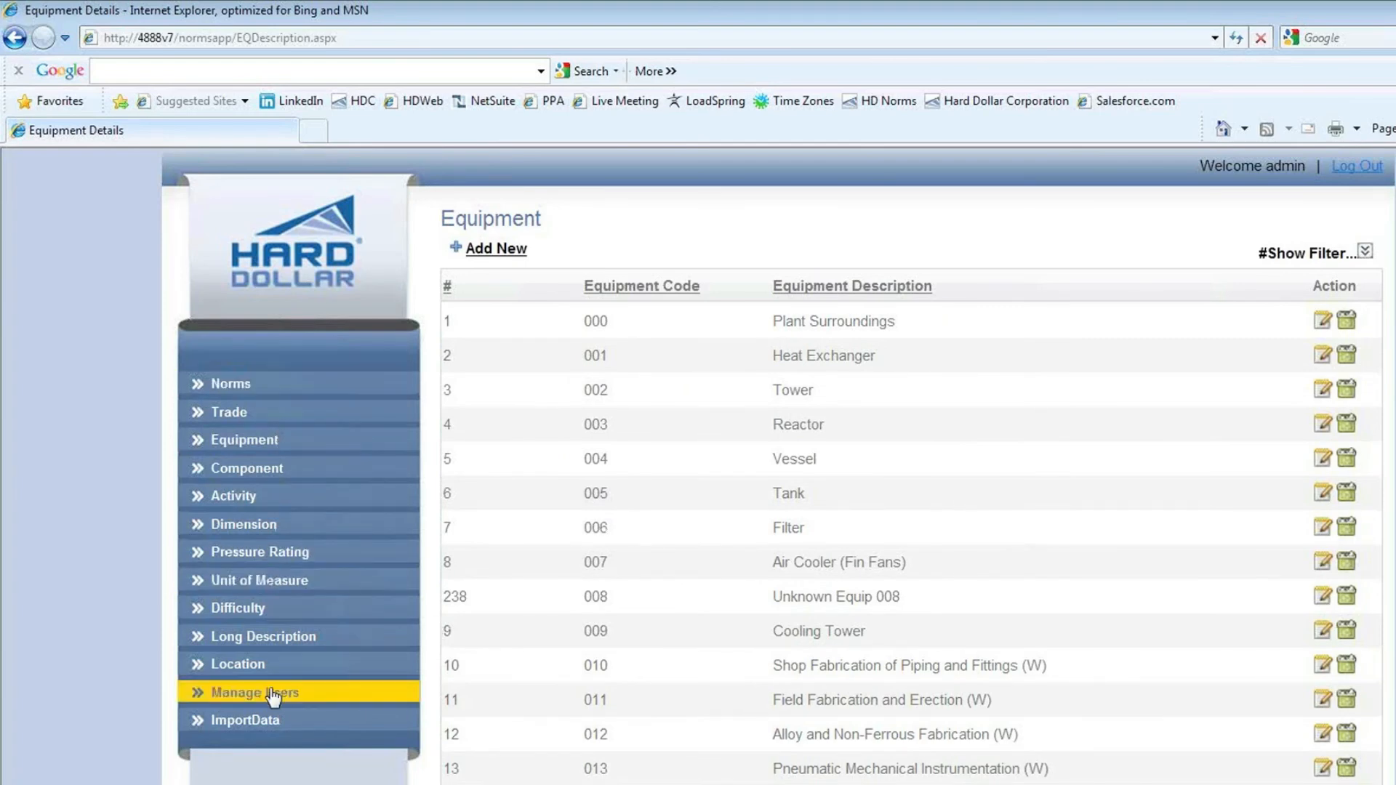
{"action": "mouse_move", "coordinate": [320, 762]}
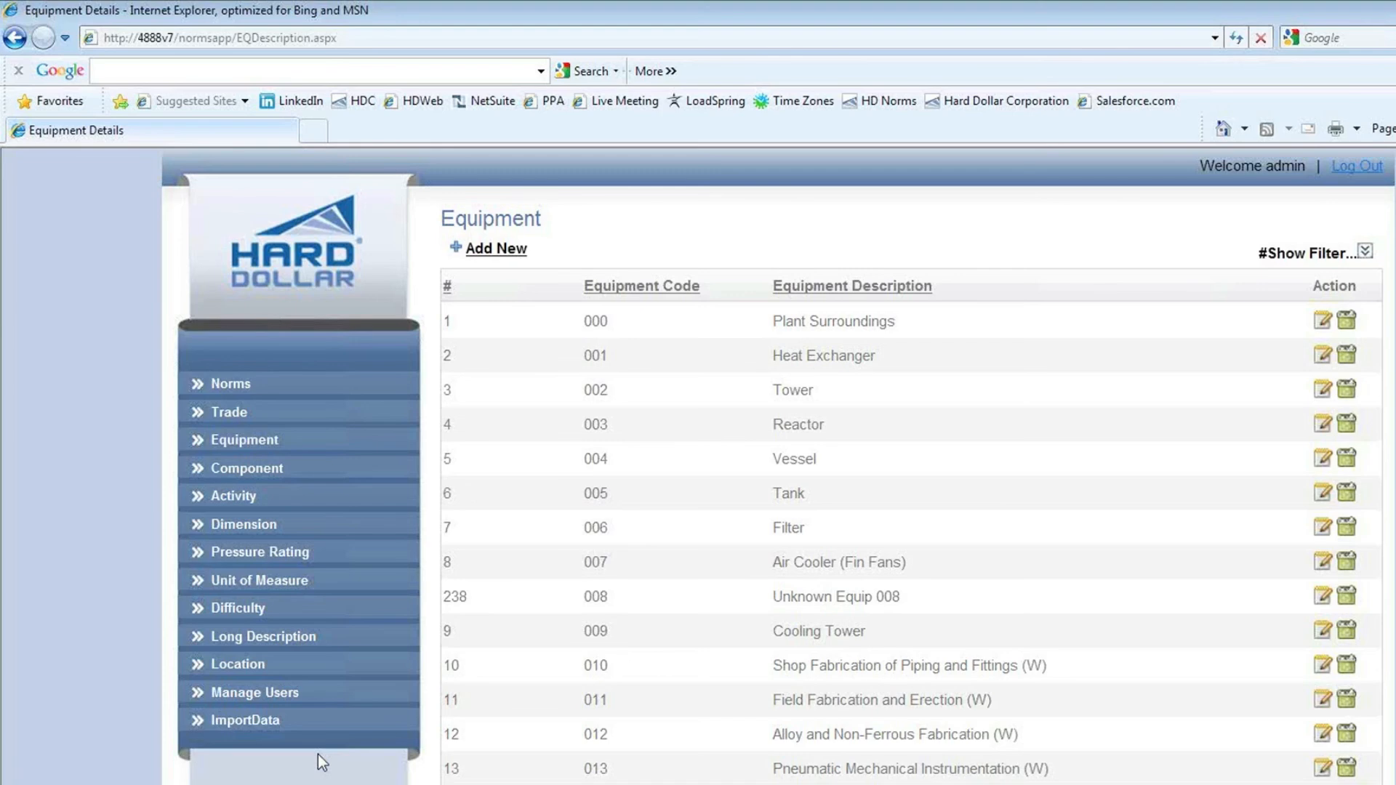
{"action": "mouse_move", "coordinate": [843, 505]}
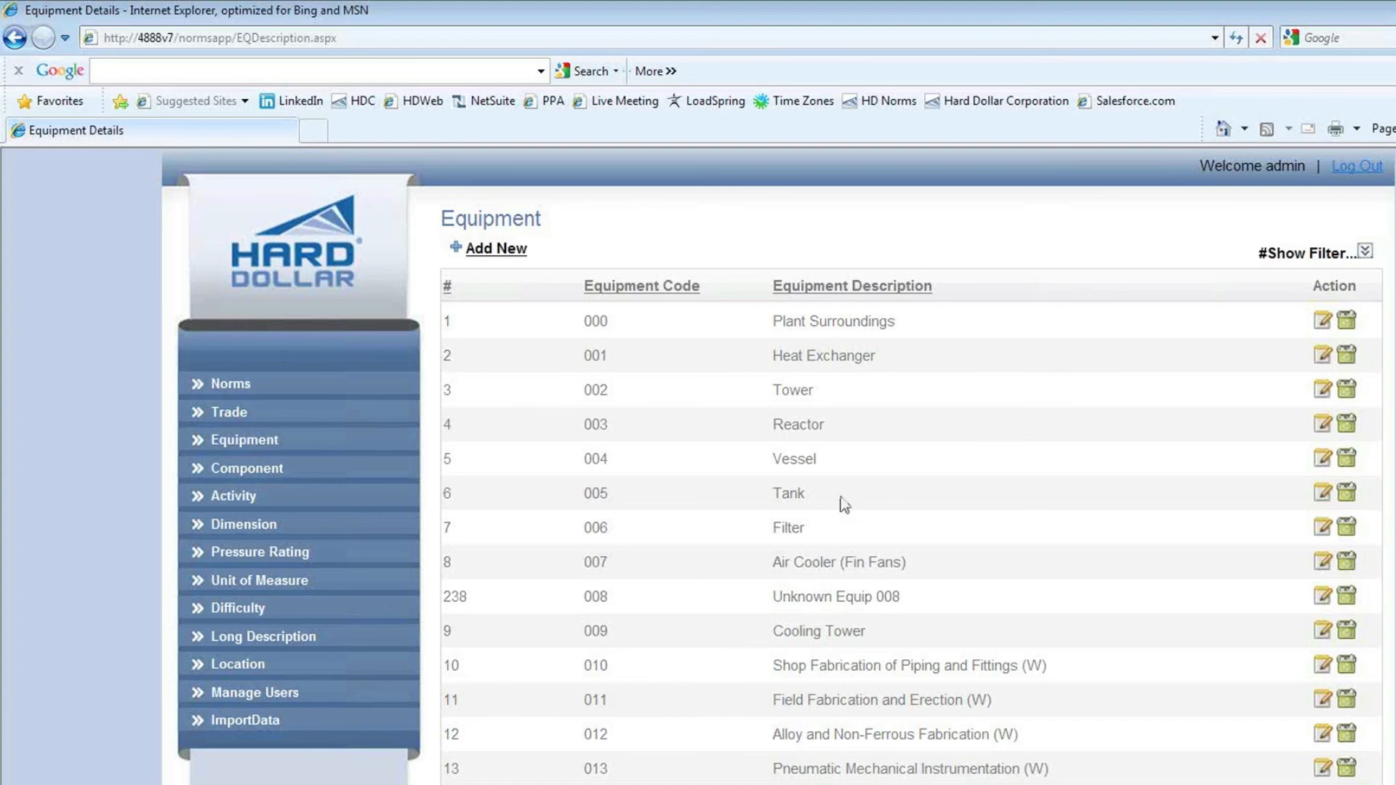
{"action": "mouse_move", "coordinate": [844, 675]}
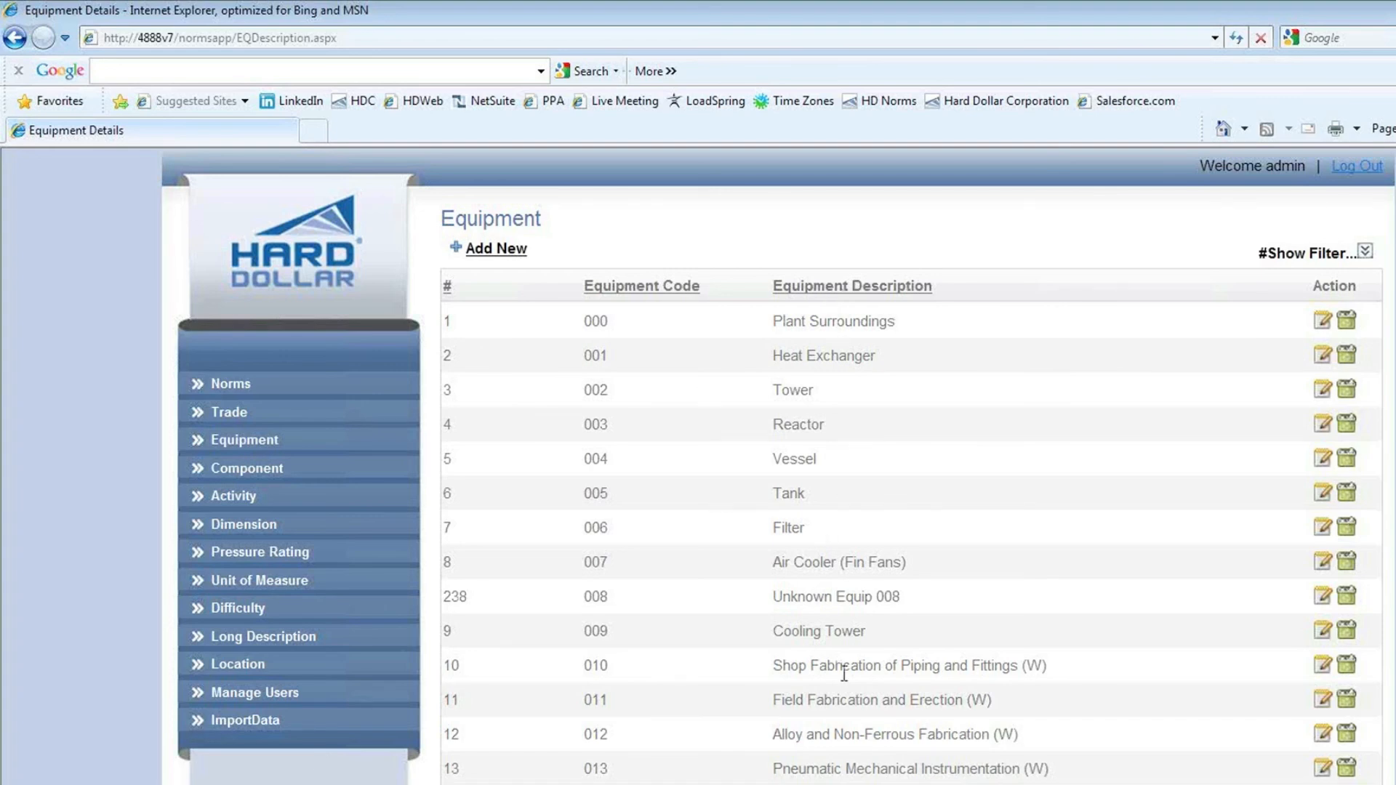
{"action": "mouse_move", "coordinate": [868, 751]}
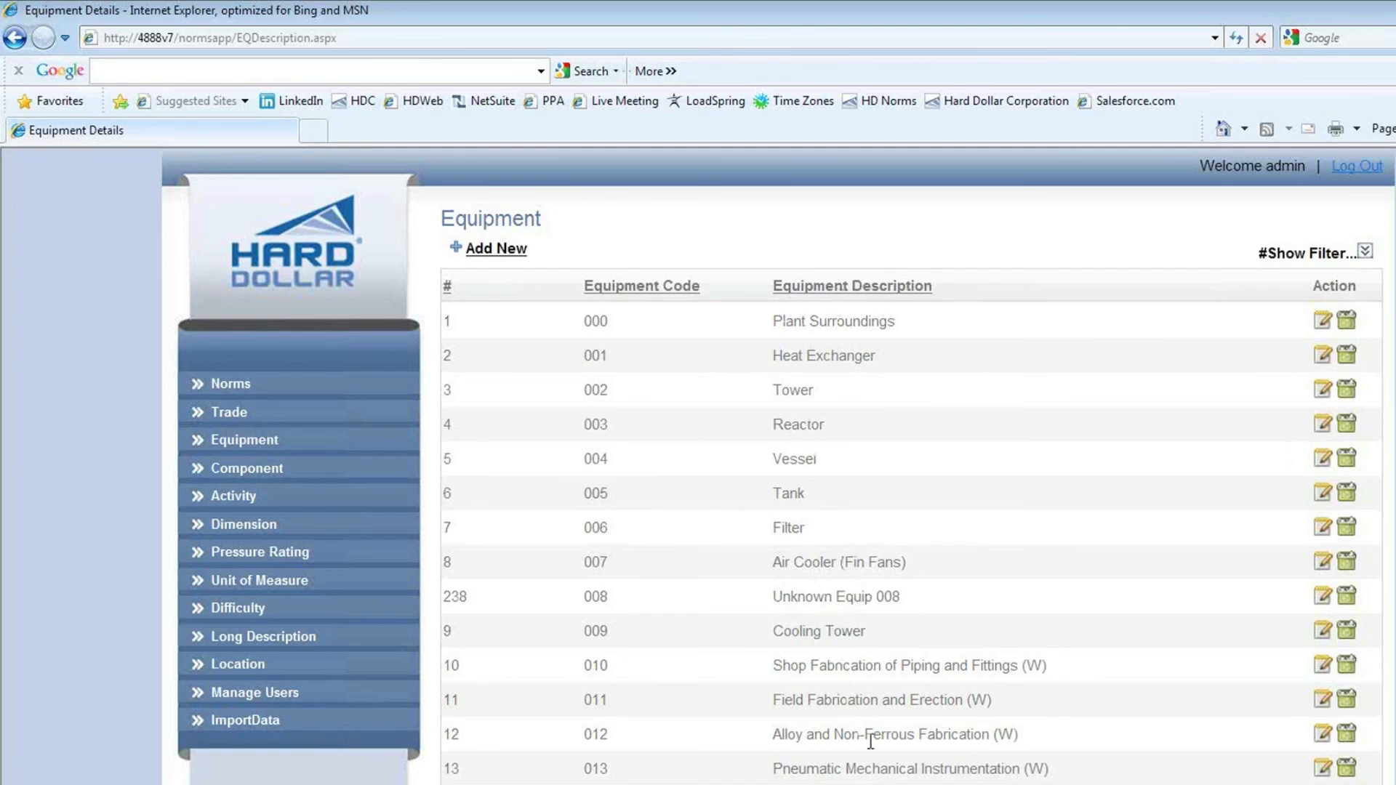
{"action": "mouse_move", "coordinate": [935, 487]}
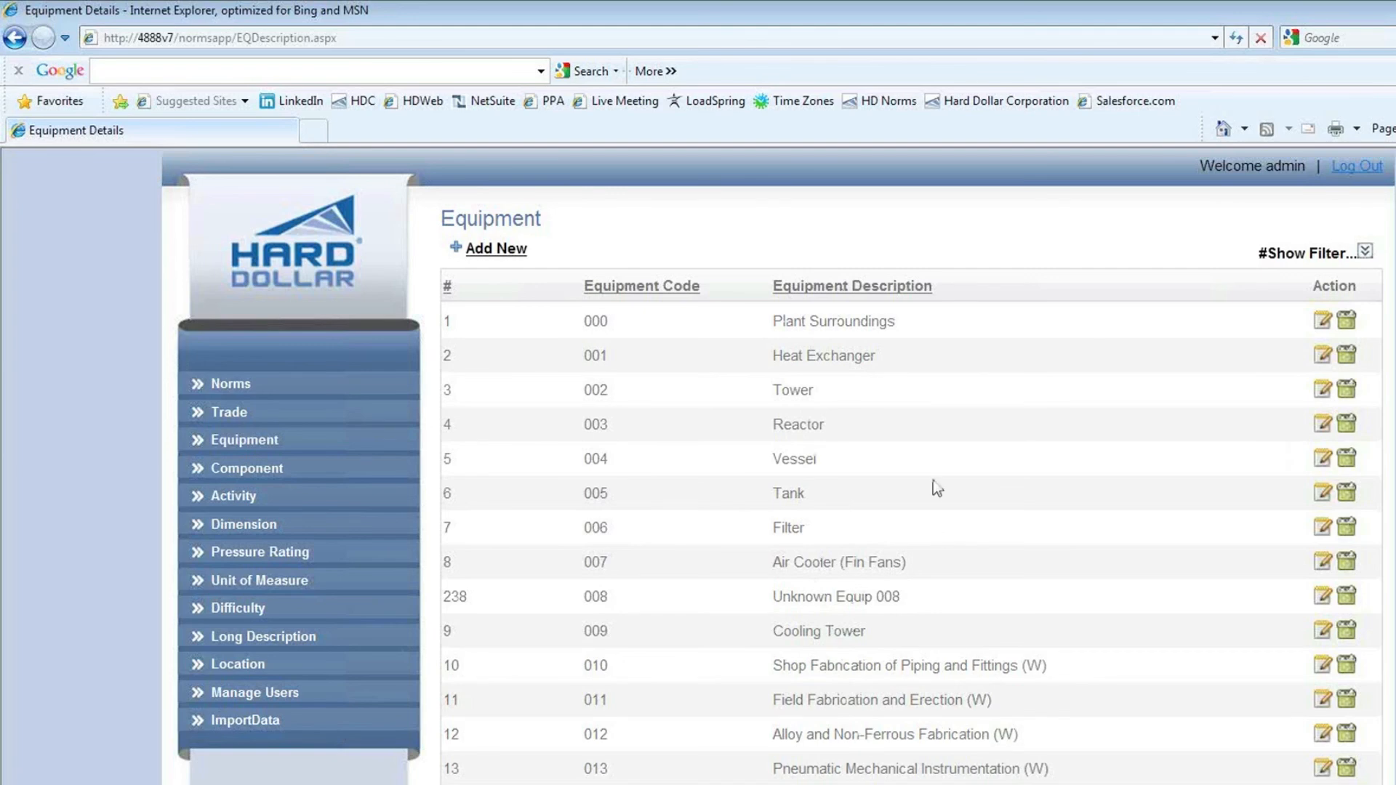
{"action": "mouse_move", "coordinate": [858, 534]}
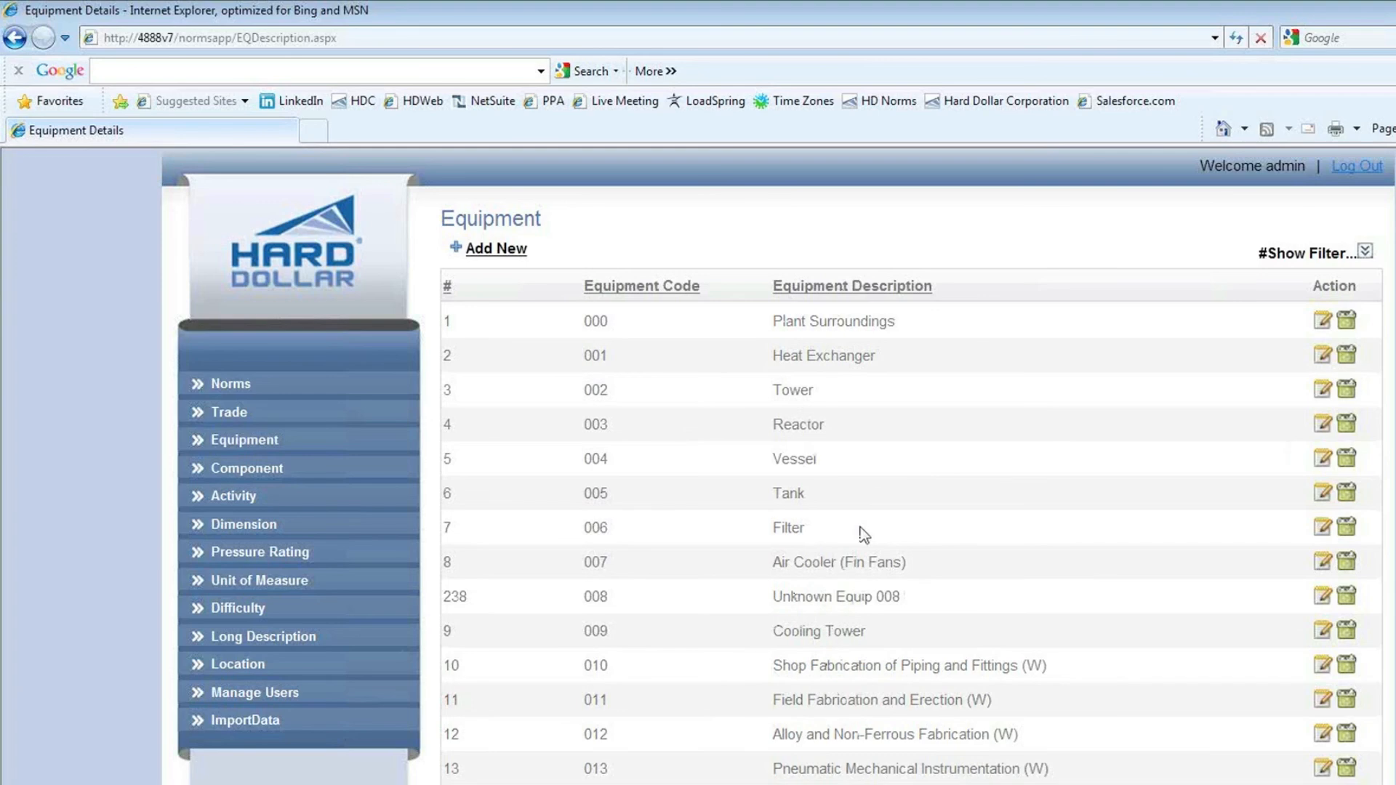
{"action": "mouse_move", "coordinate": [859, 480]}
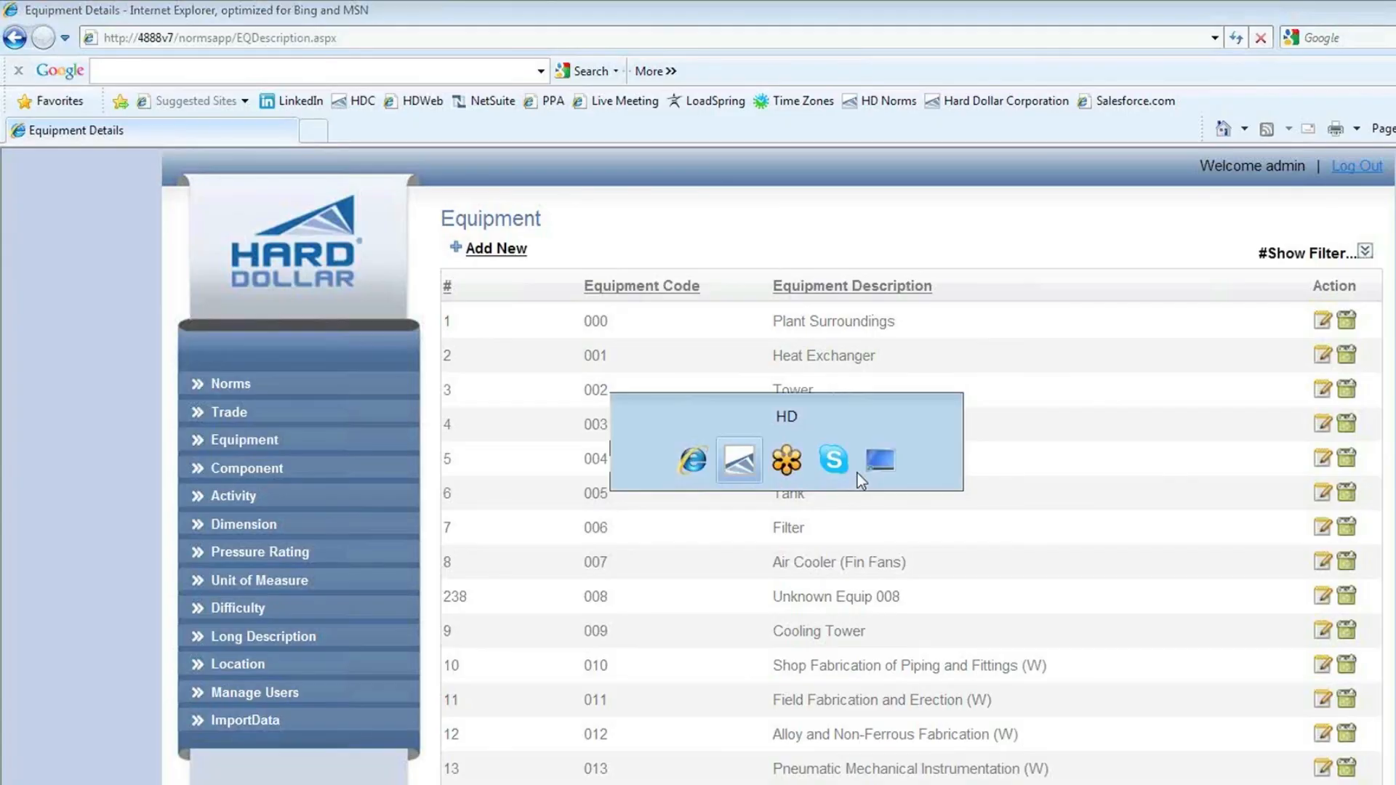
Step: Switch back to HardDollar and view the STO Project's Norms lookup
{"action": "left_click", "coordinate": [878, 460]}
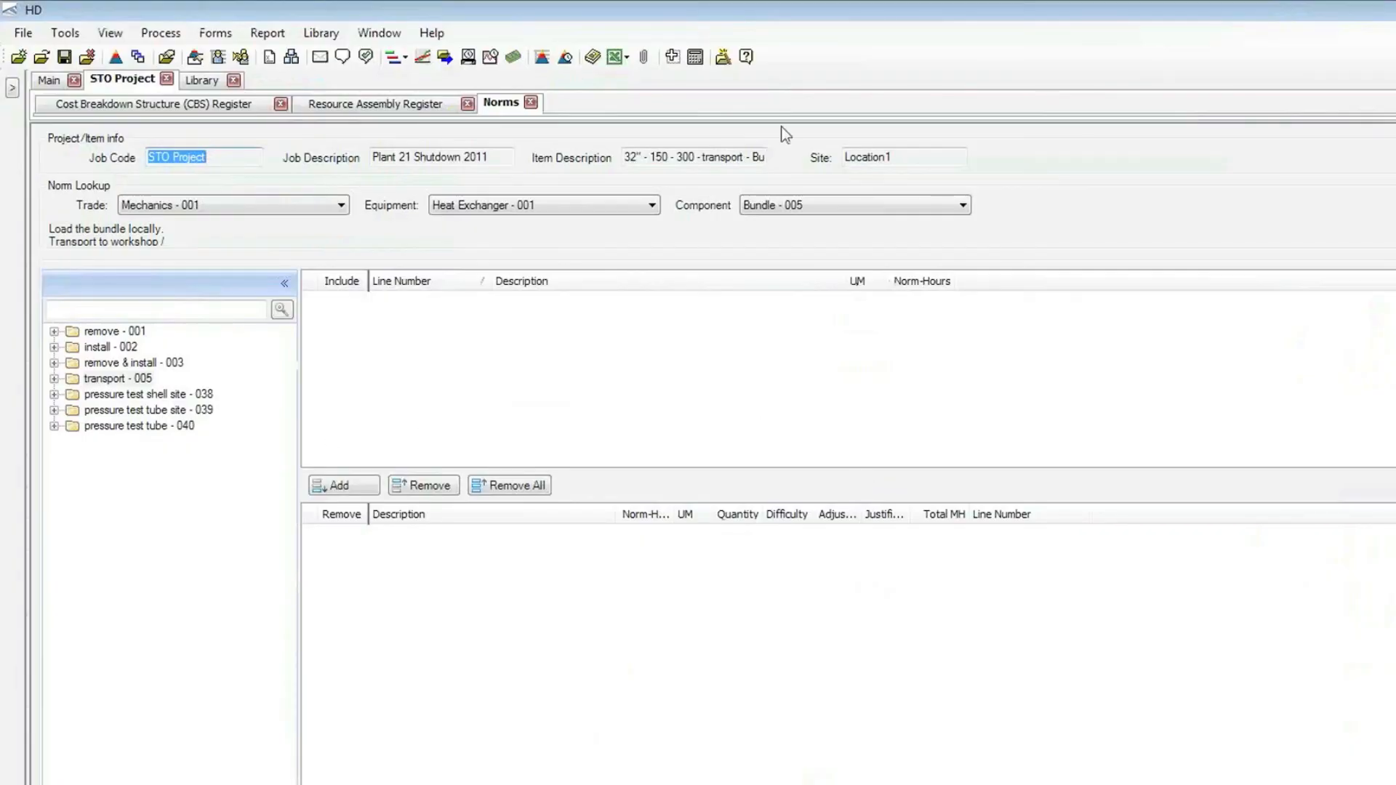
{"action": "mouse_move", "coordinate": [296, 229]}
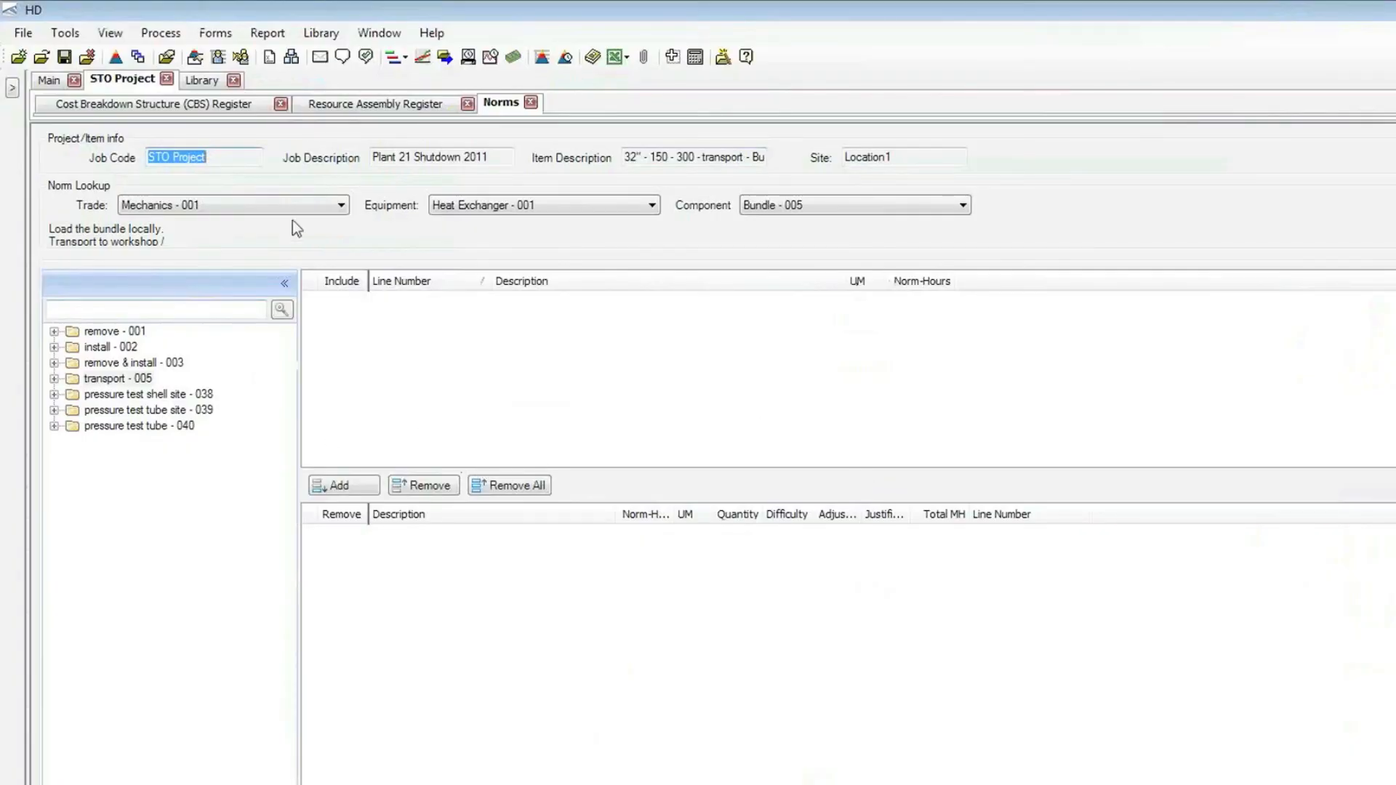
{"action": "left_click", "coordinate": [340, 205]}
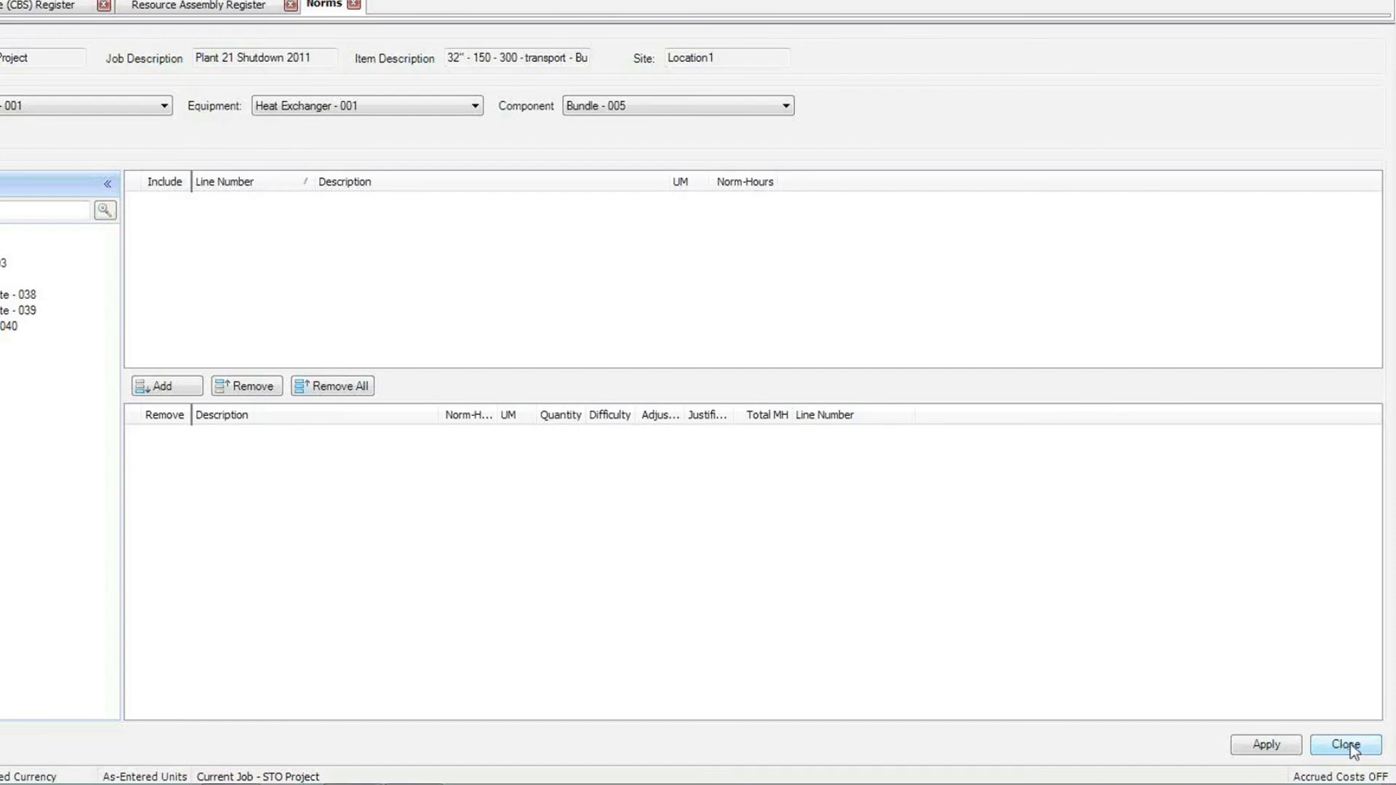
Step: Close the Norms lookup to return to the CBS Register with the $351.96 transport line
{"action": "left_click", "coordinate": [1345, 745]}
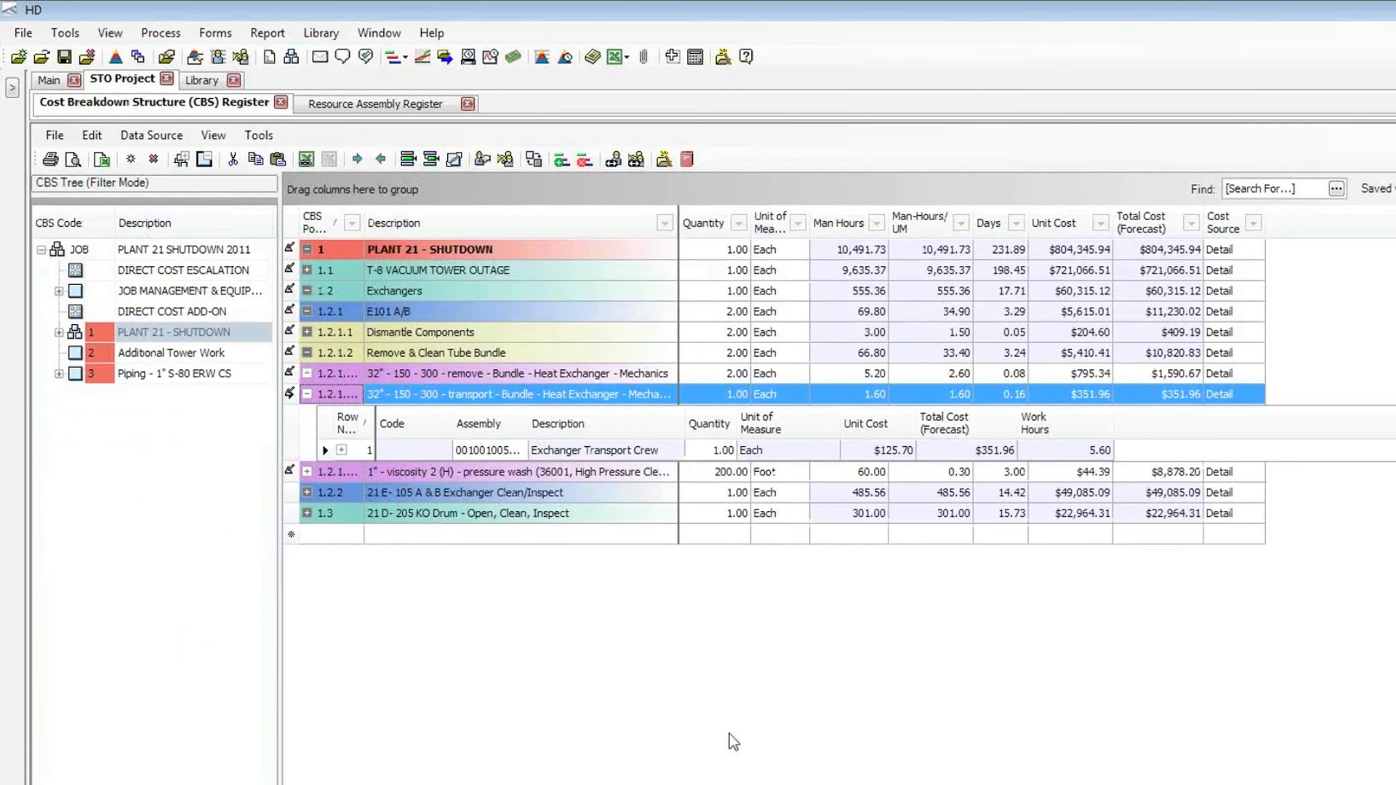
{"action": "mouse_move", "coordinate": [665, 669]}
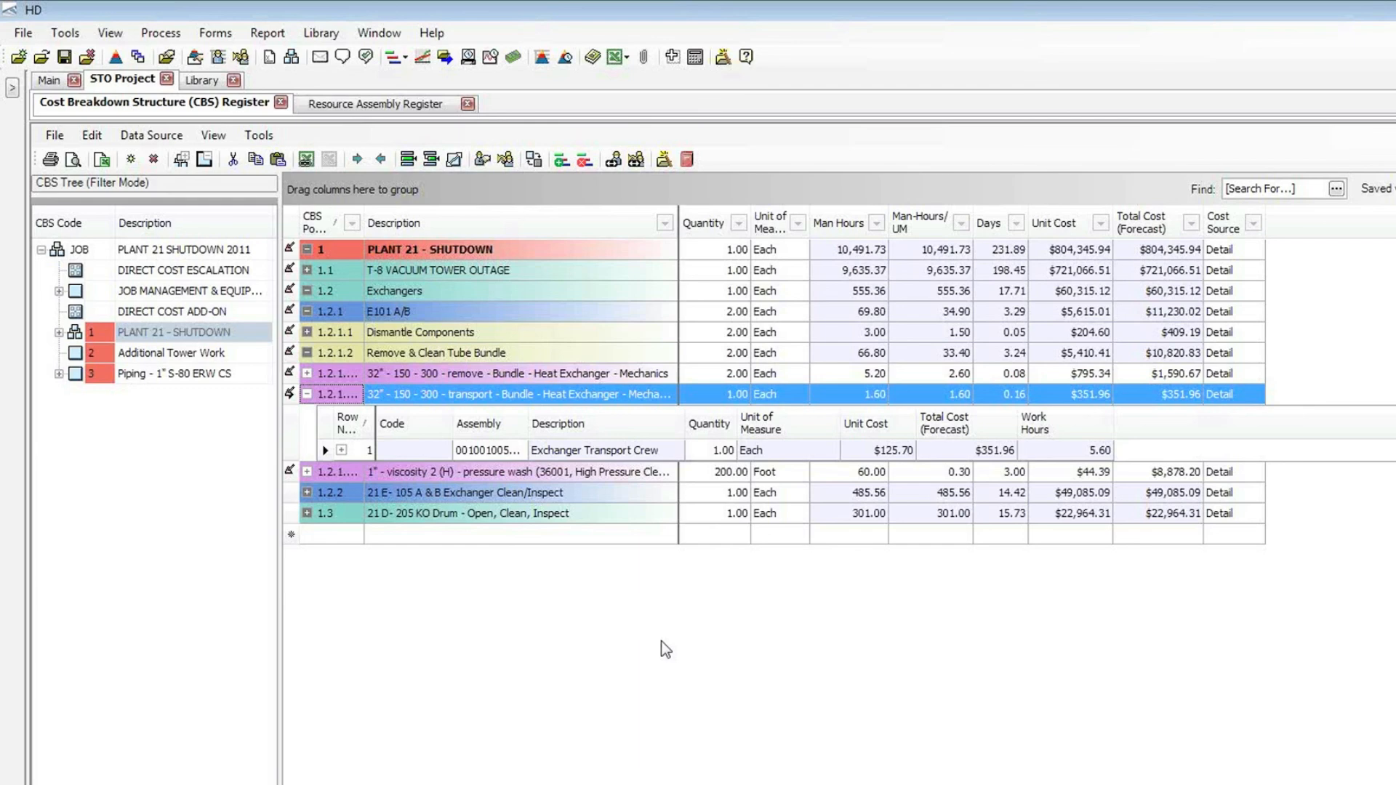
{"action": "mouse_move", "coordinate": [656, 645]}
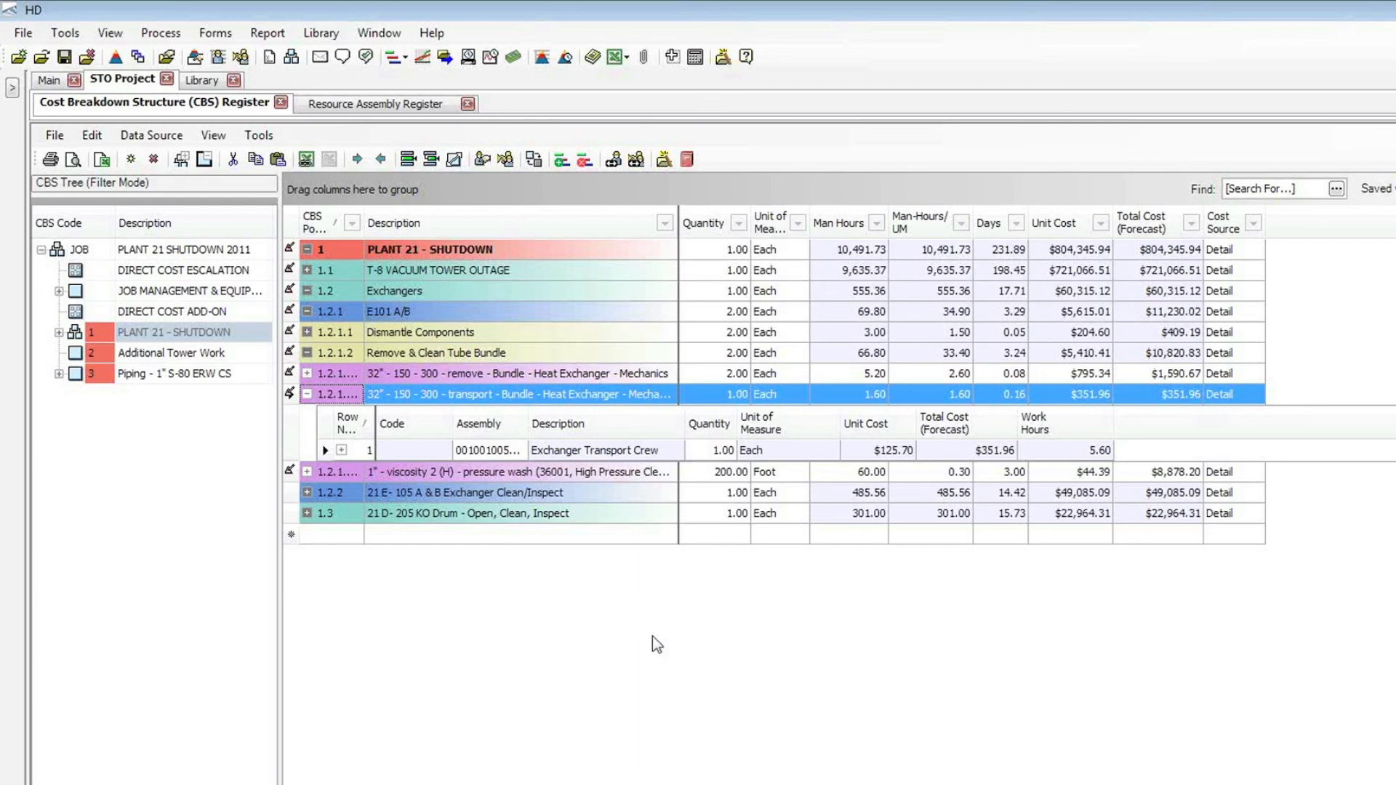
{"action": "mouse_move", "coordinate": [308, 397]}
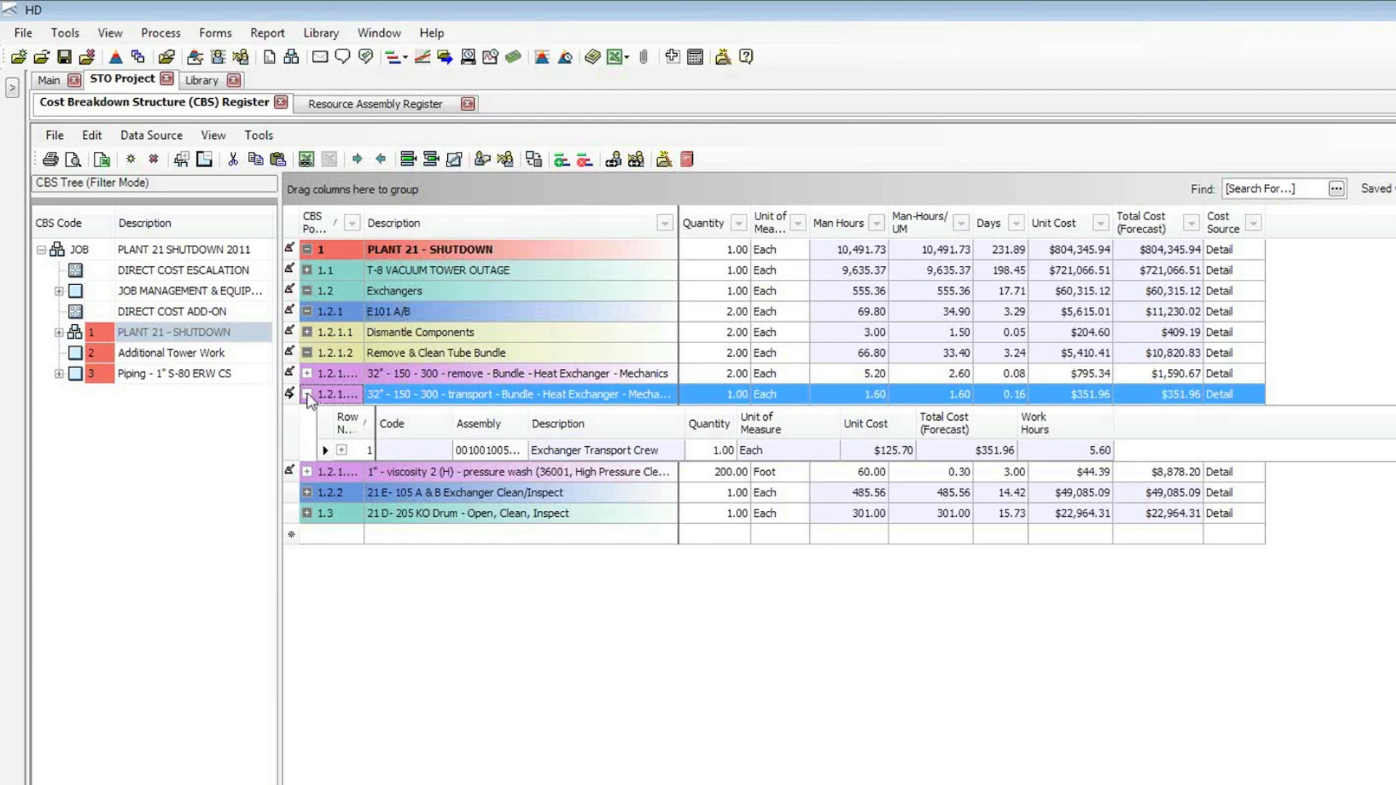